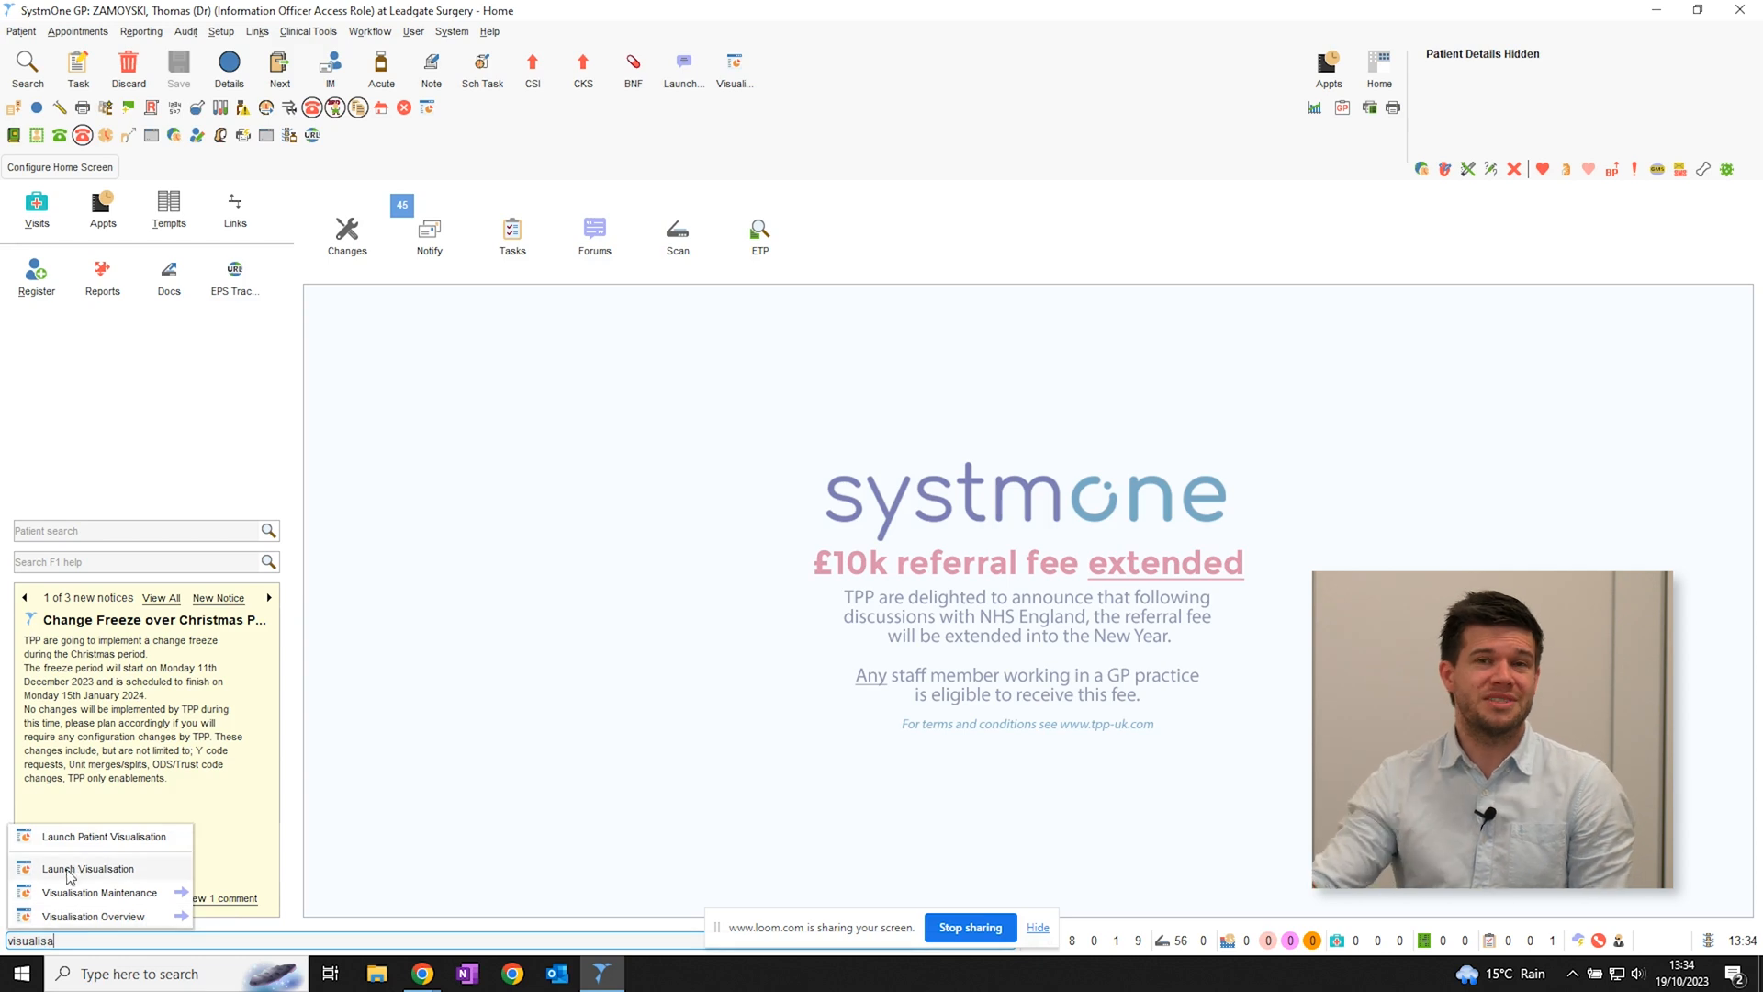
Open the CKD Dashboard - CDRC visualisation from the Select Visualisation list.
left_click(88, 868)
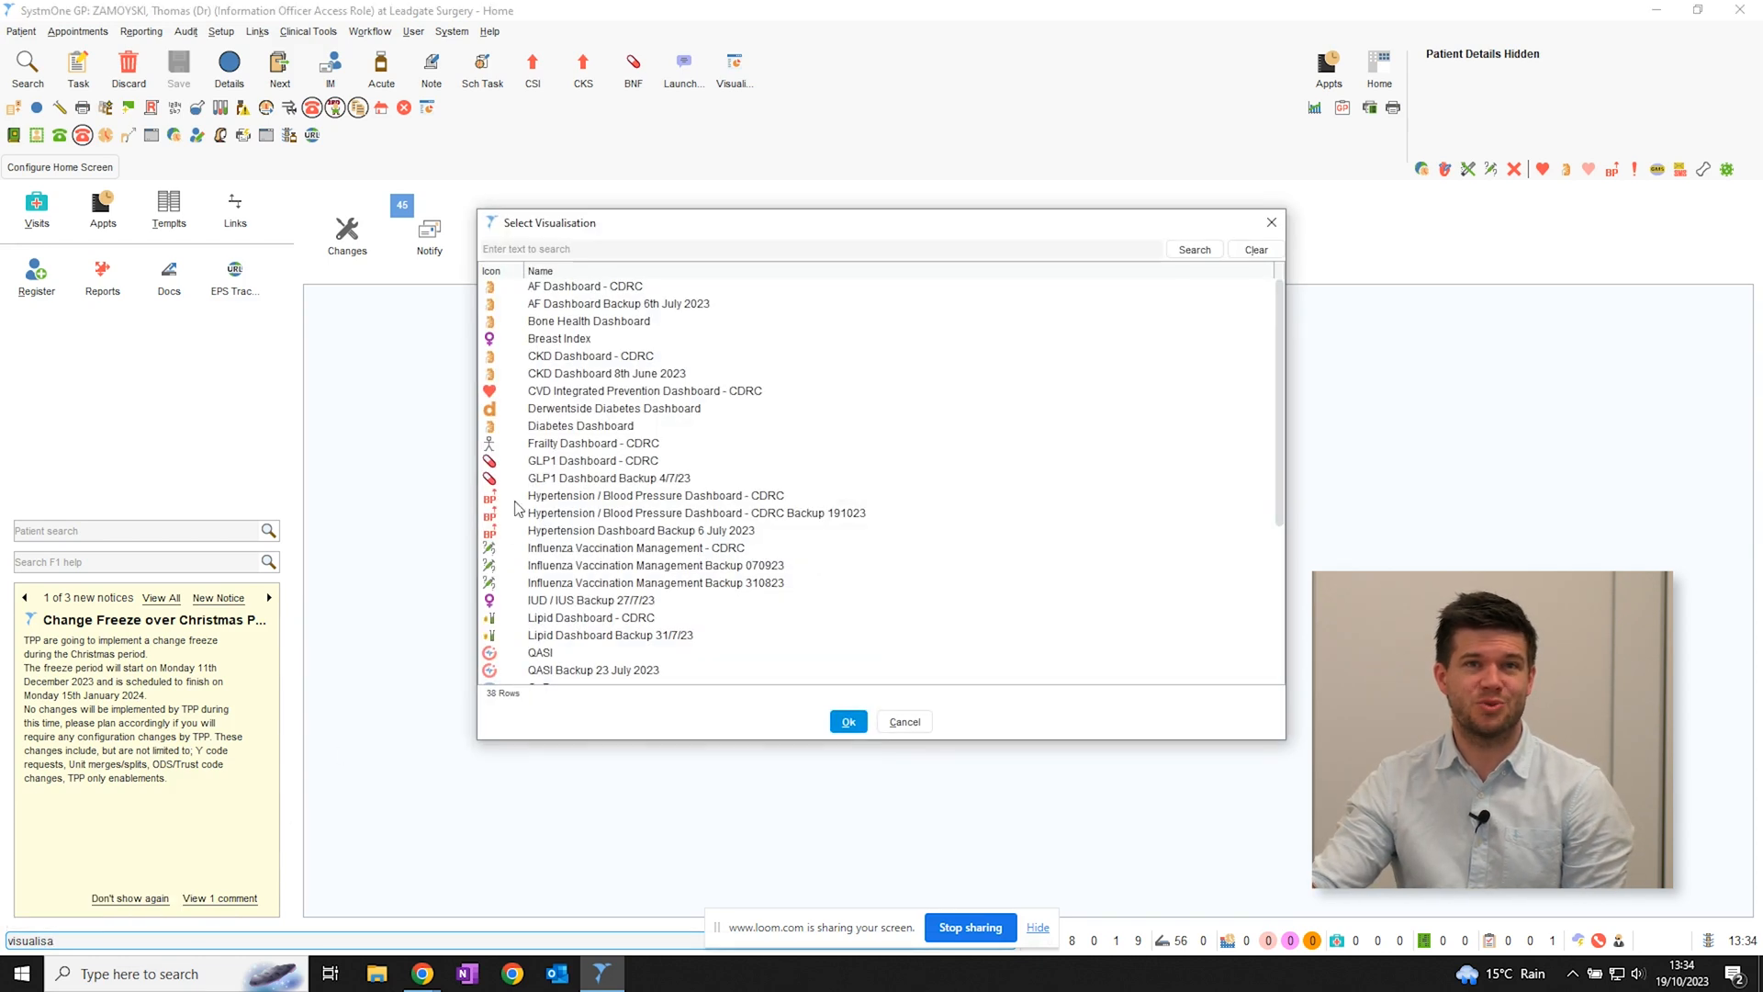
mouse_move(611, 363)
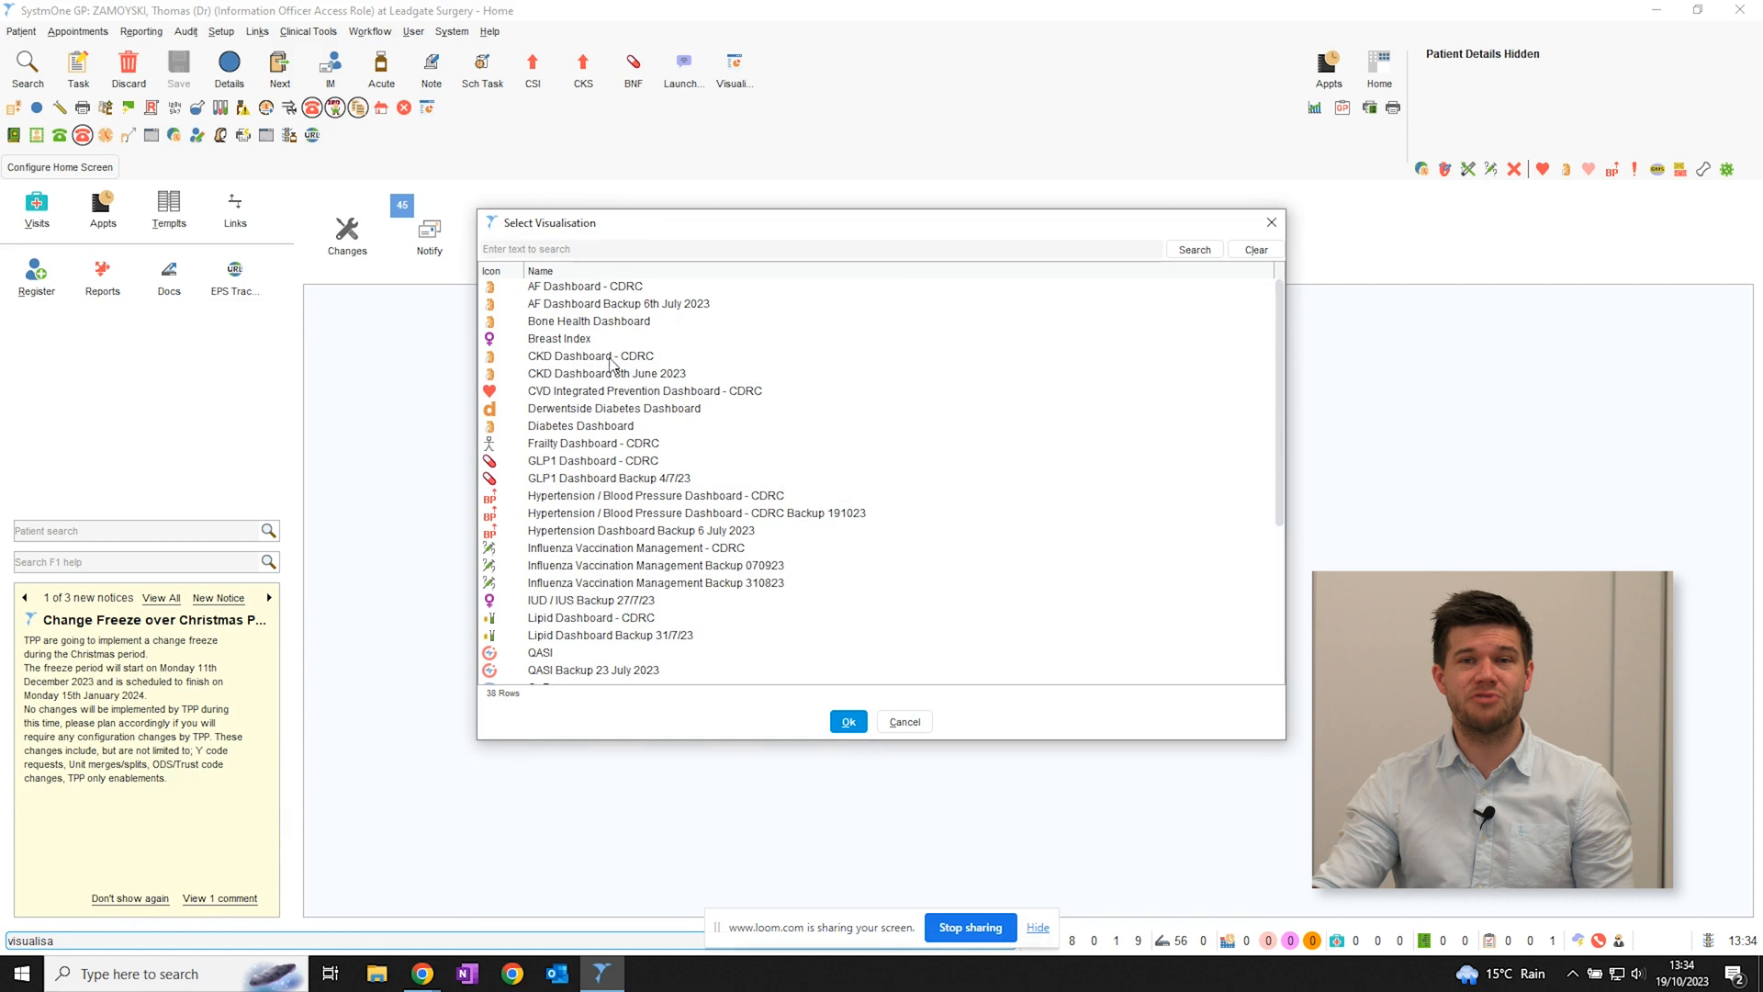
left_click(591, 356)
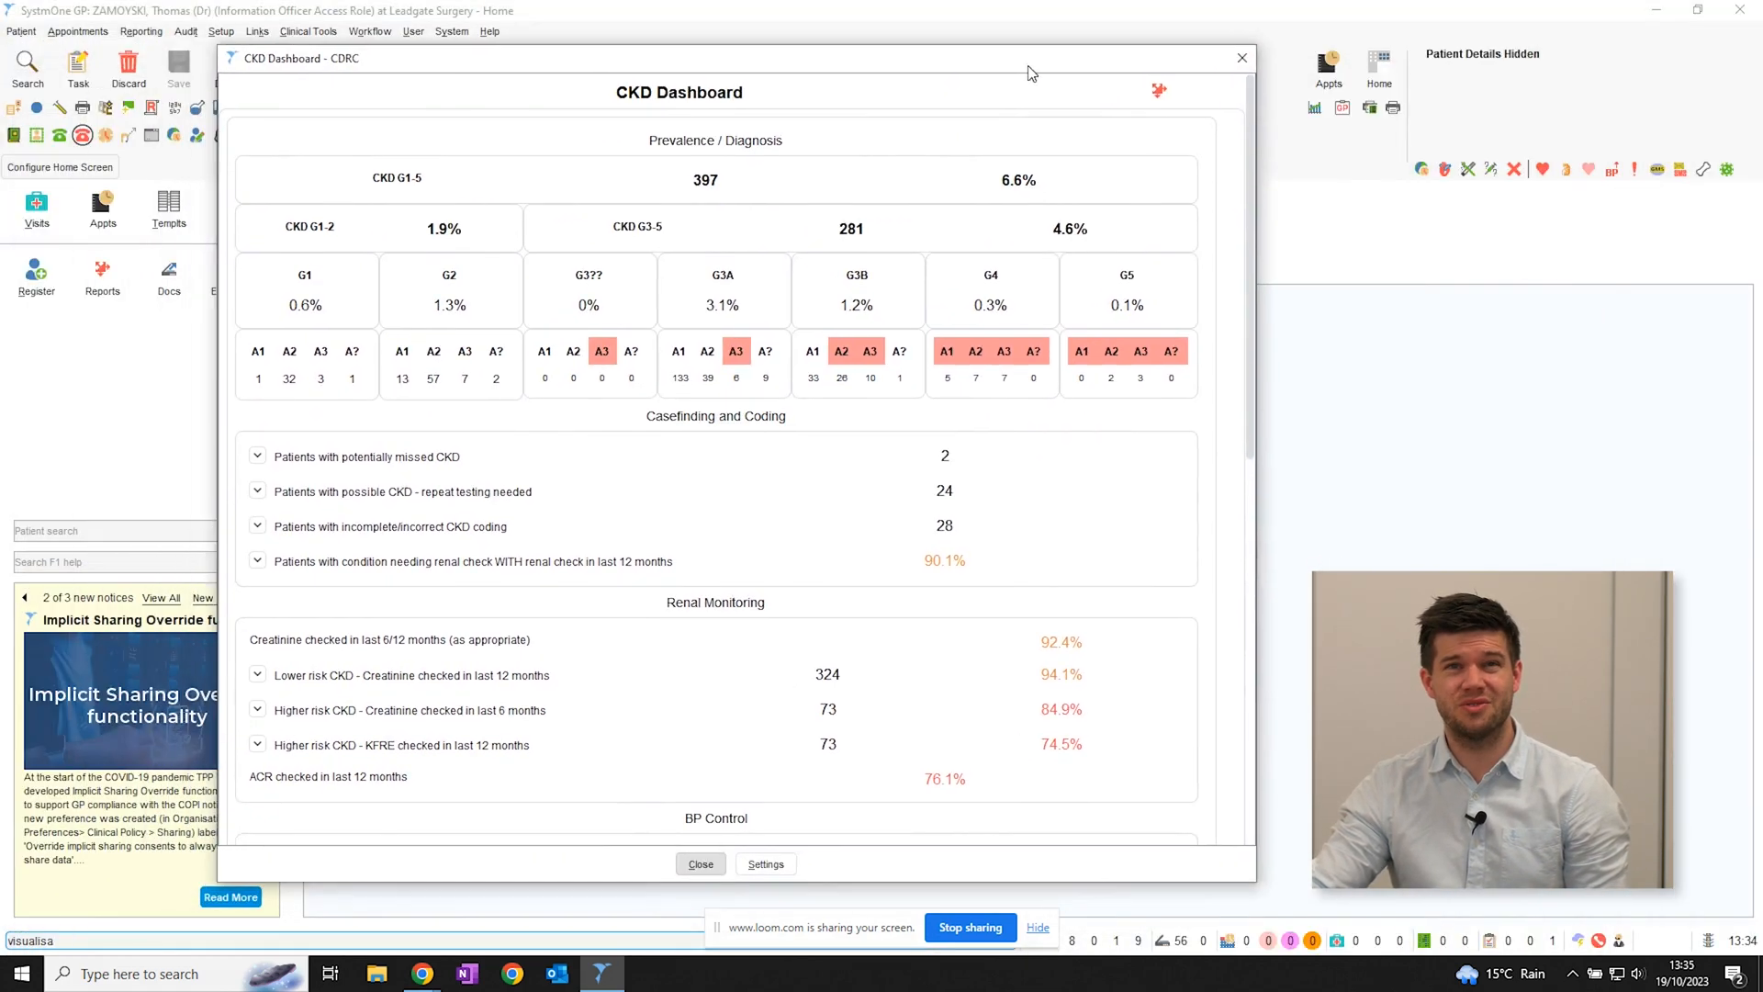
left_click(1203, 57)
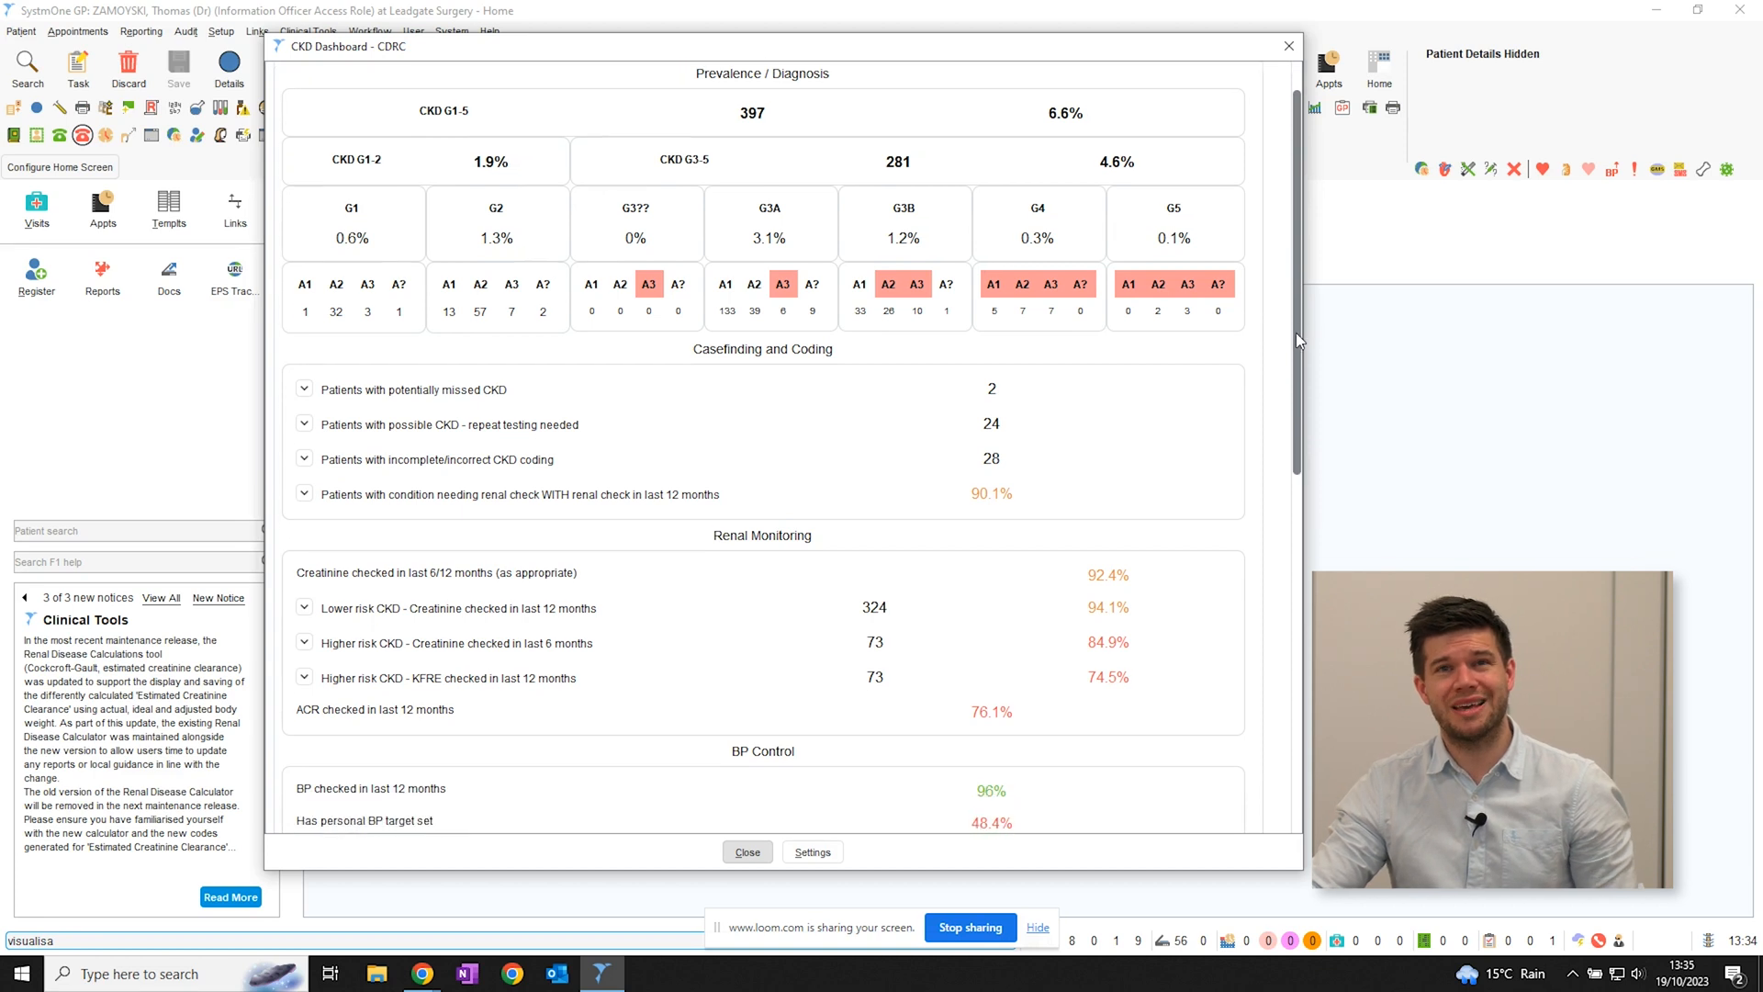
scroll("down", 3)
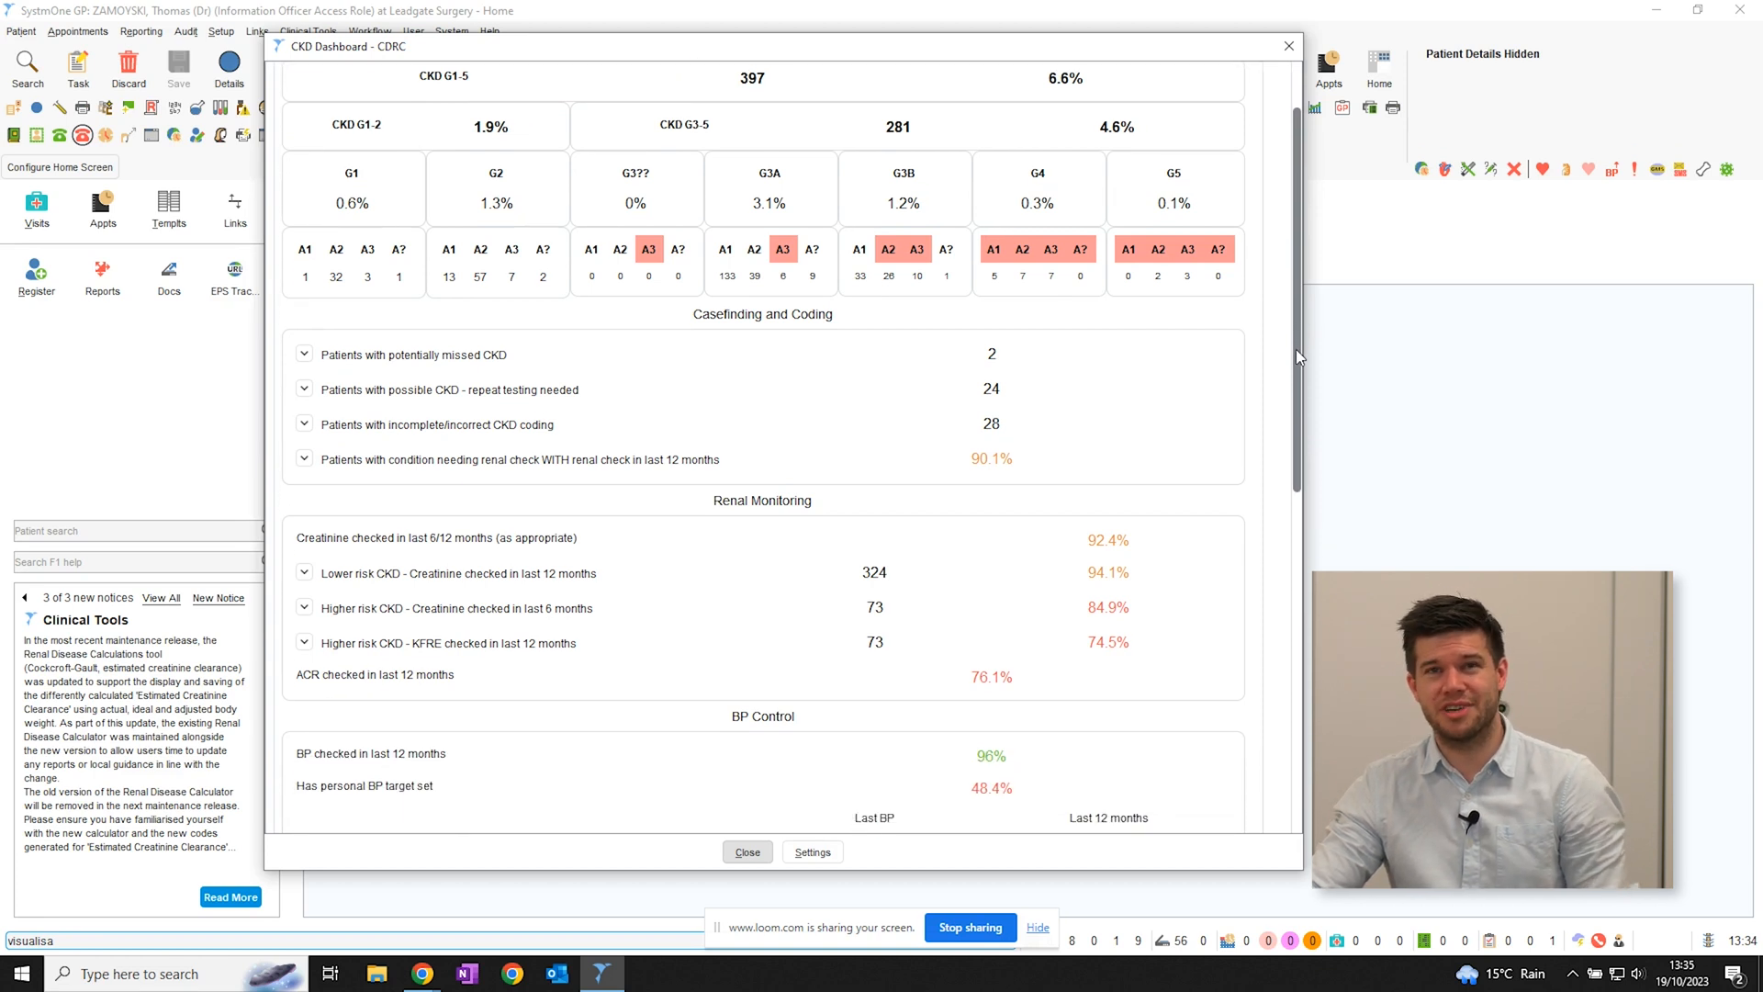
scroll("down", 3)
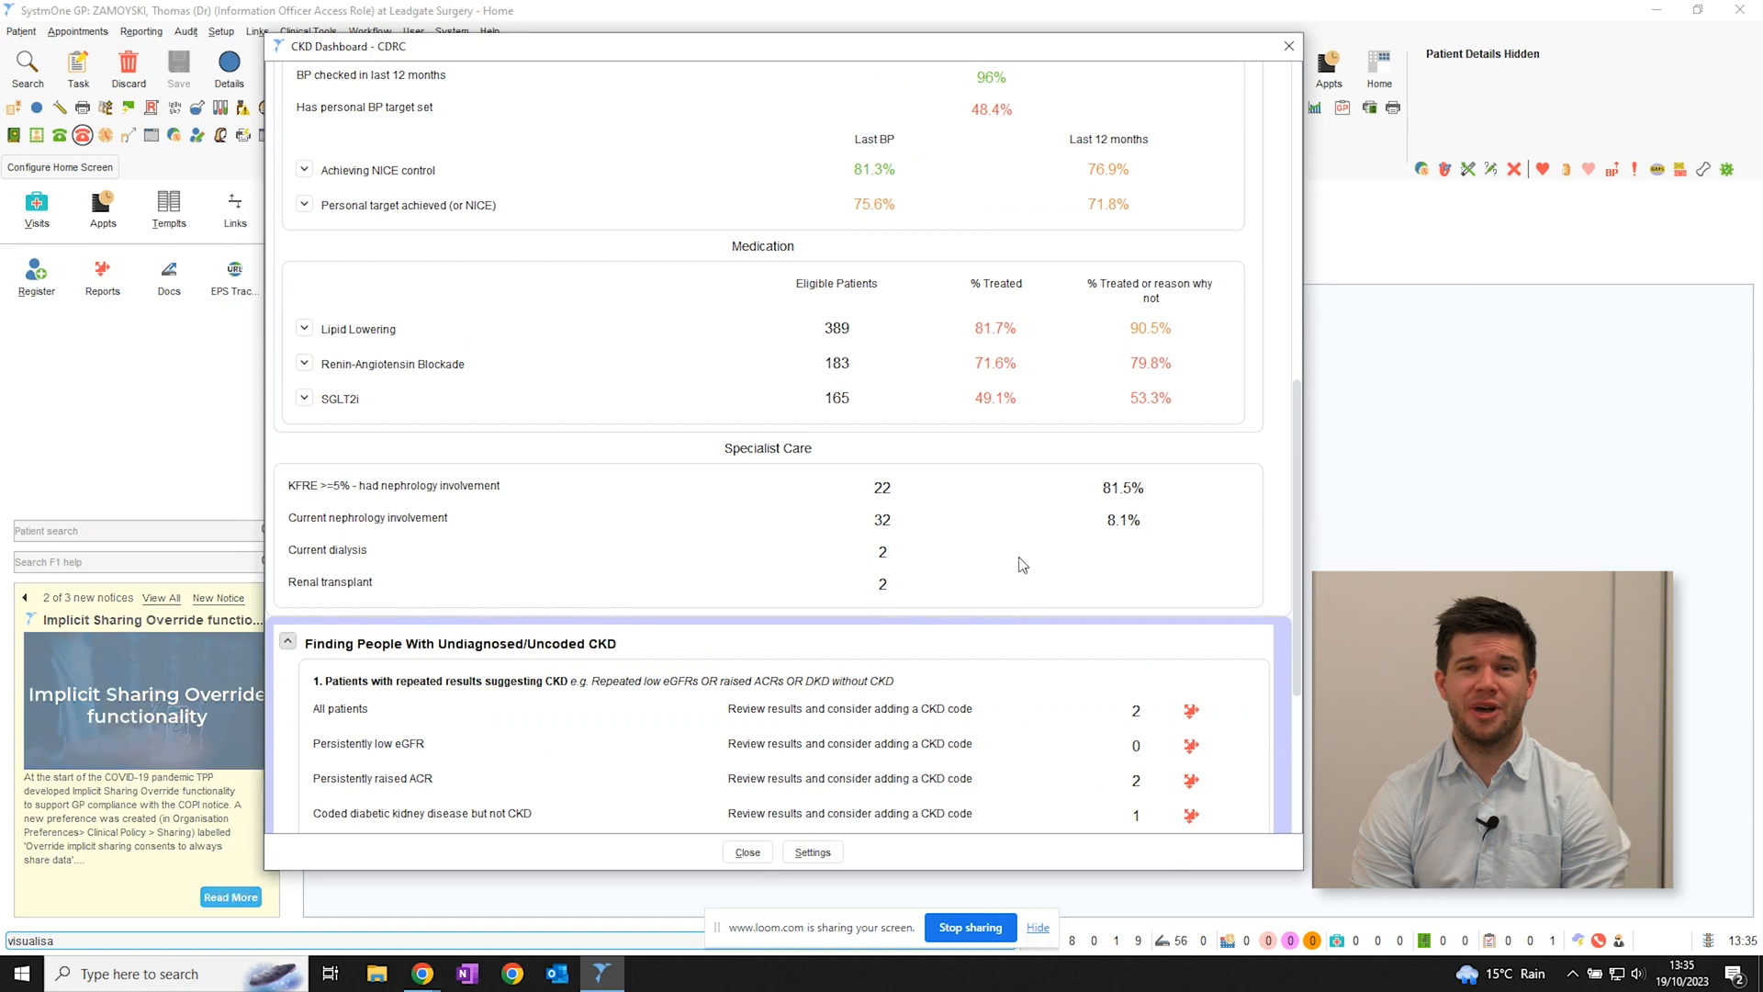
scroll("down", 3)
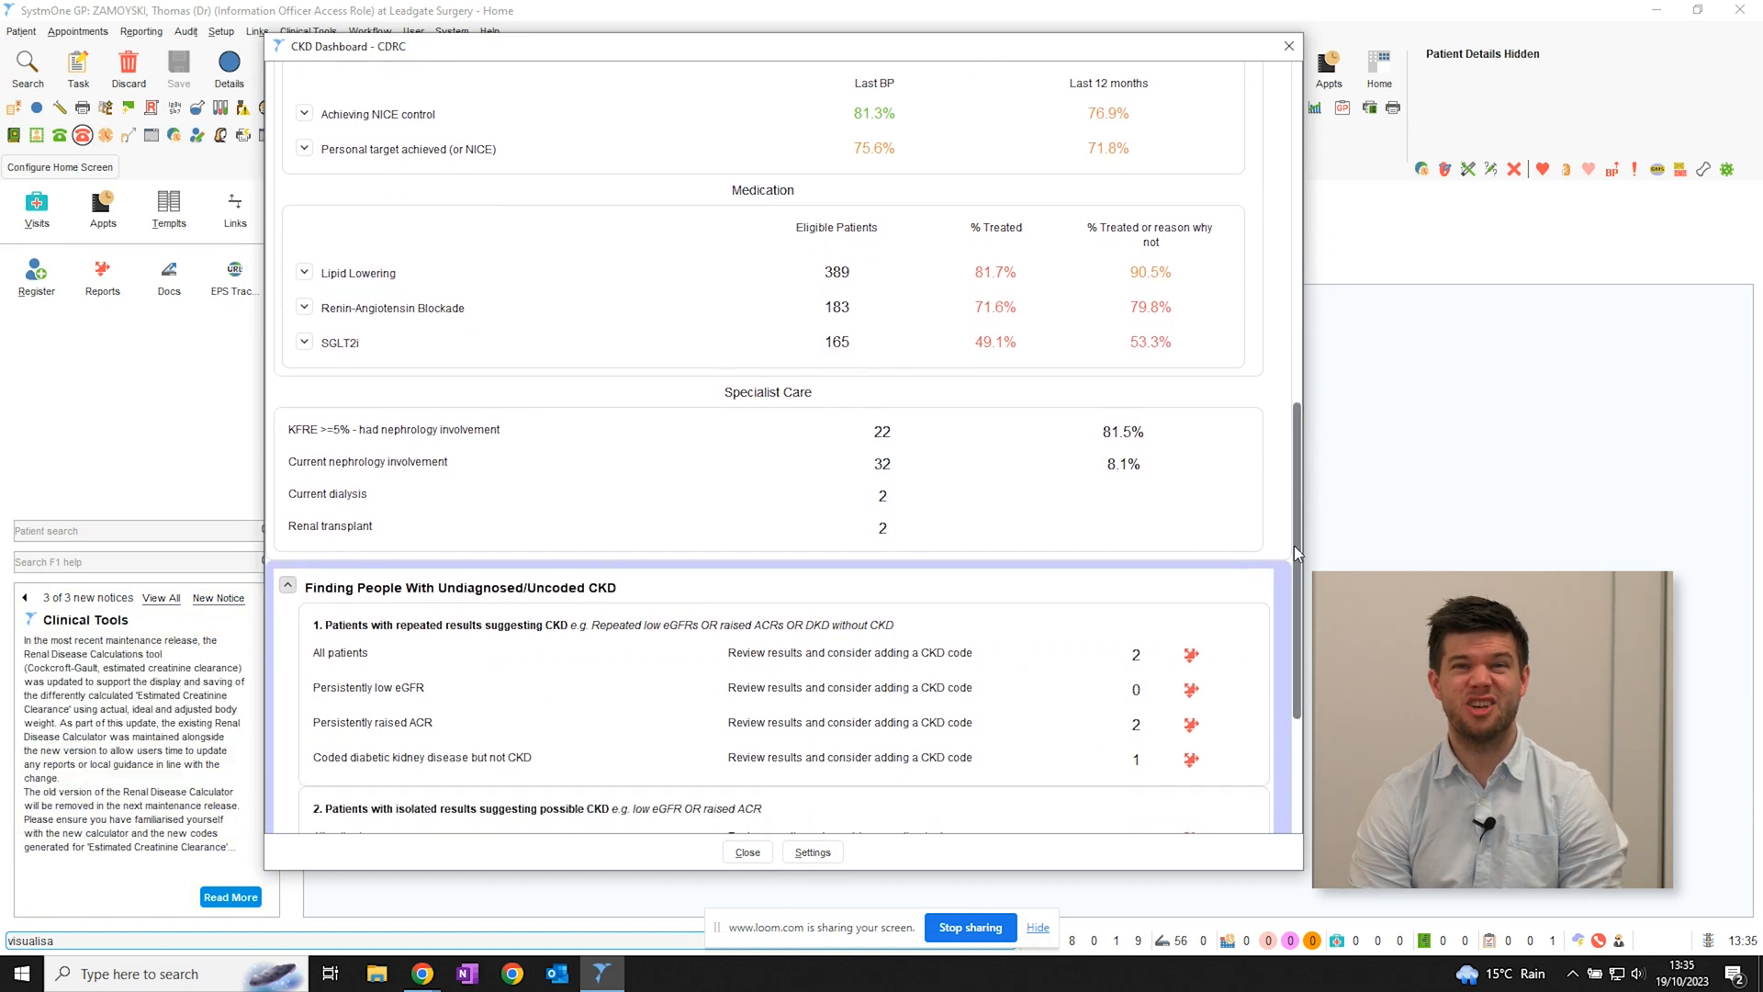
scroll("down", 3)
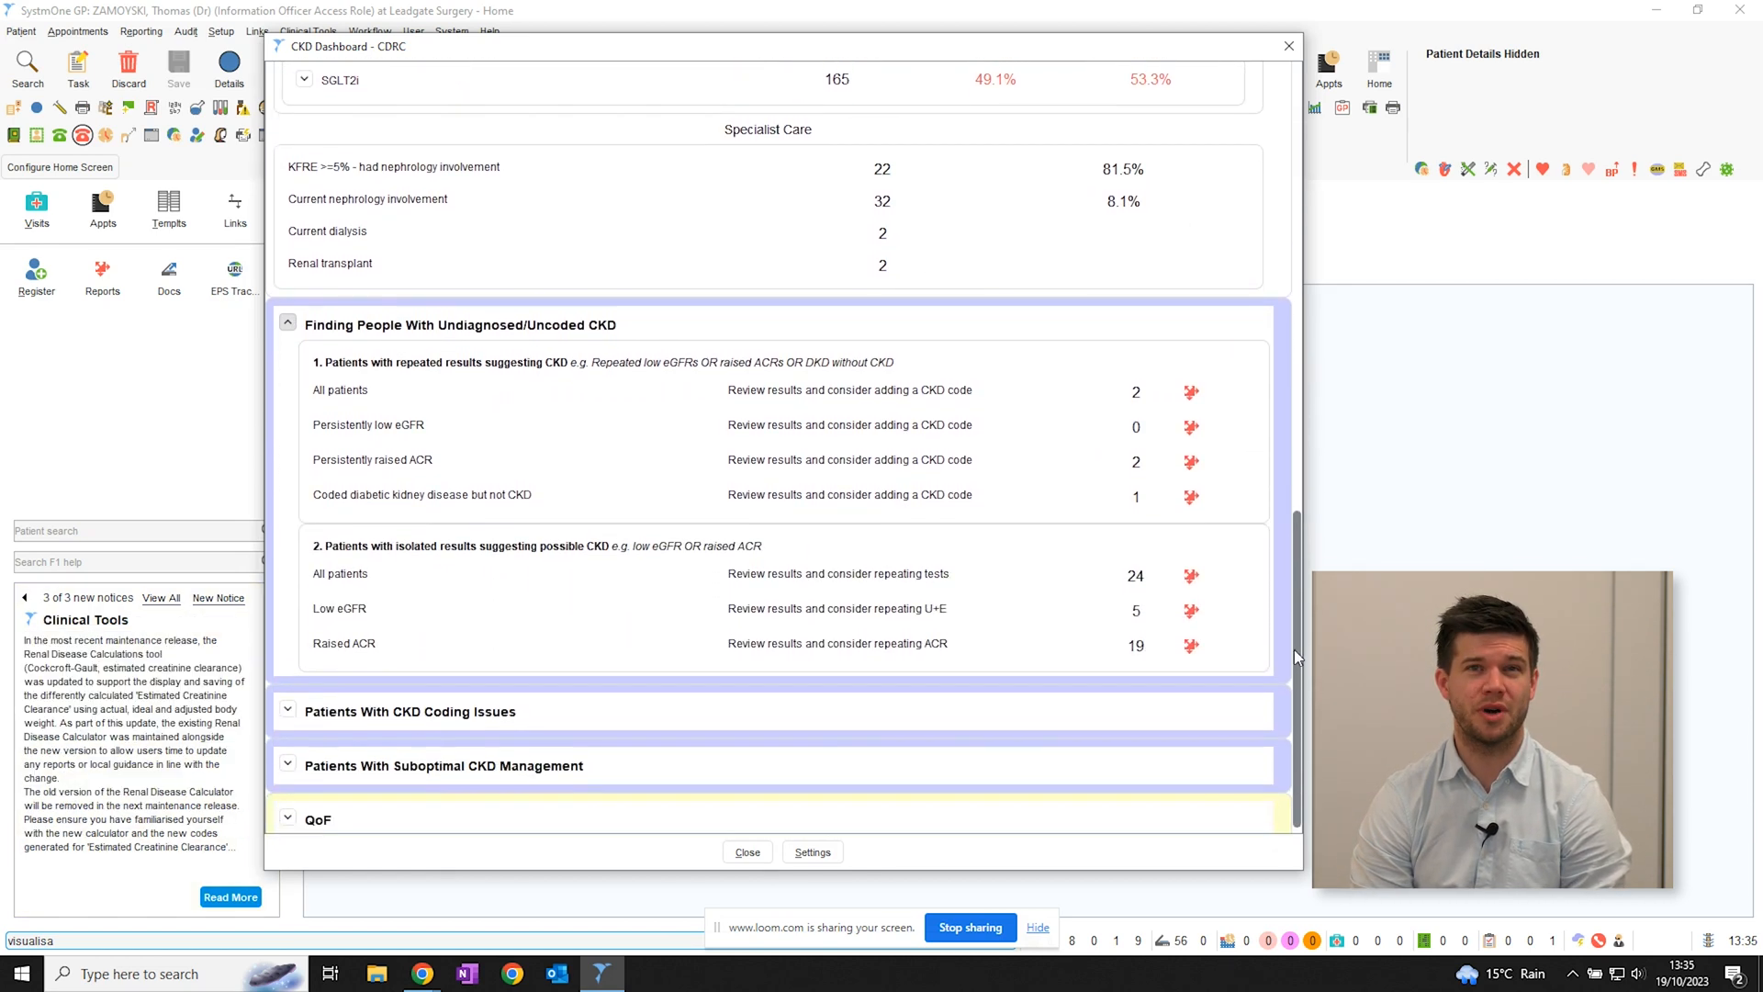
scroll("down", 3)
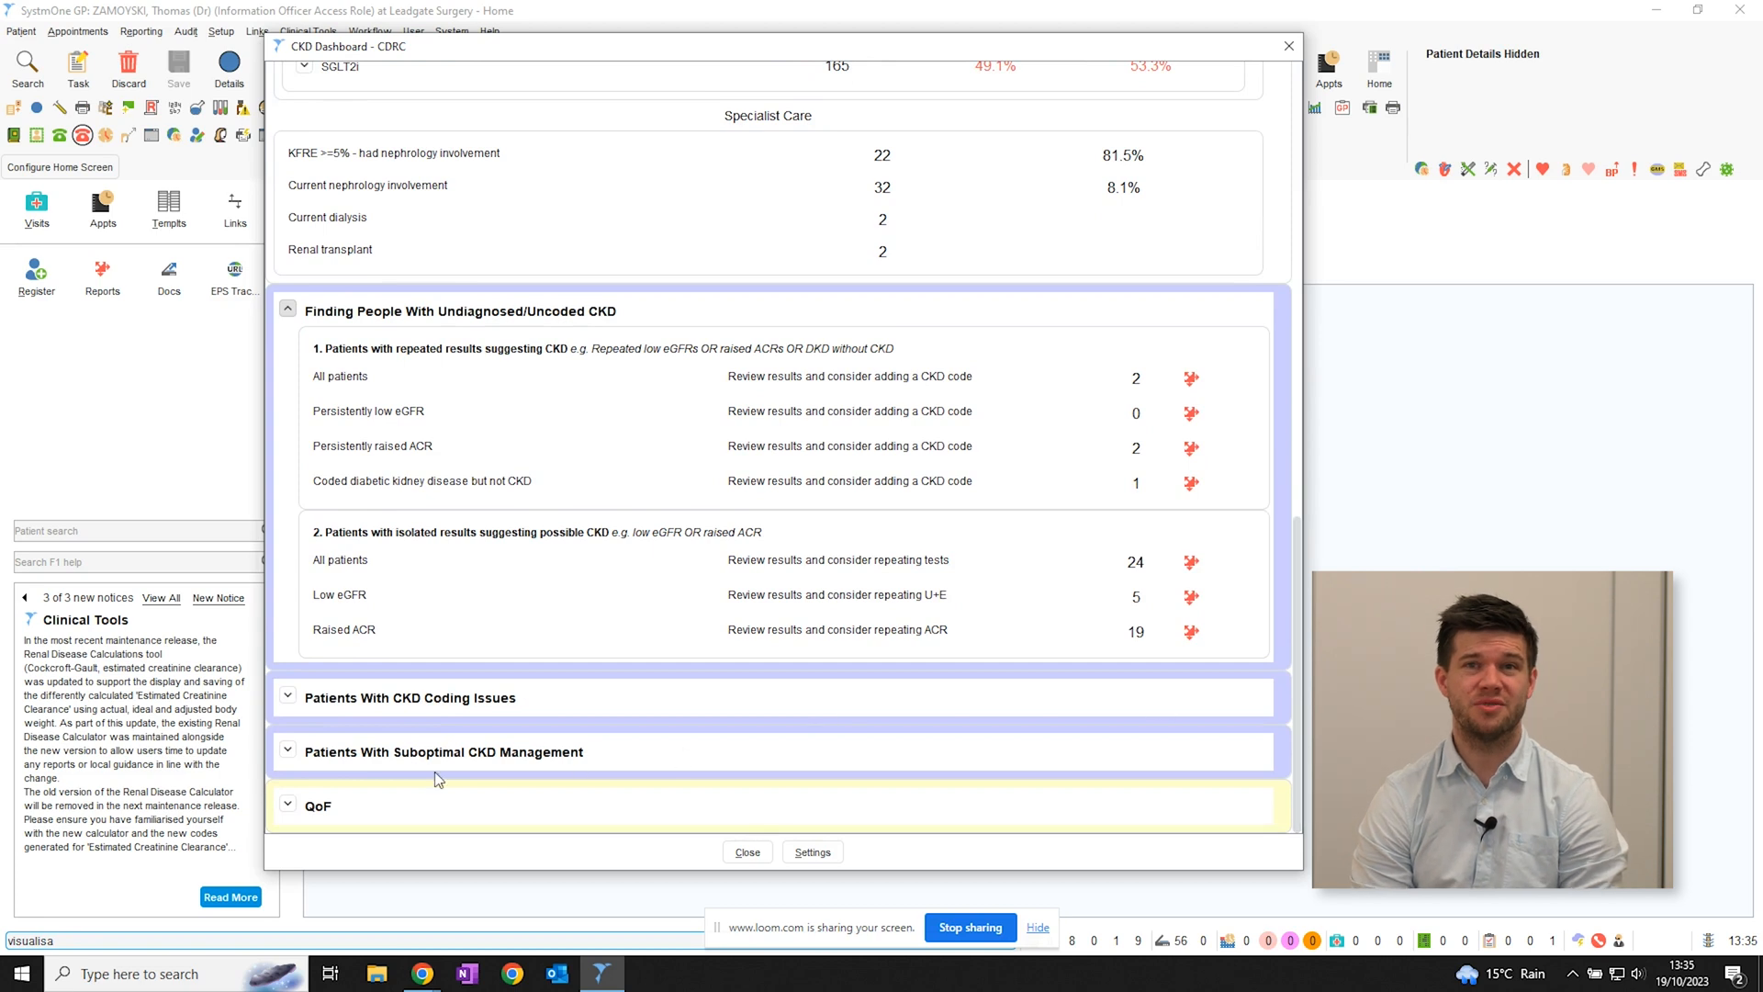
mouse_move(430, 724)
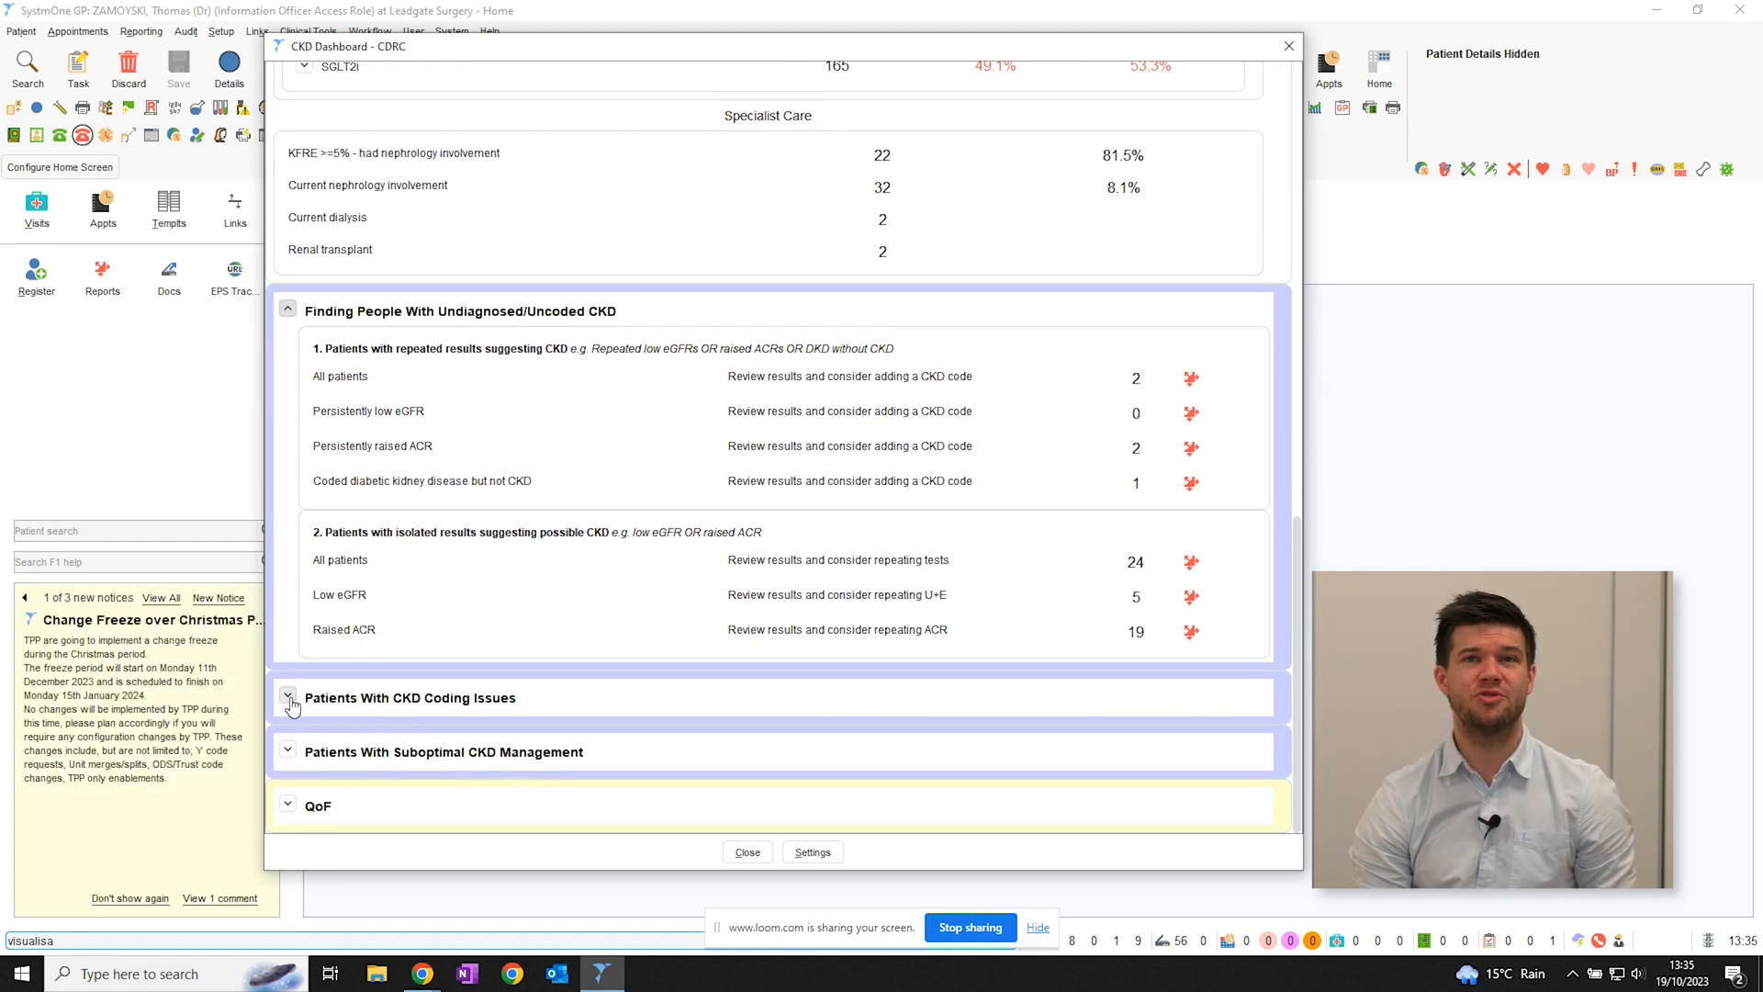
Expand Patients With CKD Coding Issues and scroll through the coding and engagement breakdowns.
left_click(288, 696)
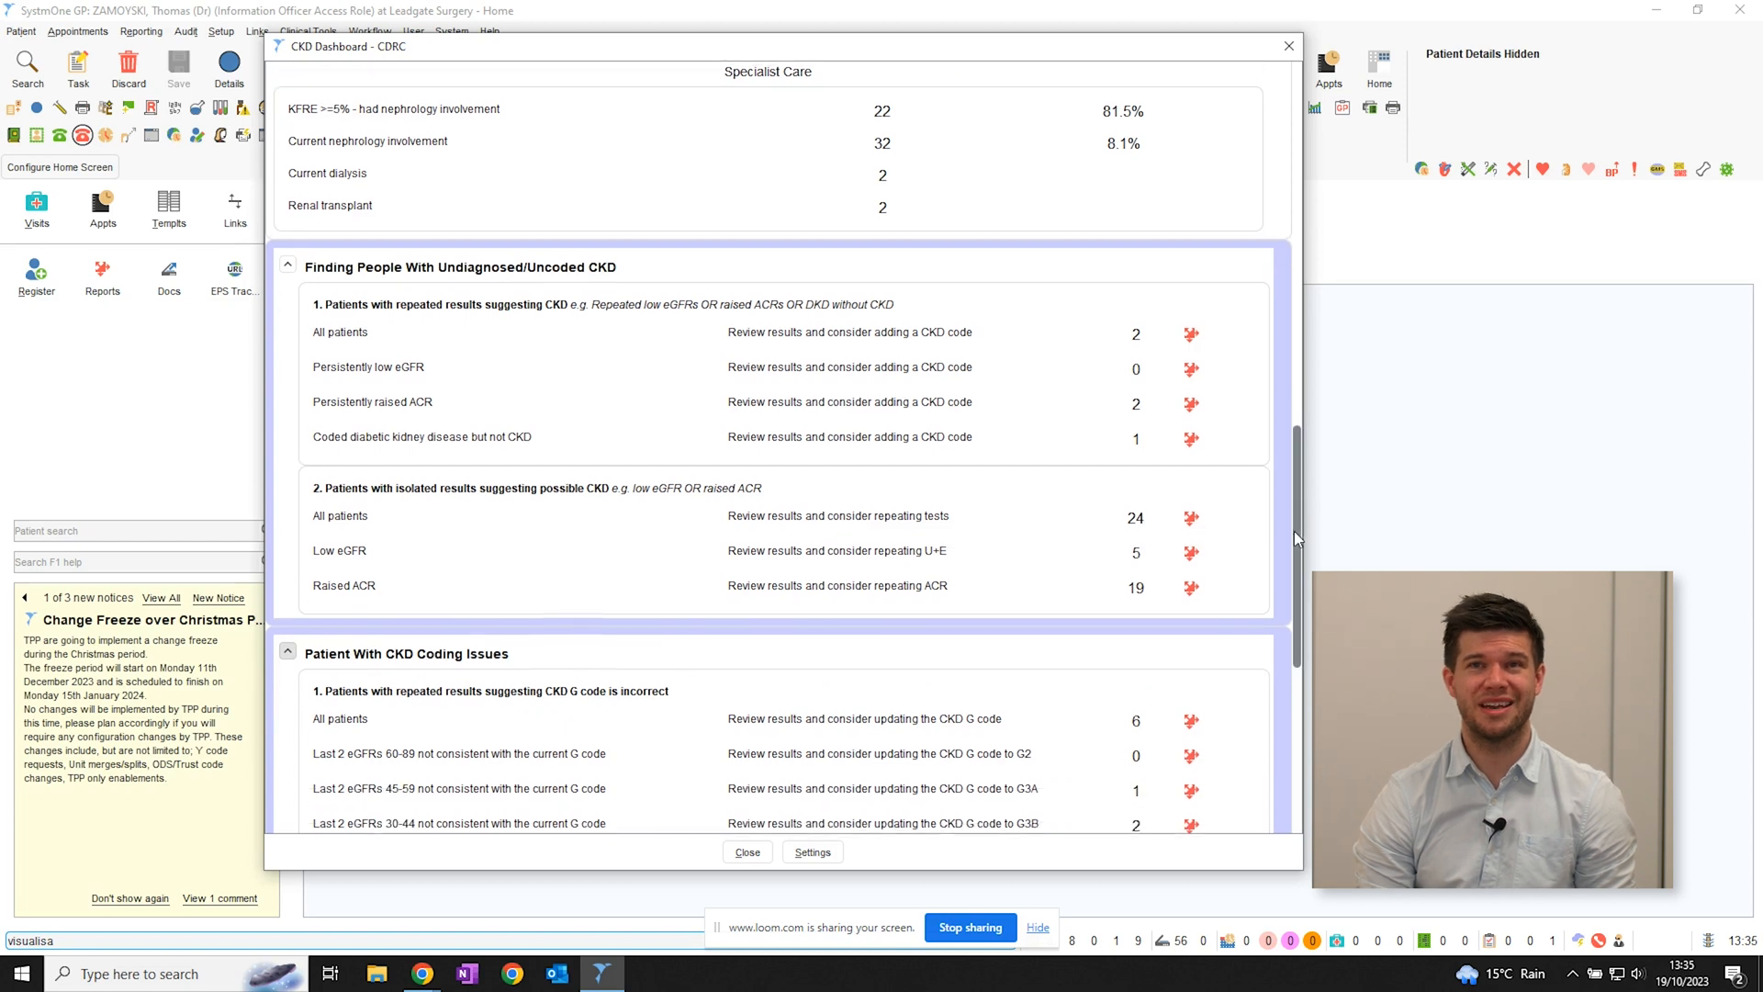
scroll("down", 3)
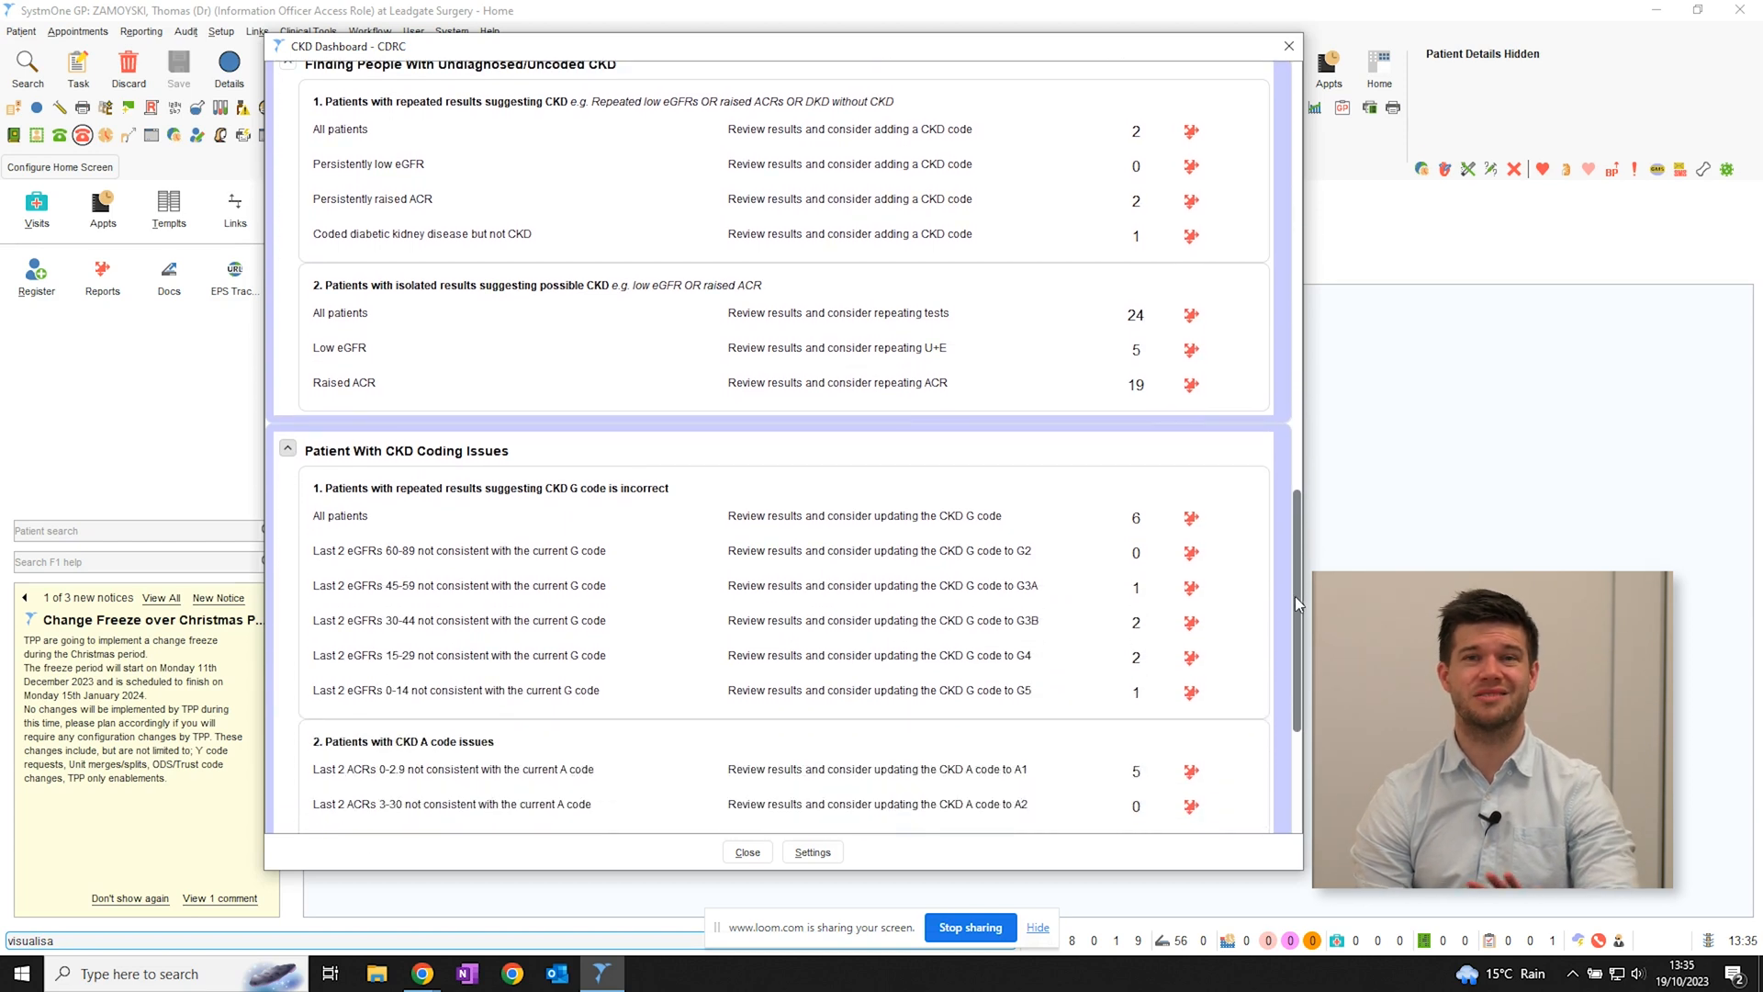
scroll("down", 3)
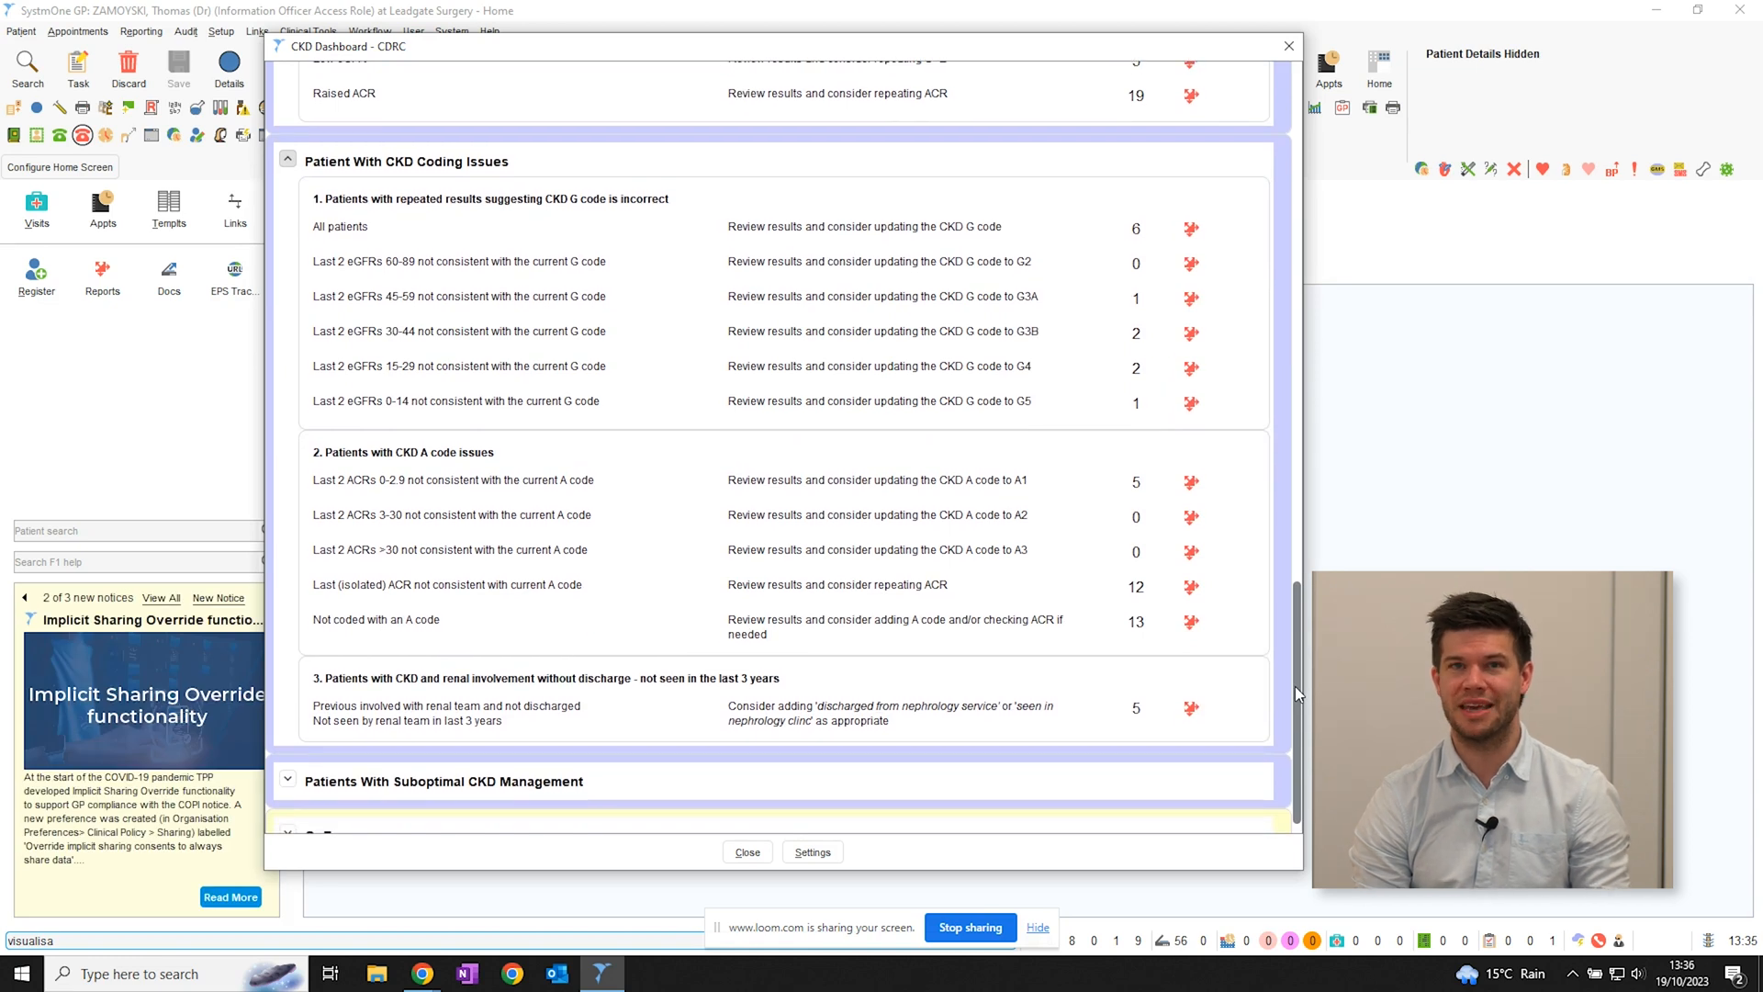
scroll("down", 3)
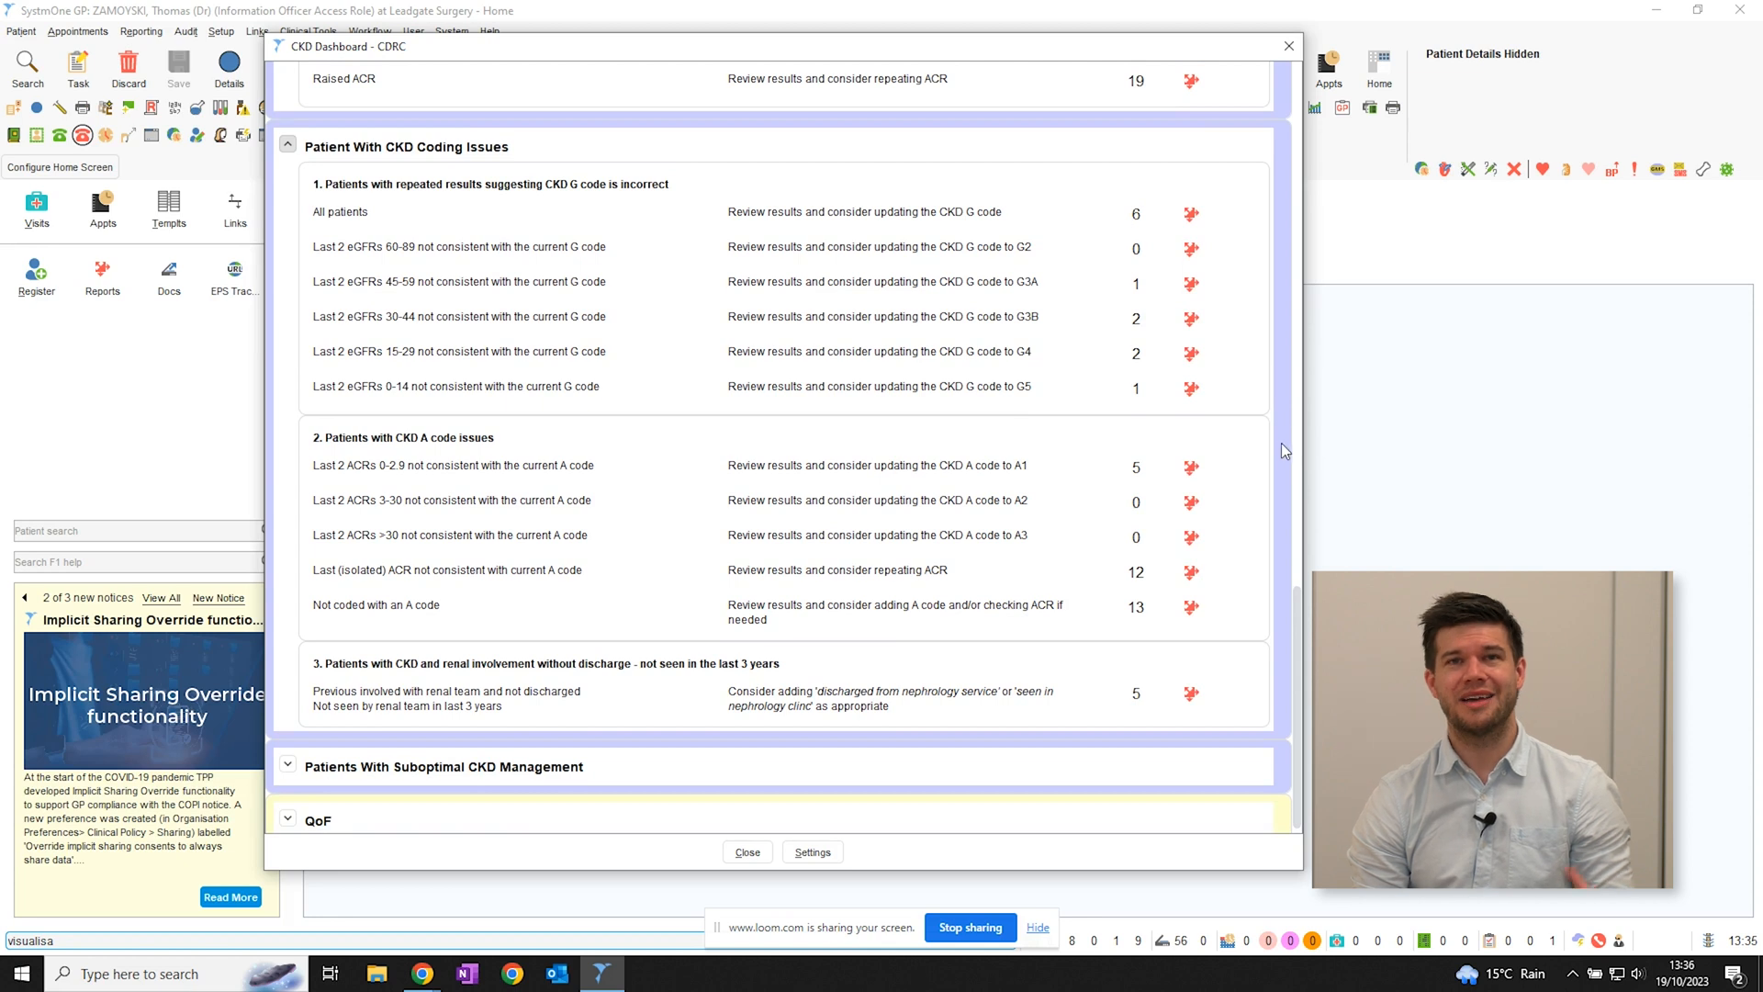
mouse_move(1289, 477)
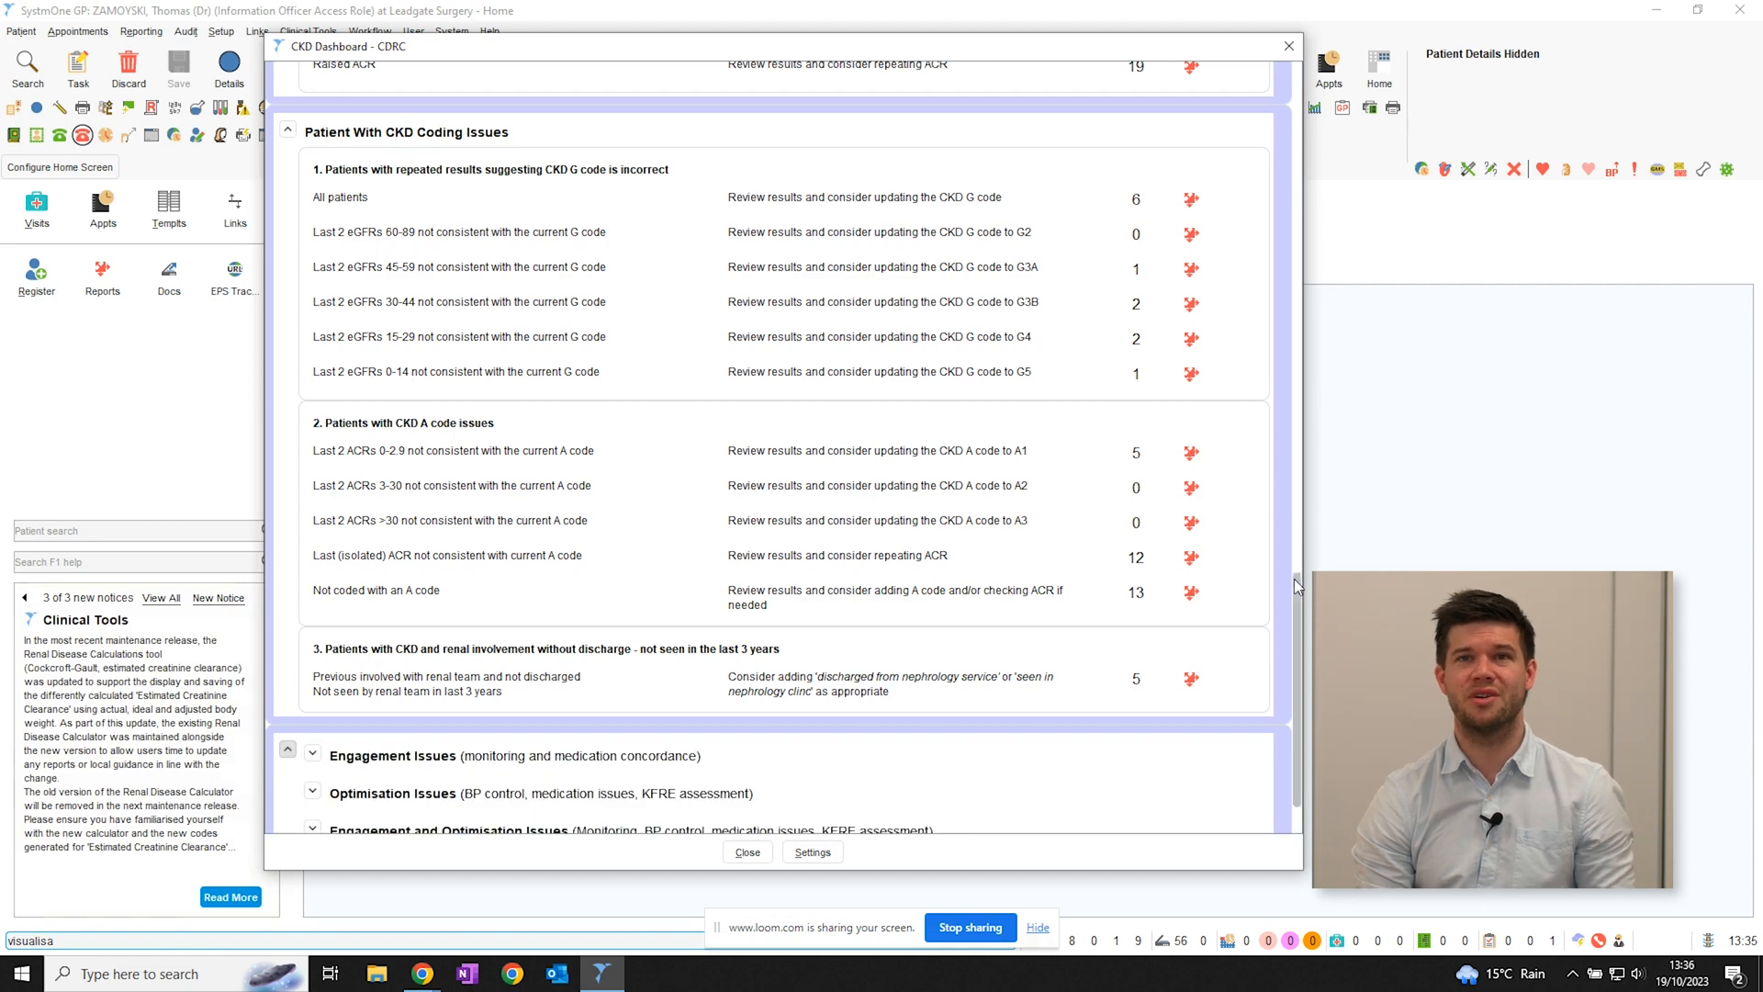
scroll("down", 3)
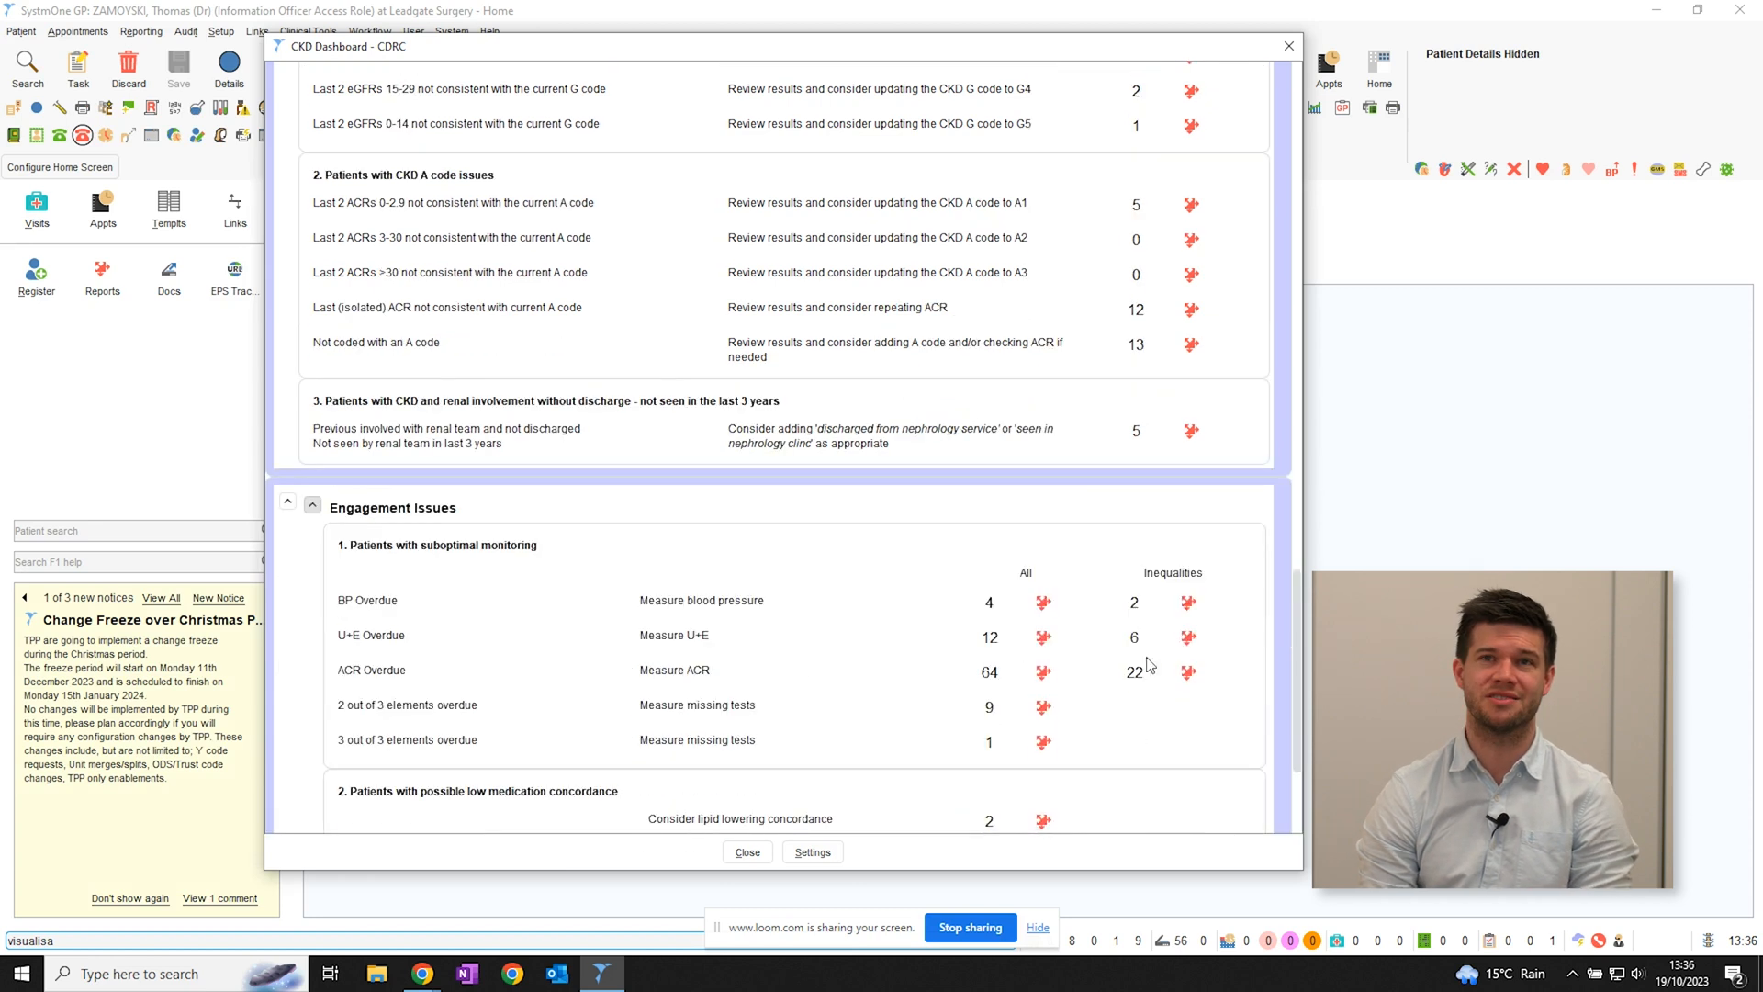
scroll("down", 3)
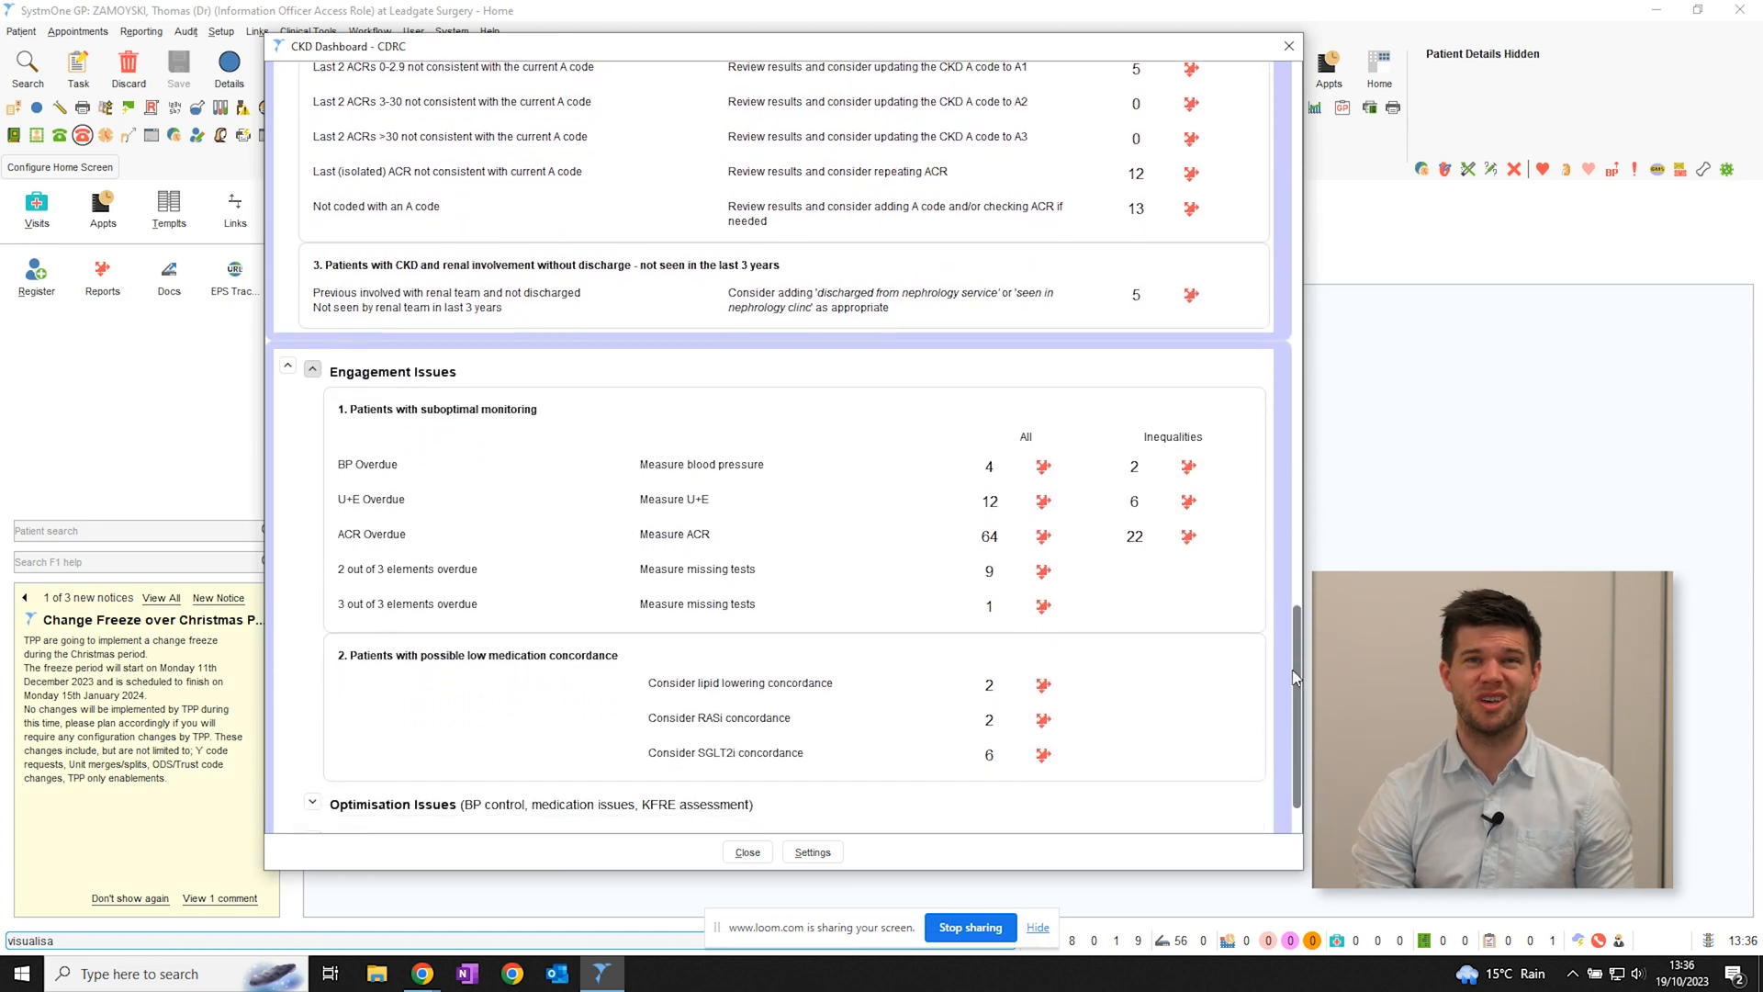
scroll("down", 3)
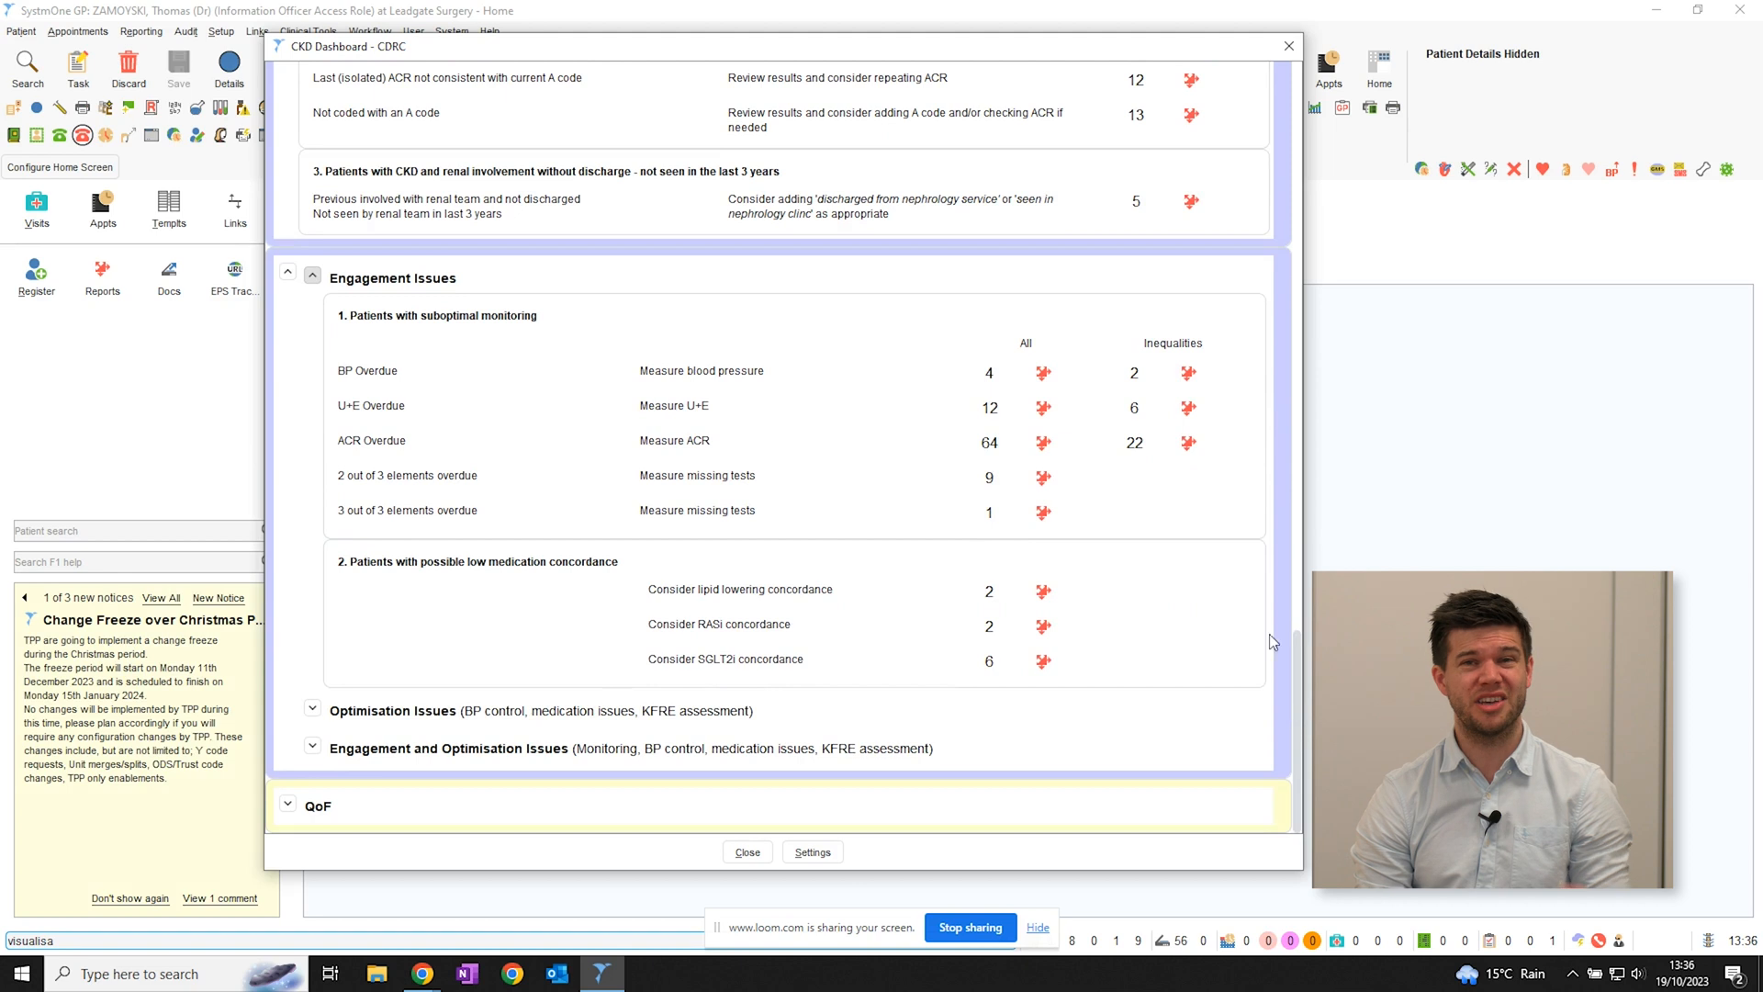
mouse_move(1258, 568)
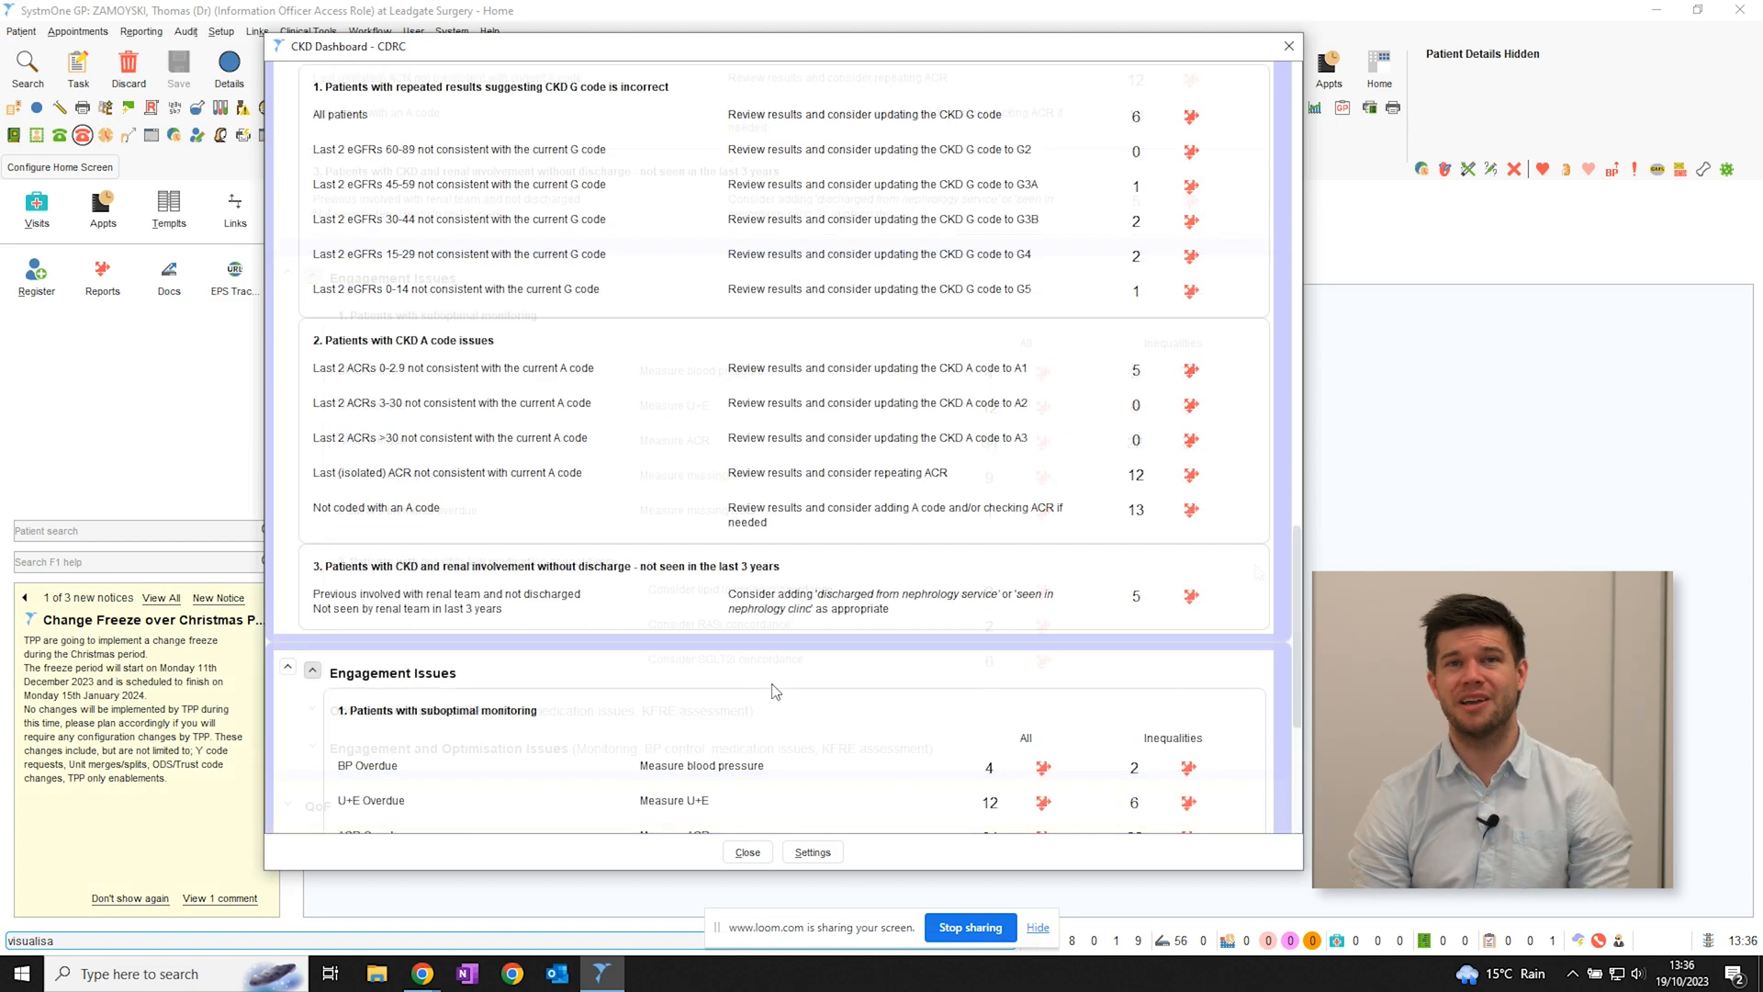
scroll("down", 3)
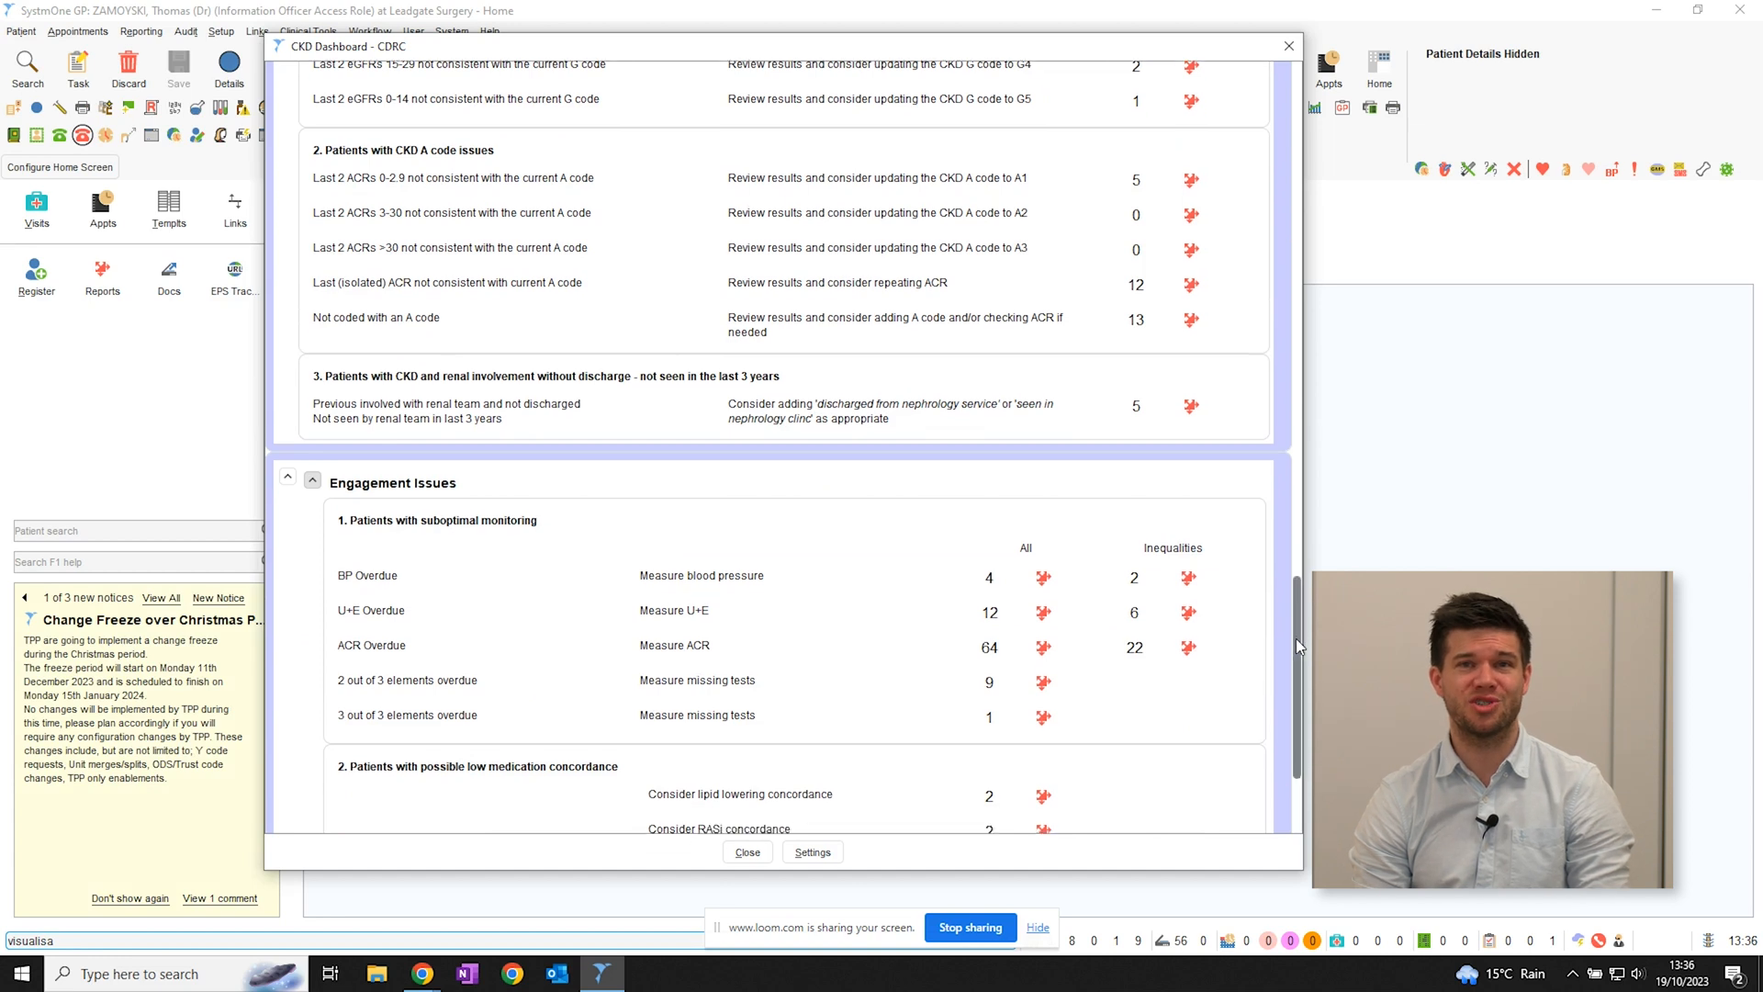
scroll("down", 3)
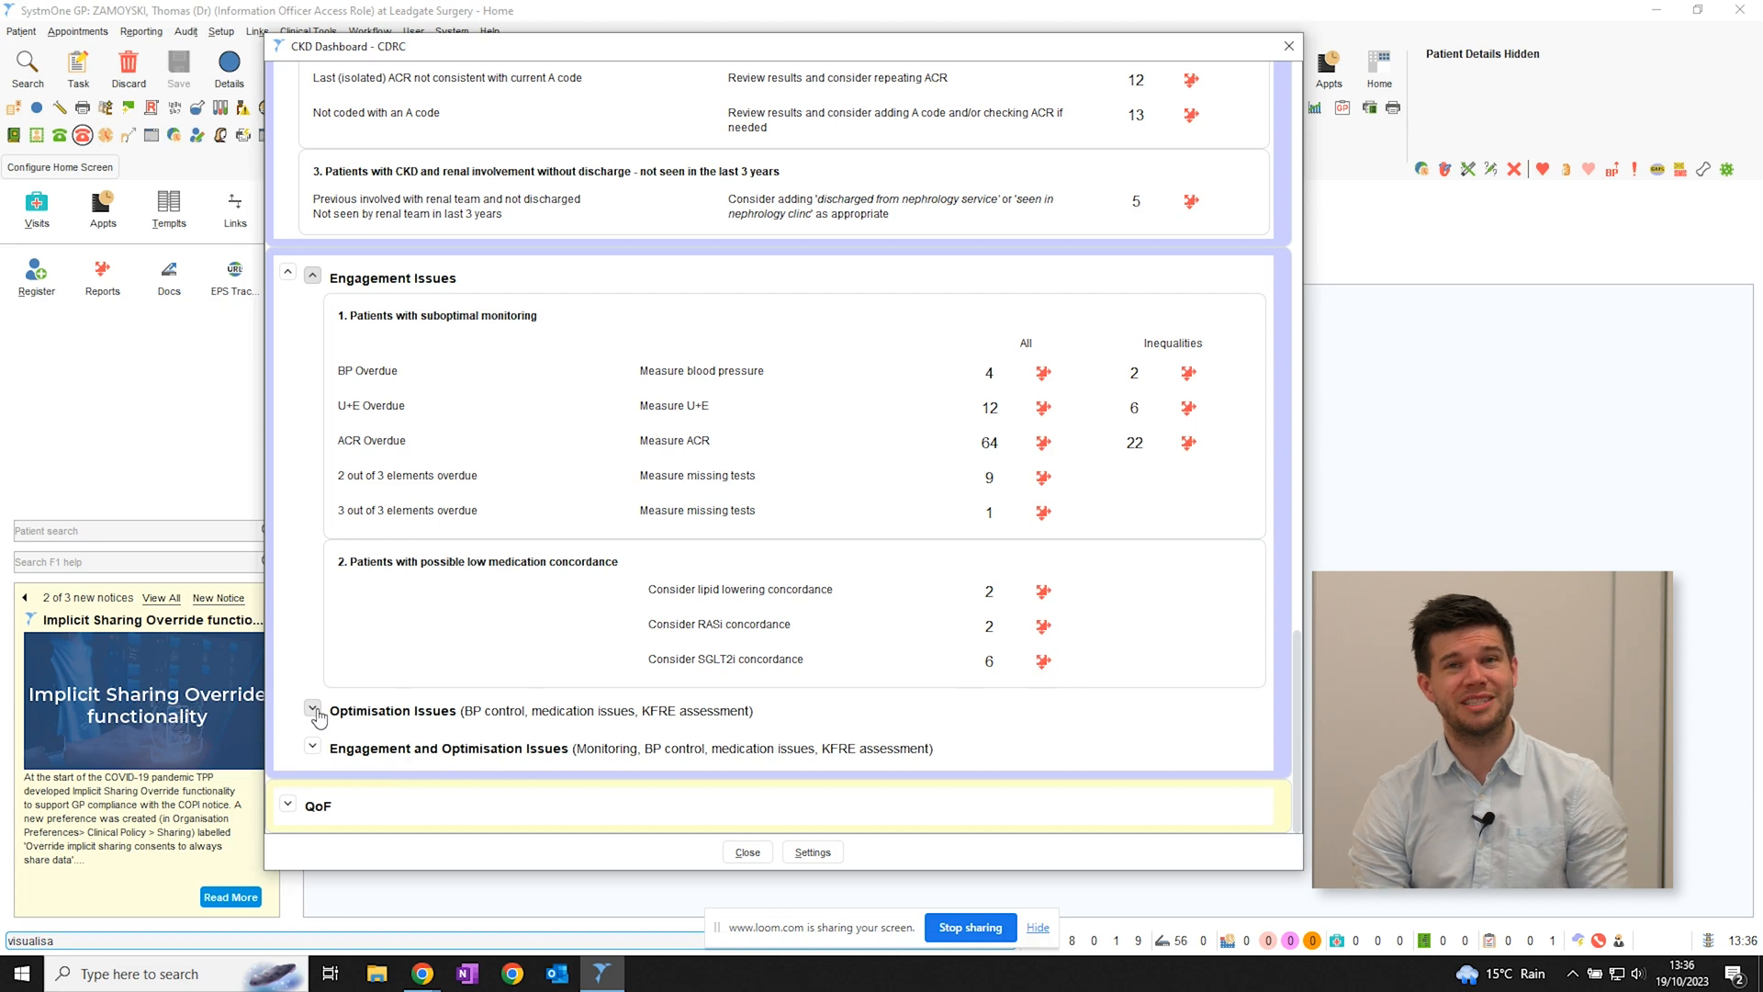
Expand and review the Optimisation Issues and Engagement and Optimisation Issues breakdowns.
left_click(312, 709)
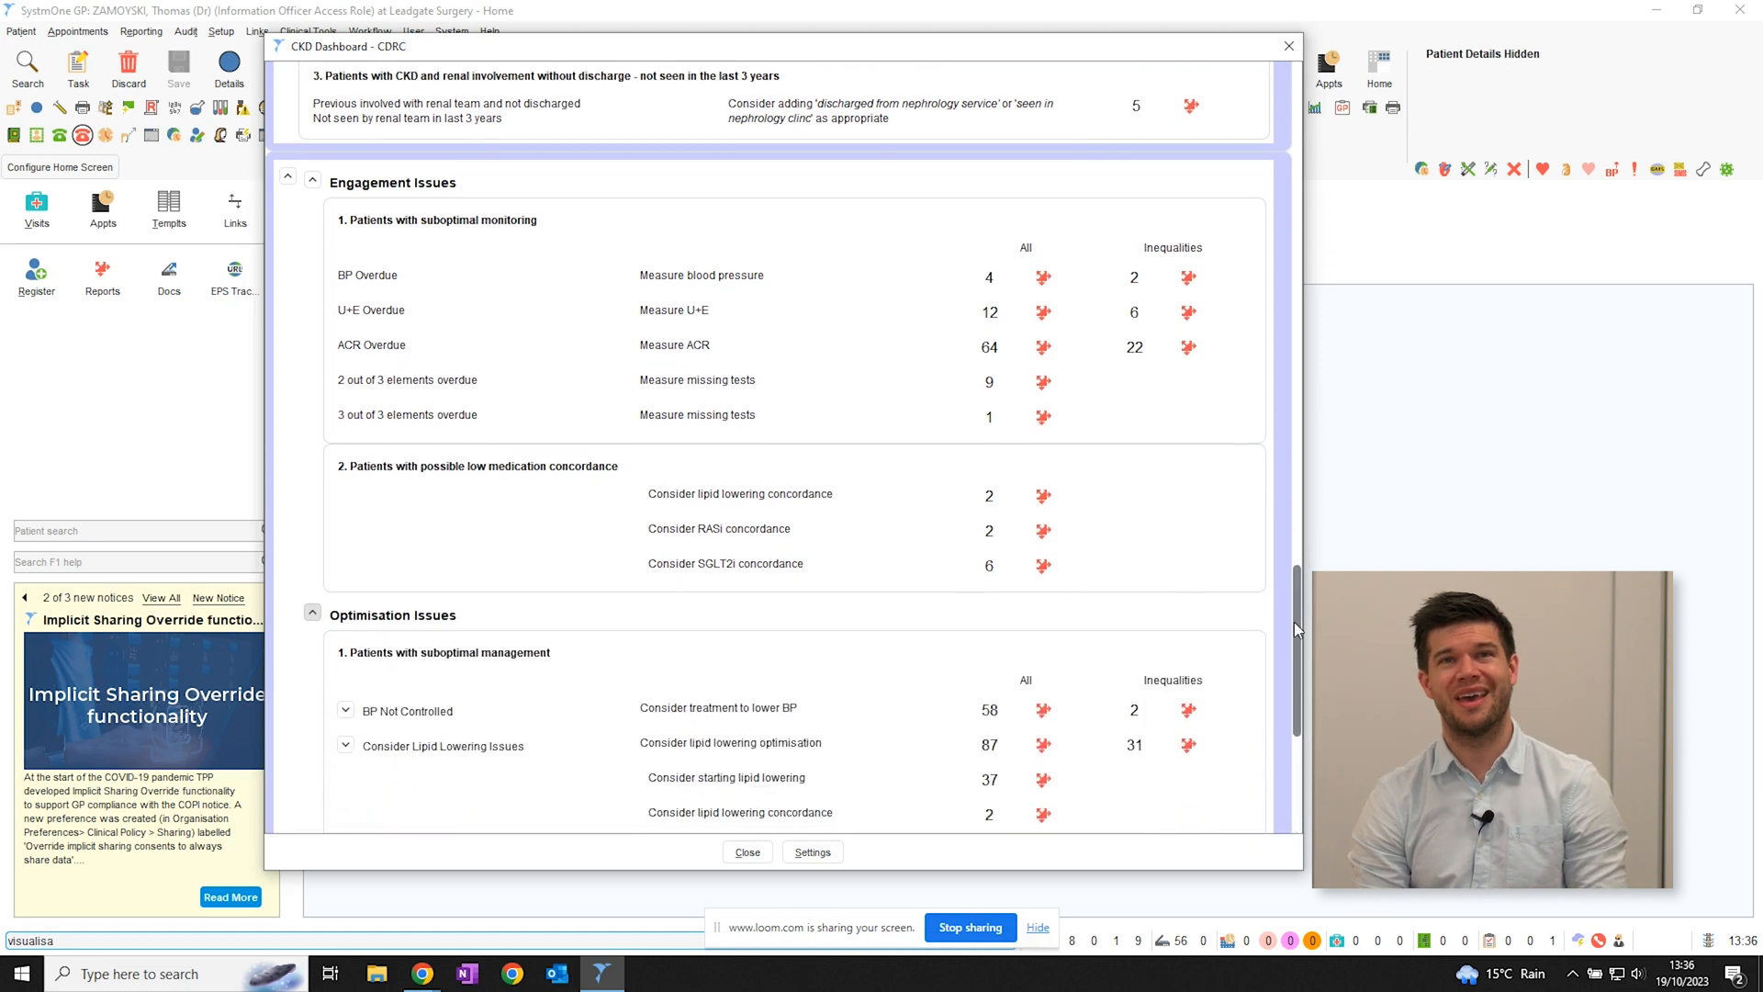
scroll("down", 3)
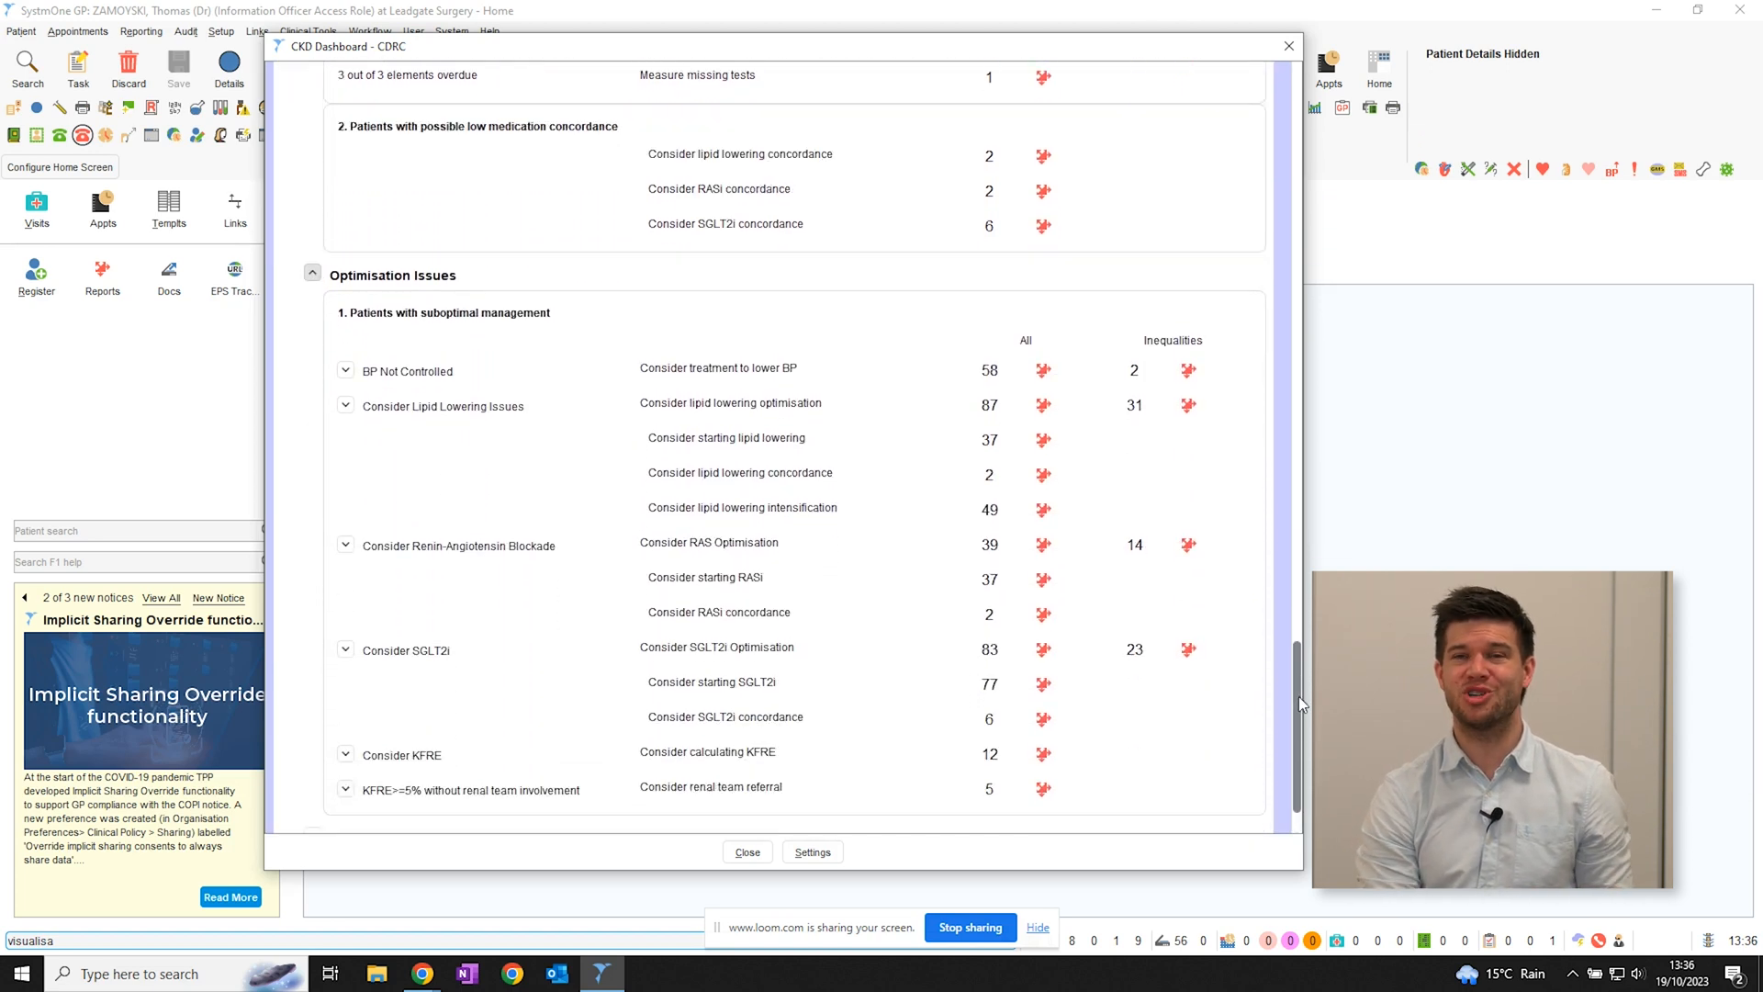
scroll("down", 3)
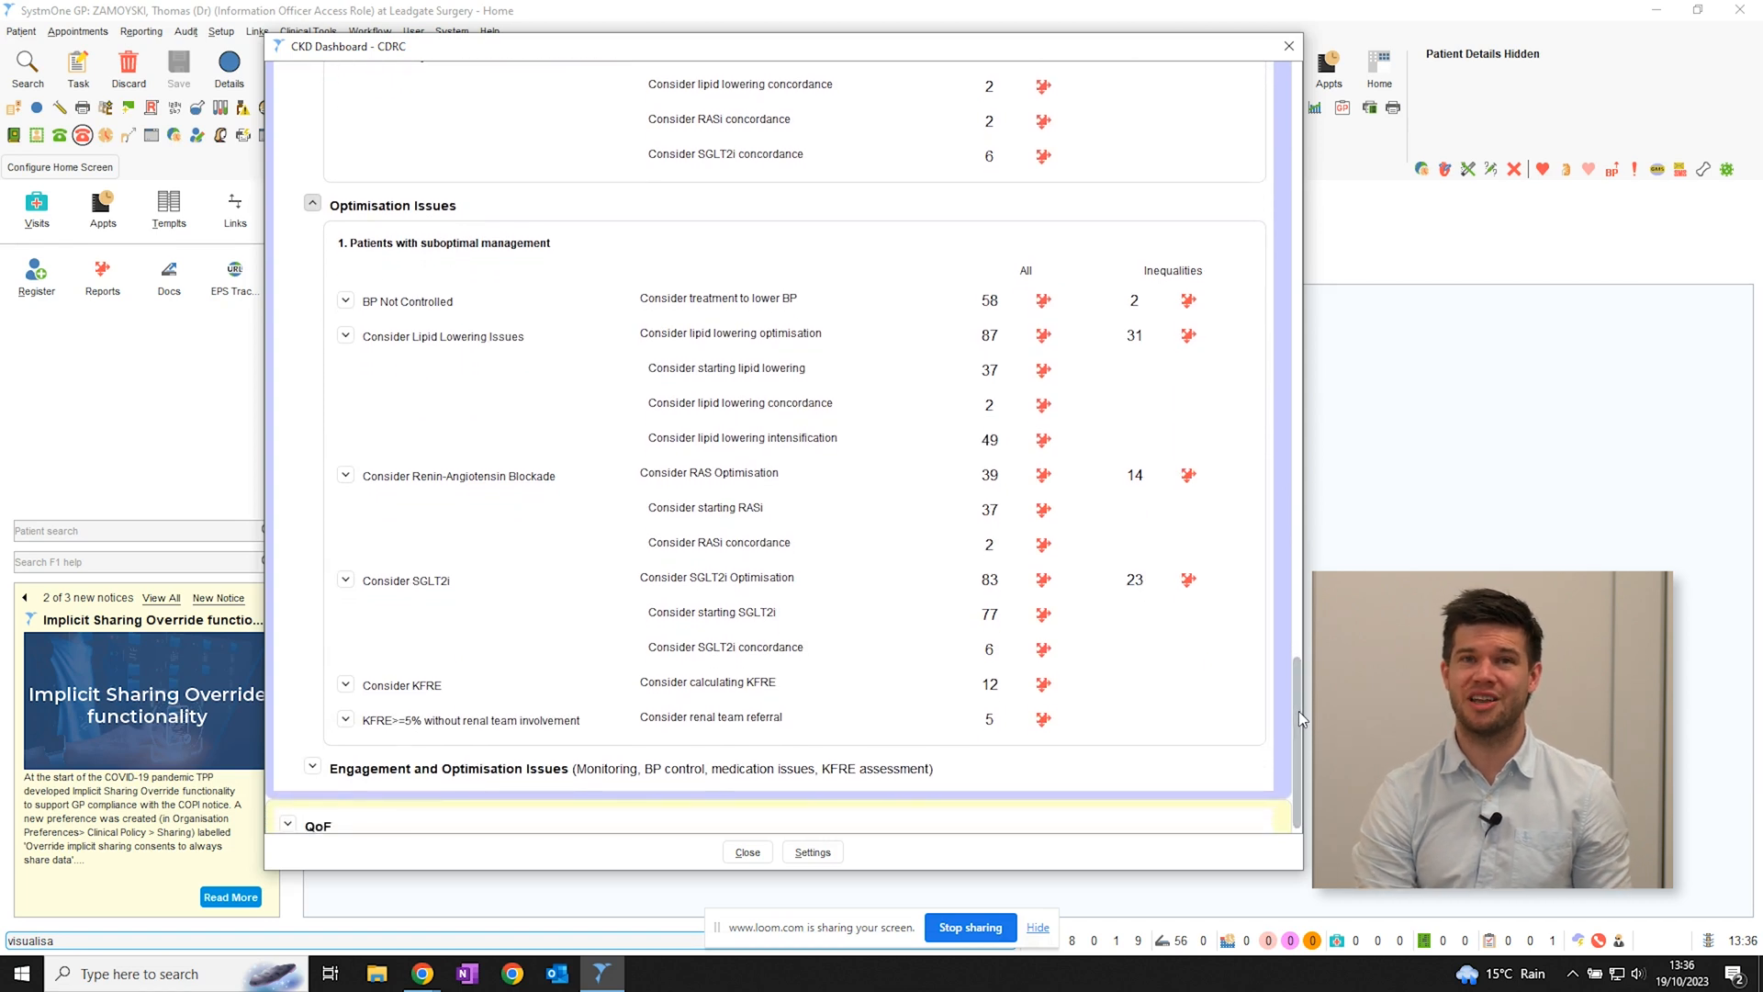
left_click(27, 597)
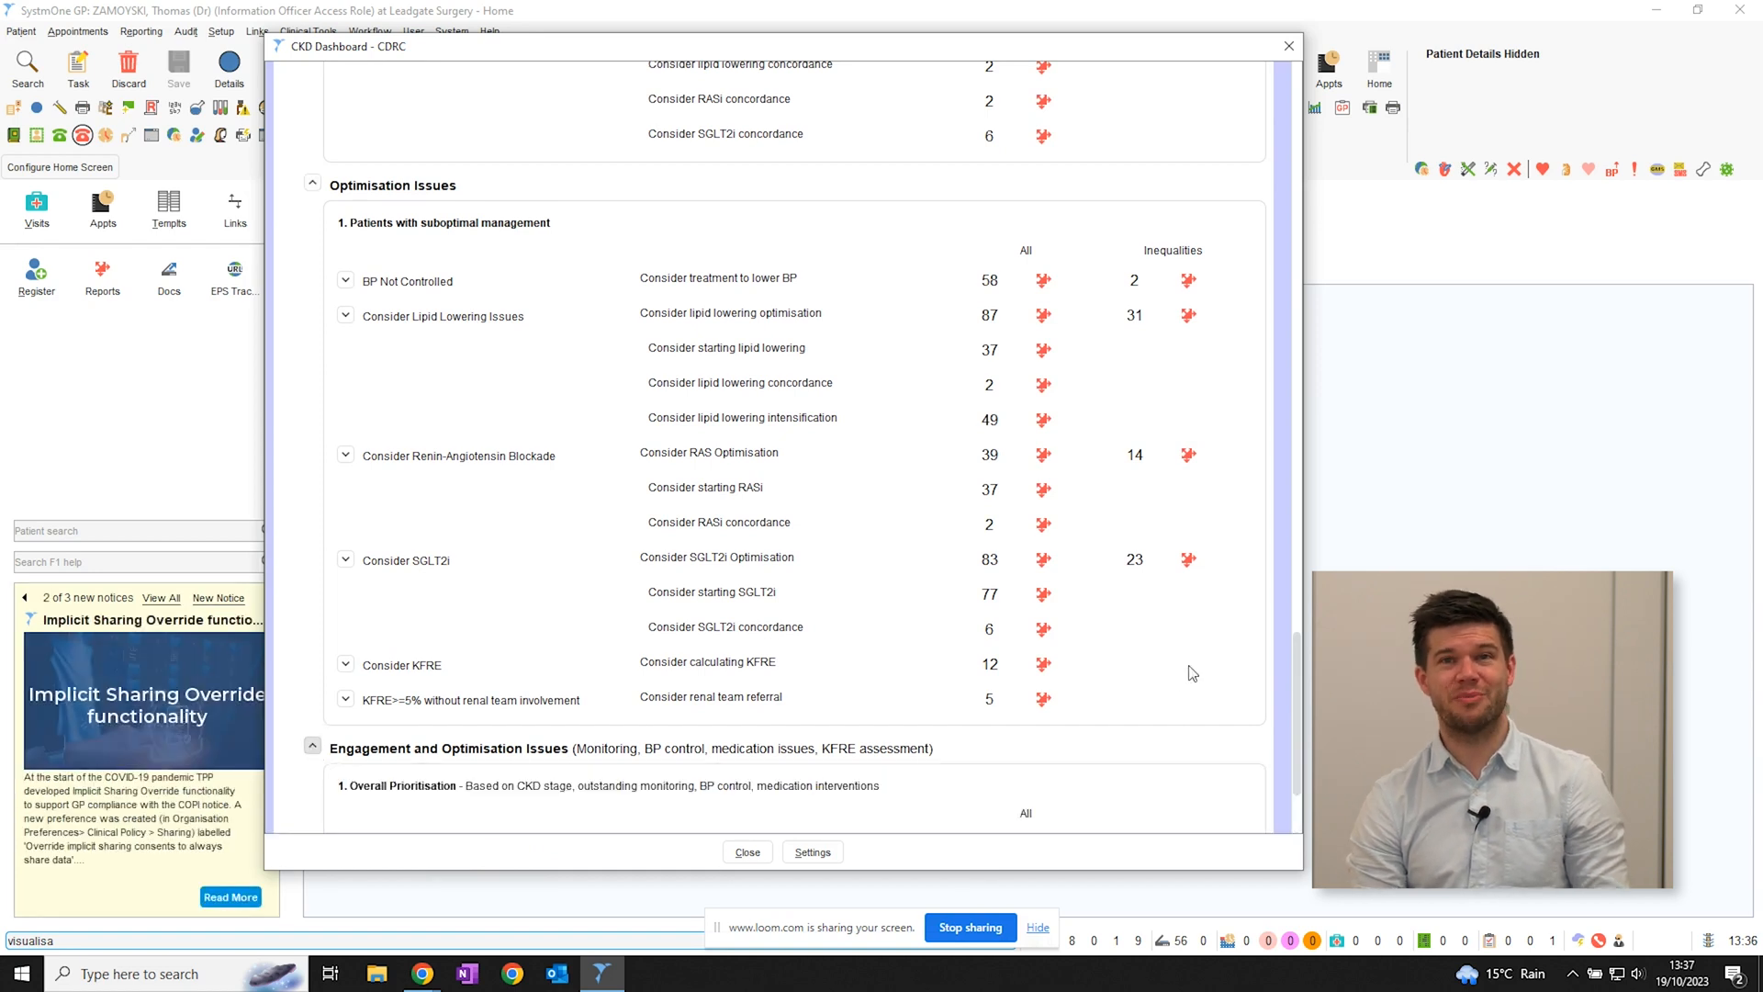
scroll("down", 3)
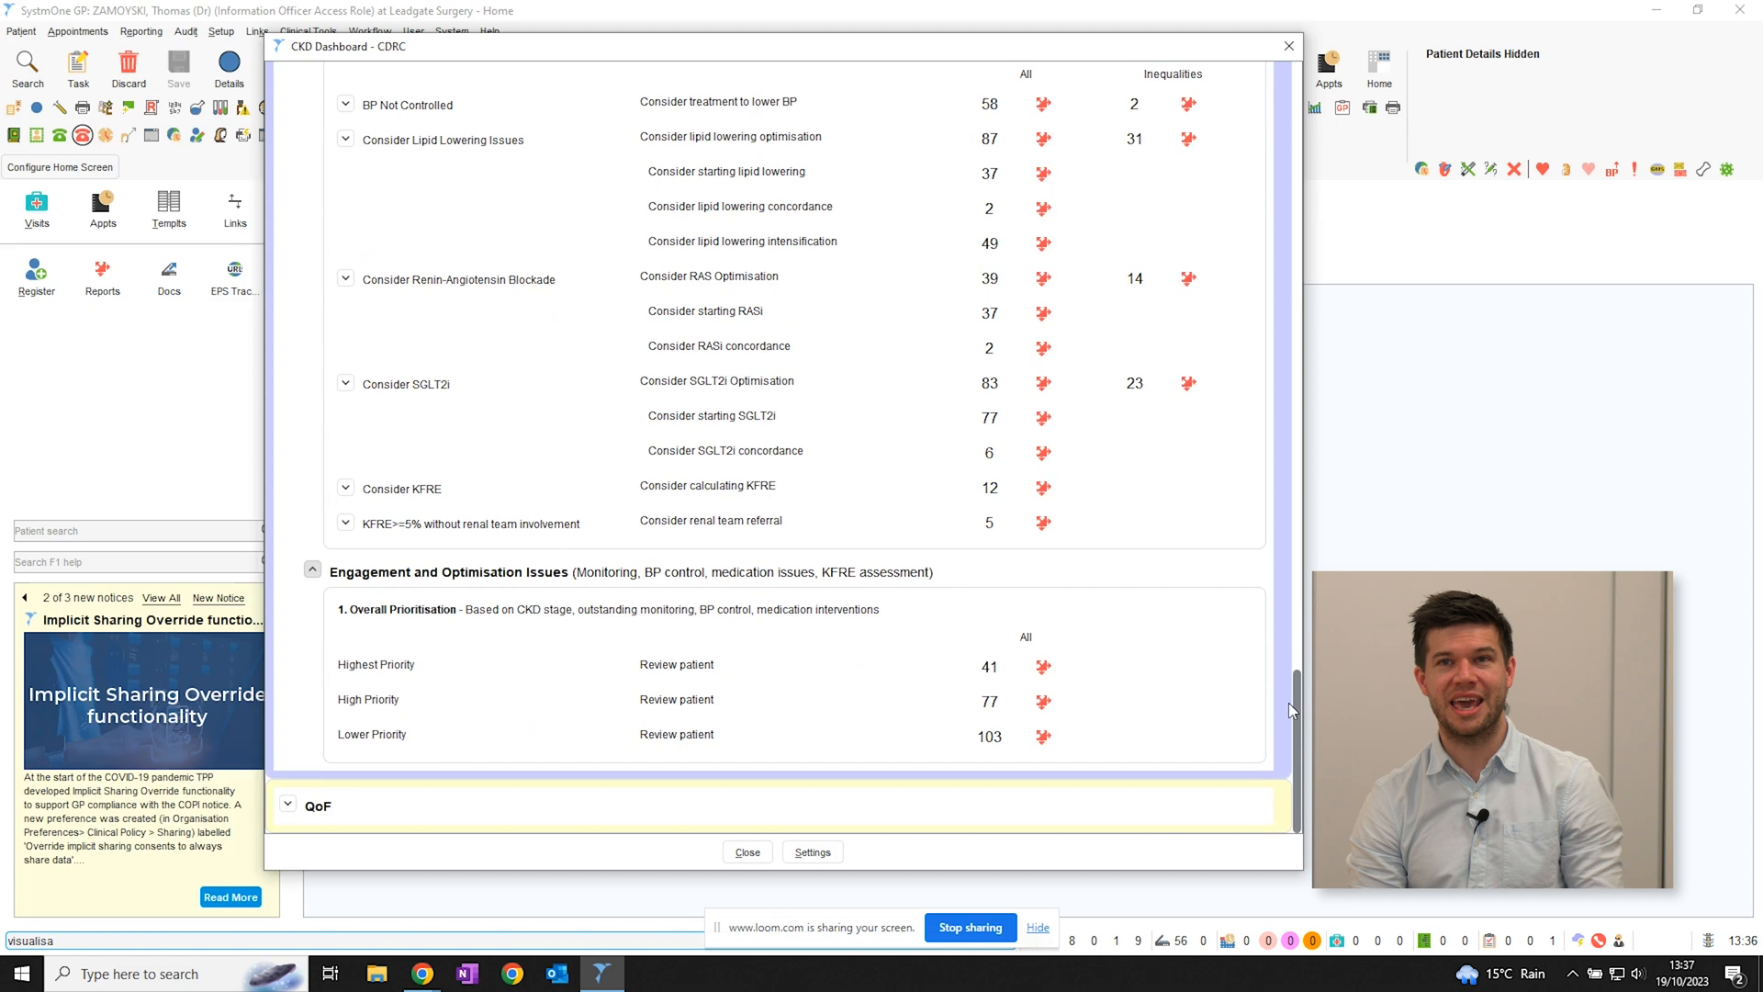
mouse_move(1238, 719)
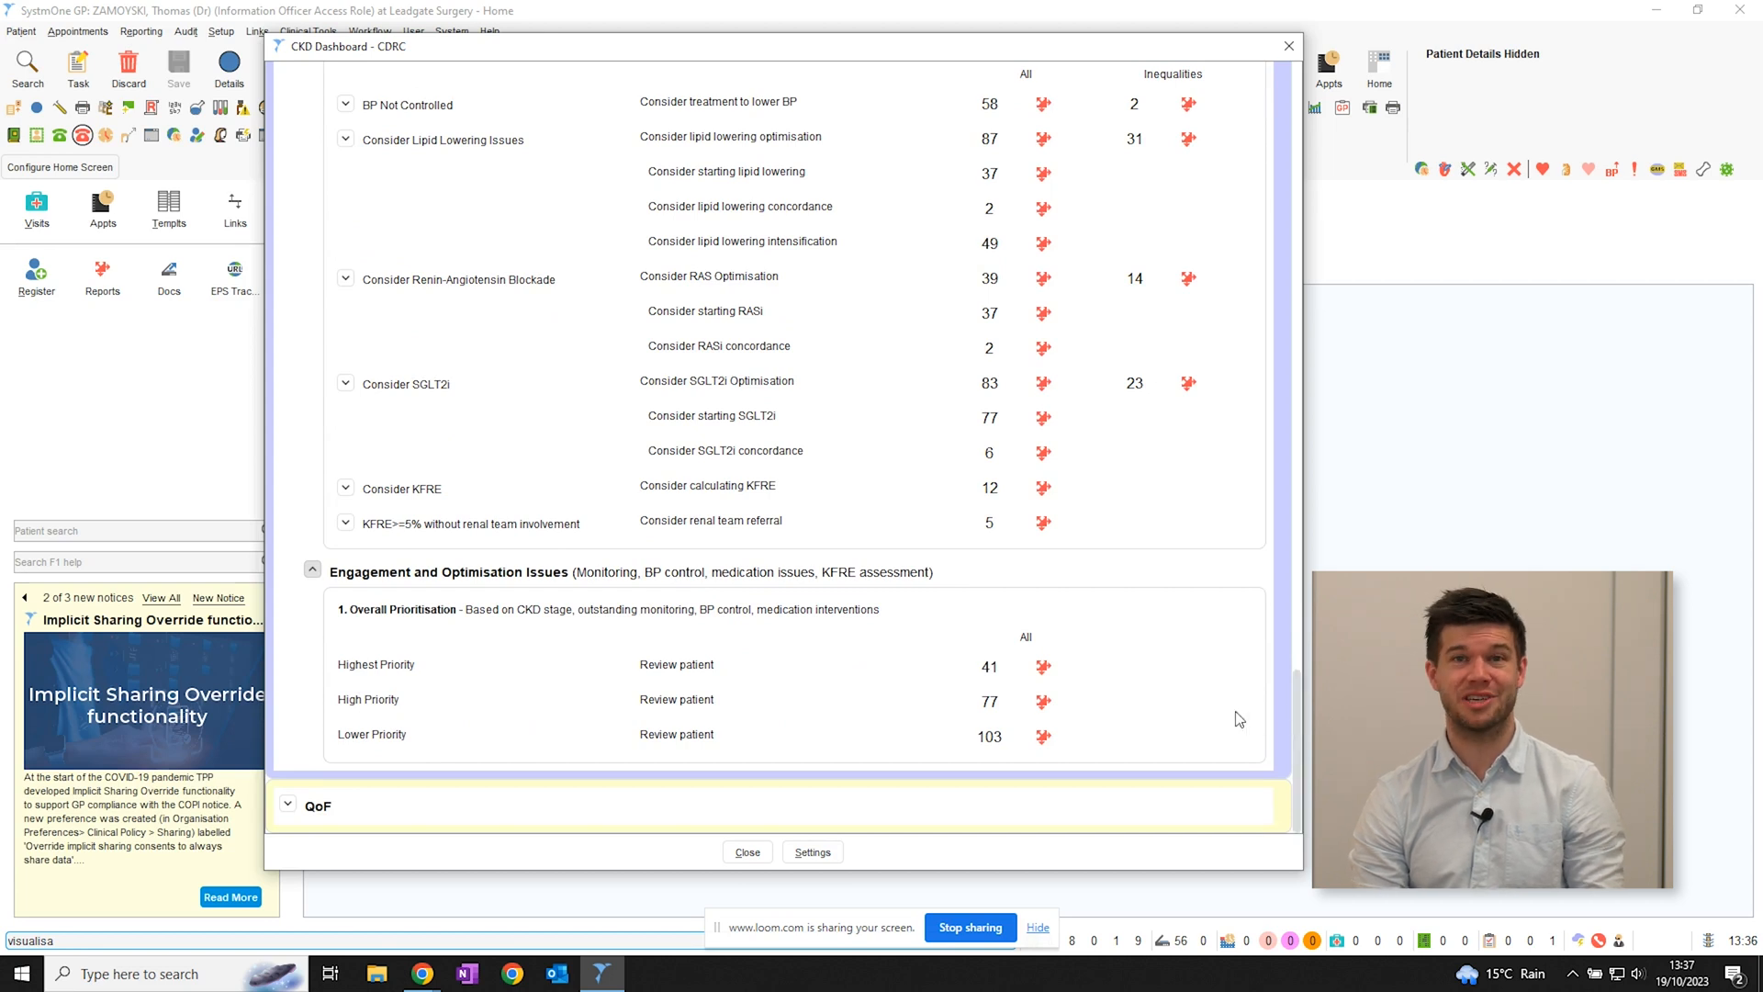
mouse_move(1243, 720)
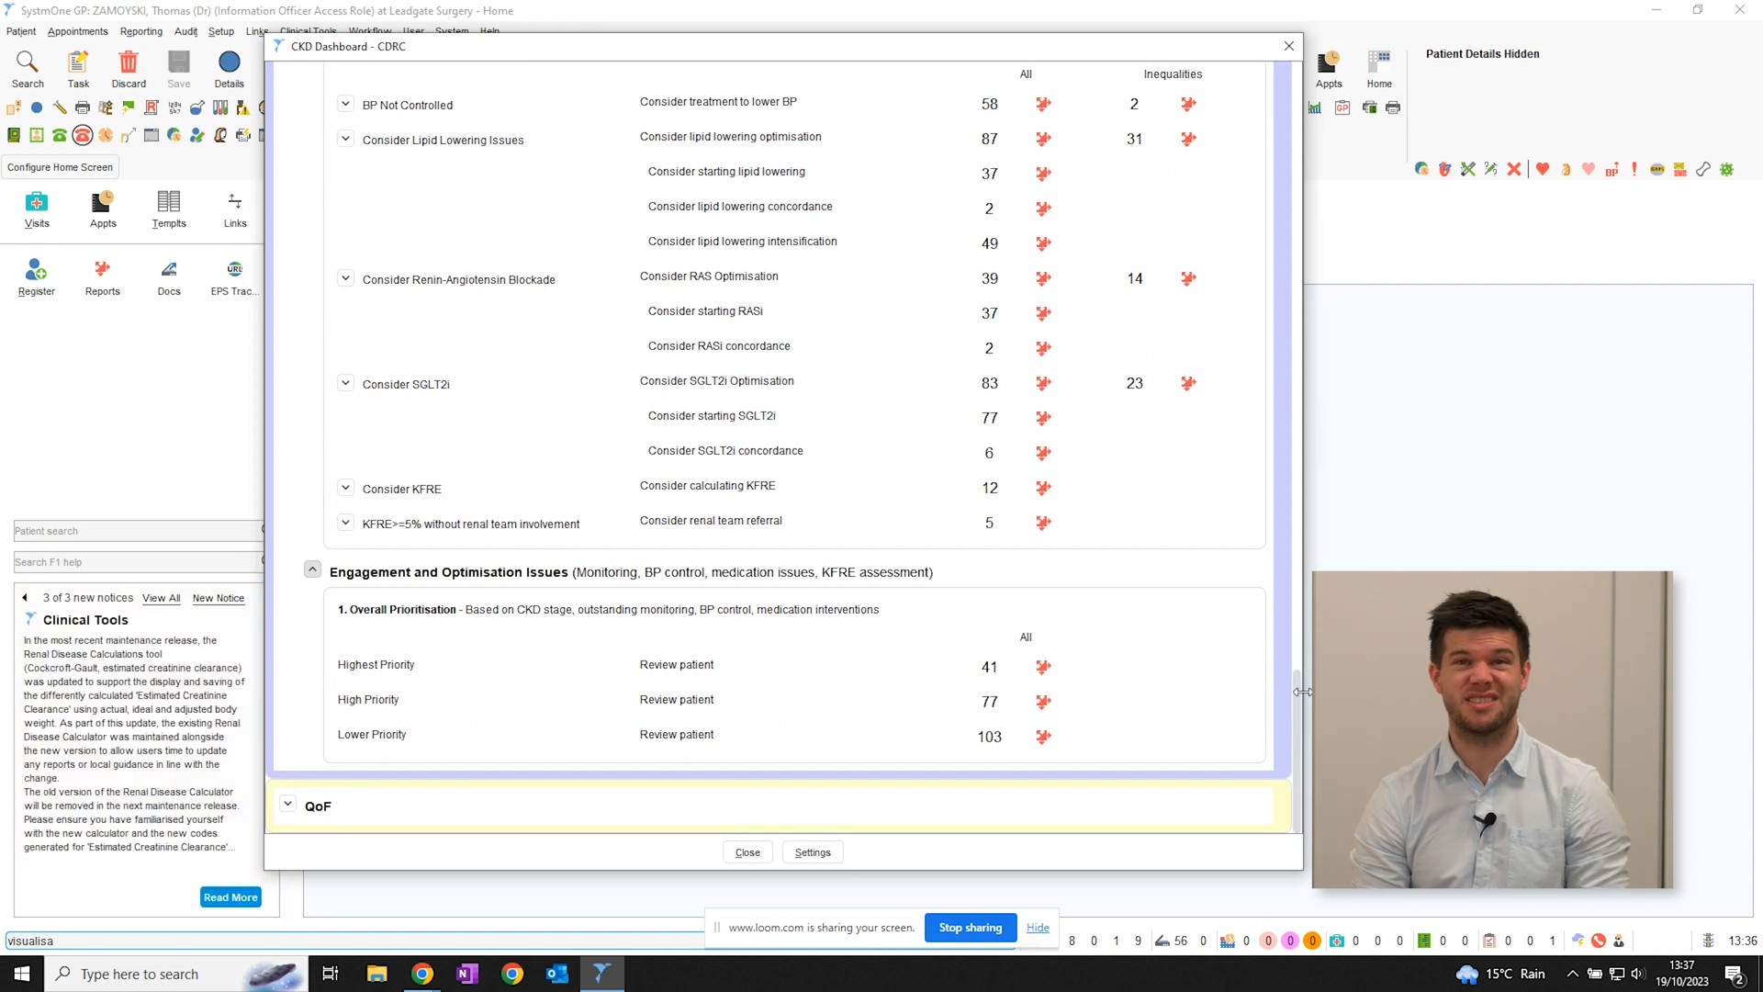
Expand and scroll through the QoF indicators involving CKD.
left_click(287, 805)
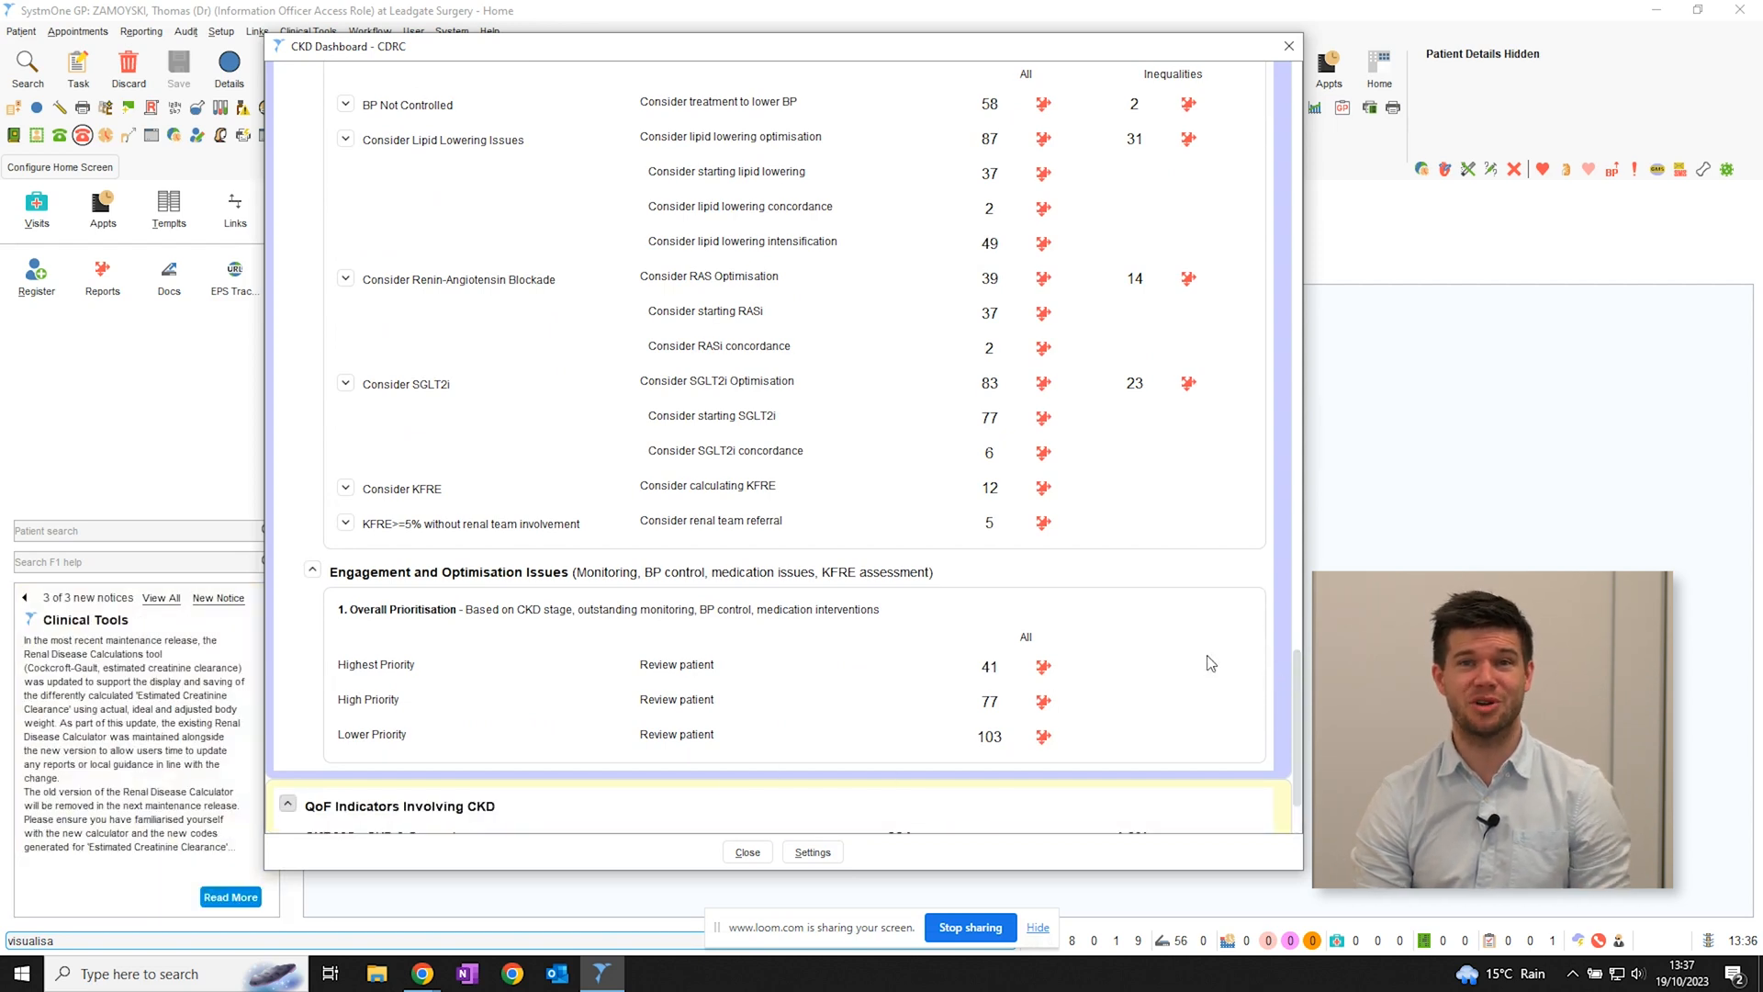
scroll("down", 3)
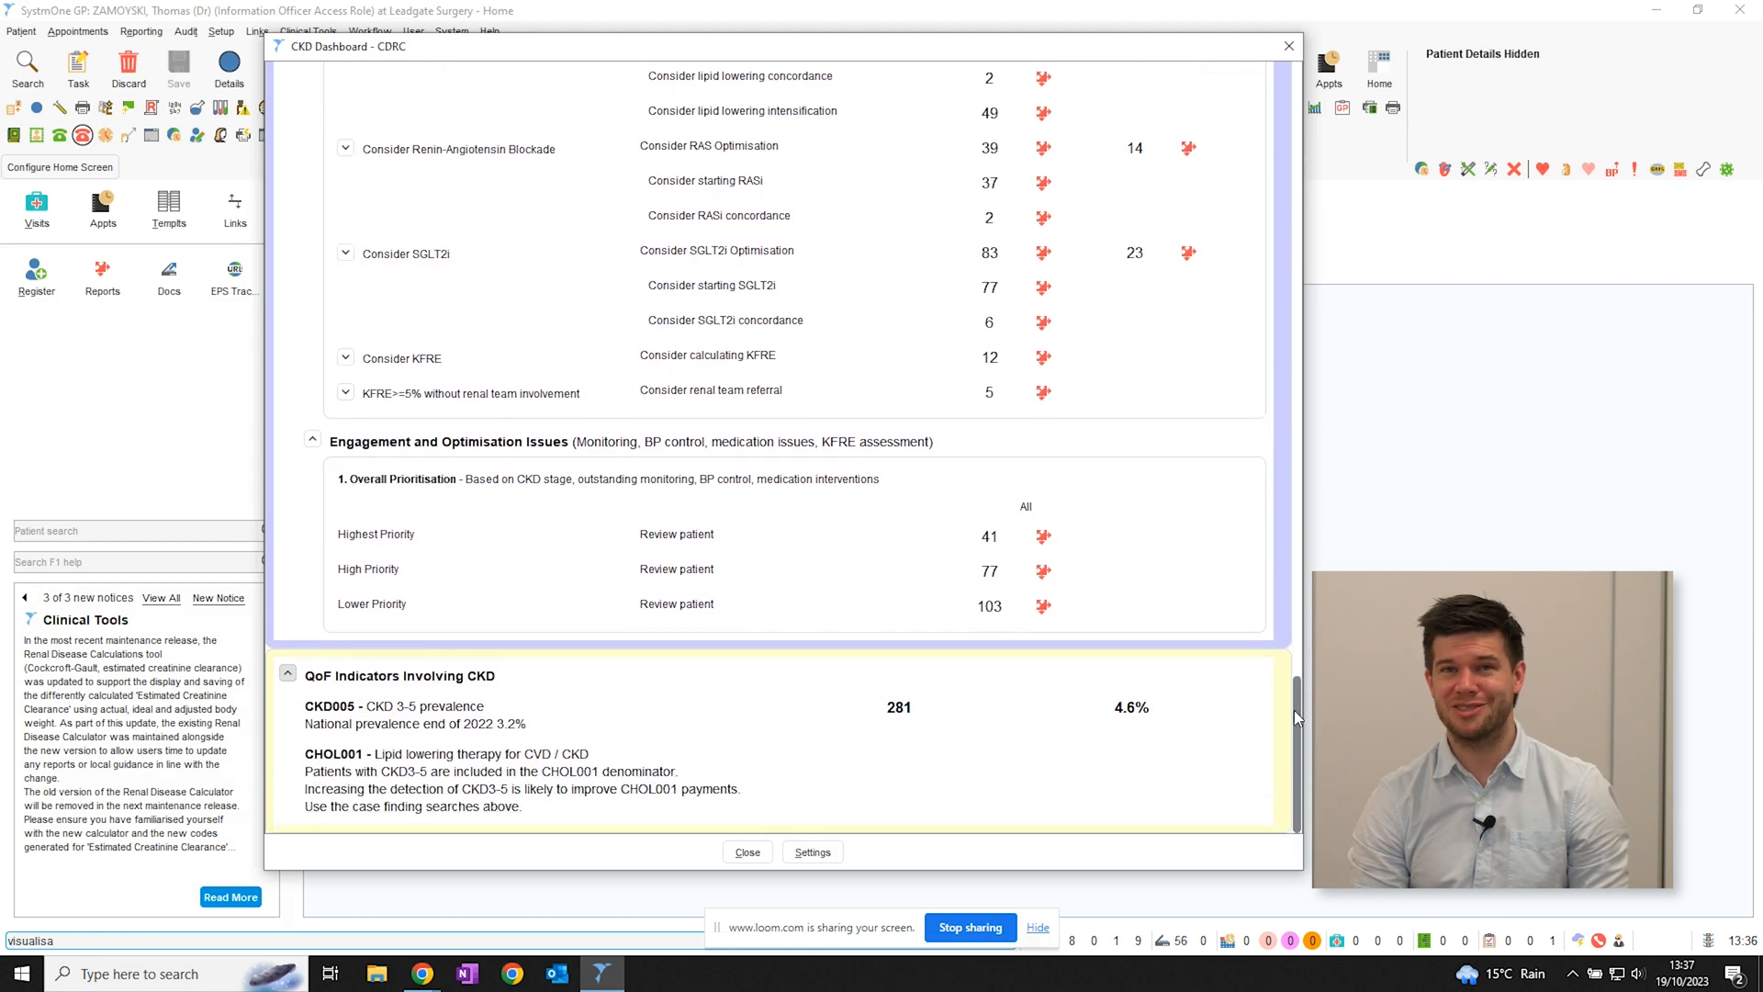
left_click(746, 851)
type("template master")
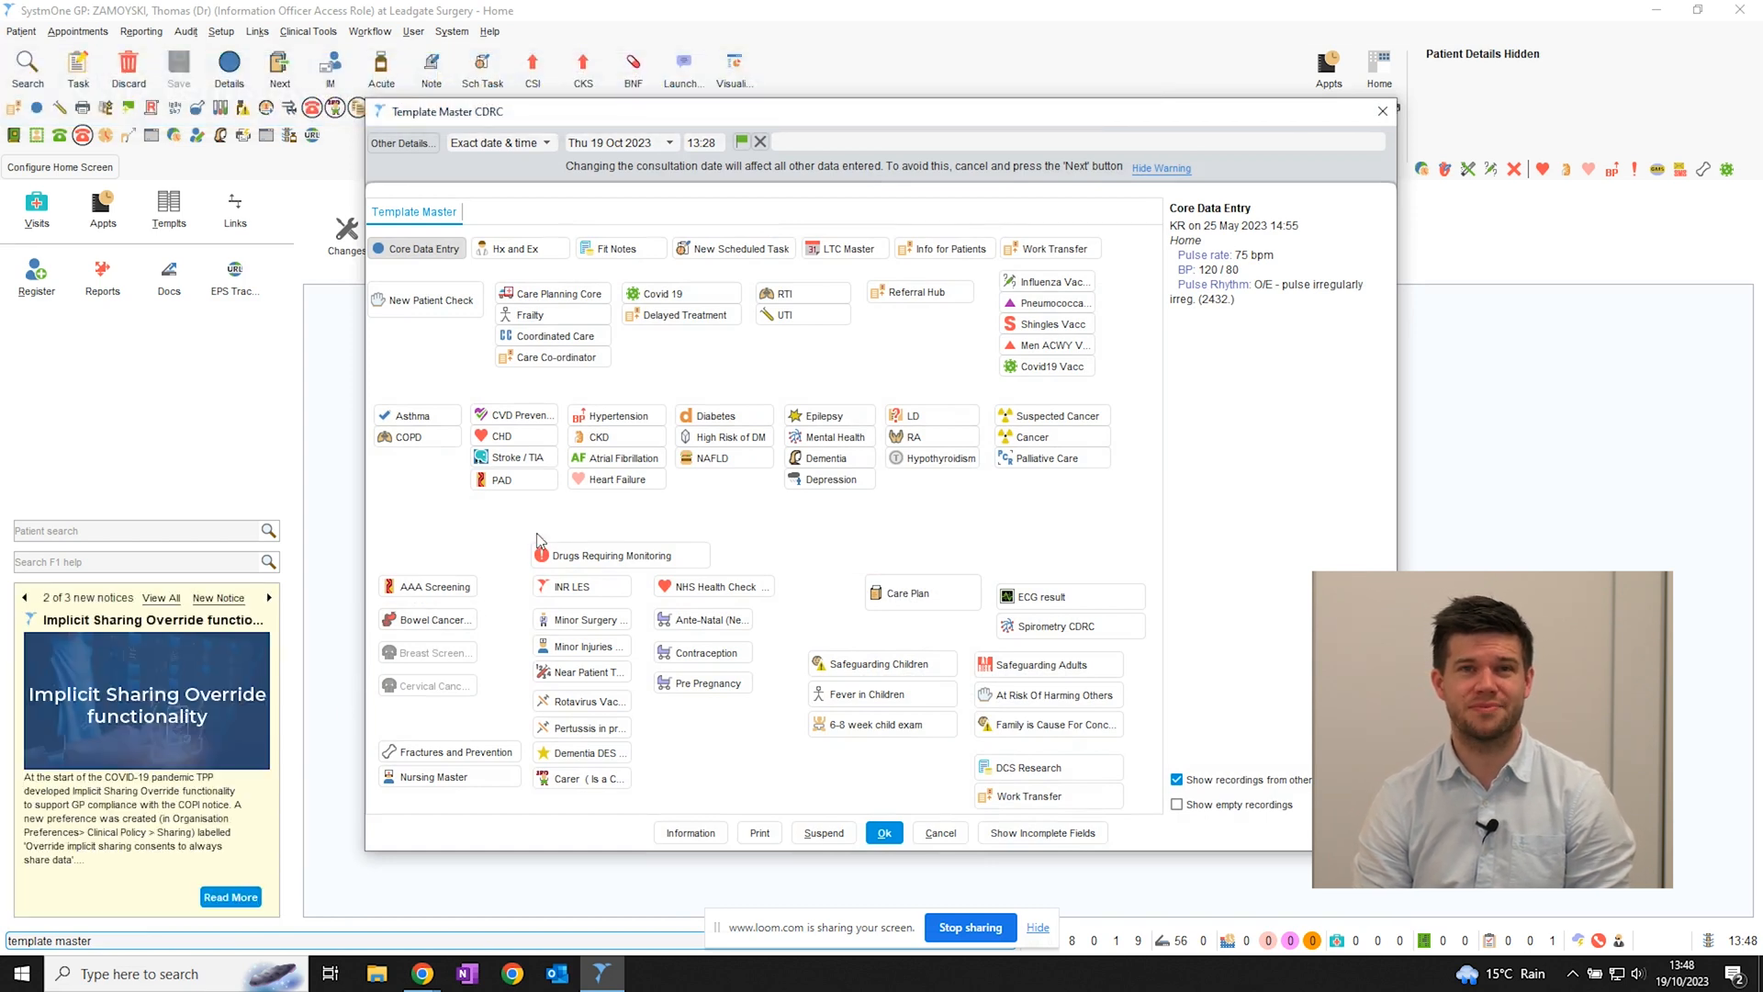
mouse_move(630, 437)
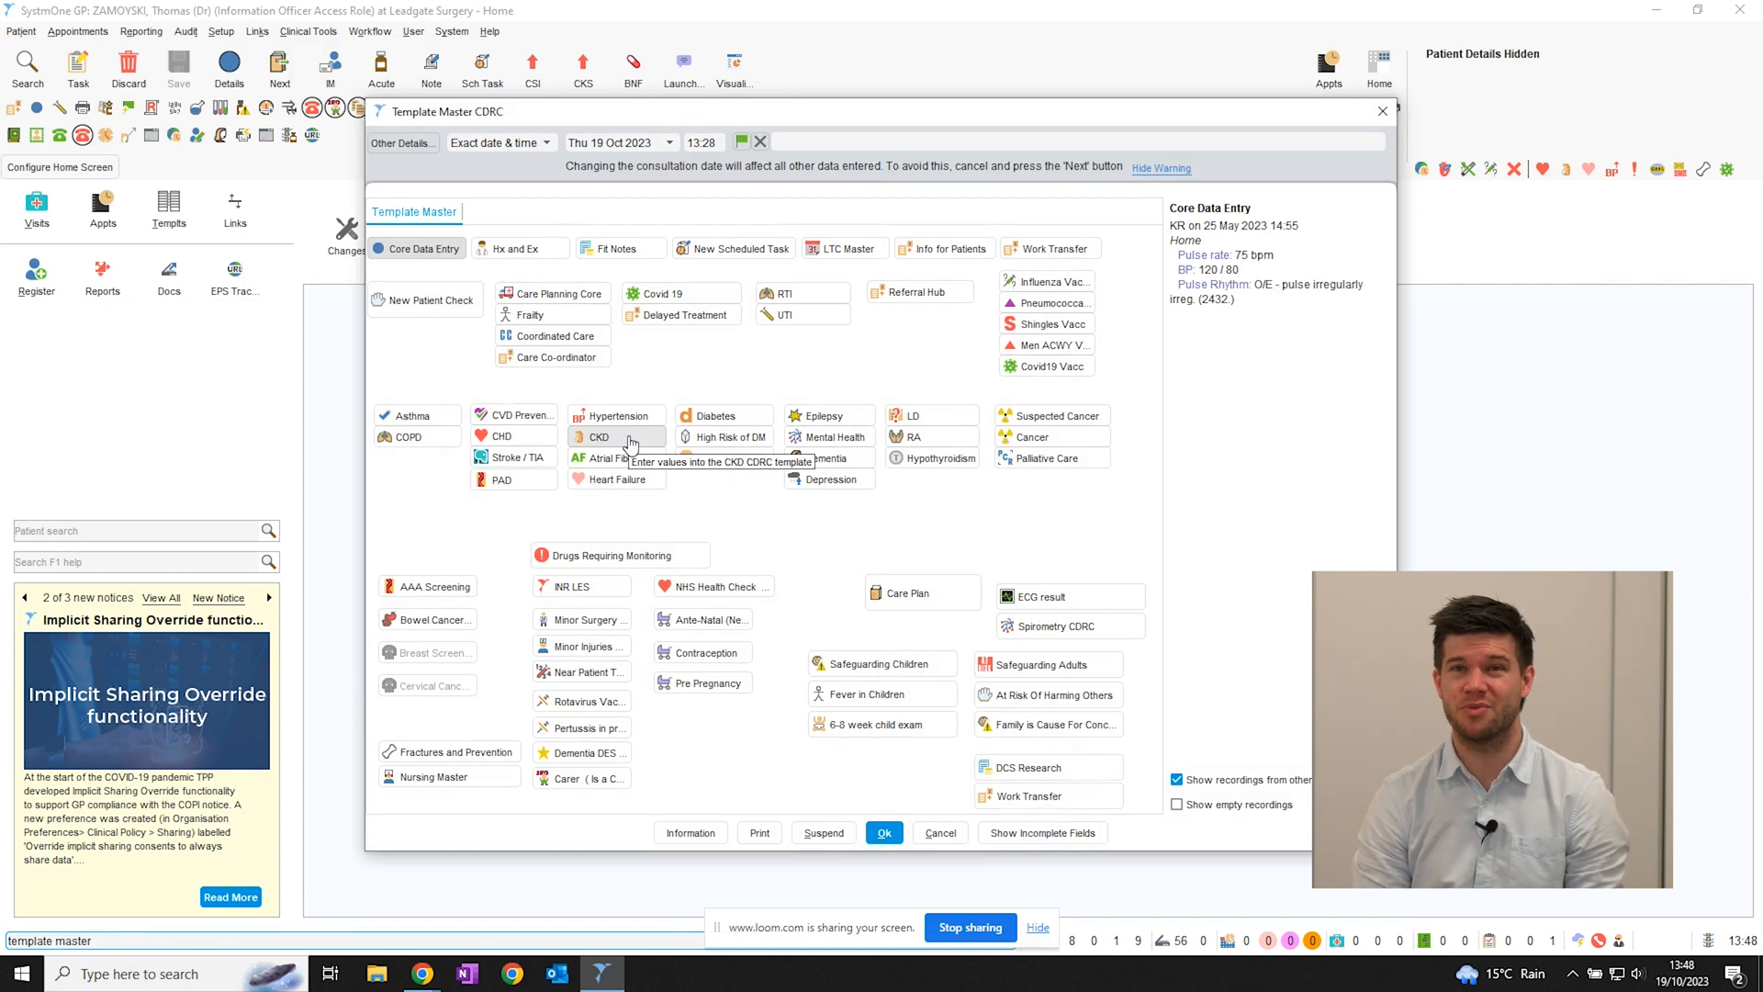
Open the CKD CDRC template from Template Master.
left_click(597, 436)
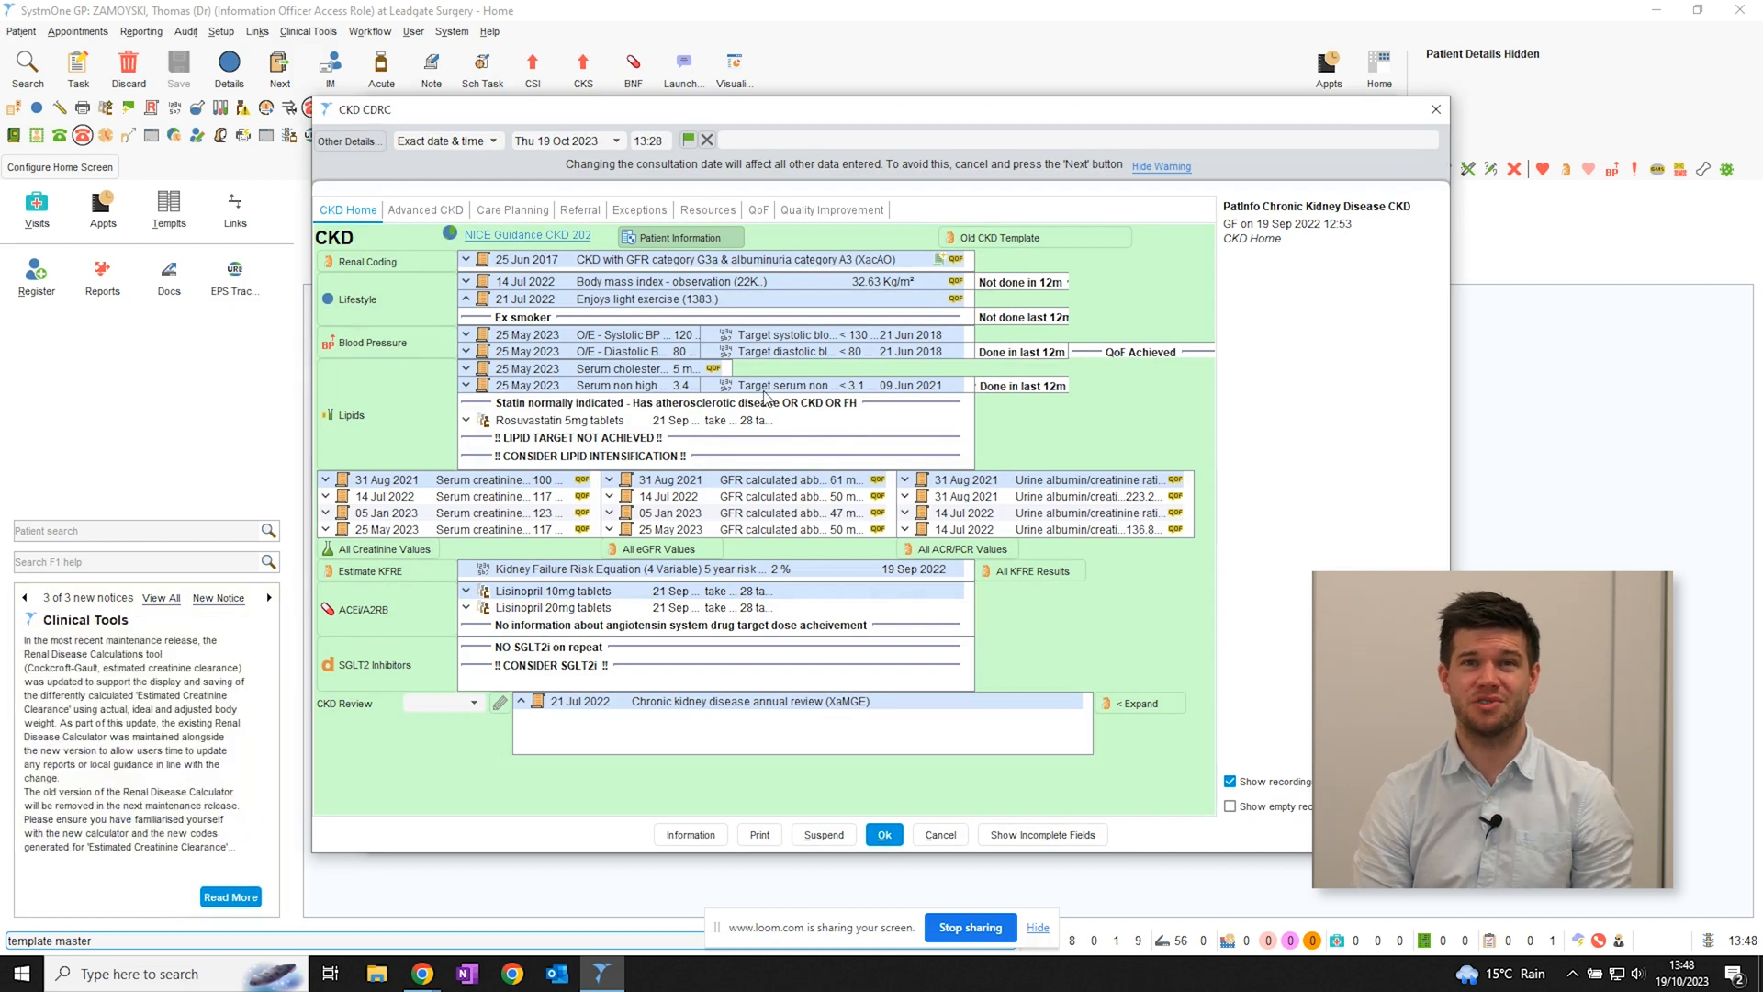
mouse_move(1133, 282)
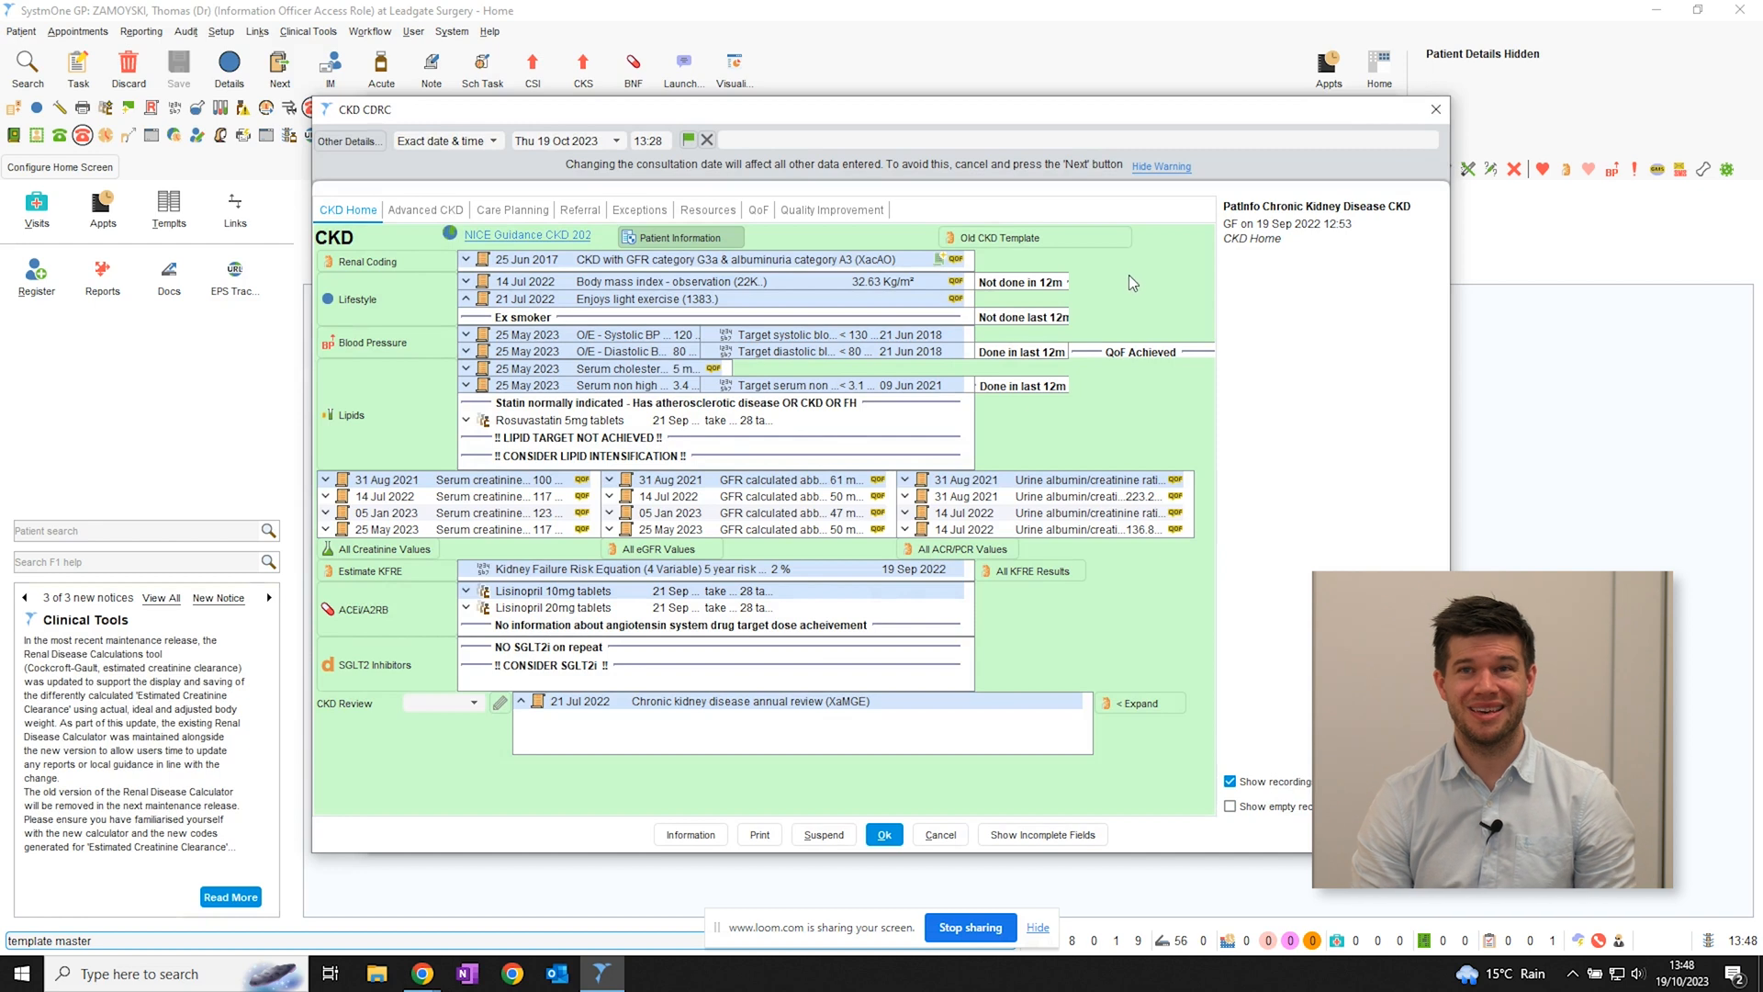
mouse_move(1167, 281)
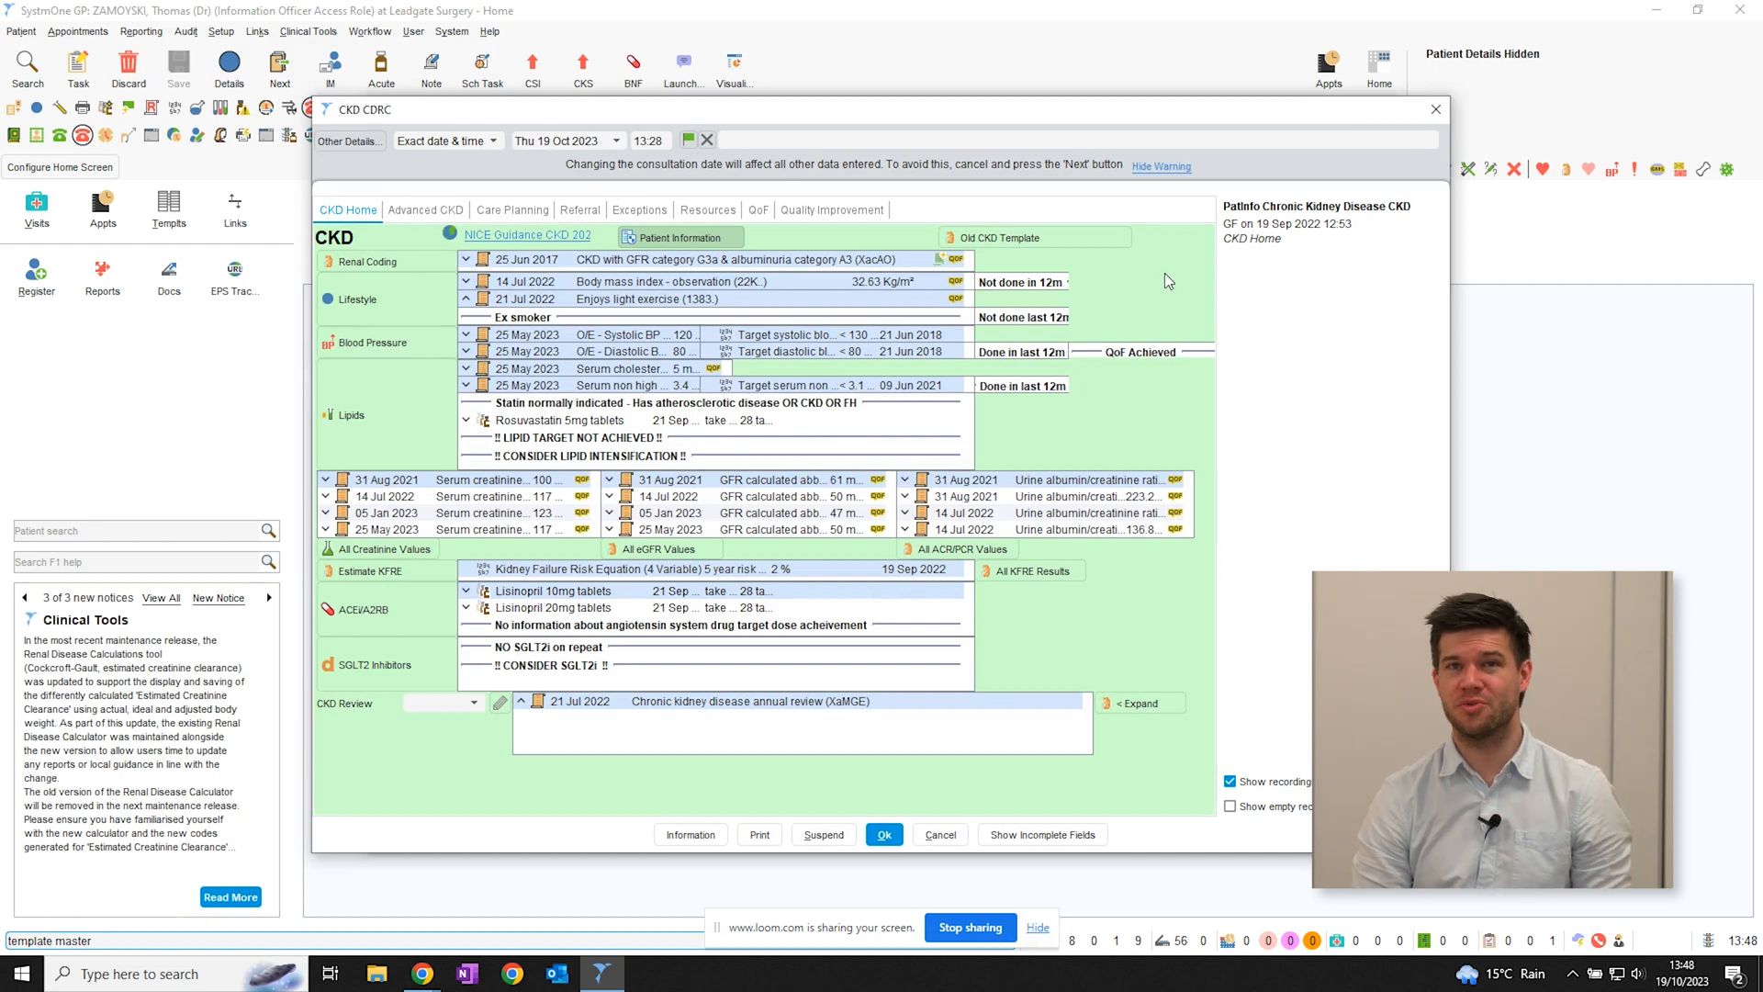
mouse_move(1175, 279)
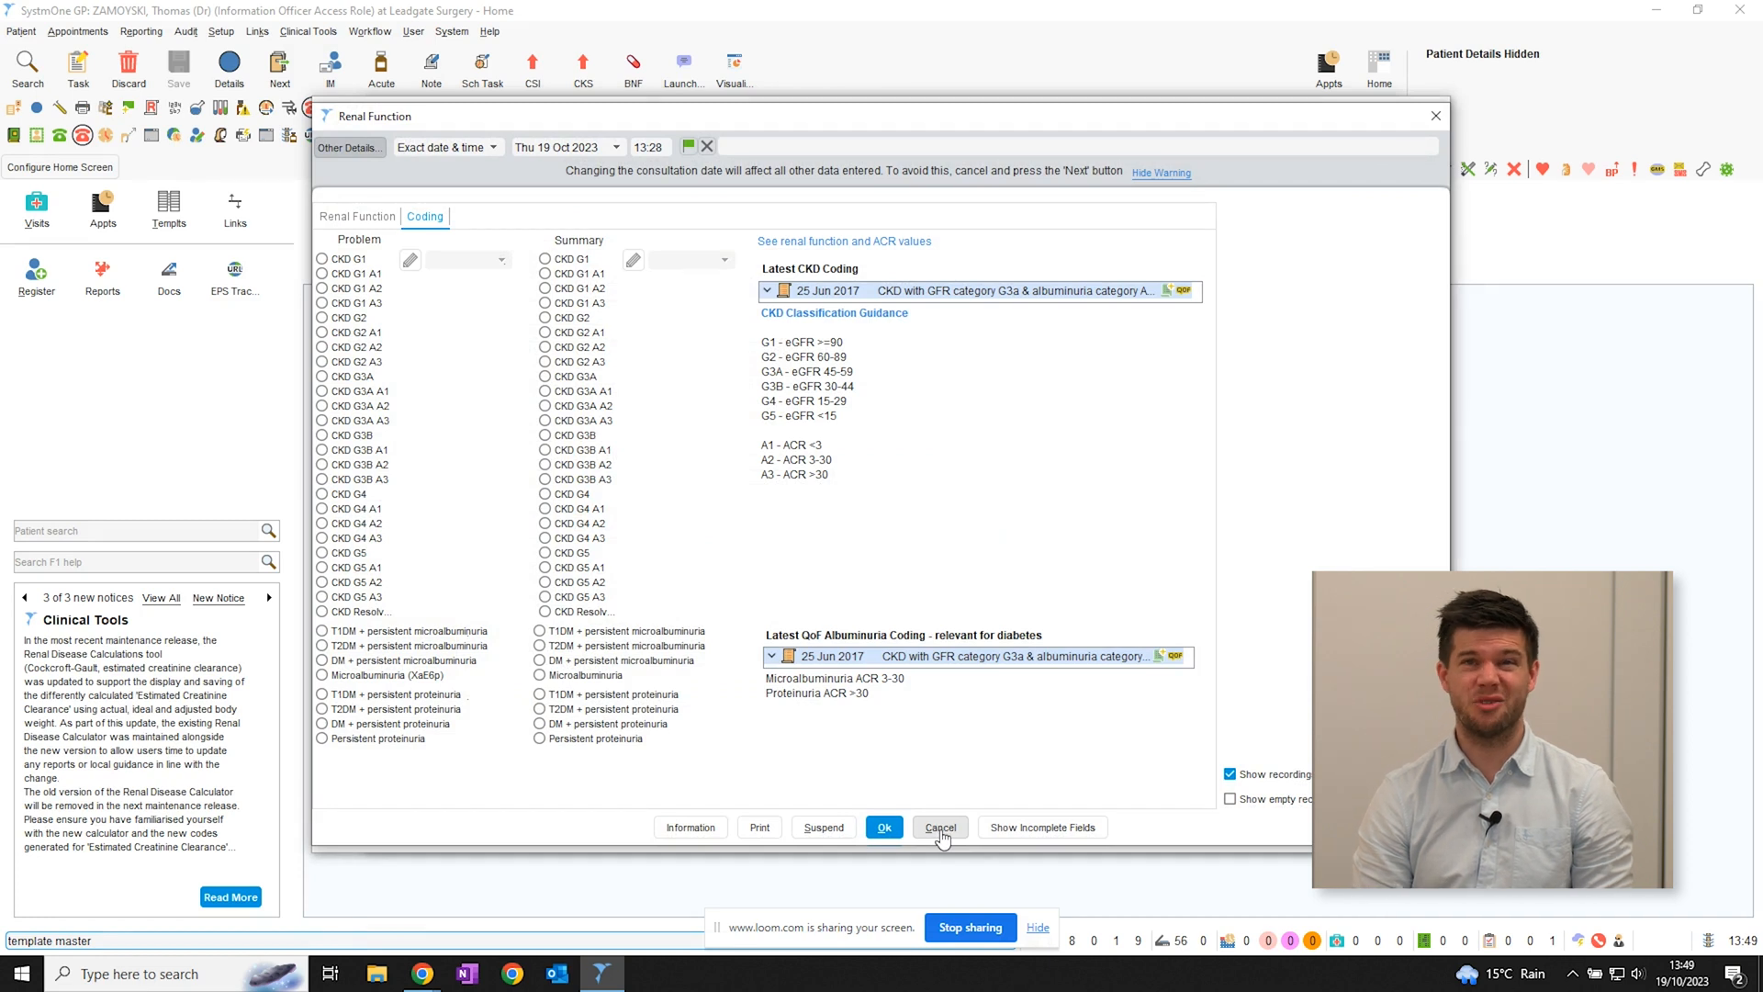
Cancel the Renal Function coding page.
left_click(938, 826)
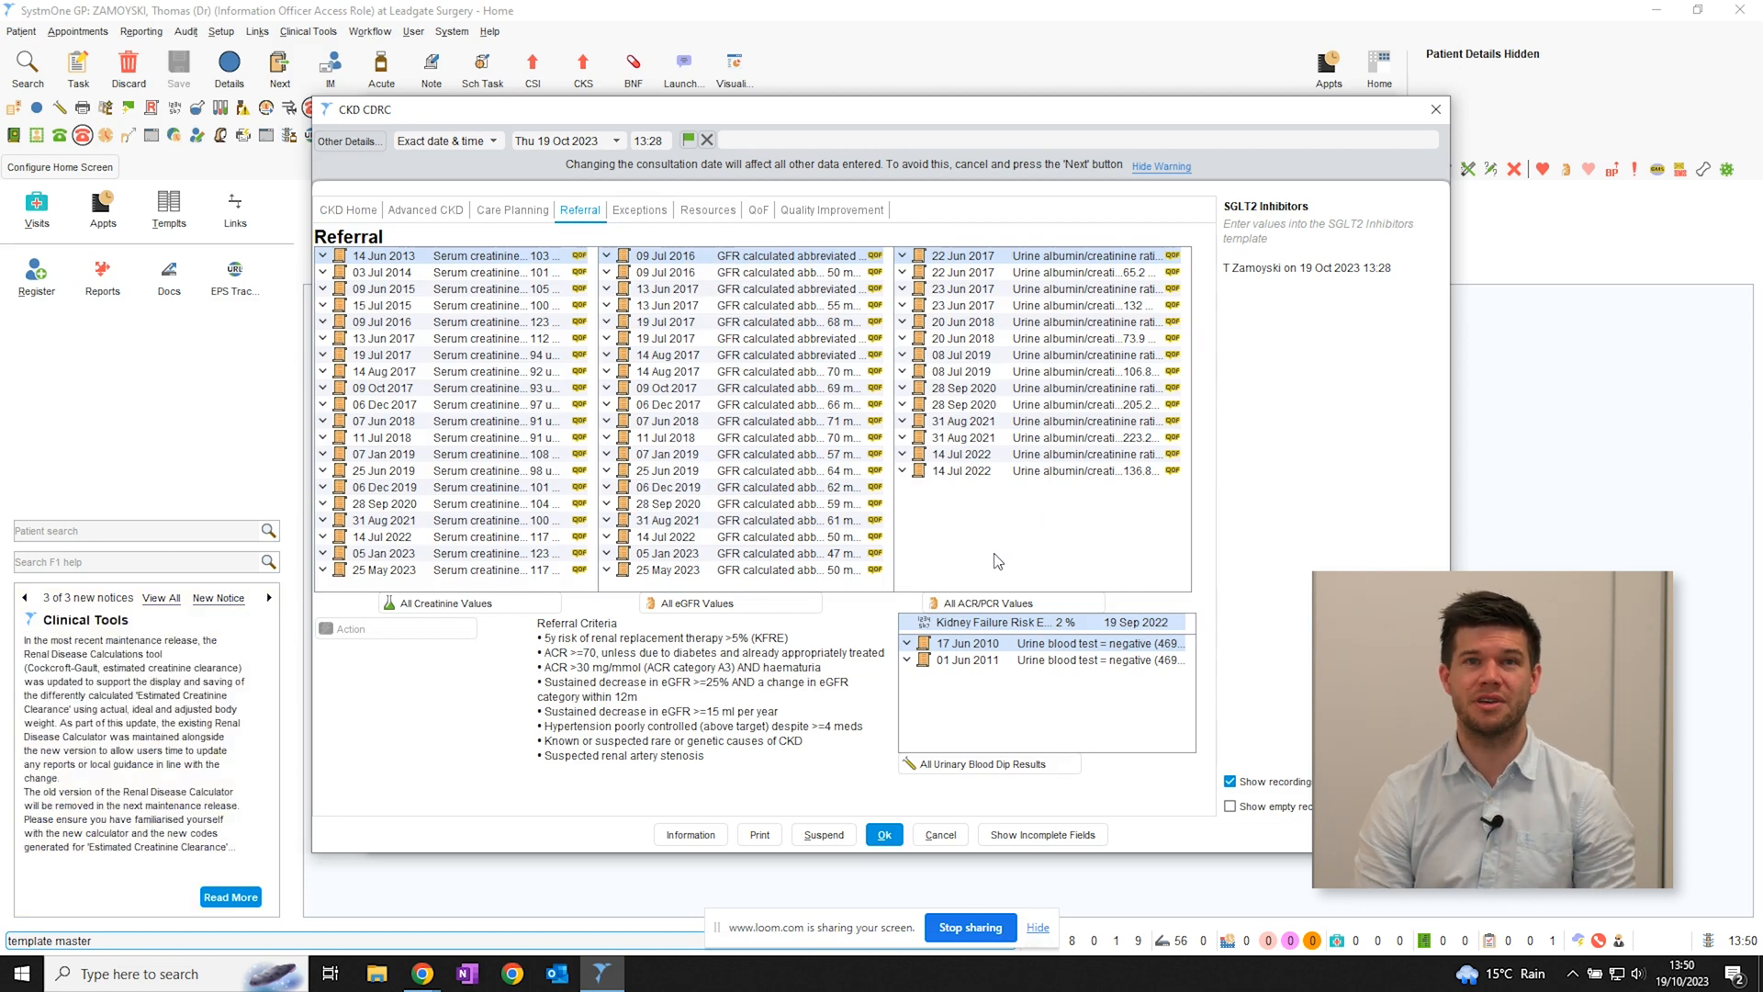
mouse_move(994, 560)
type("visualis")
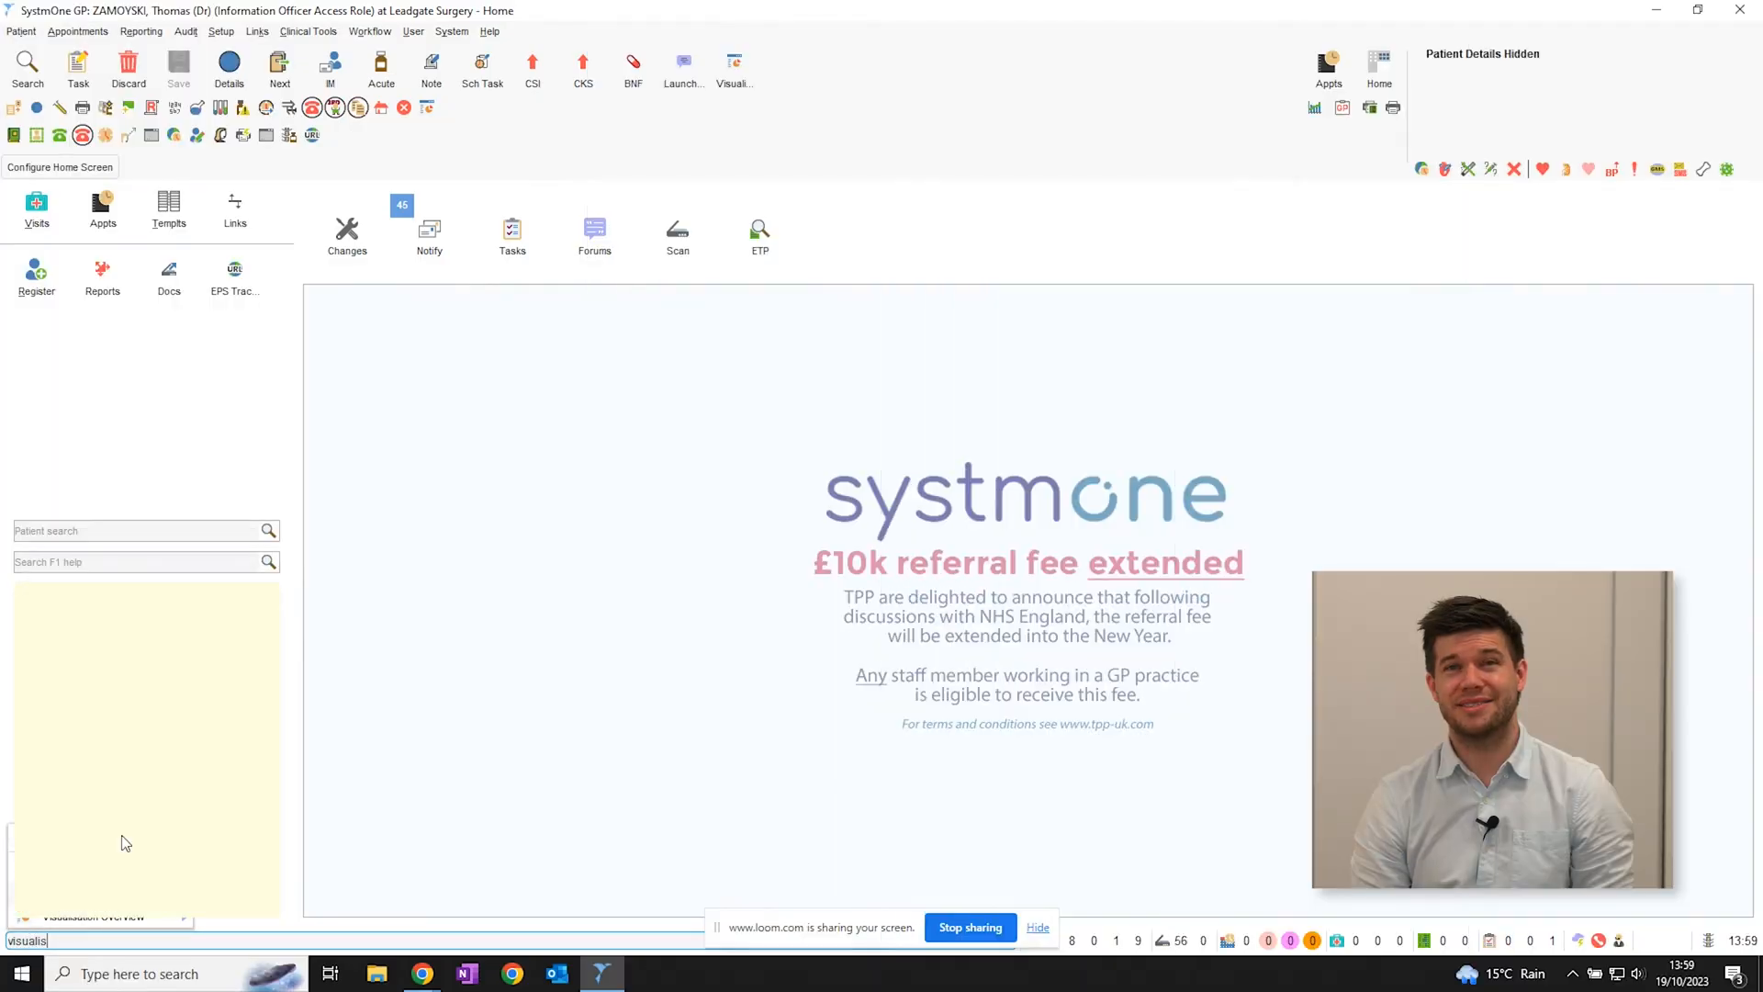
Open the CKD Optimisation visualisation.
left_click(733, 67)
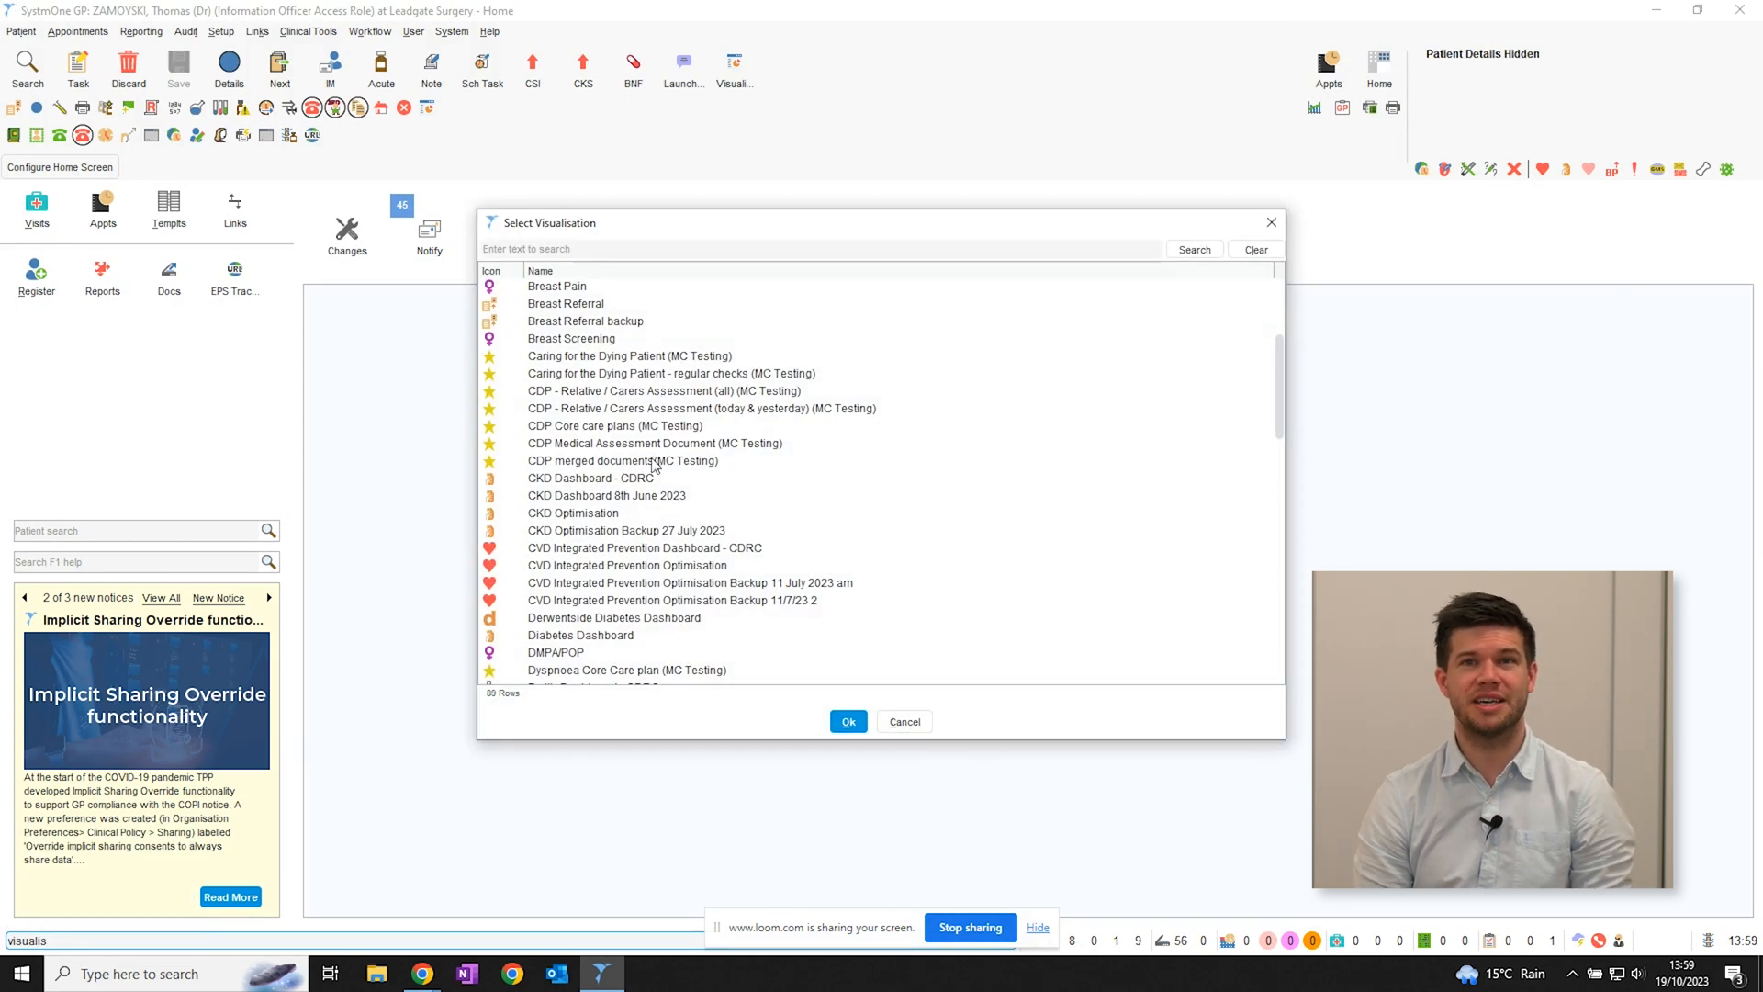
left_click(572, 512)
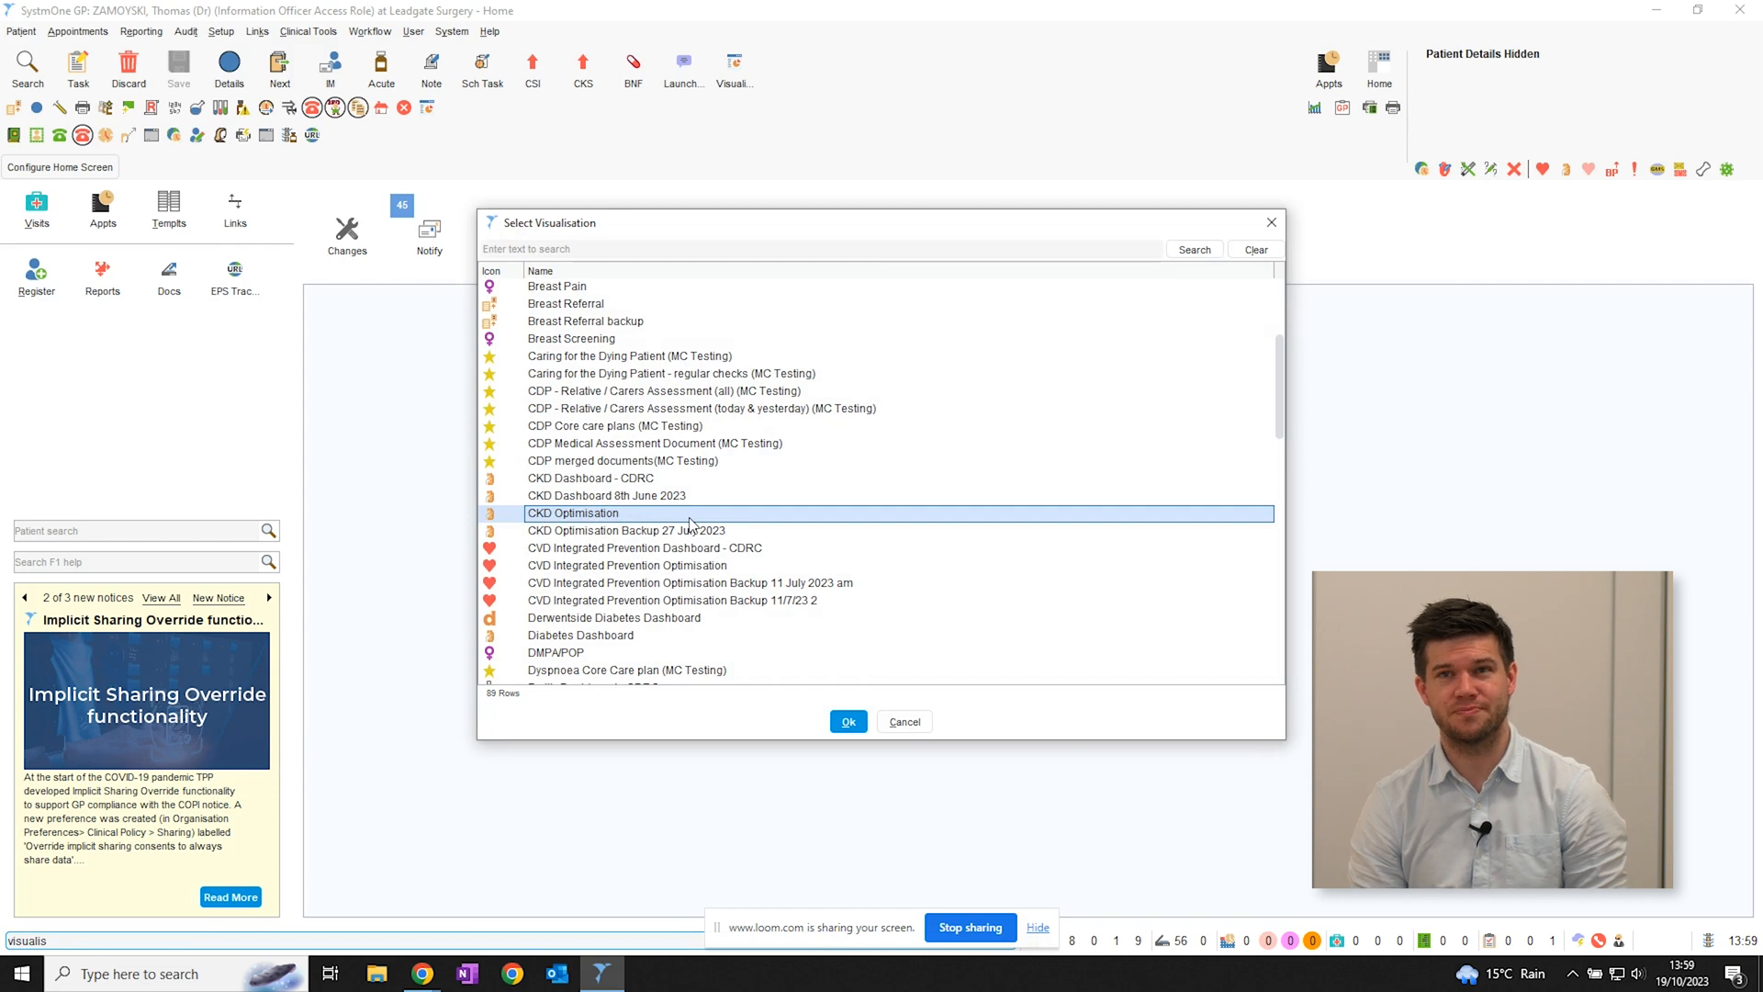
left_click(847, 721)
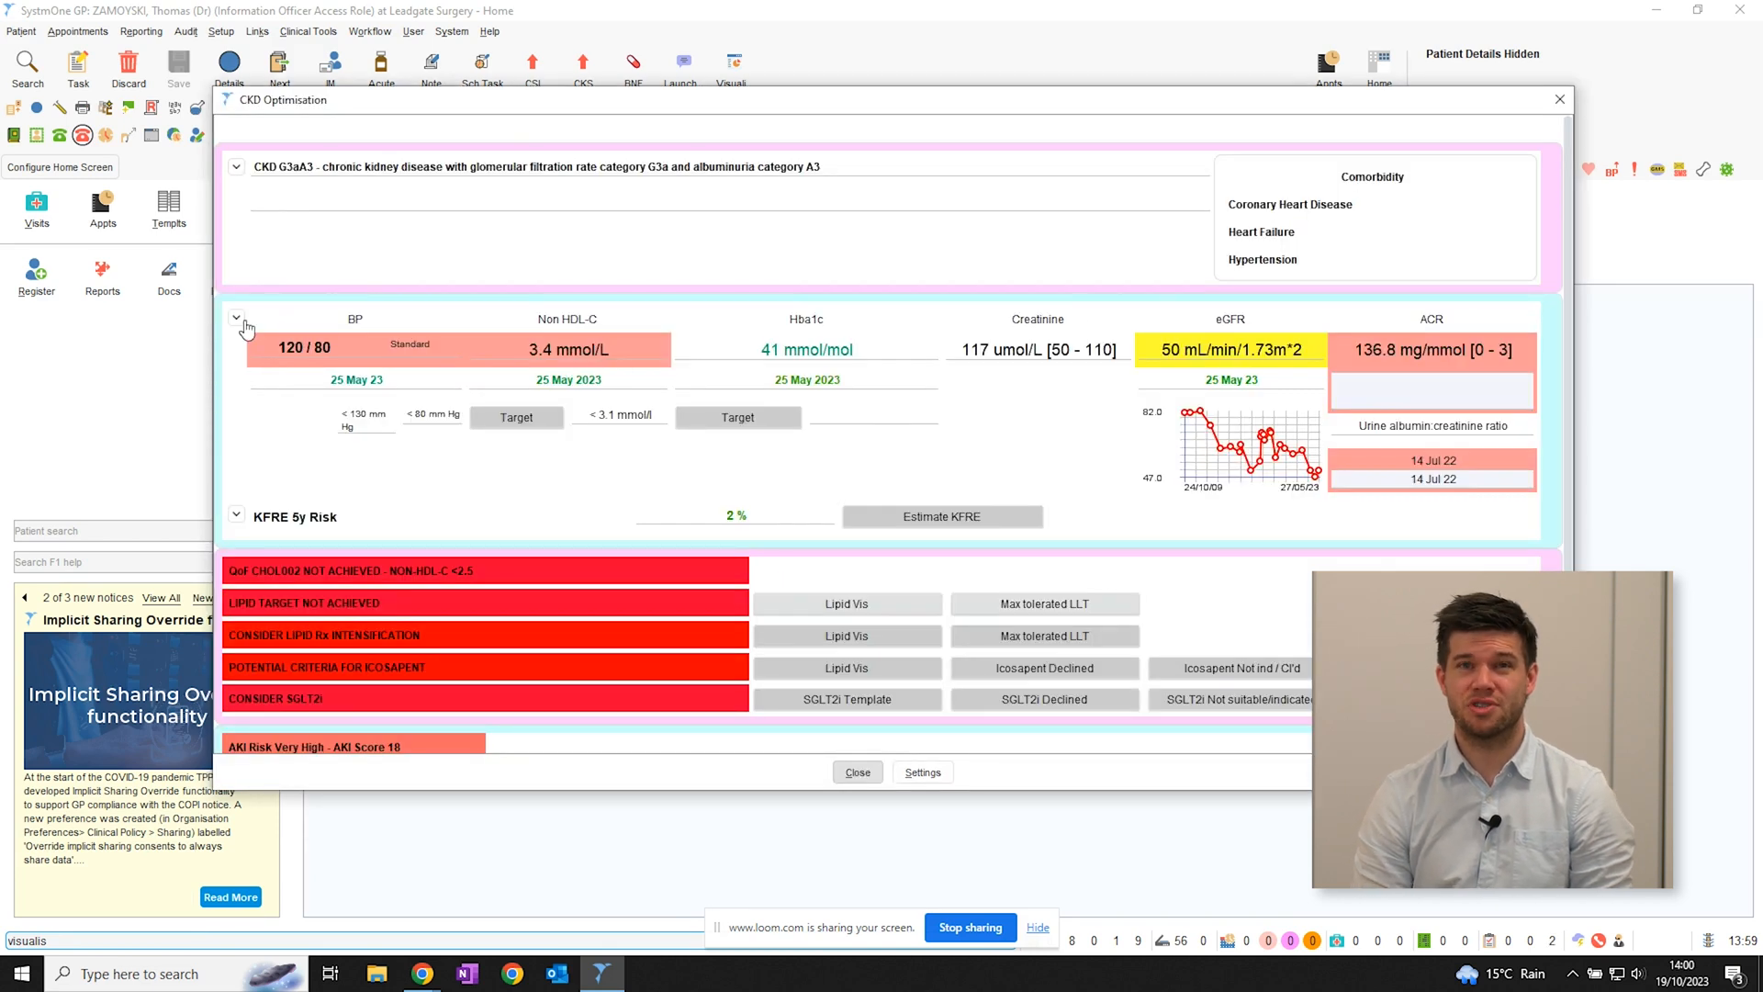
Expand then collapse the results history, and open the Lipid Optimisation view.
left_click(237, 320)
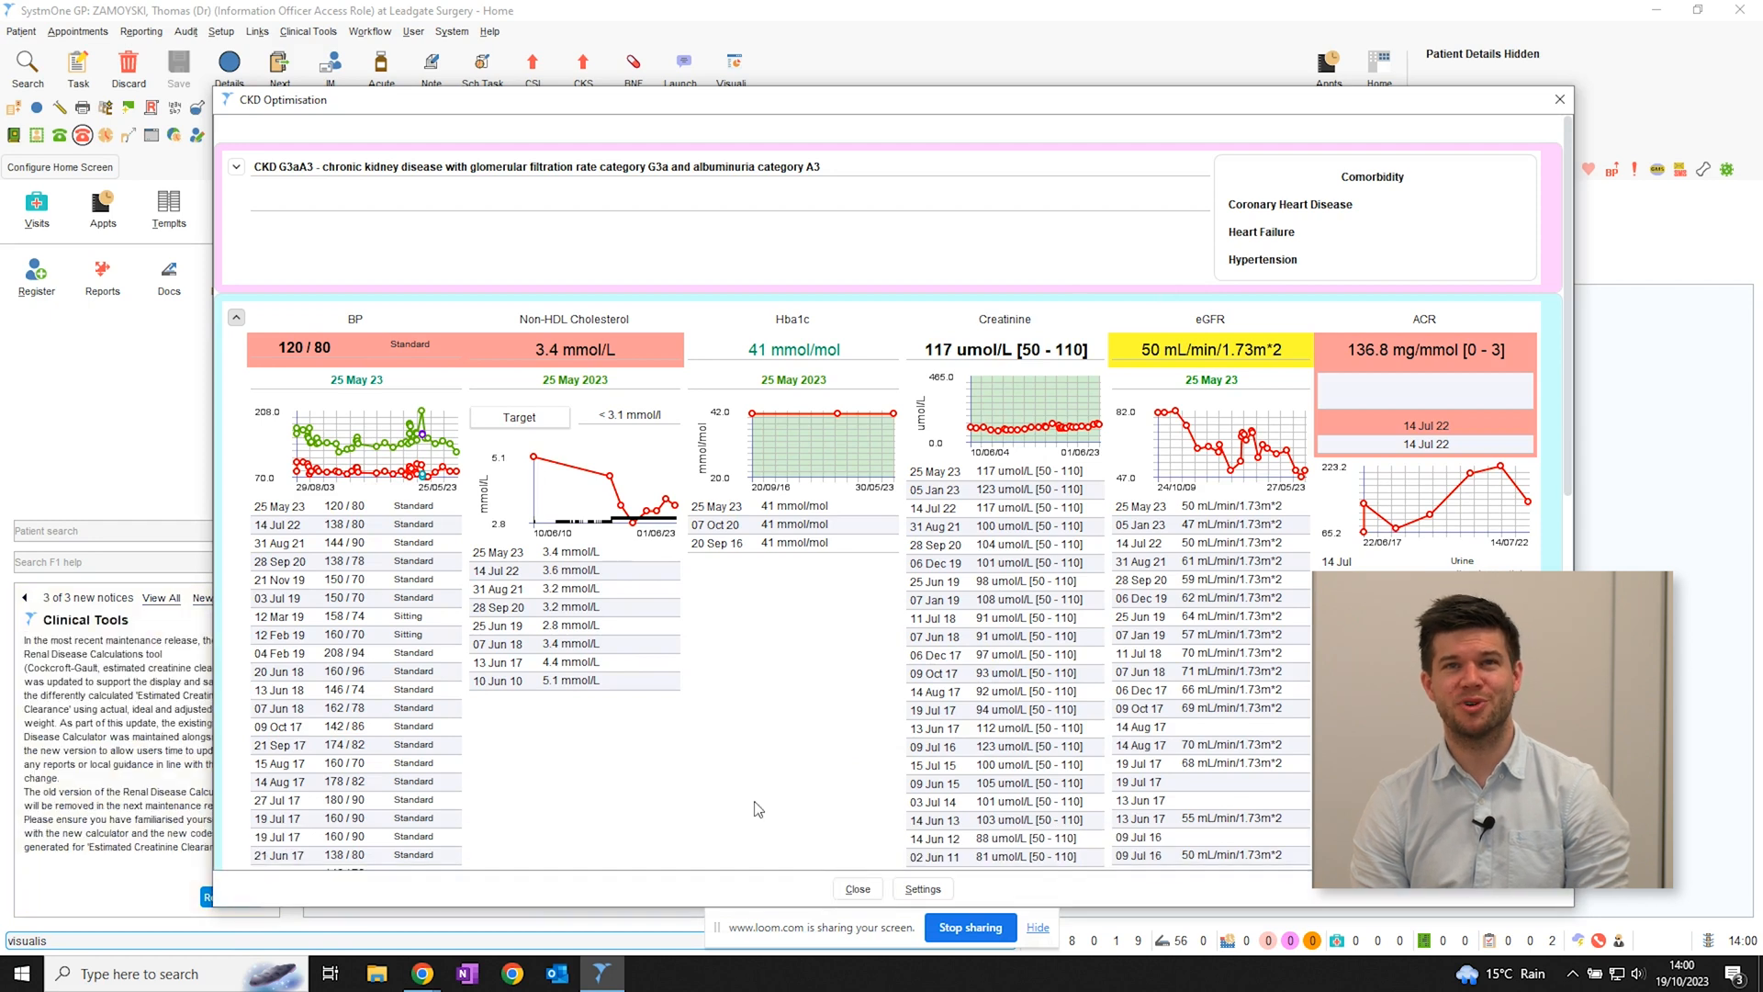
mouse_move(503, 525)
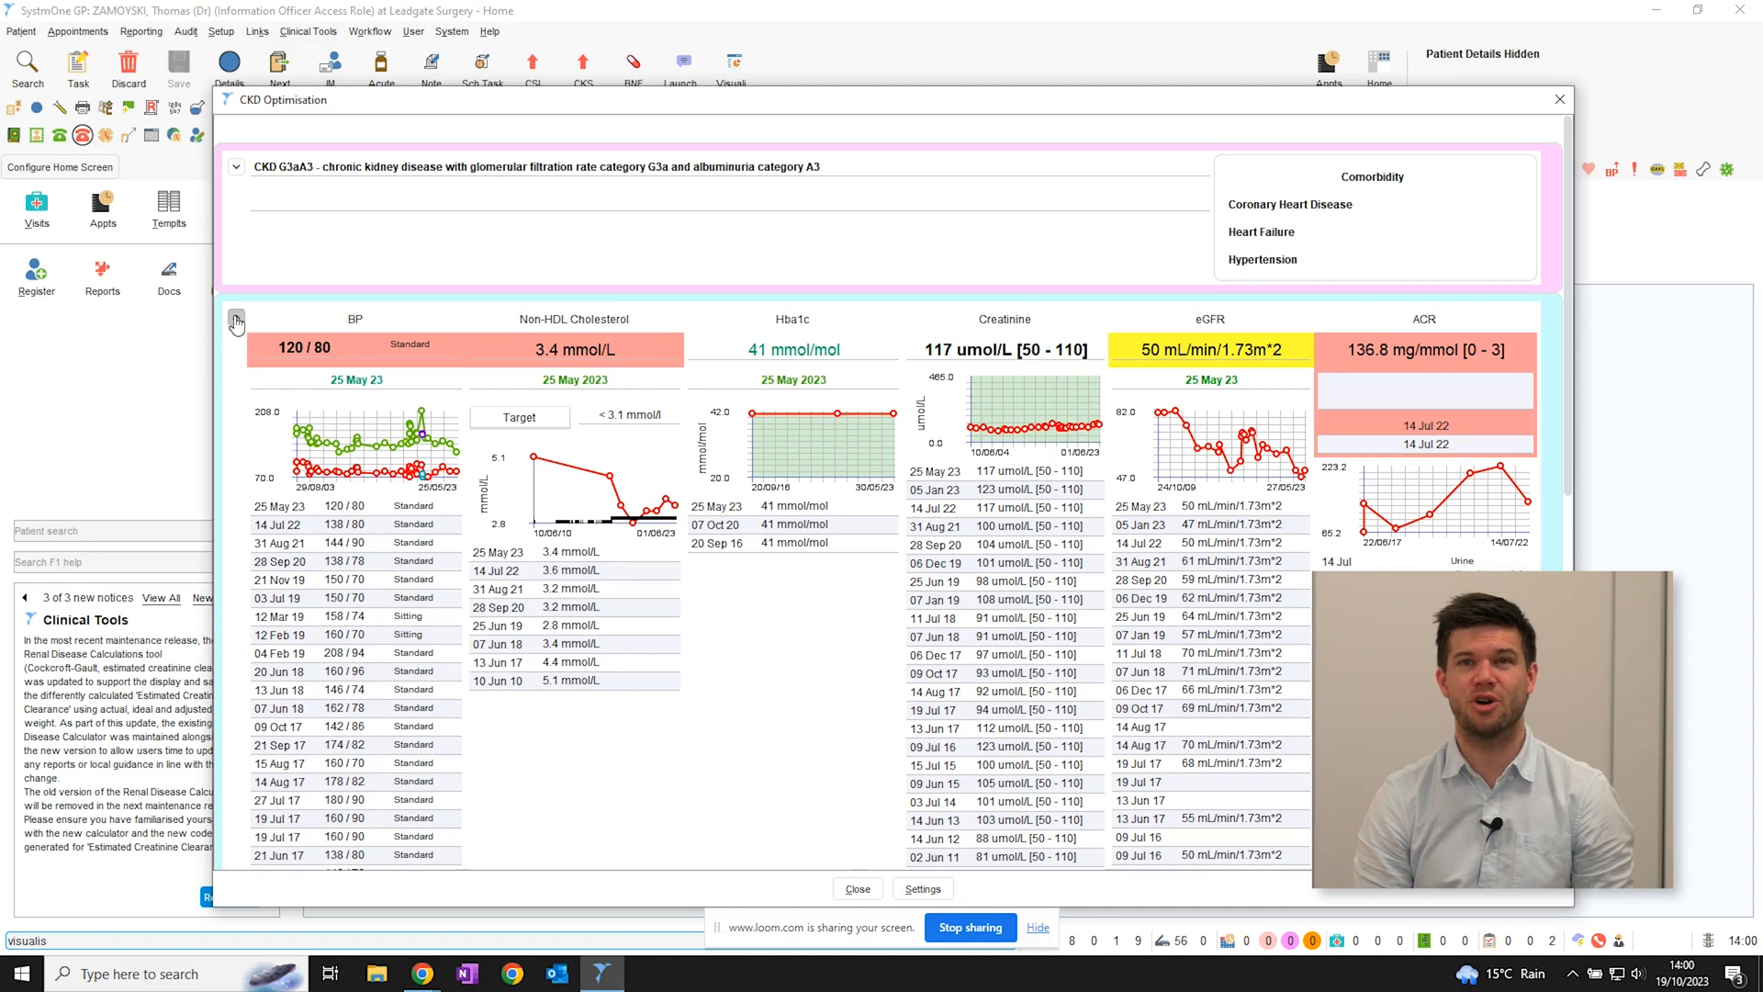
left_click(236, 319)
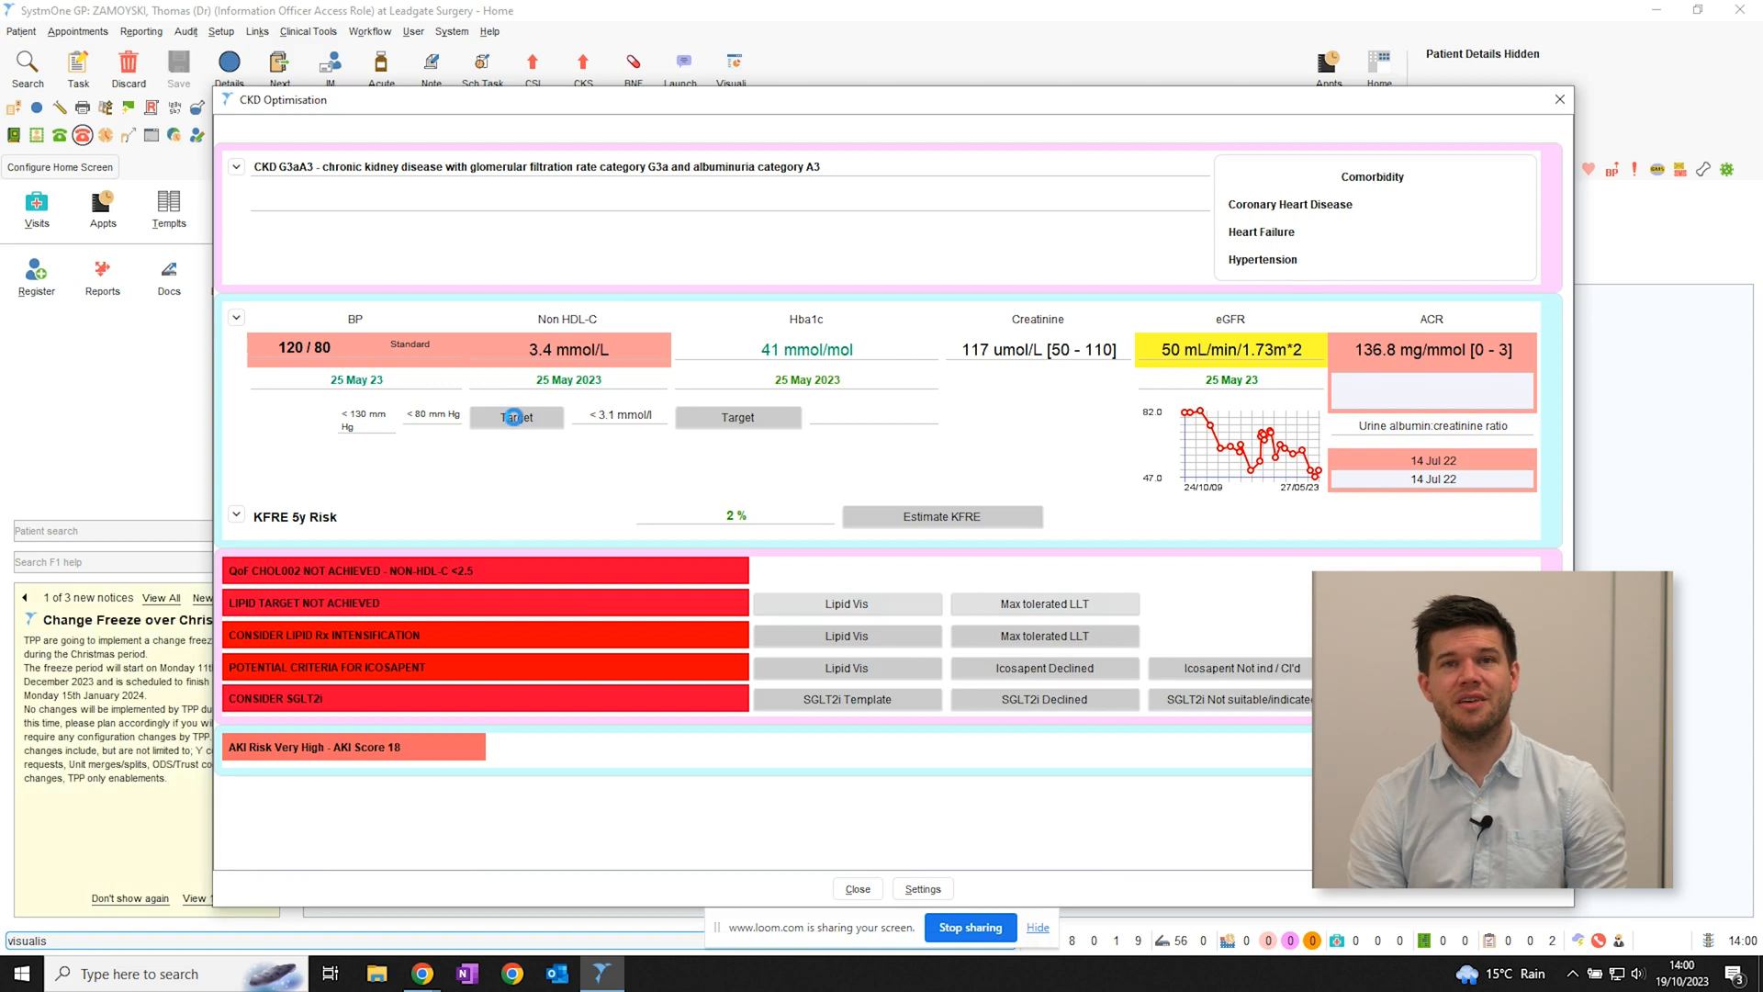
left_click(516, 417)
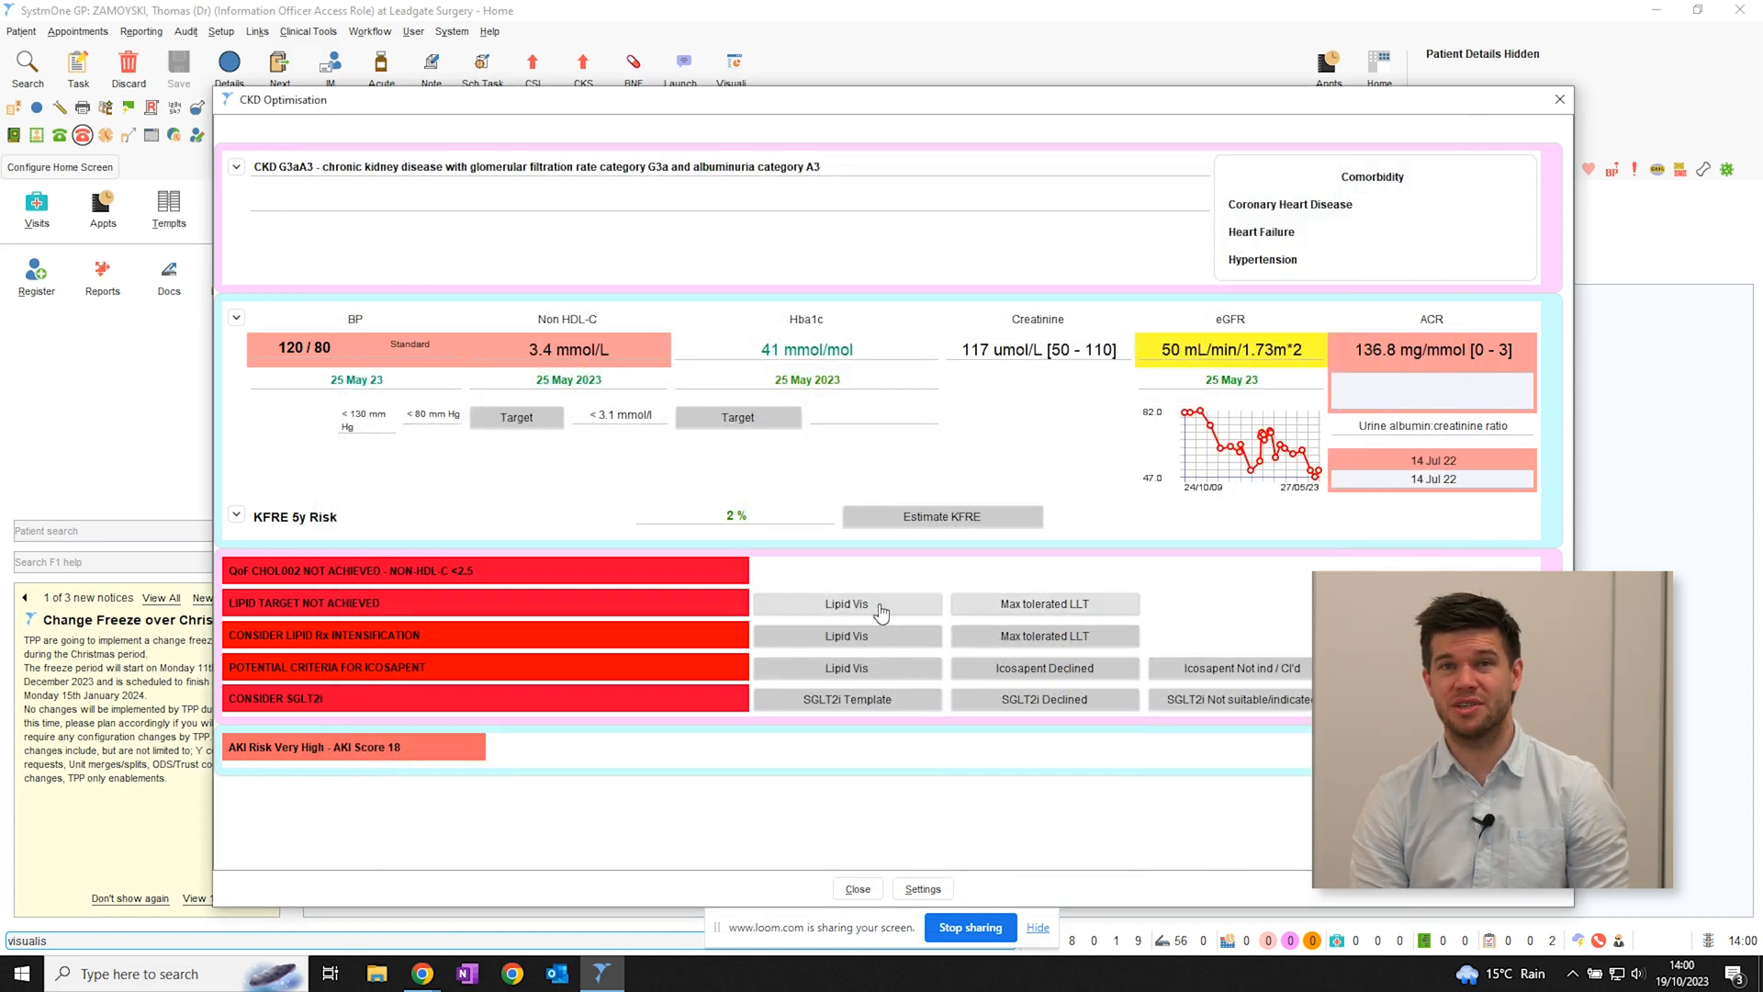
left_click(848, 603)
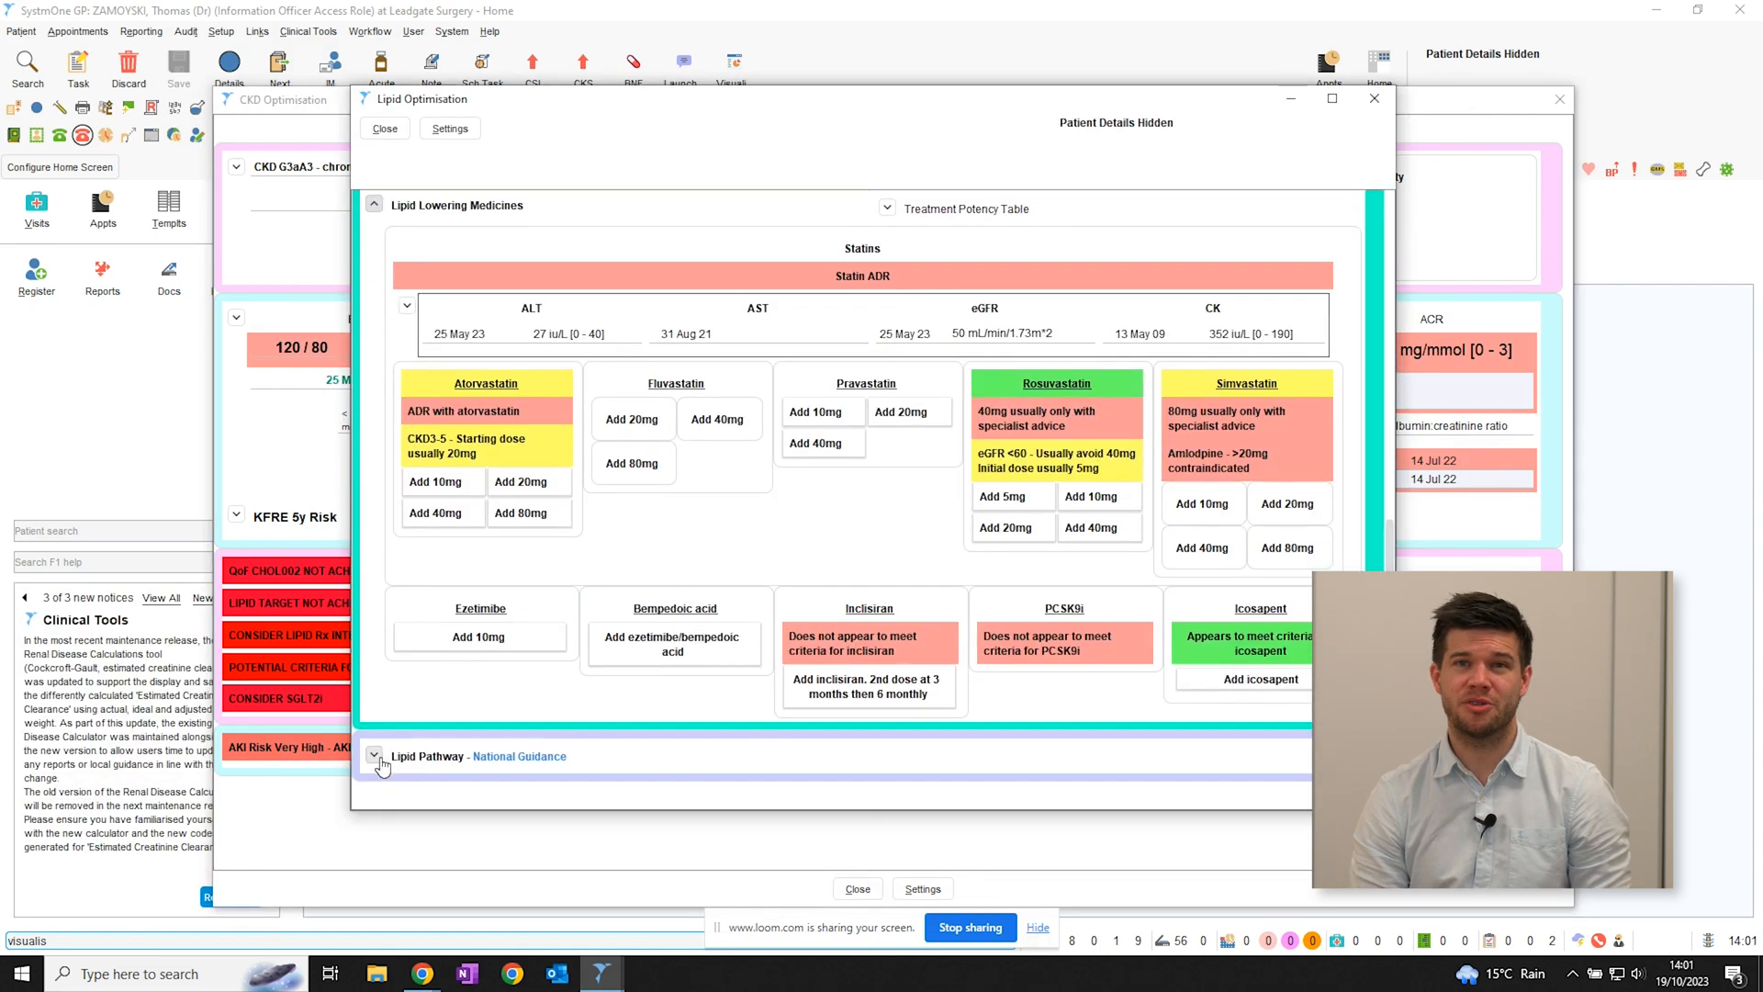
left_click(374, 756)
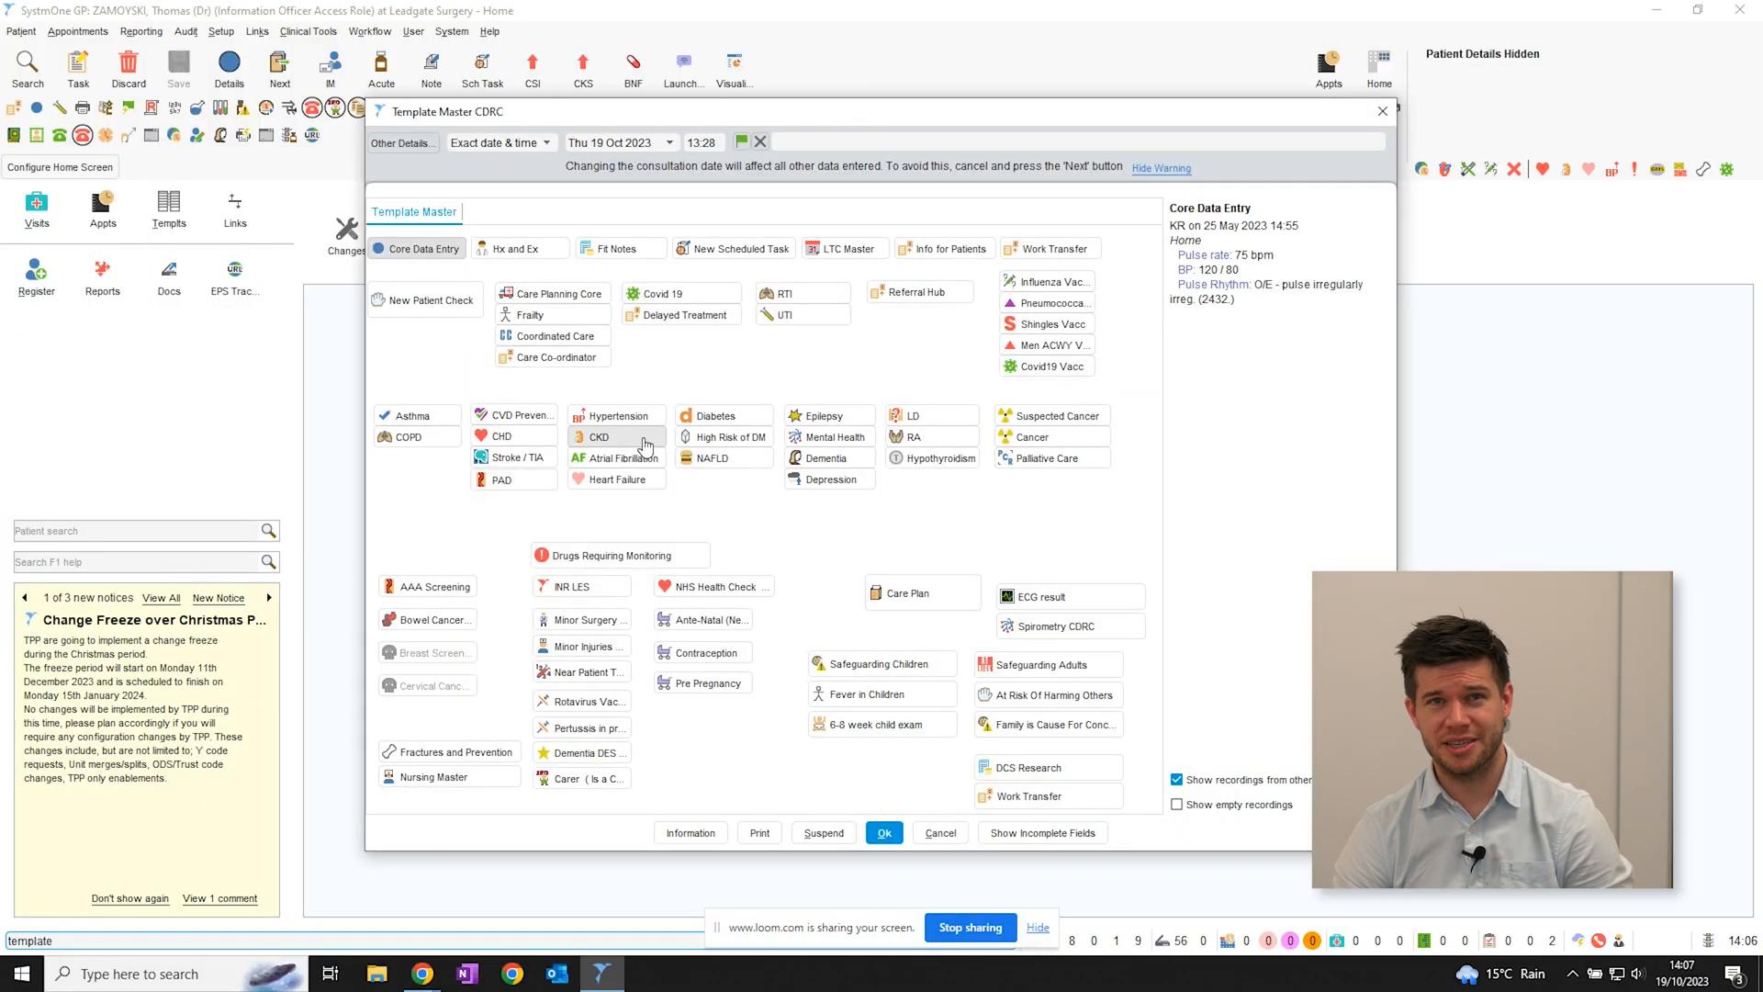
Open the CKD CDRC template and its SGLT2 Inhibitors view.
left_click(601, 437)
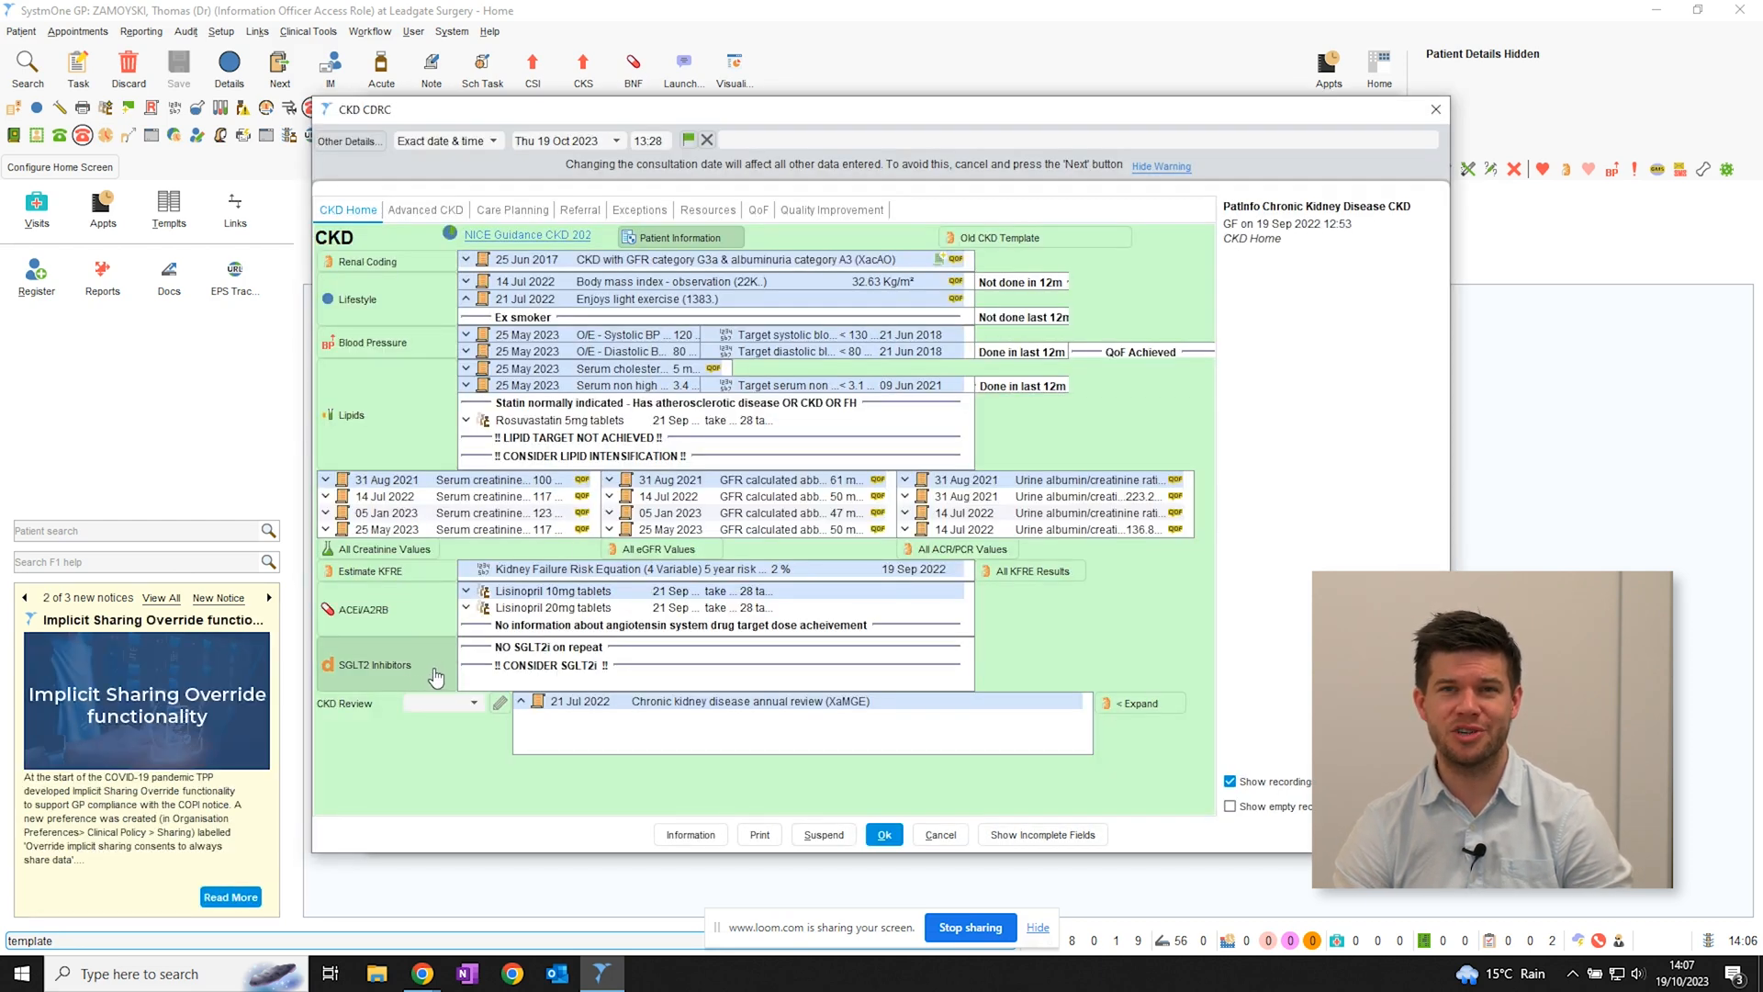
left_click(379, 665)
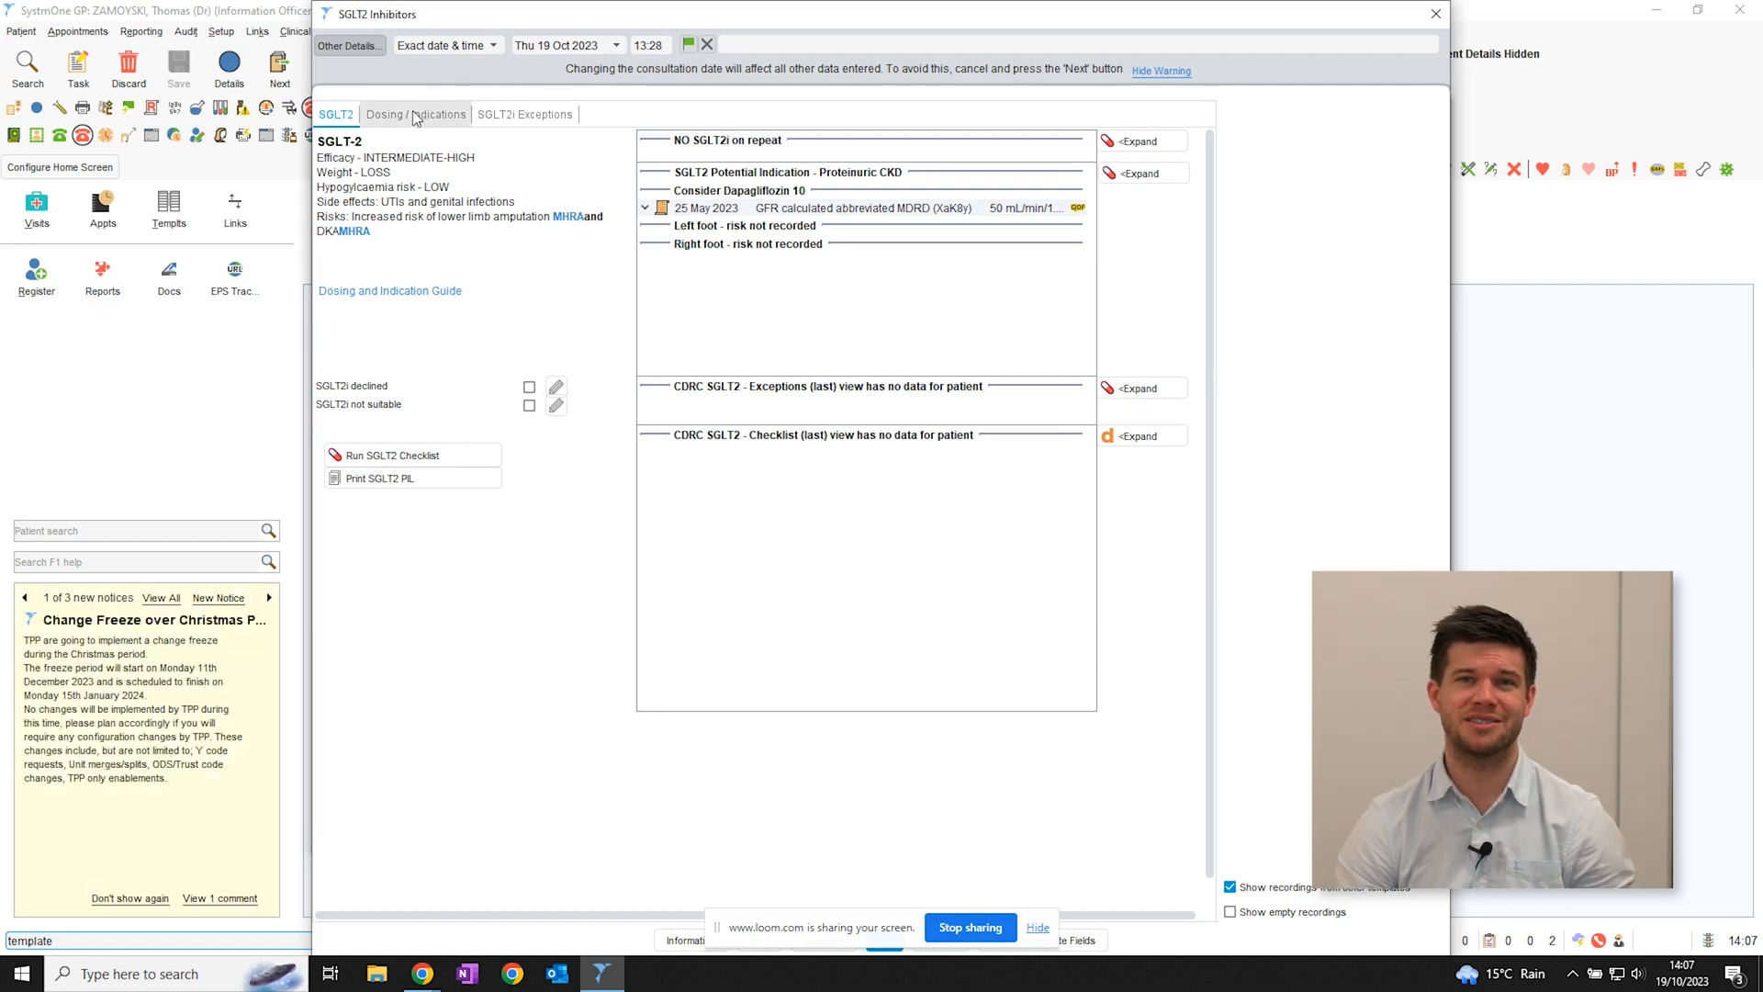
Create a new SGLT2 checklist, scroll through its contraindications and risks, then close it.
left_click(267, 597)
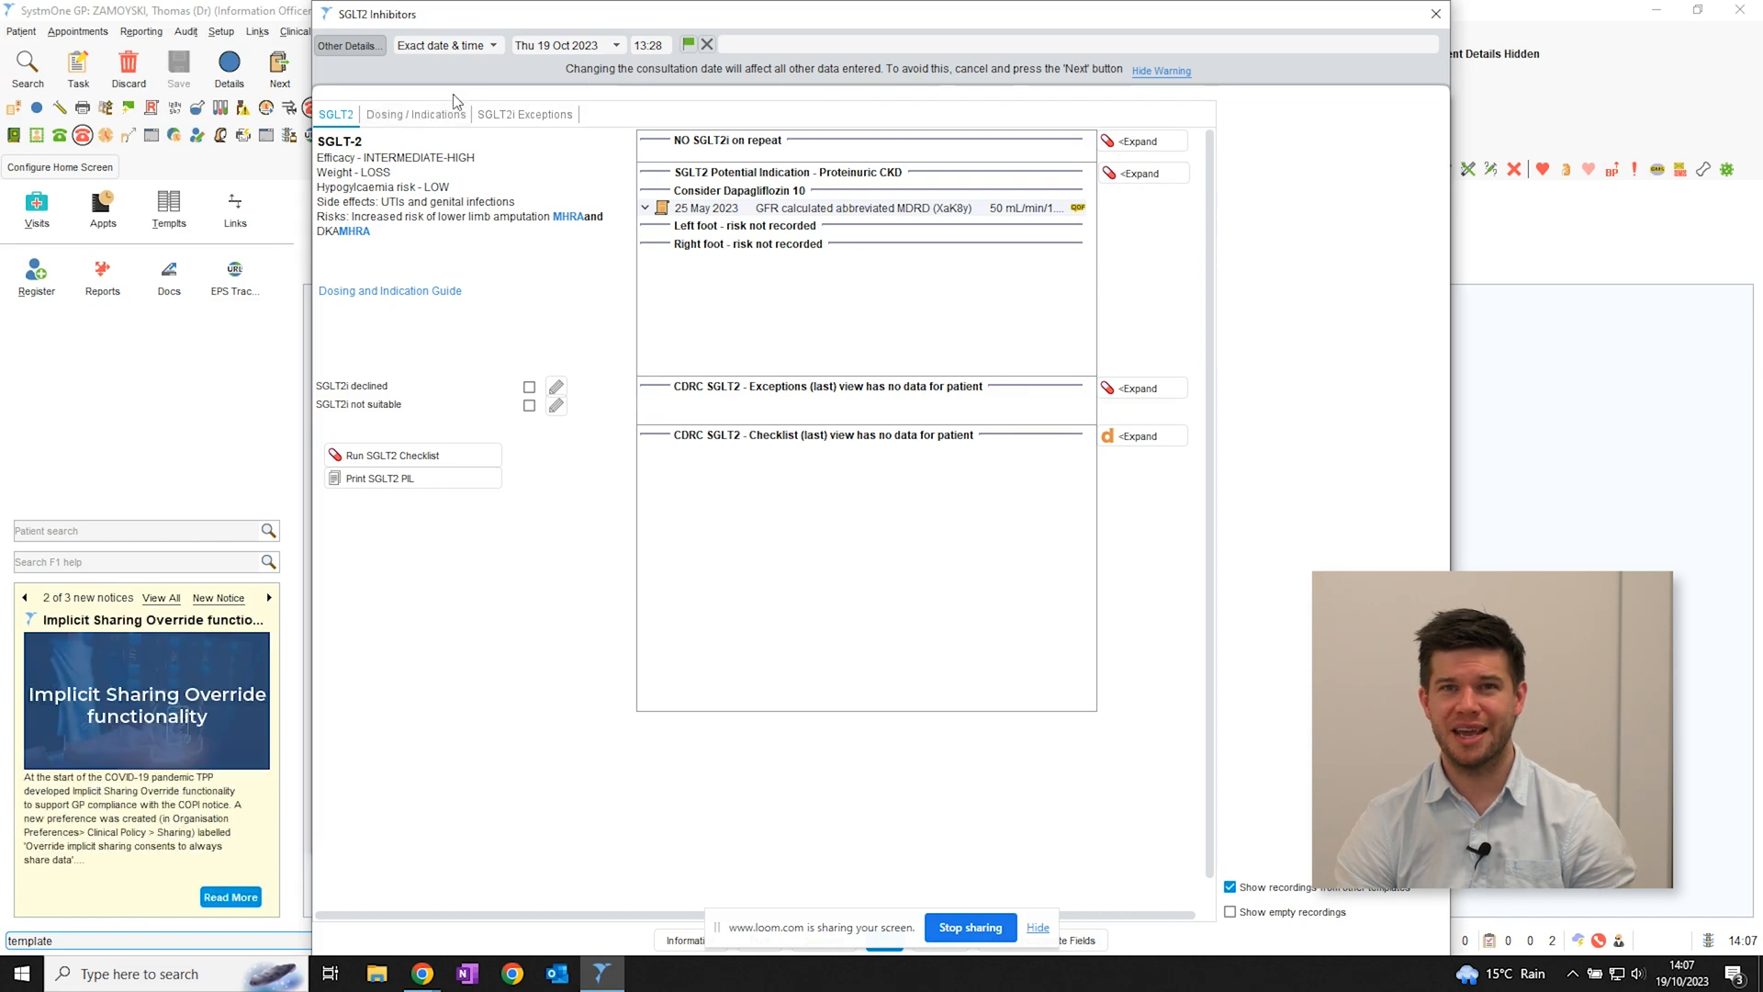
left_click(415, 113)
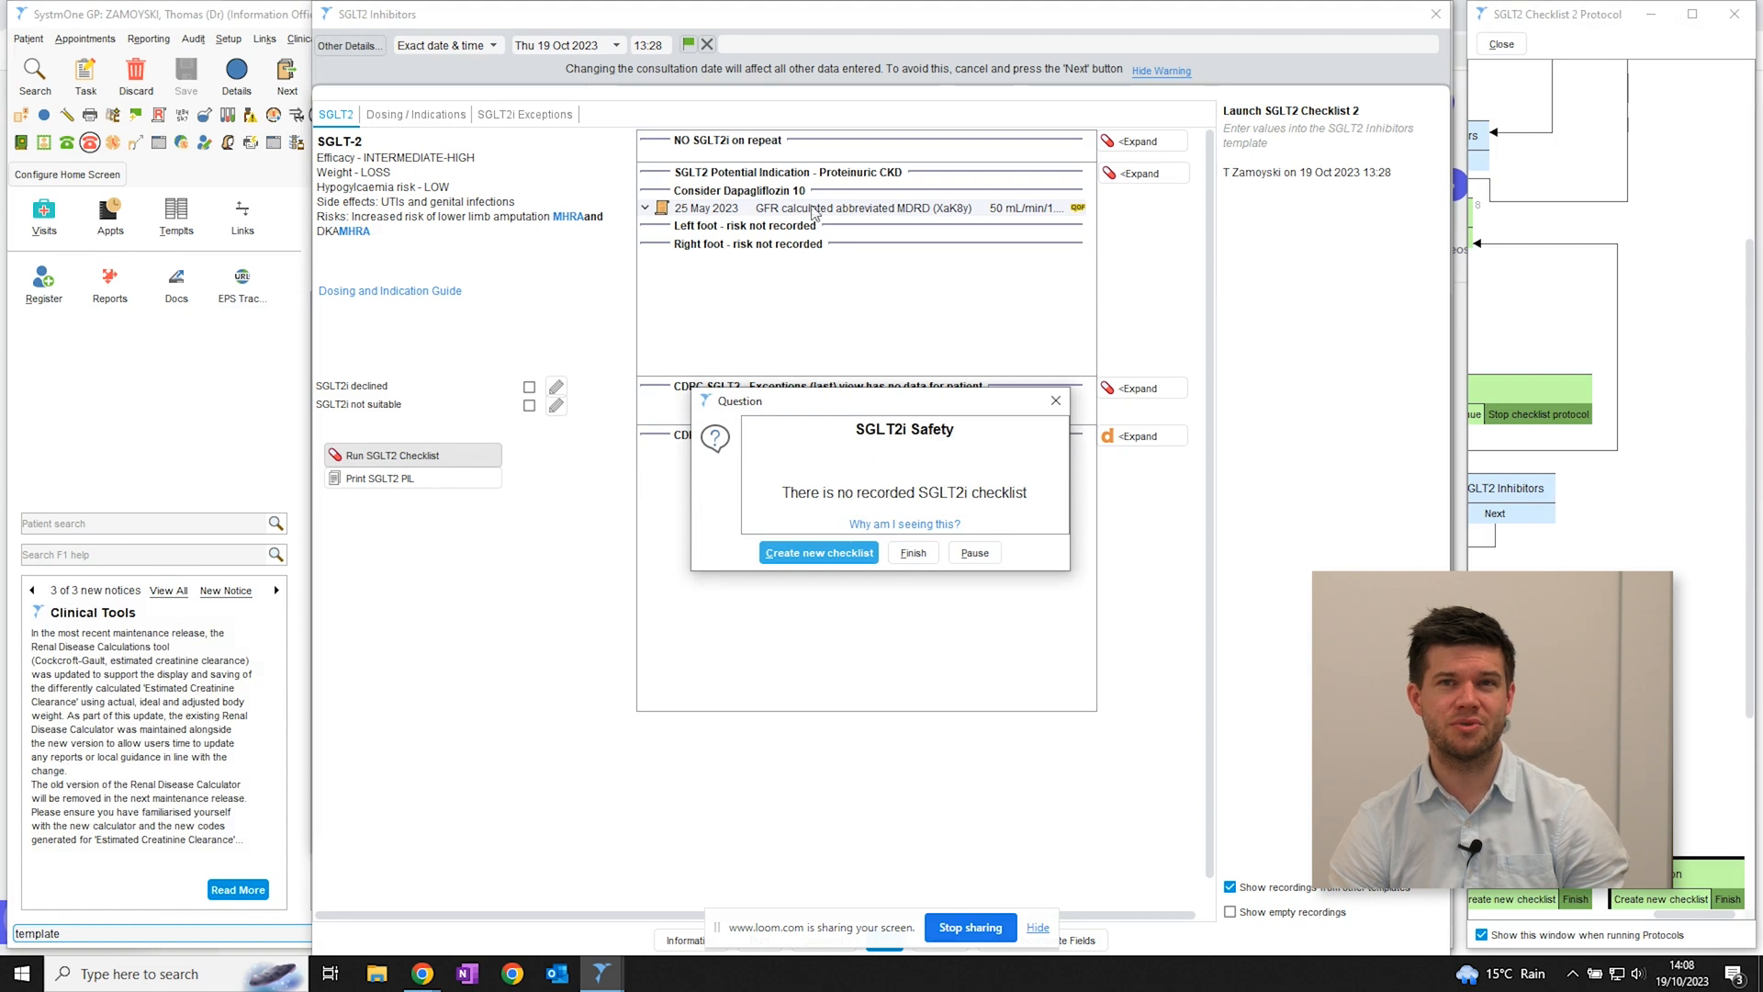
left_click(818, 552)
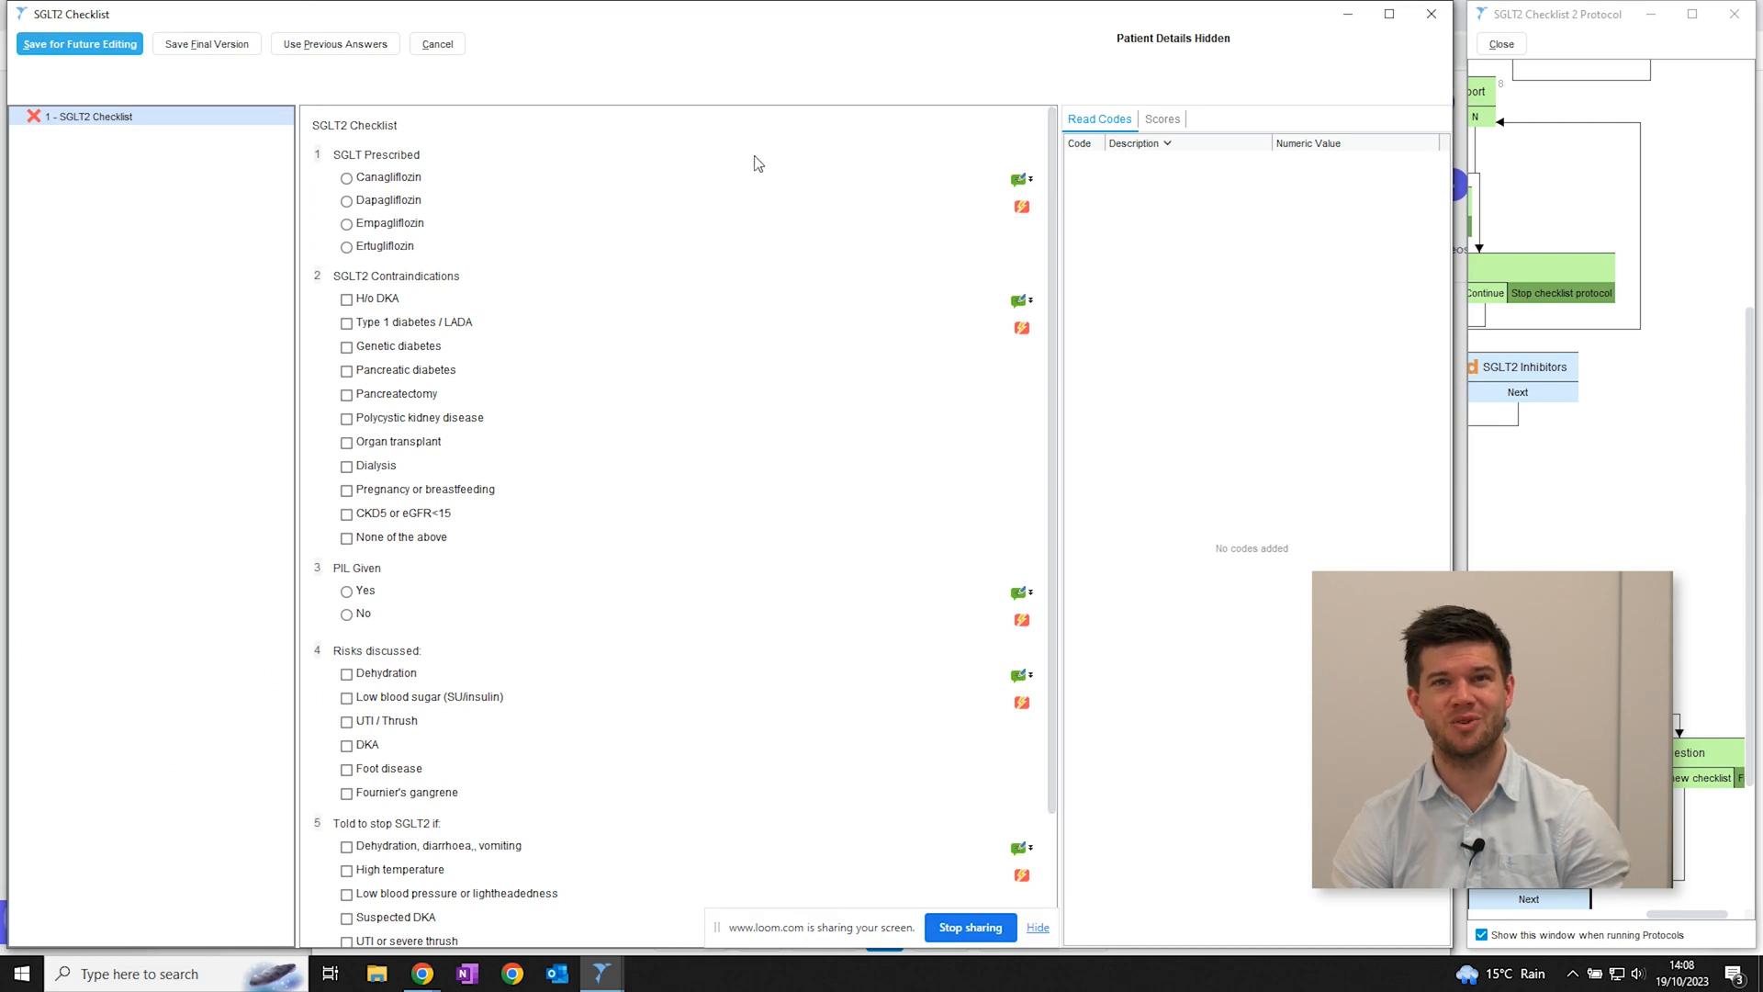
mouse_move(1052, 185)
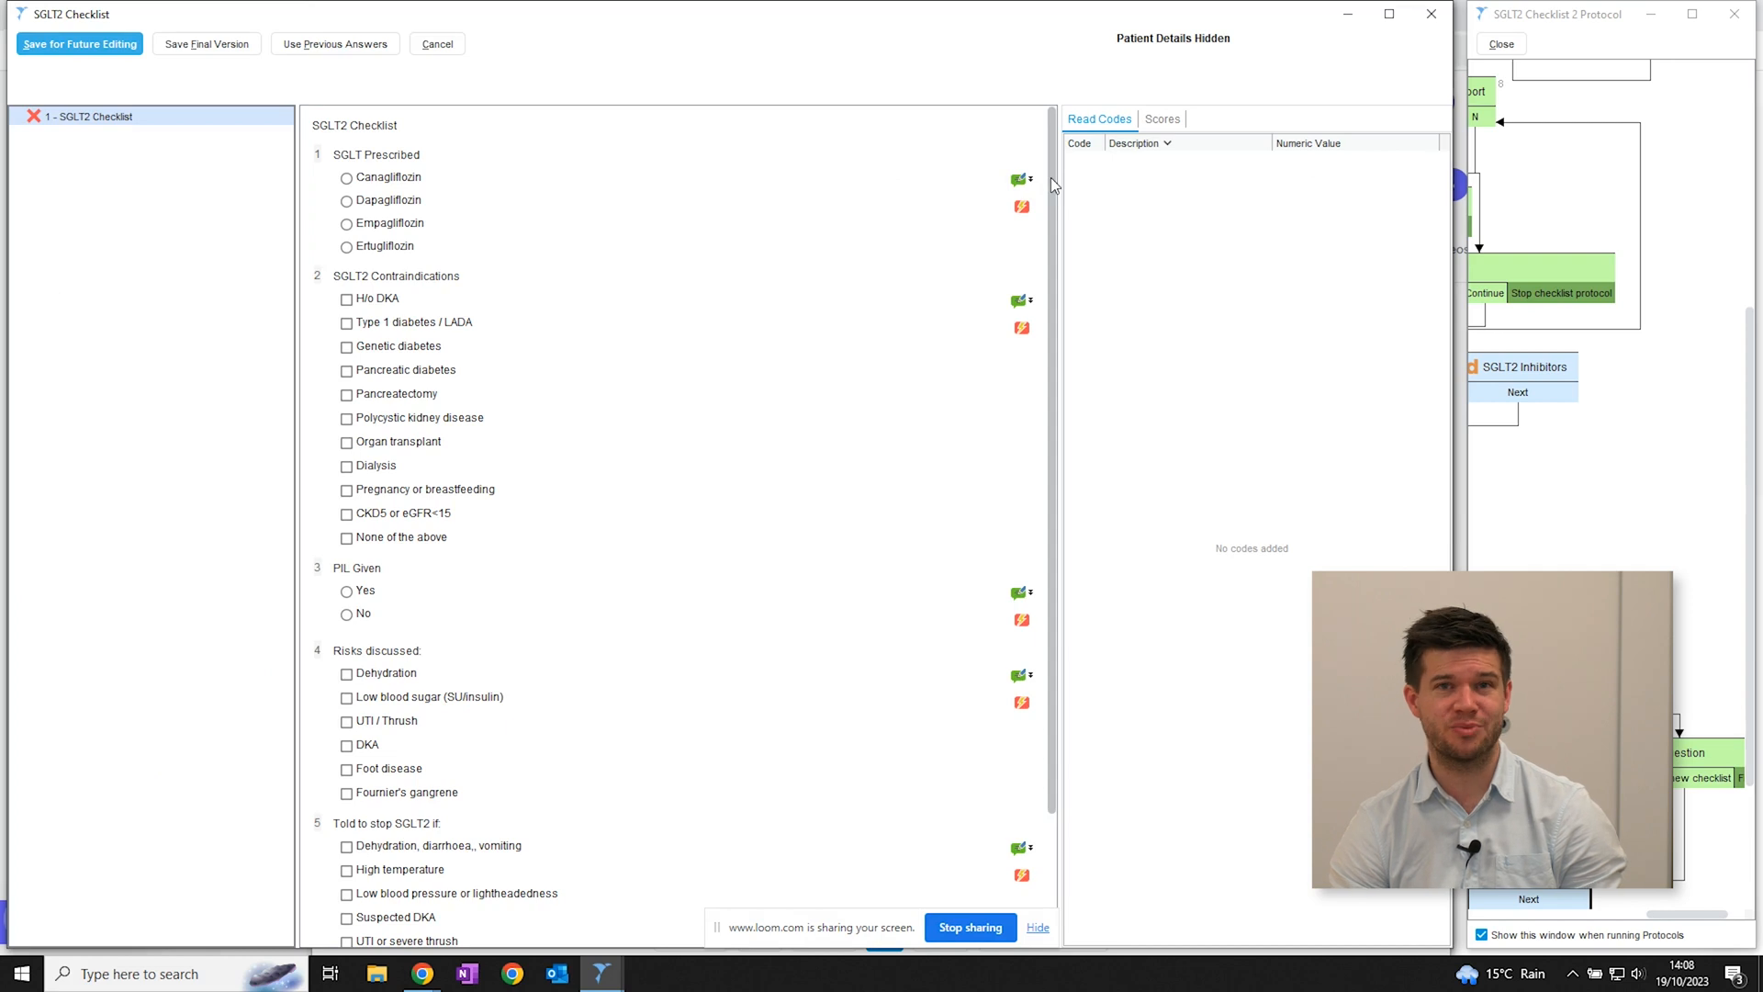
scroll("down", 3)
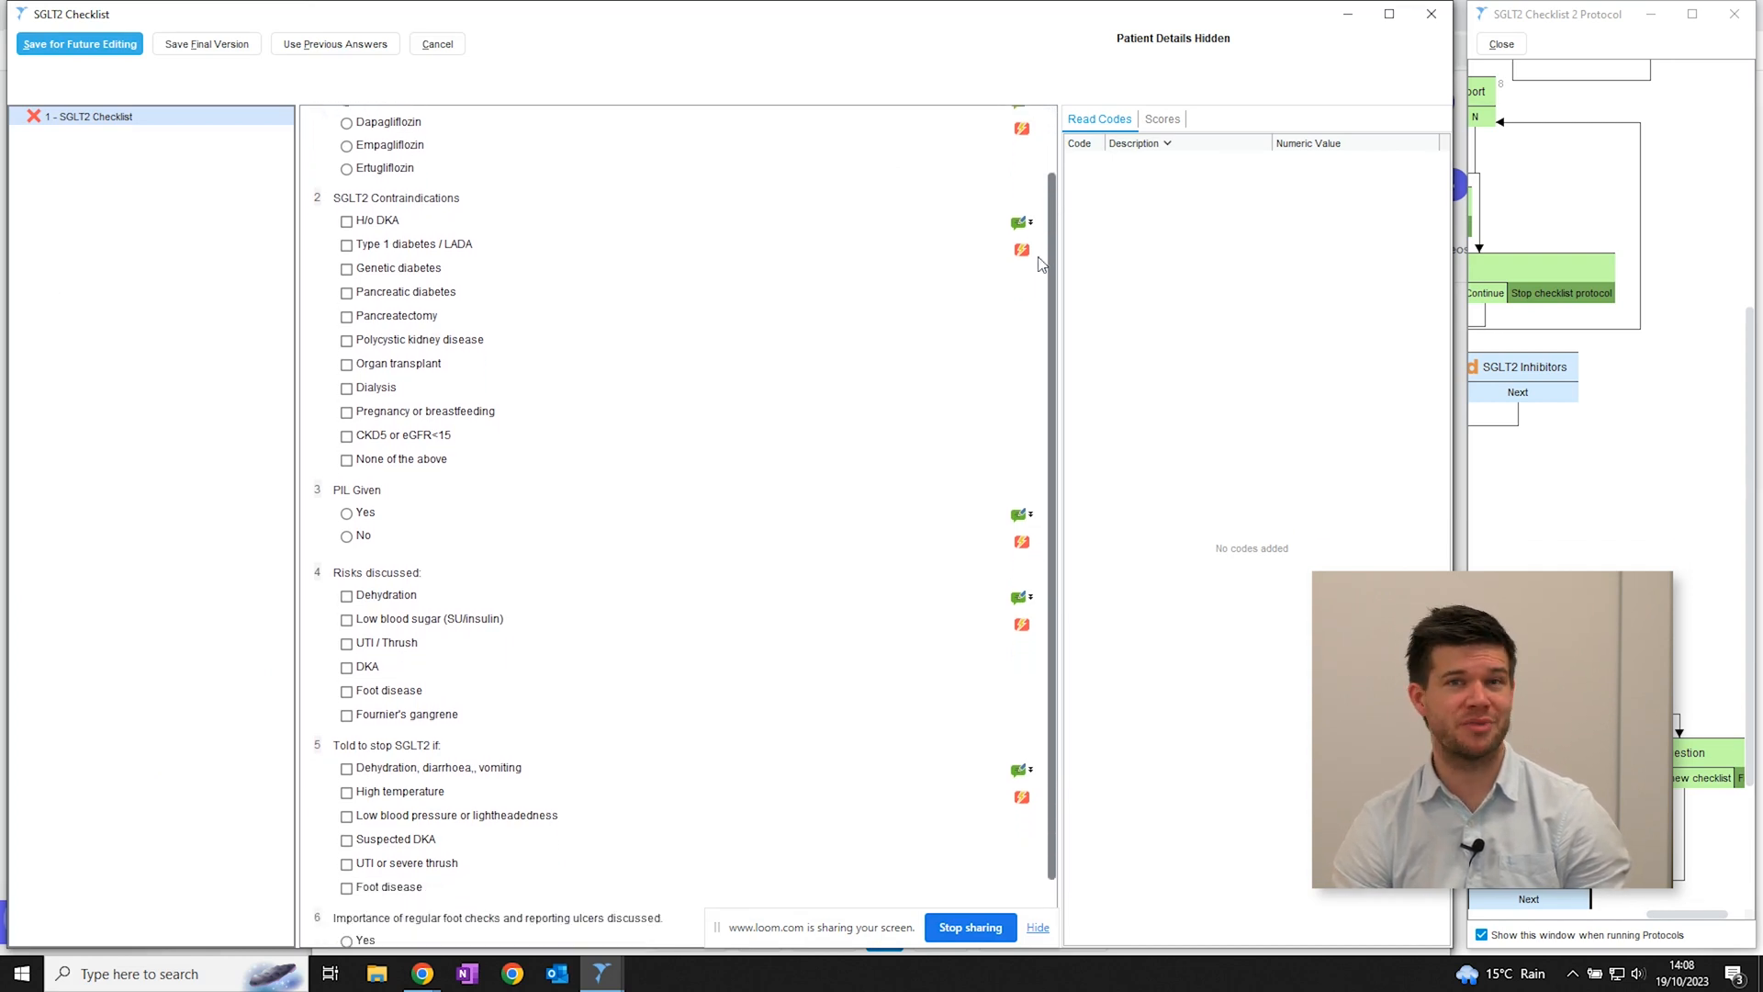
scroll("down", 3)
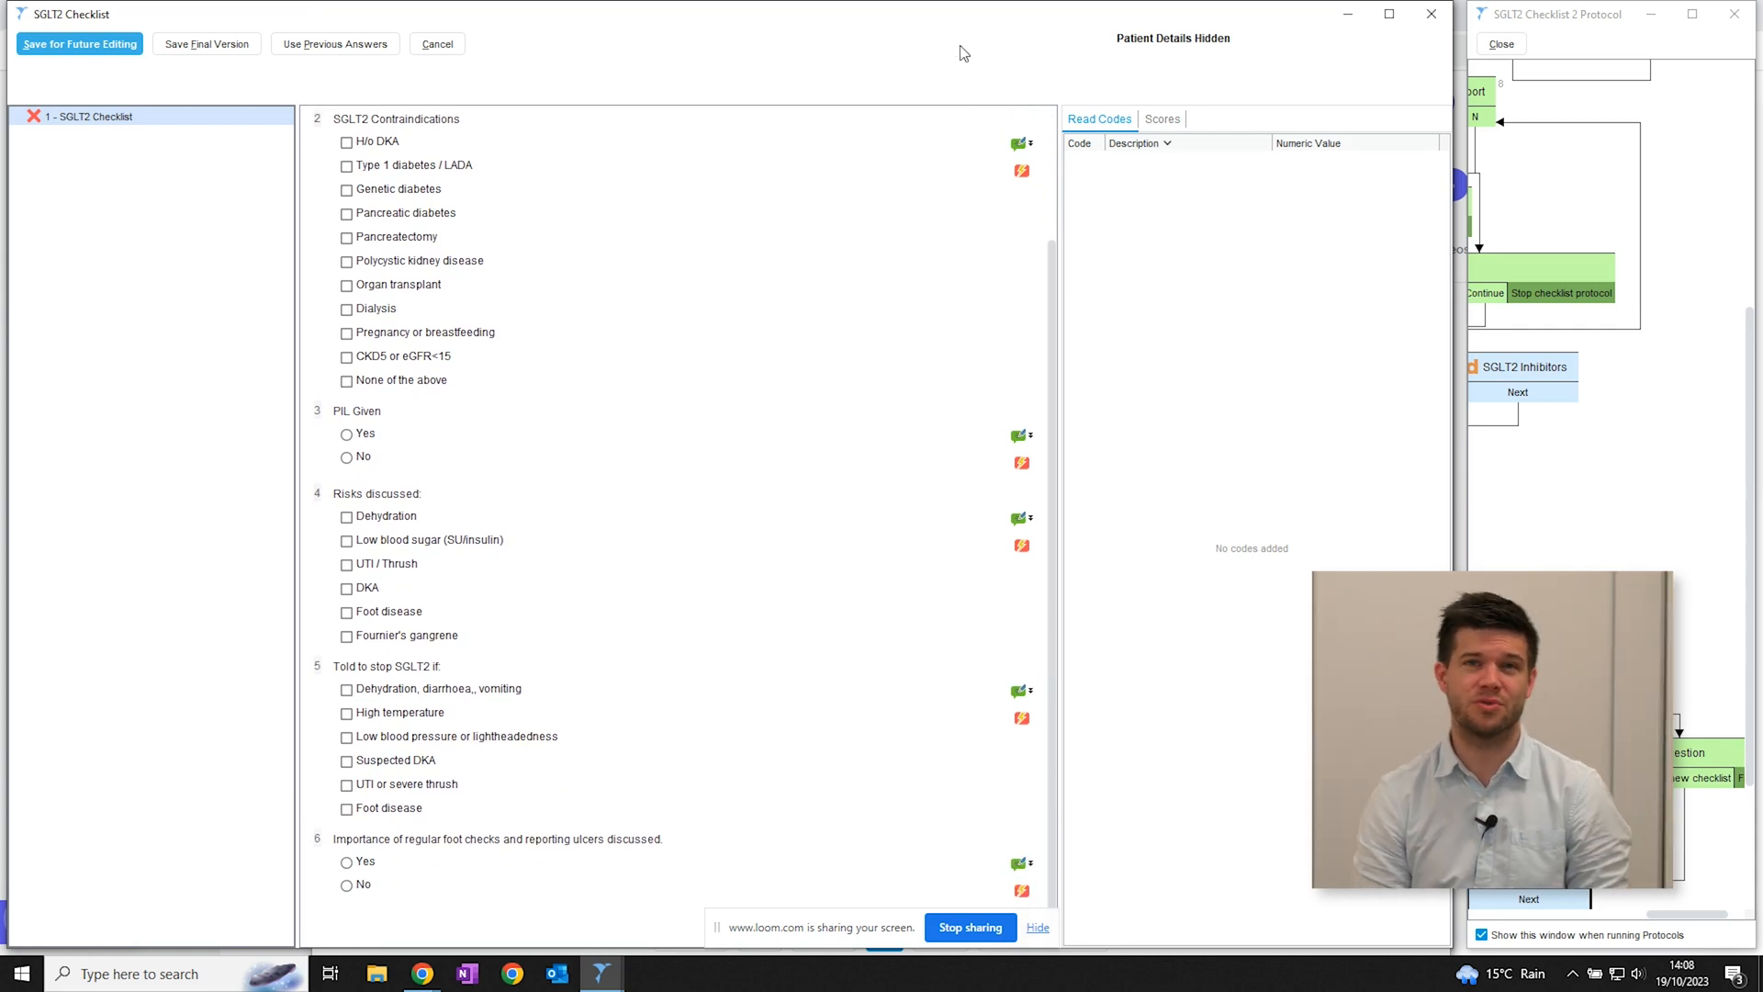
left_click(139, 30)
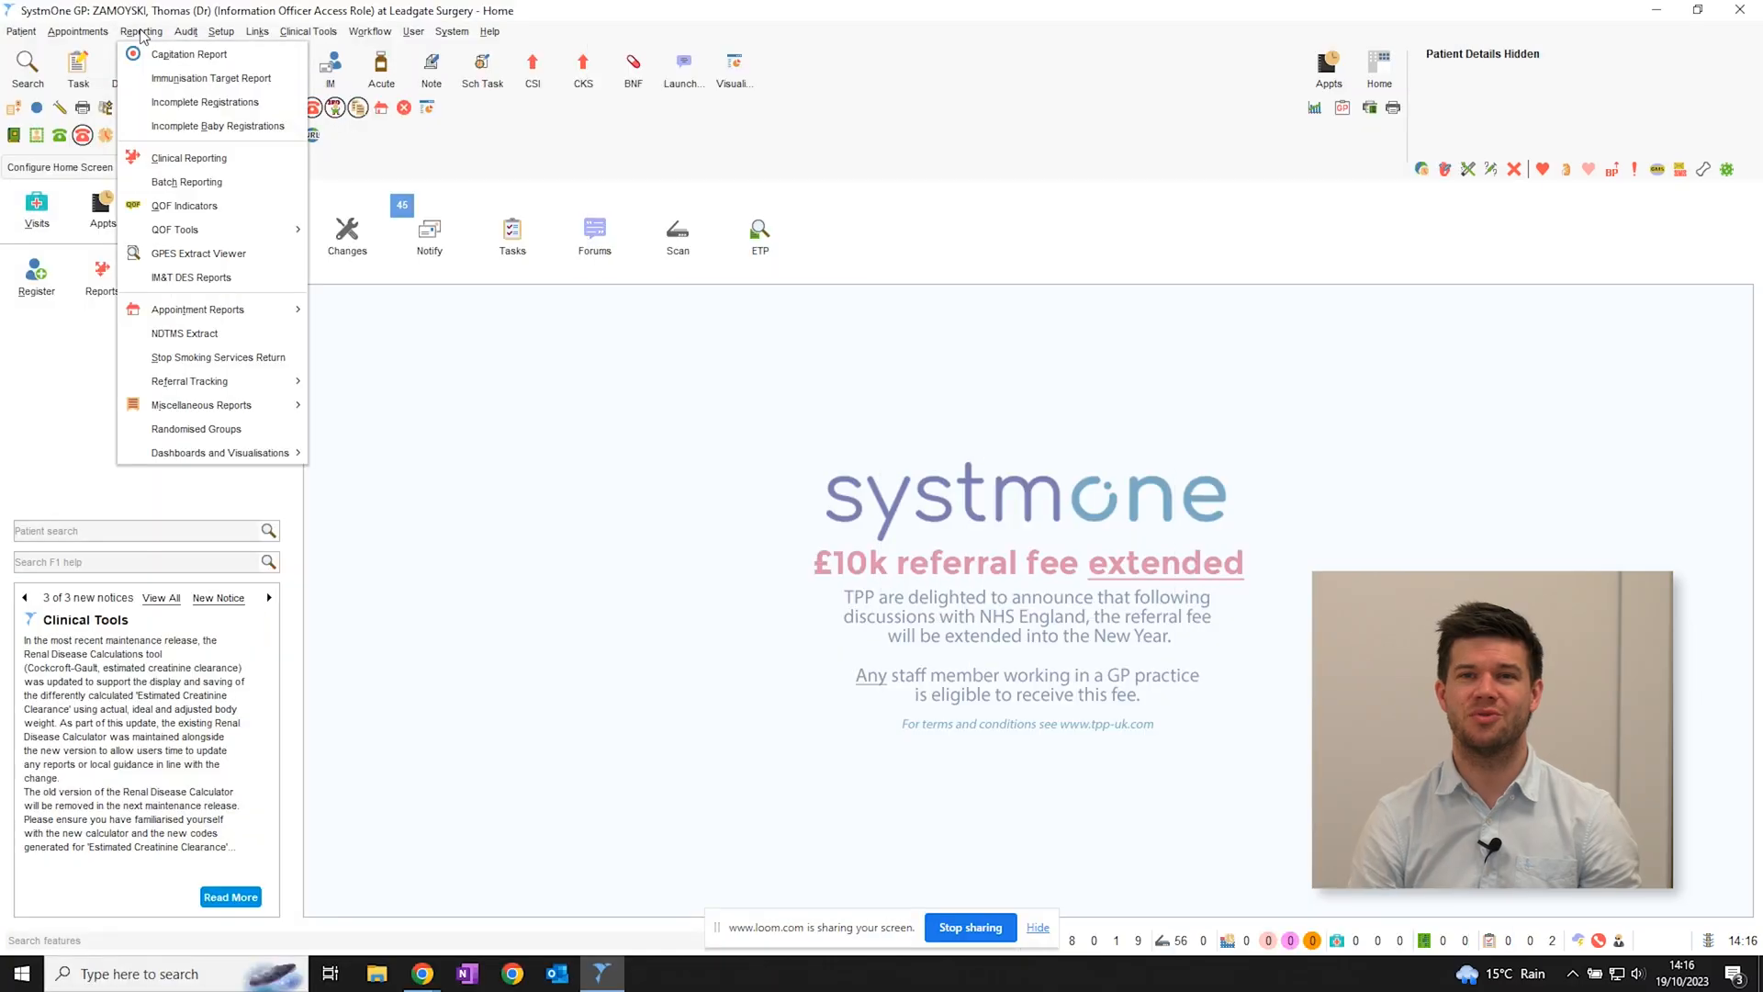
In Clinical Reporting, navigate DCS > CDRC Quality > Cardiovascular reports.
left_click(188, 157)
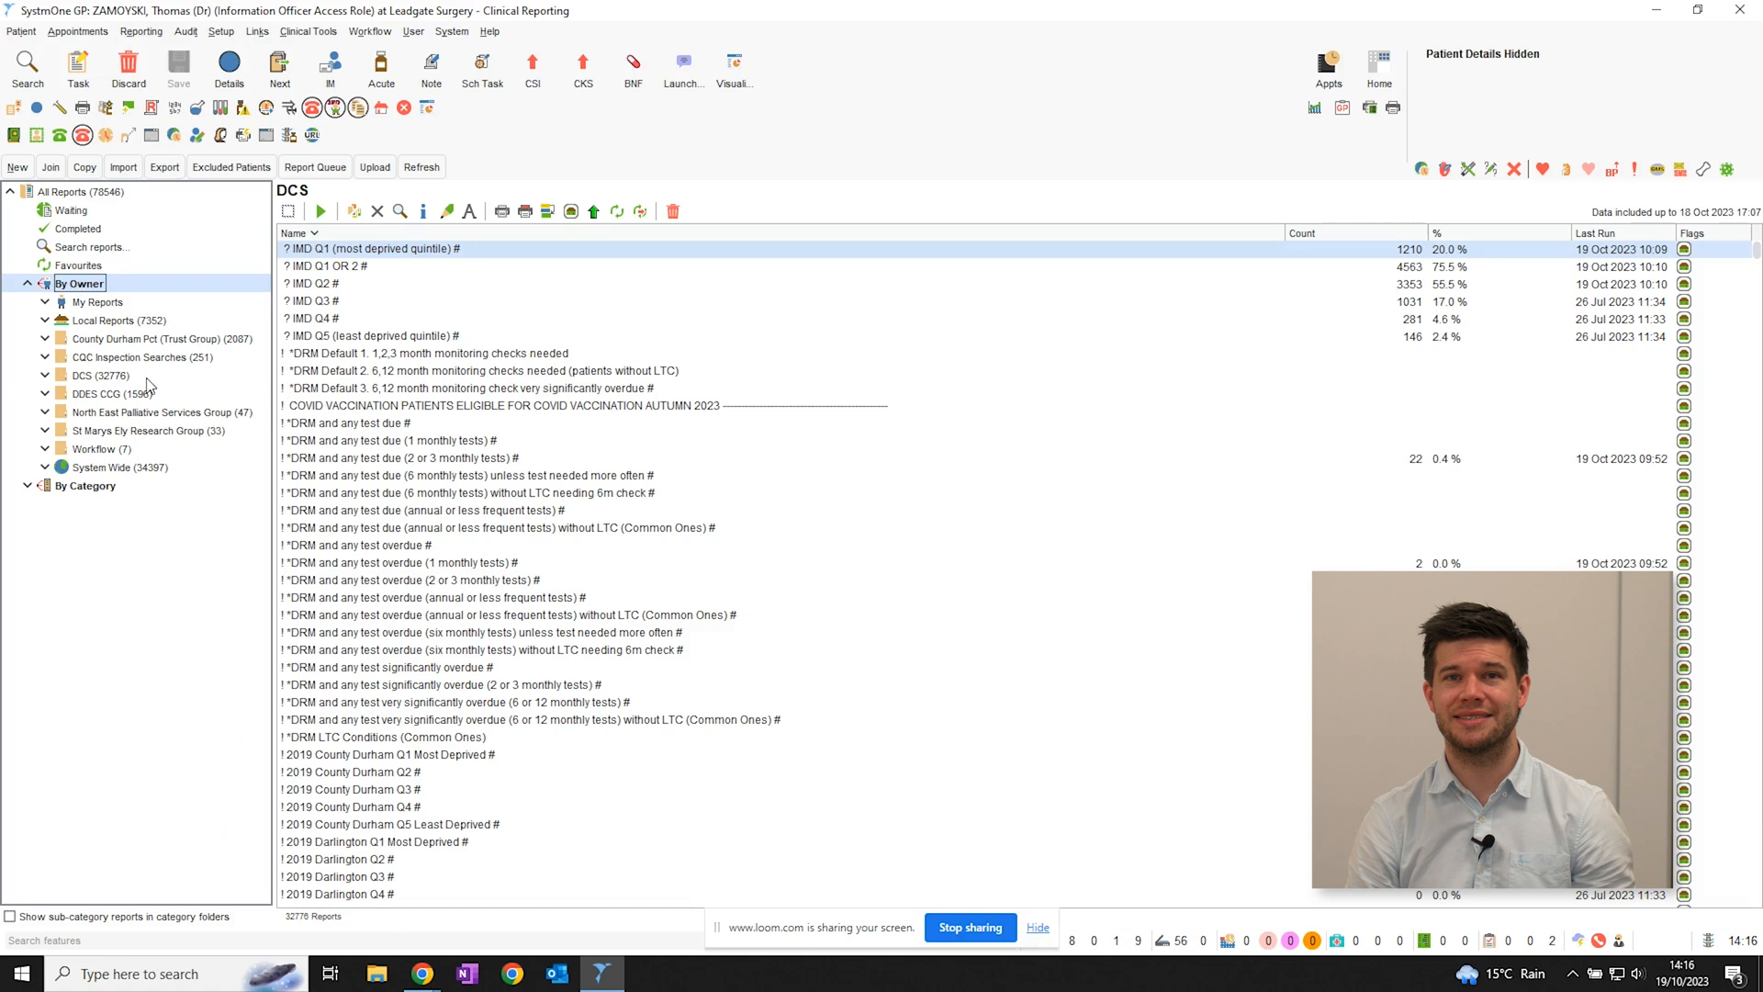
left_click(45, 374)
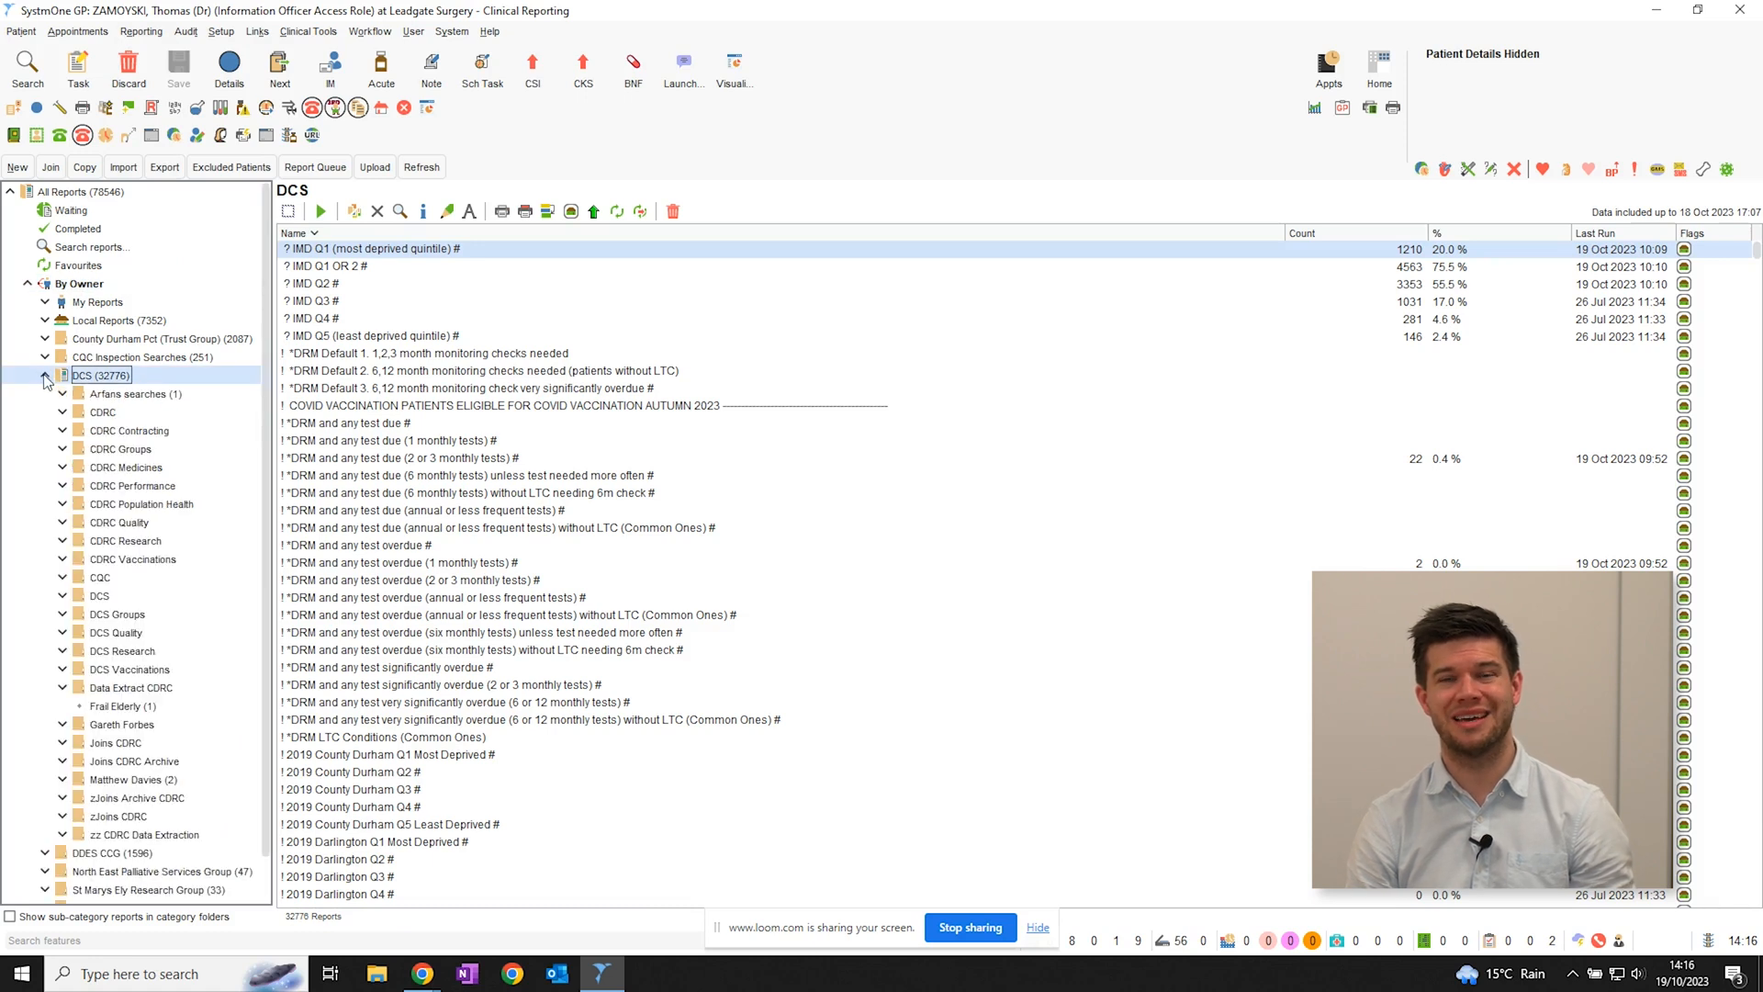
left_click(119, 522)
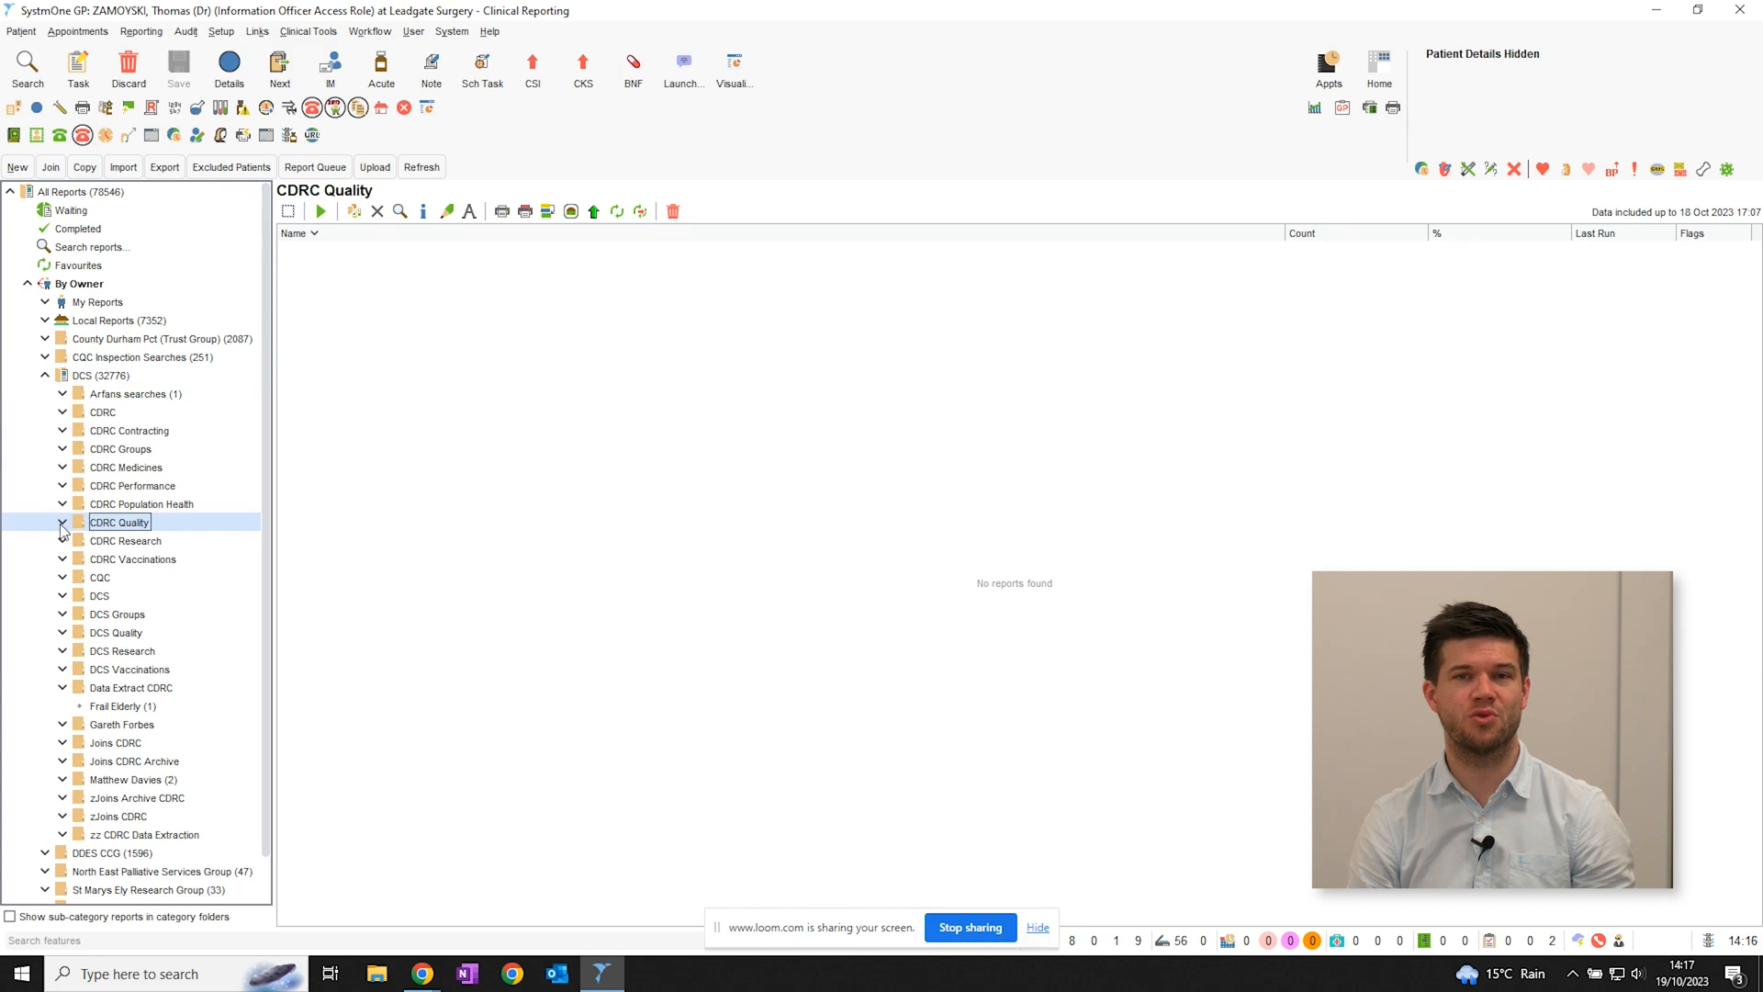
left_click(64, 521)
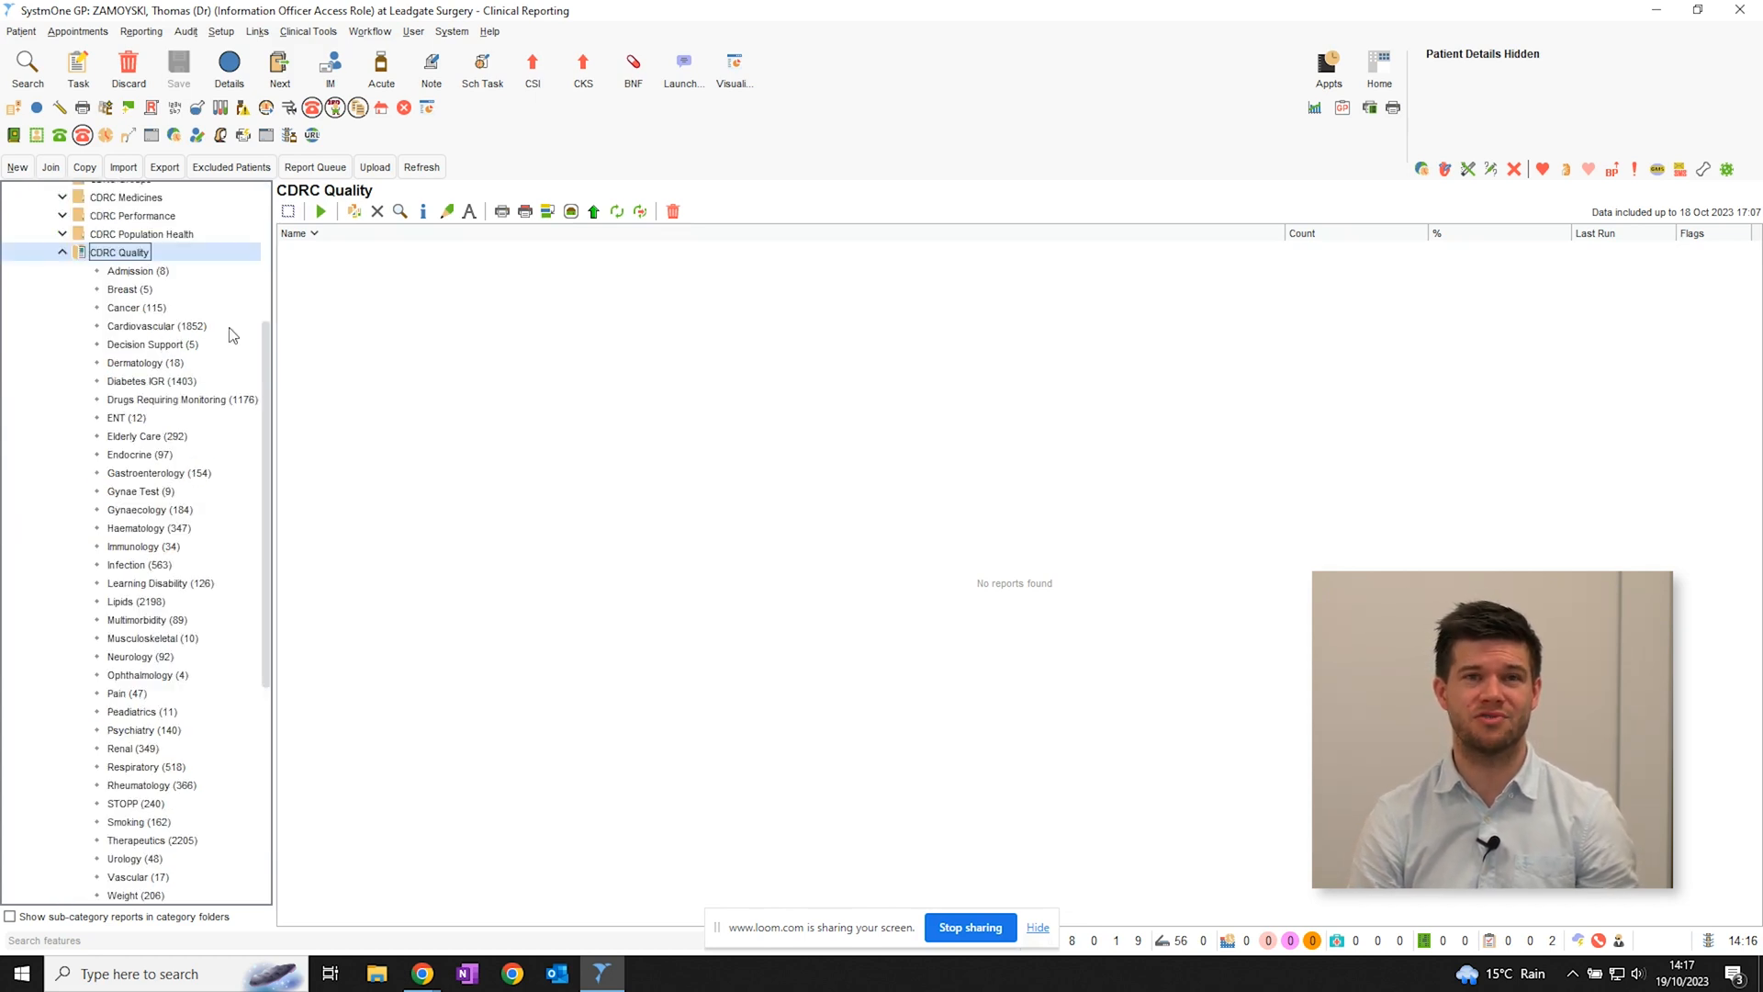
left_click(144, 326)
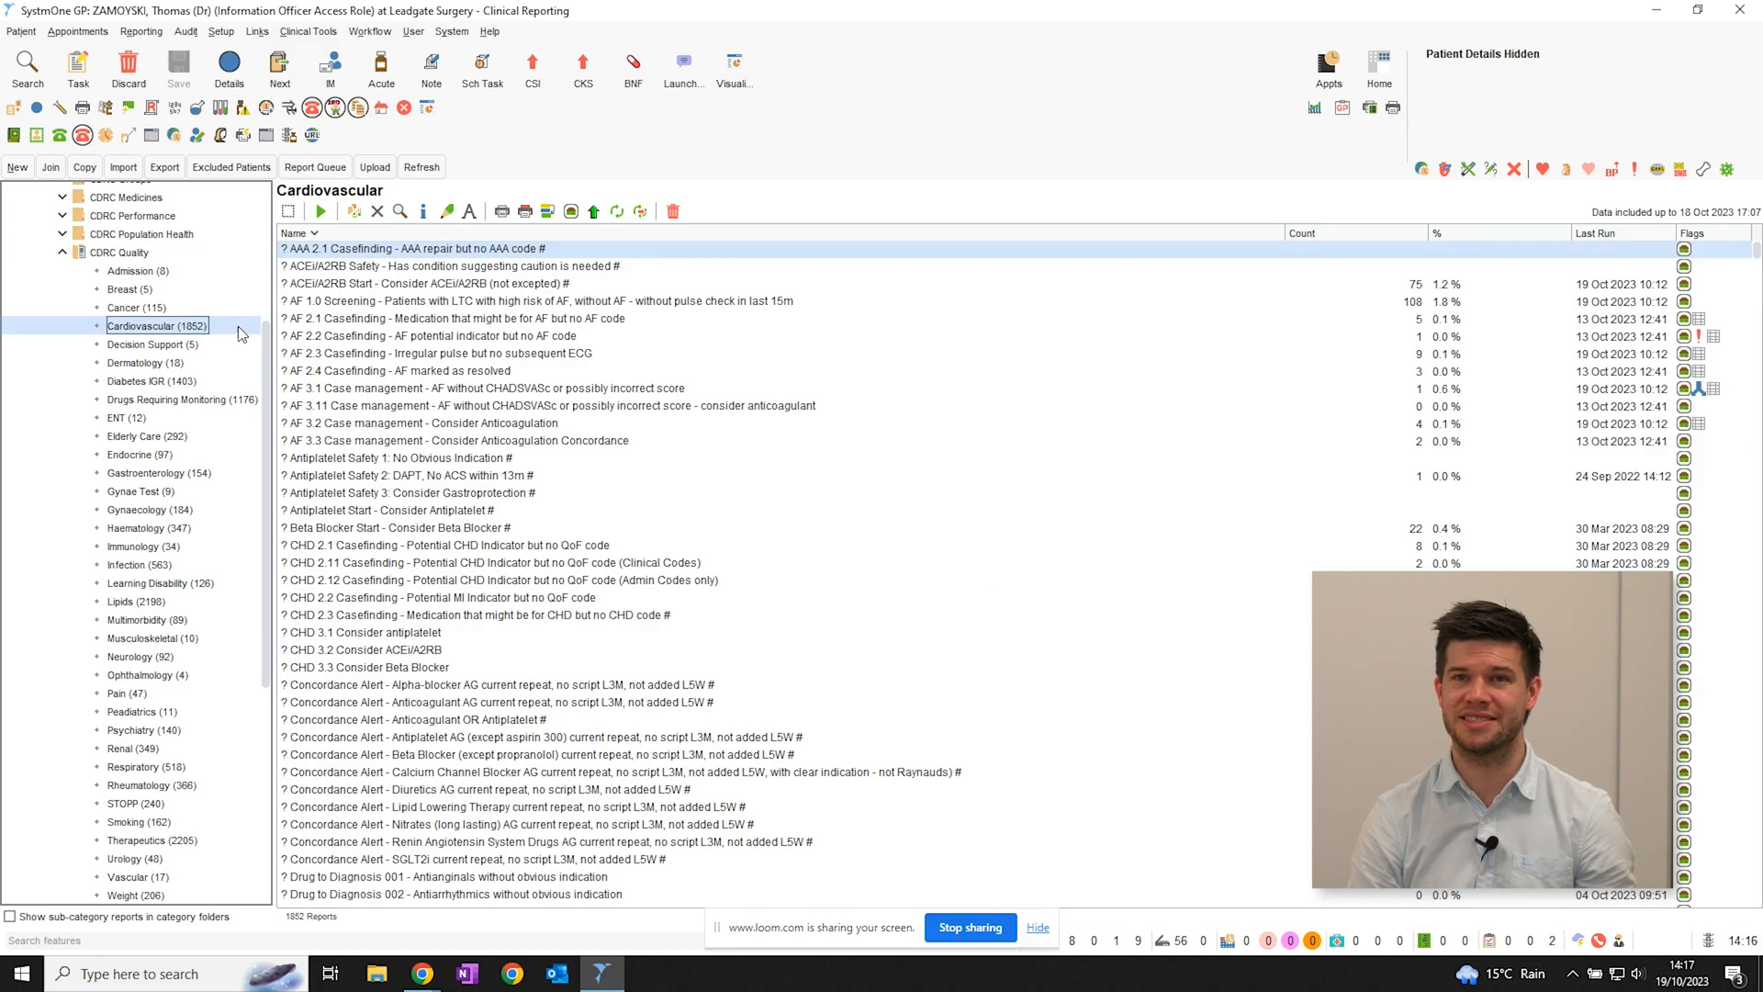
mouse_move(1748, 250)
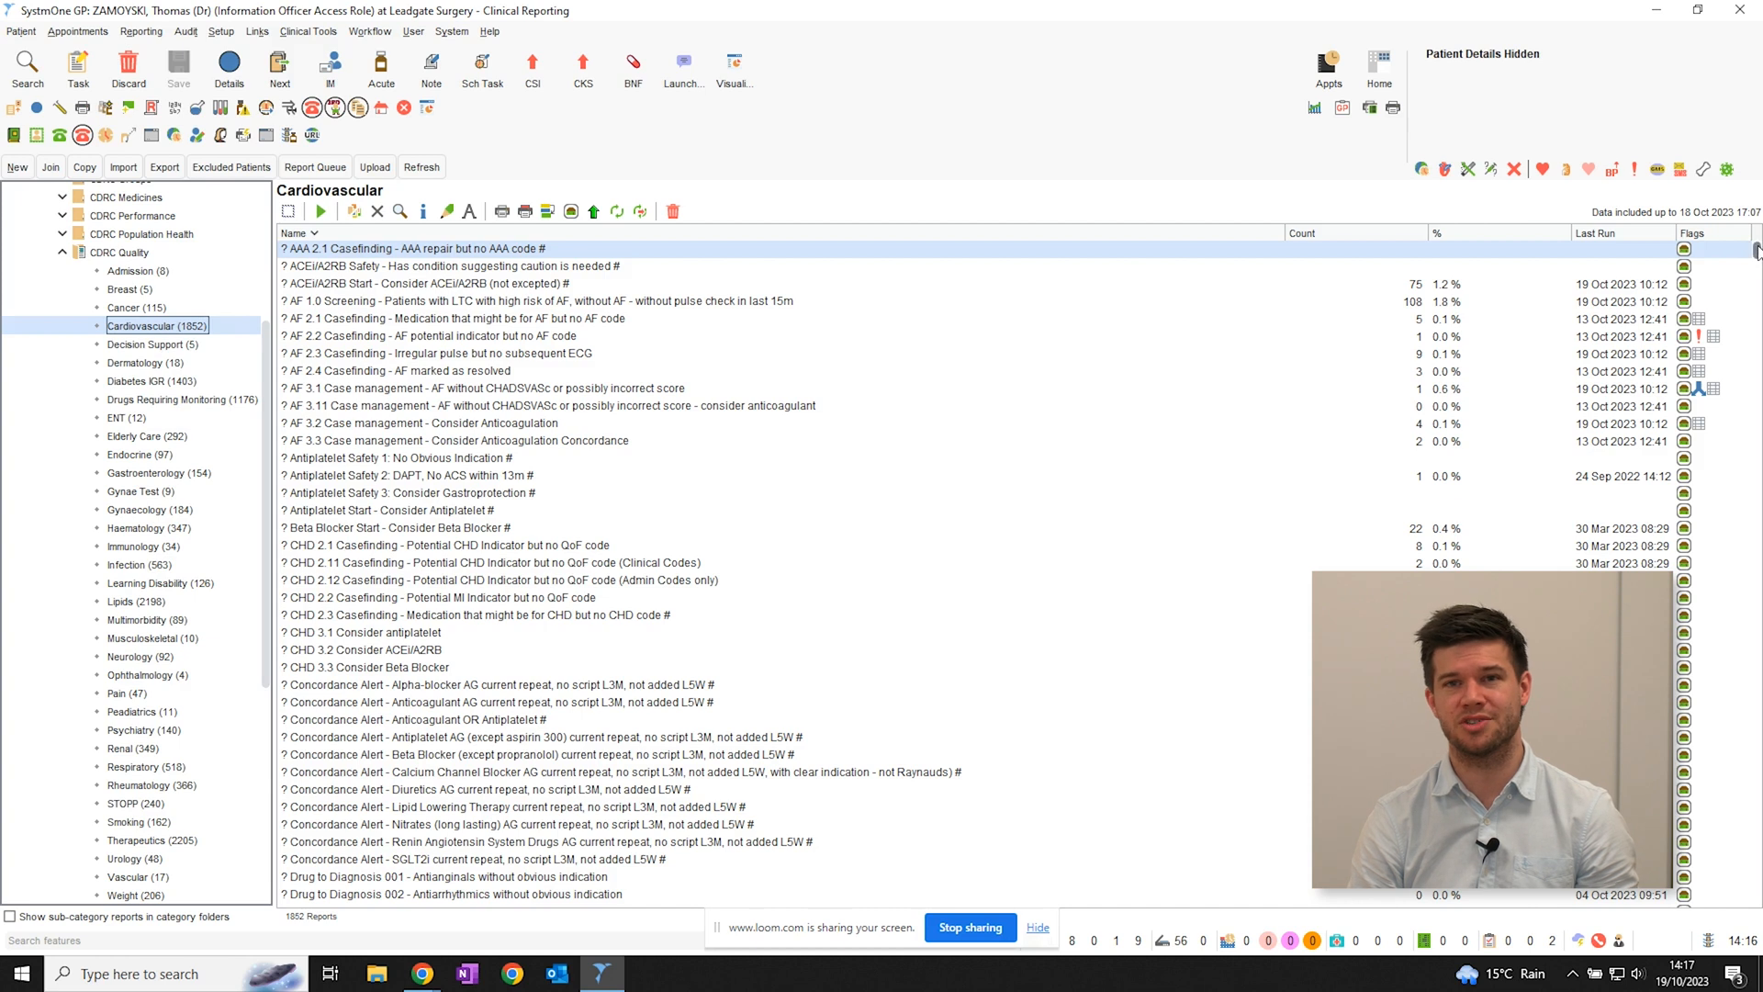
Scroll the Cardiovascular report list down to the SGLT2 DM Indication searches.
scroll("down", 3)
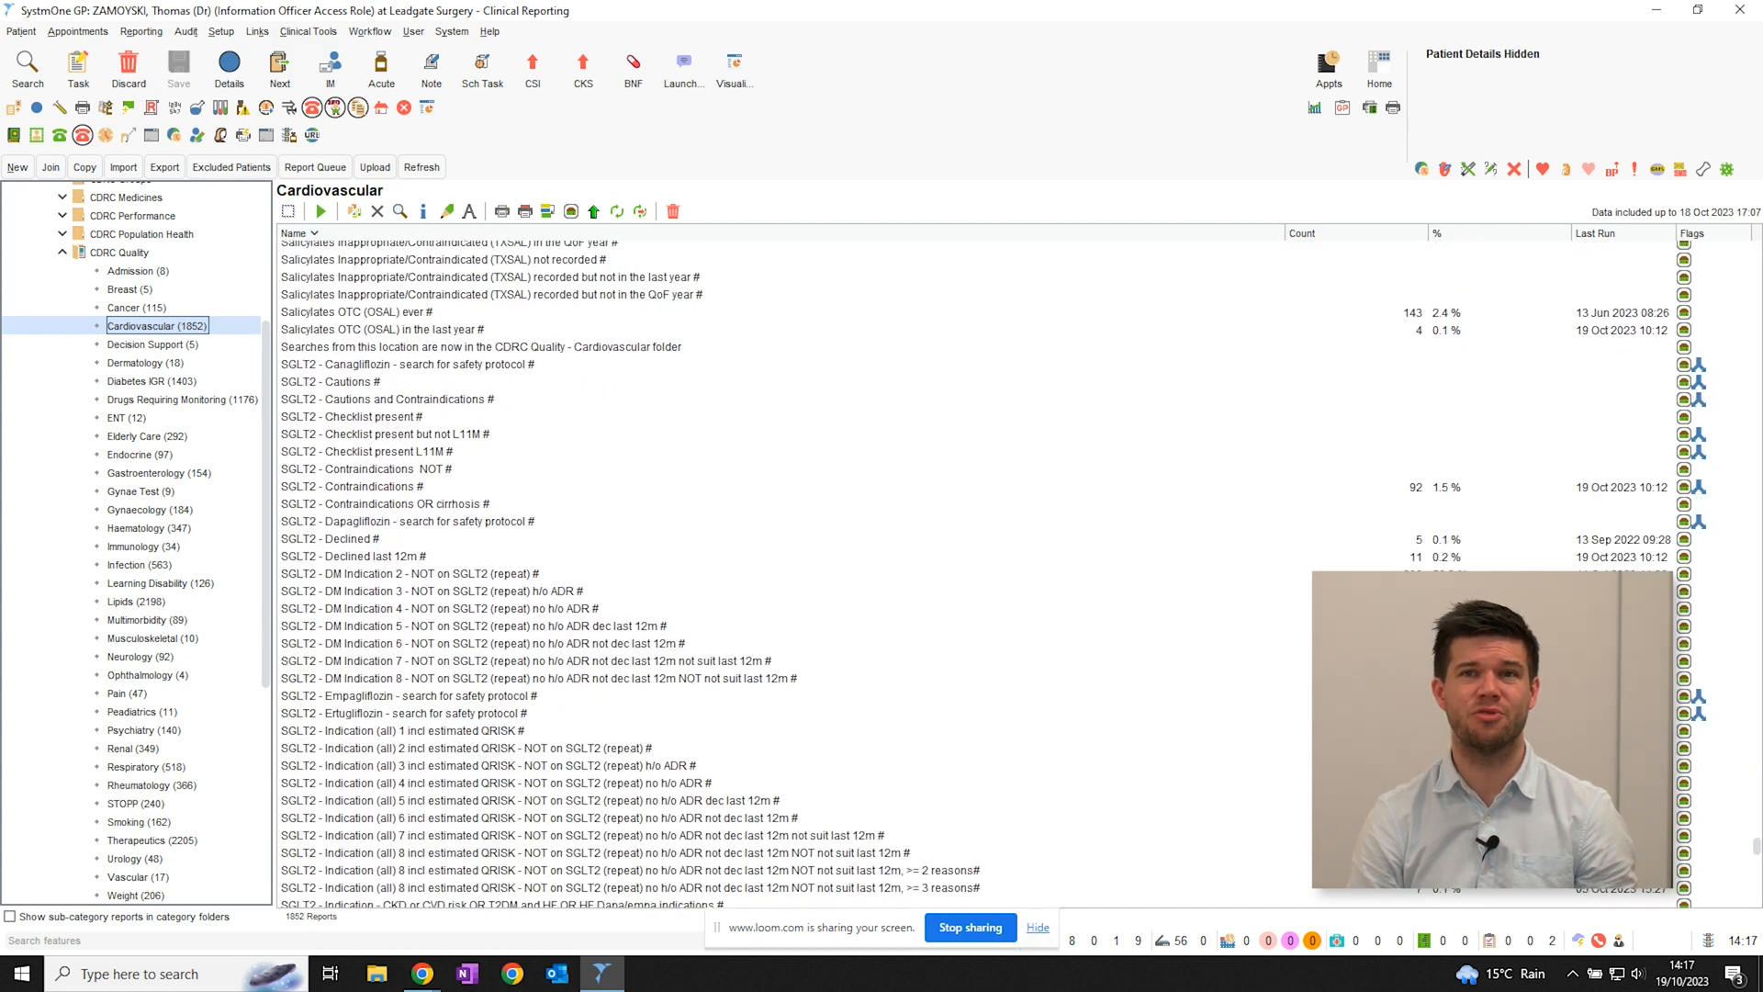
scroll("down", 3)
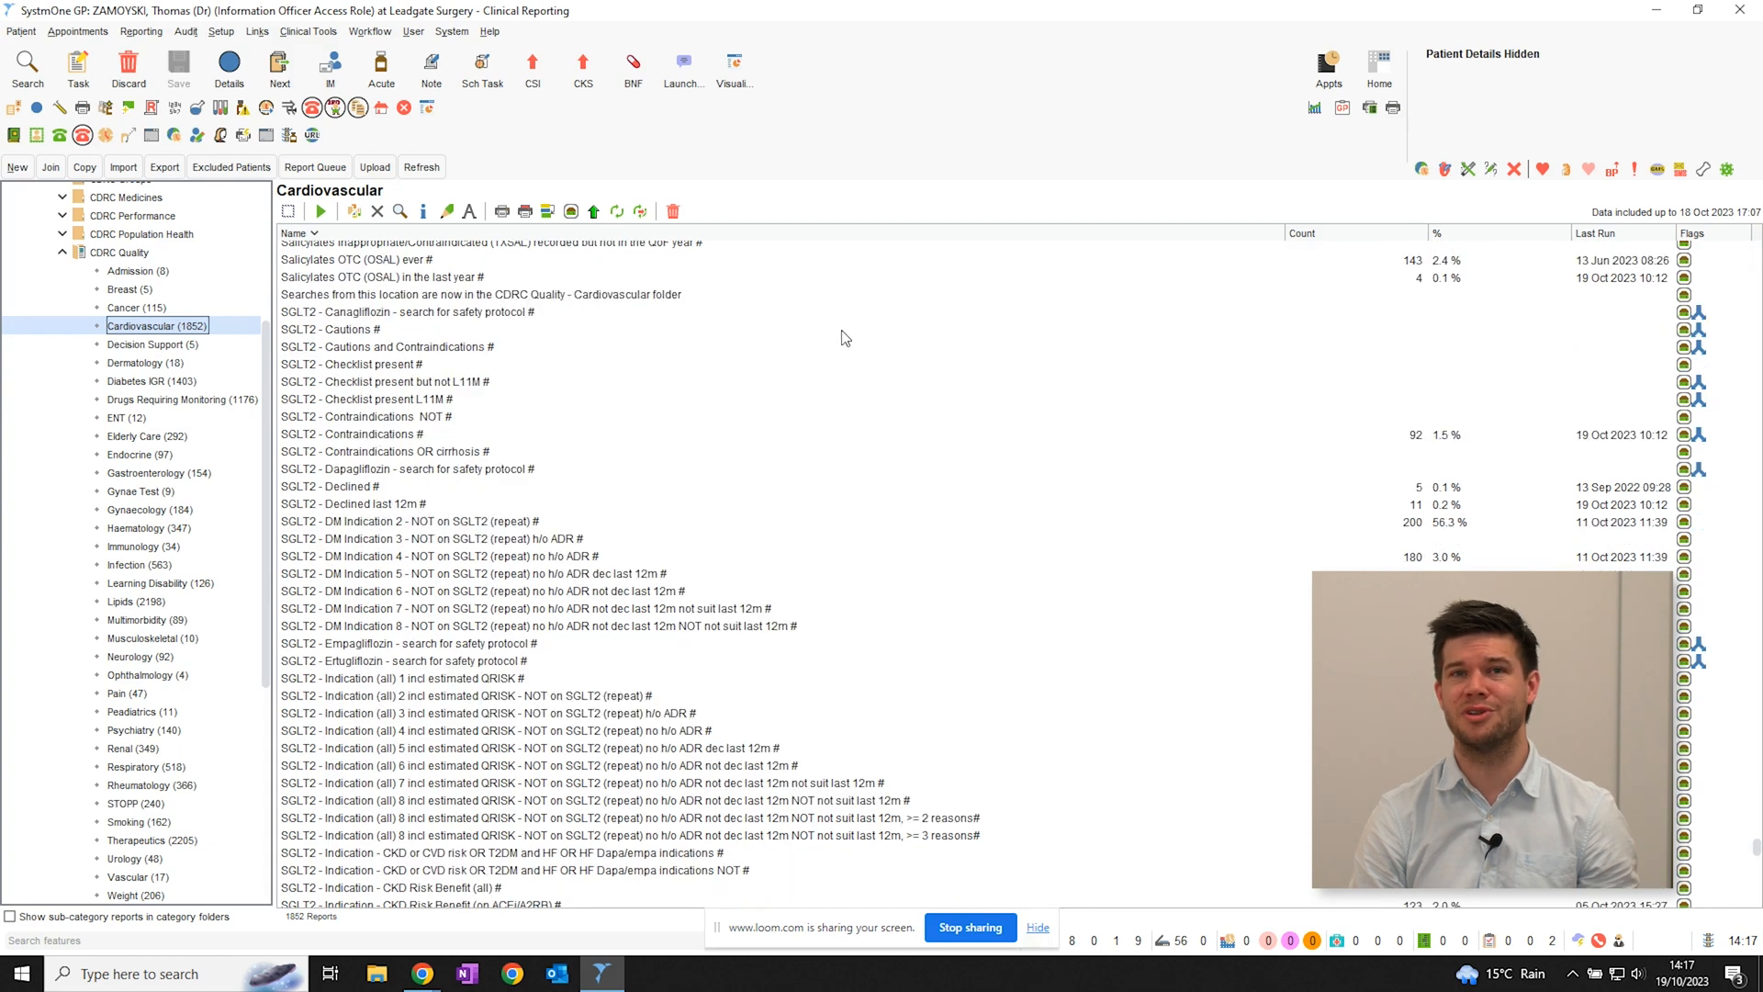
mouse_move(1203, 504)
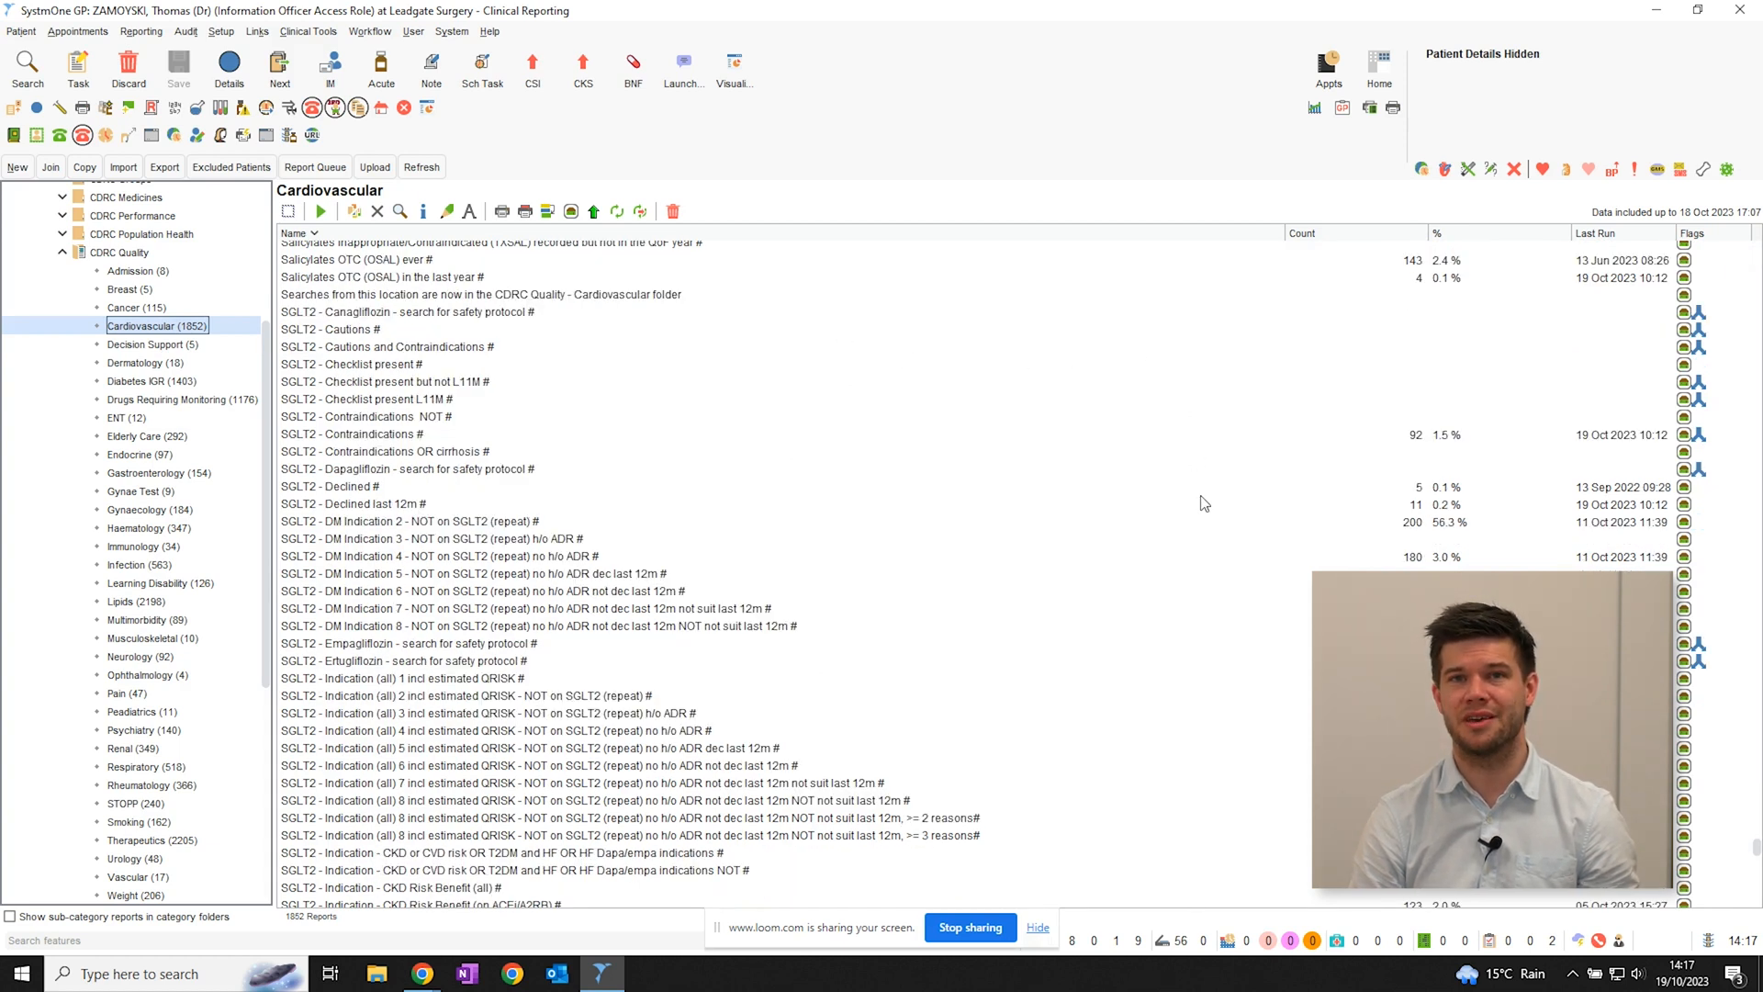
scroll("down", 3)
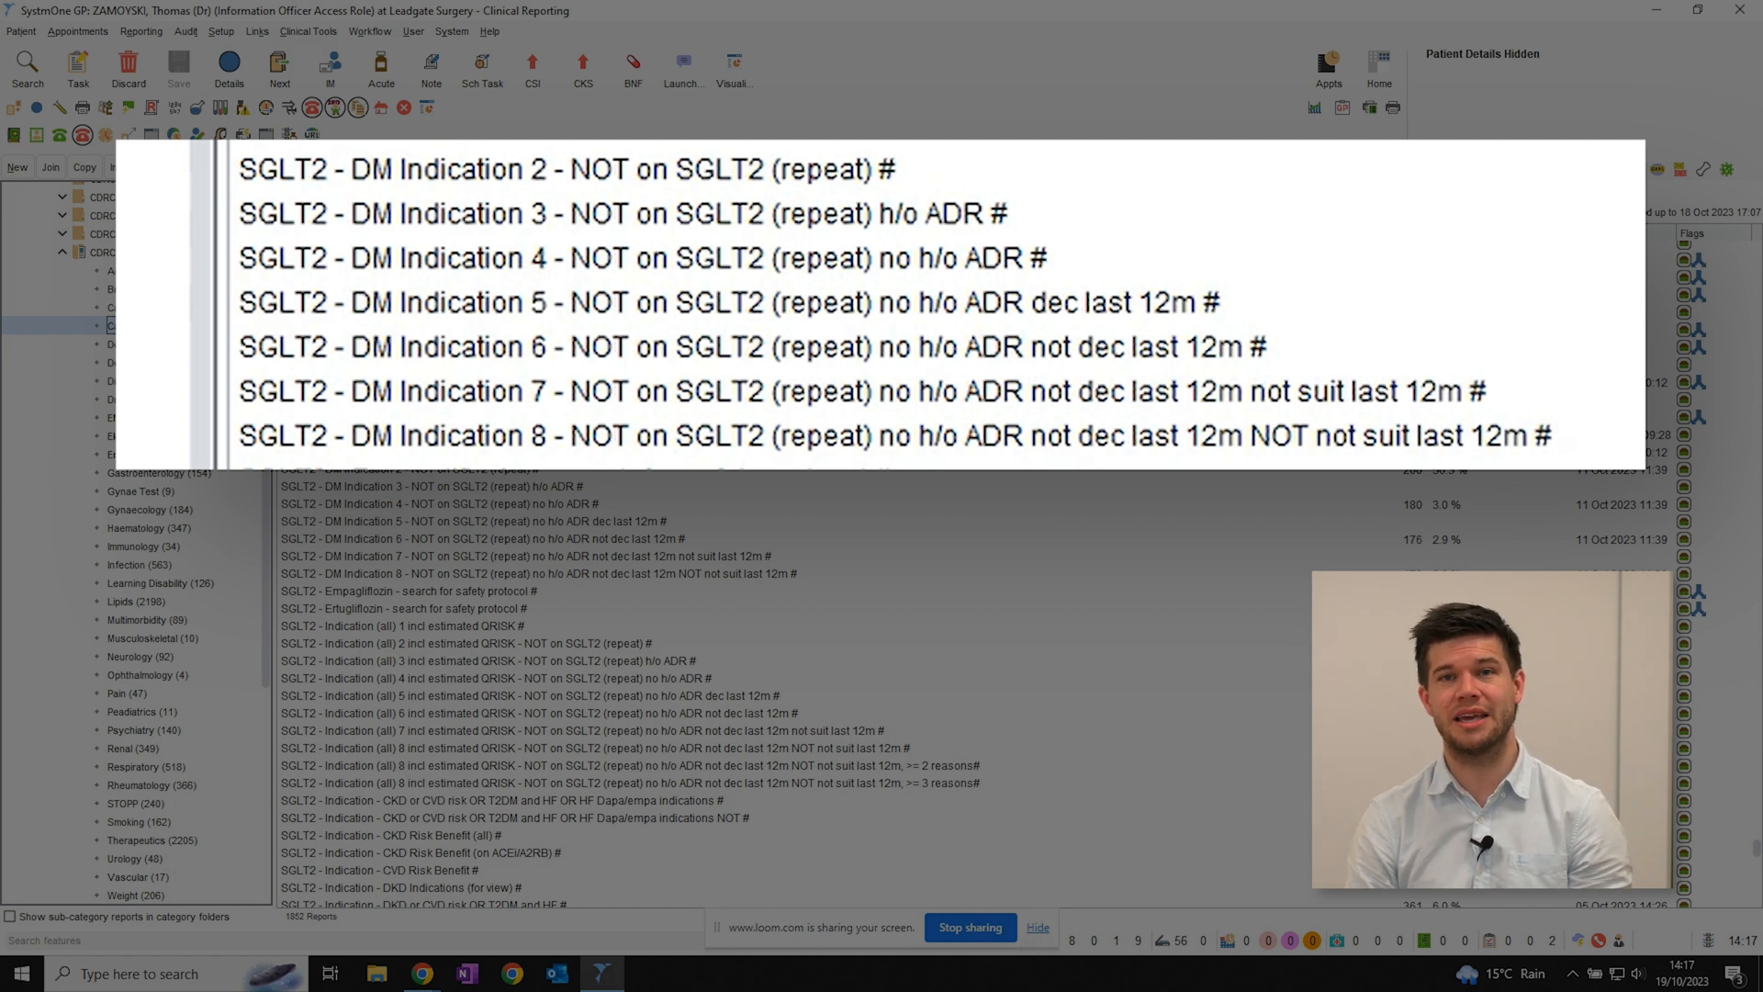
left_click(567, 169)
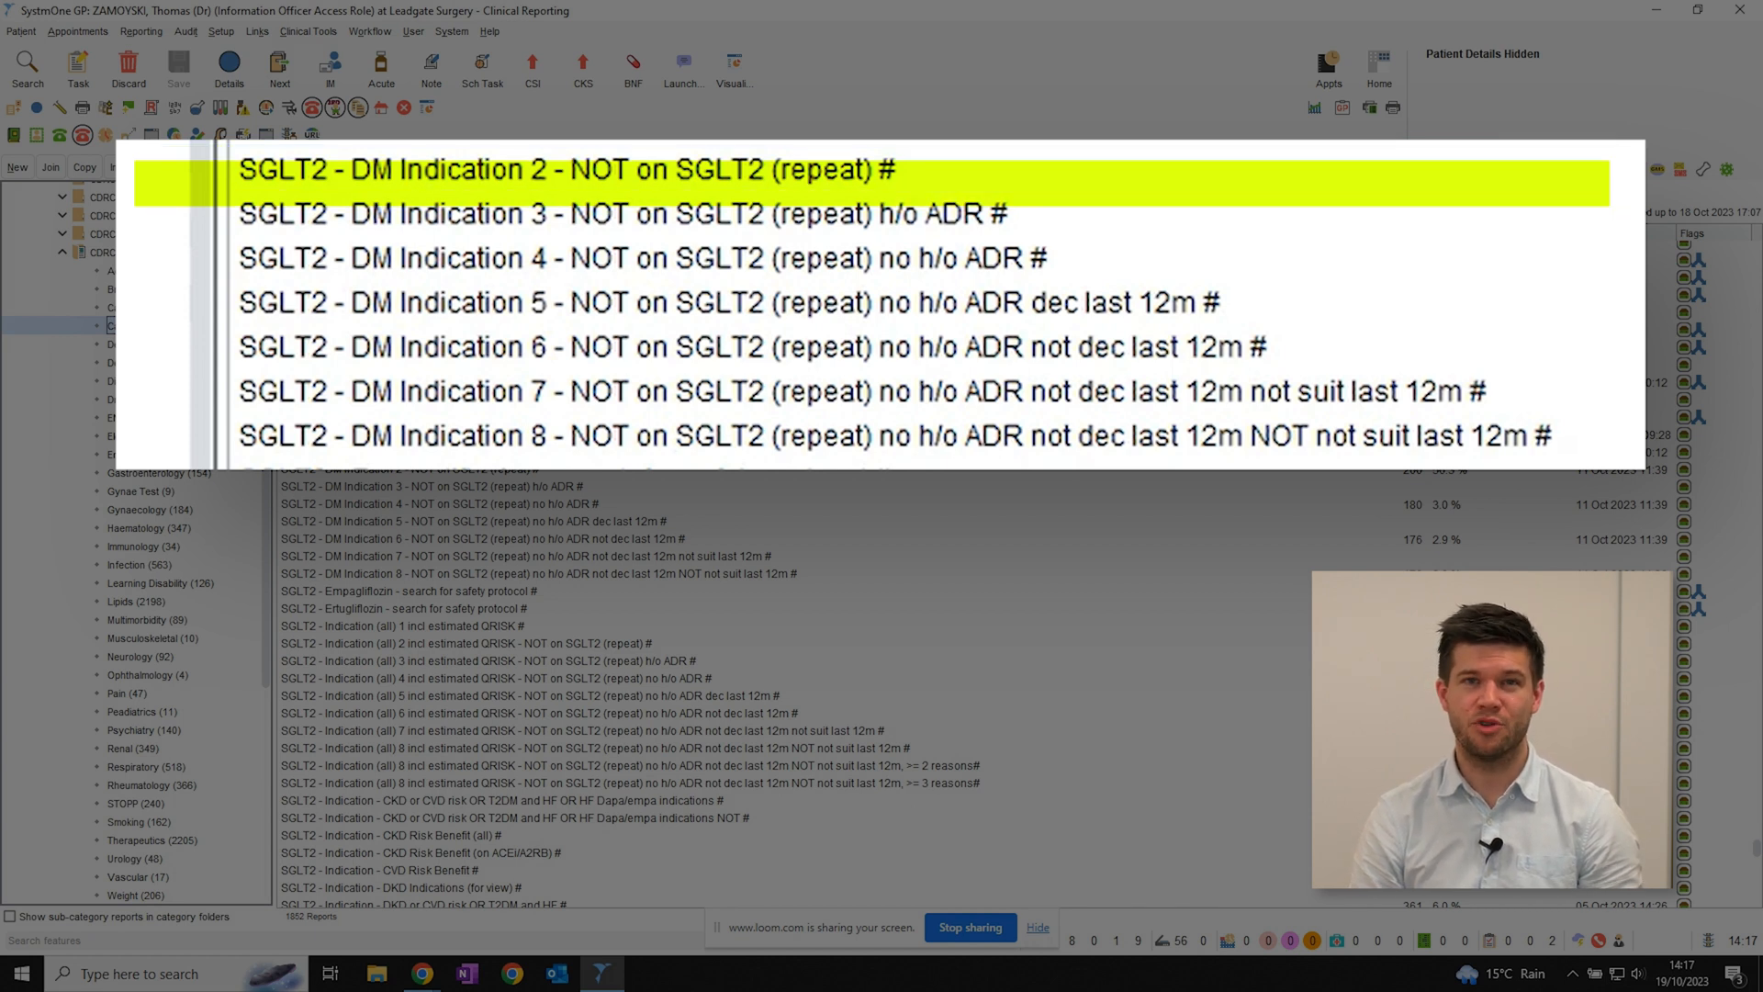
left_click(640, 257)
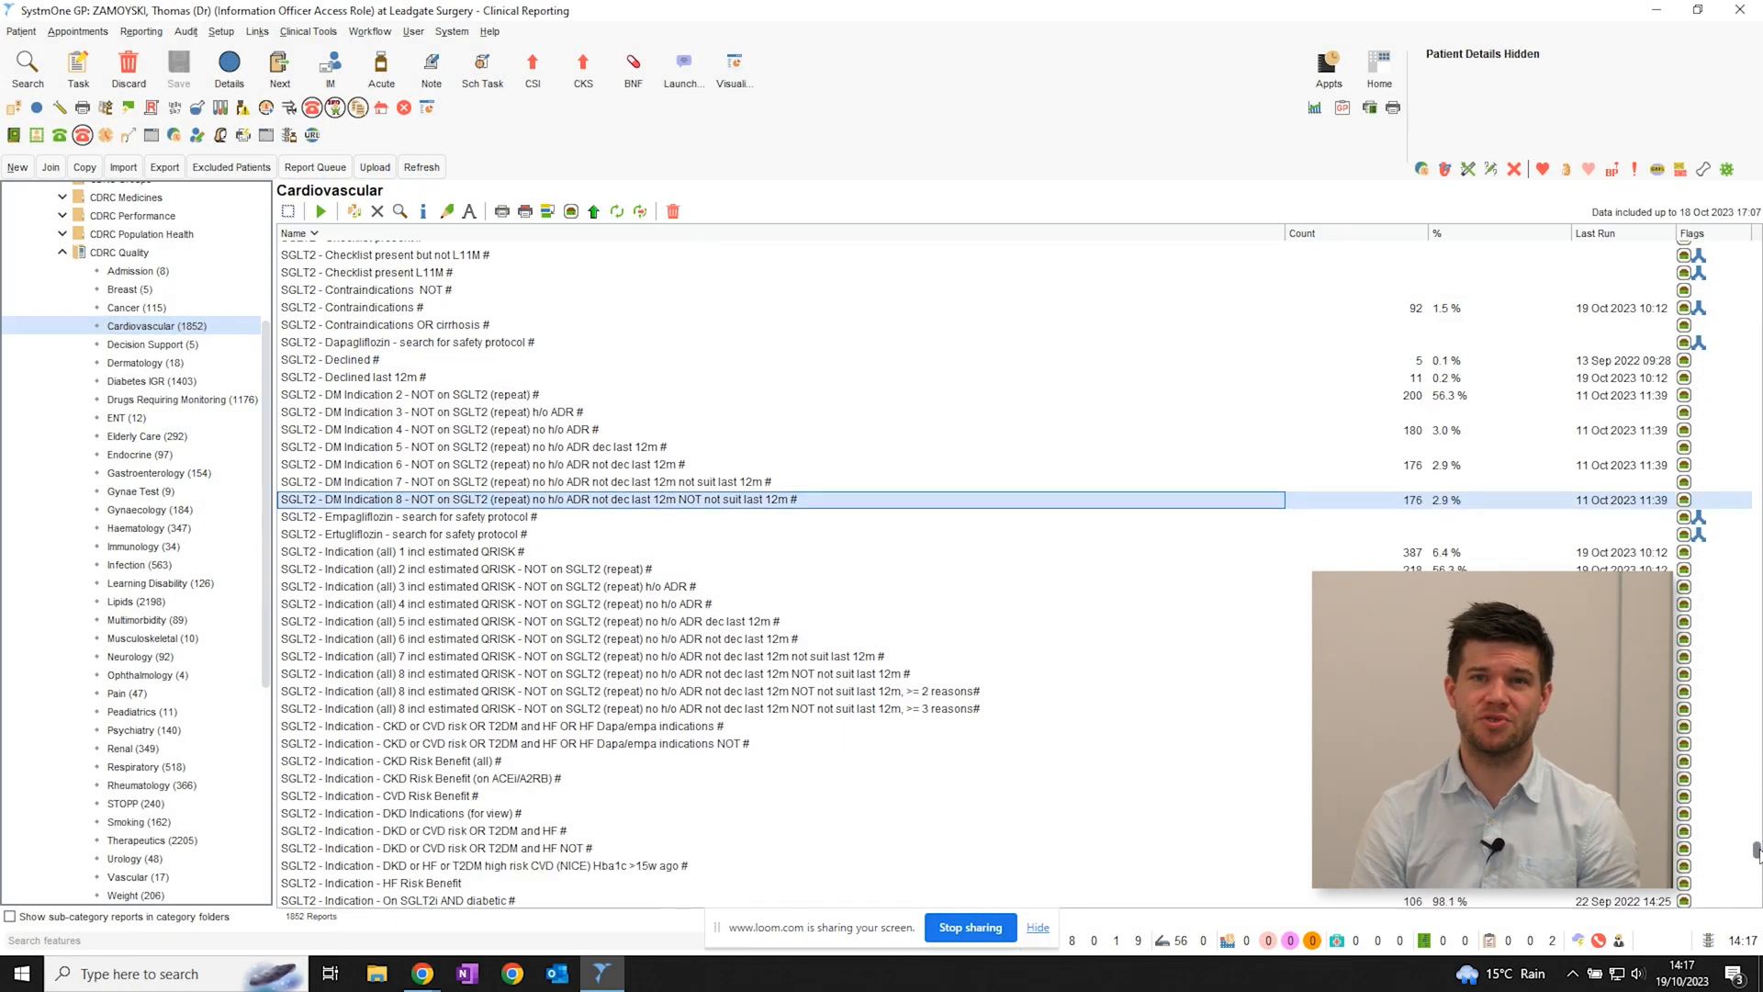
Scroll past the DM Indication reports to the T2DM eligibility and any-reason SGLT2 searches.
scroll("down", 3)
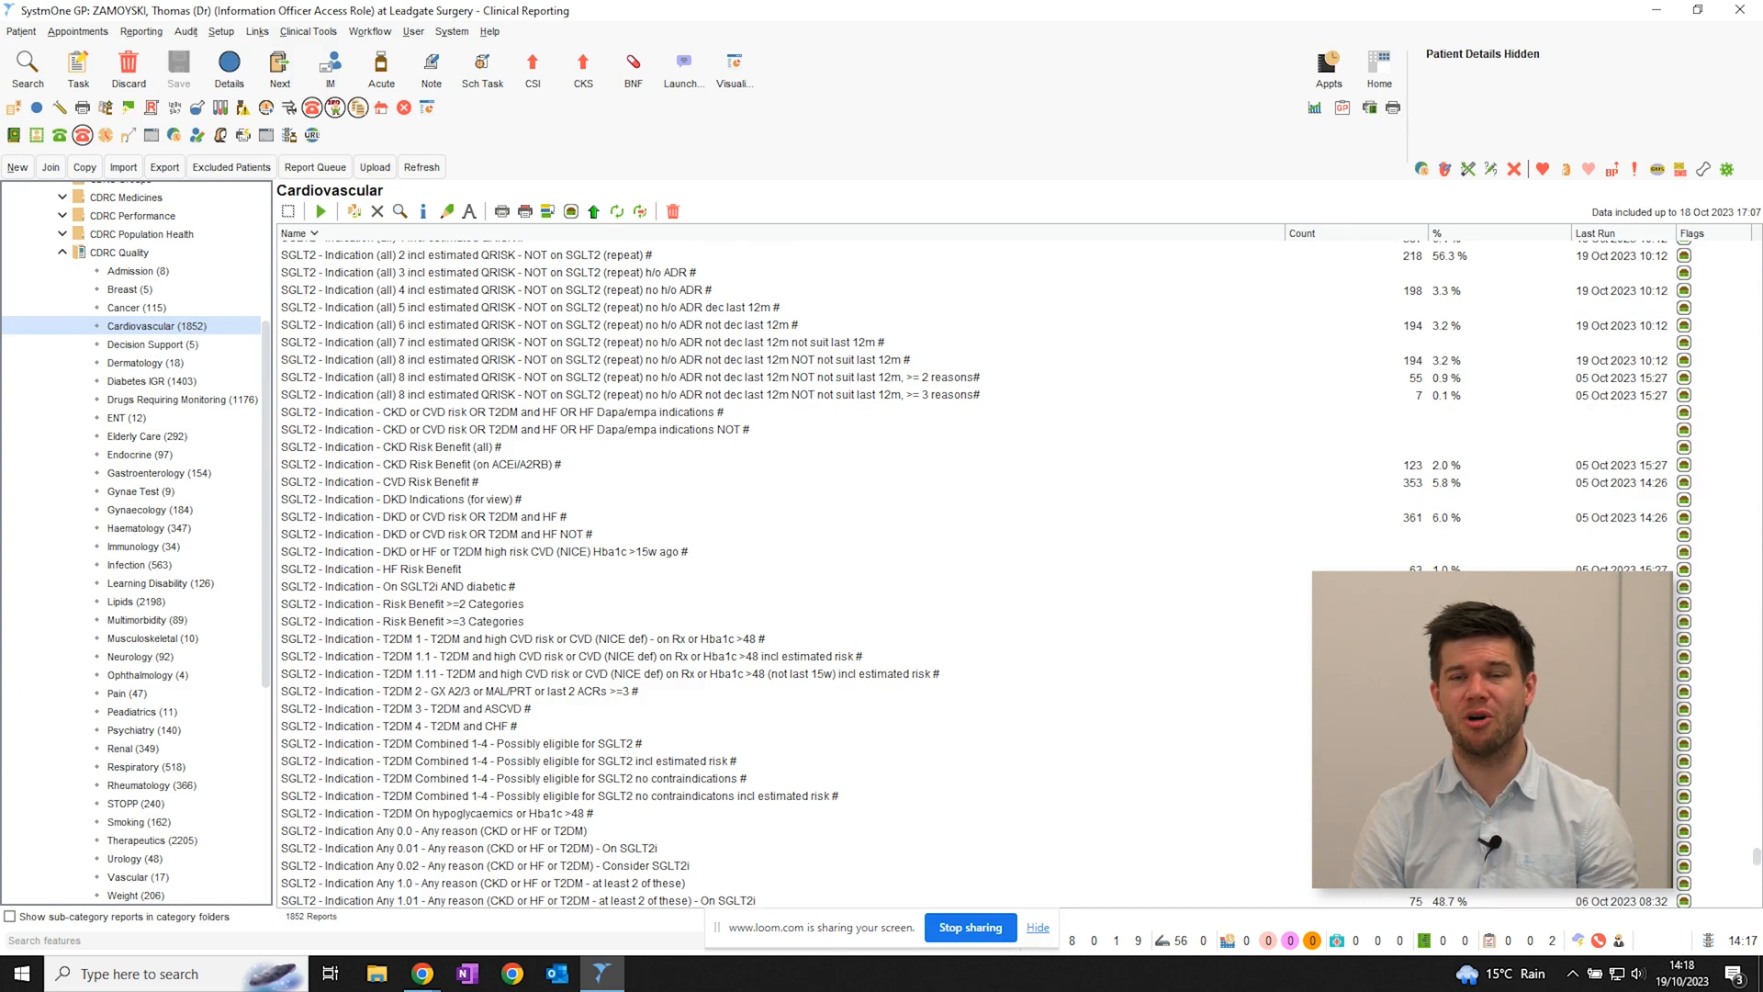
scroll("down", 3)
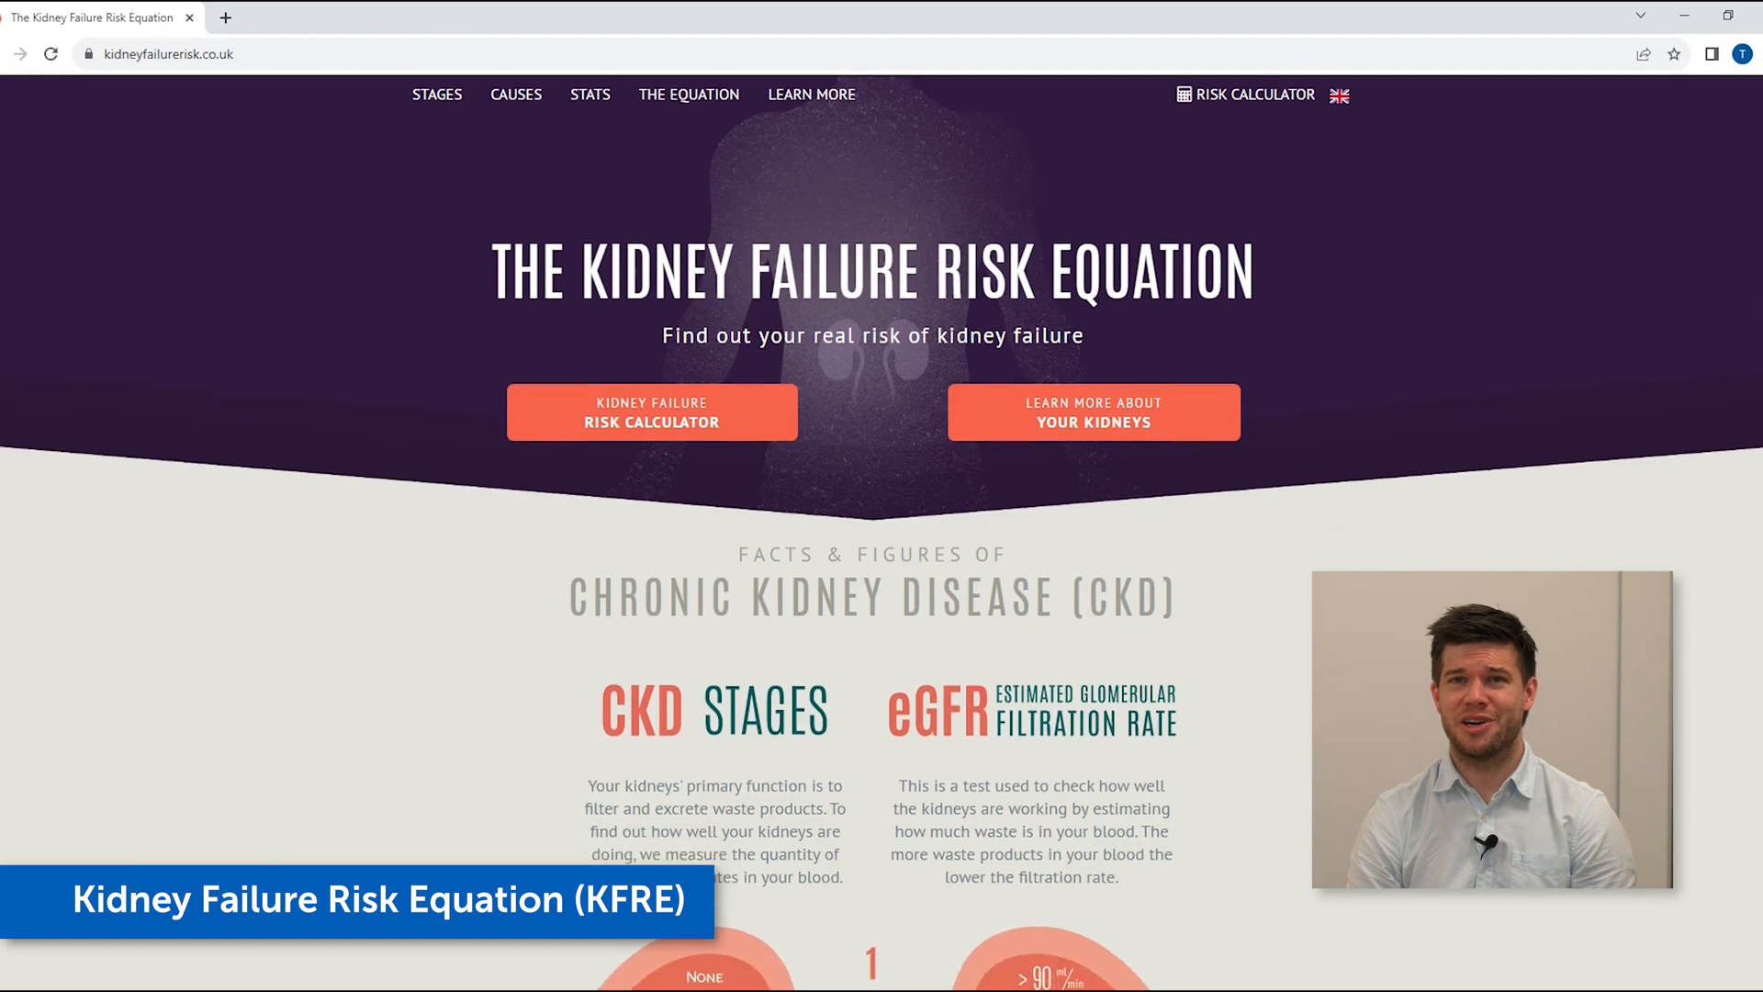
Scroll the kidneyfailurerisk.co.uk page down to the CKD stages chart and causes of CKD.
scroll("down", 3)
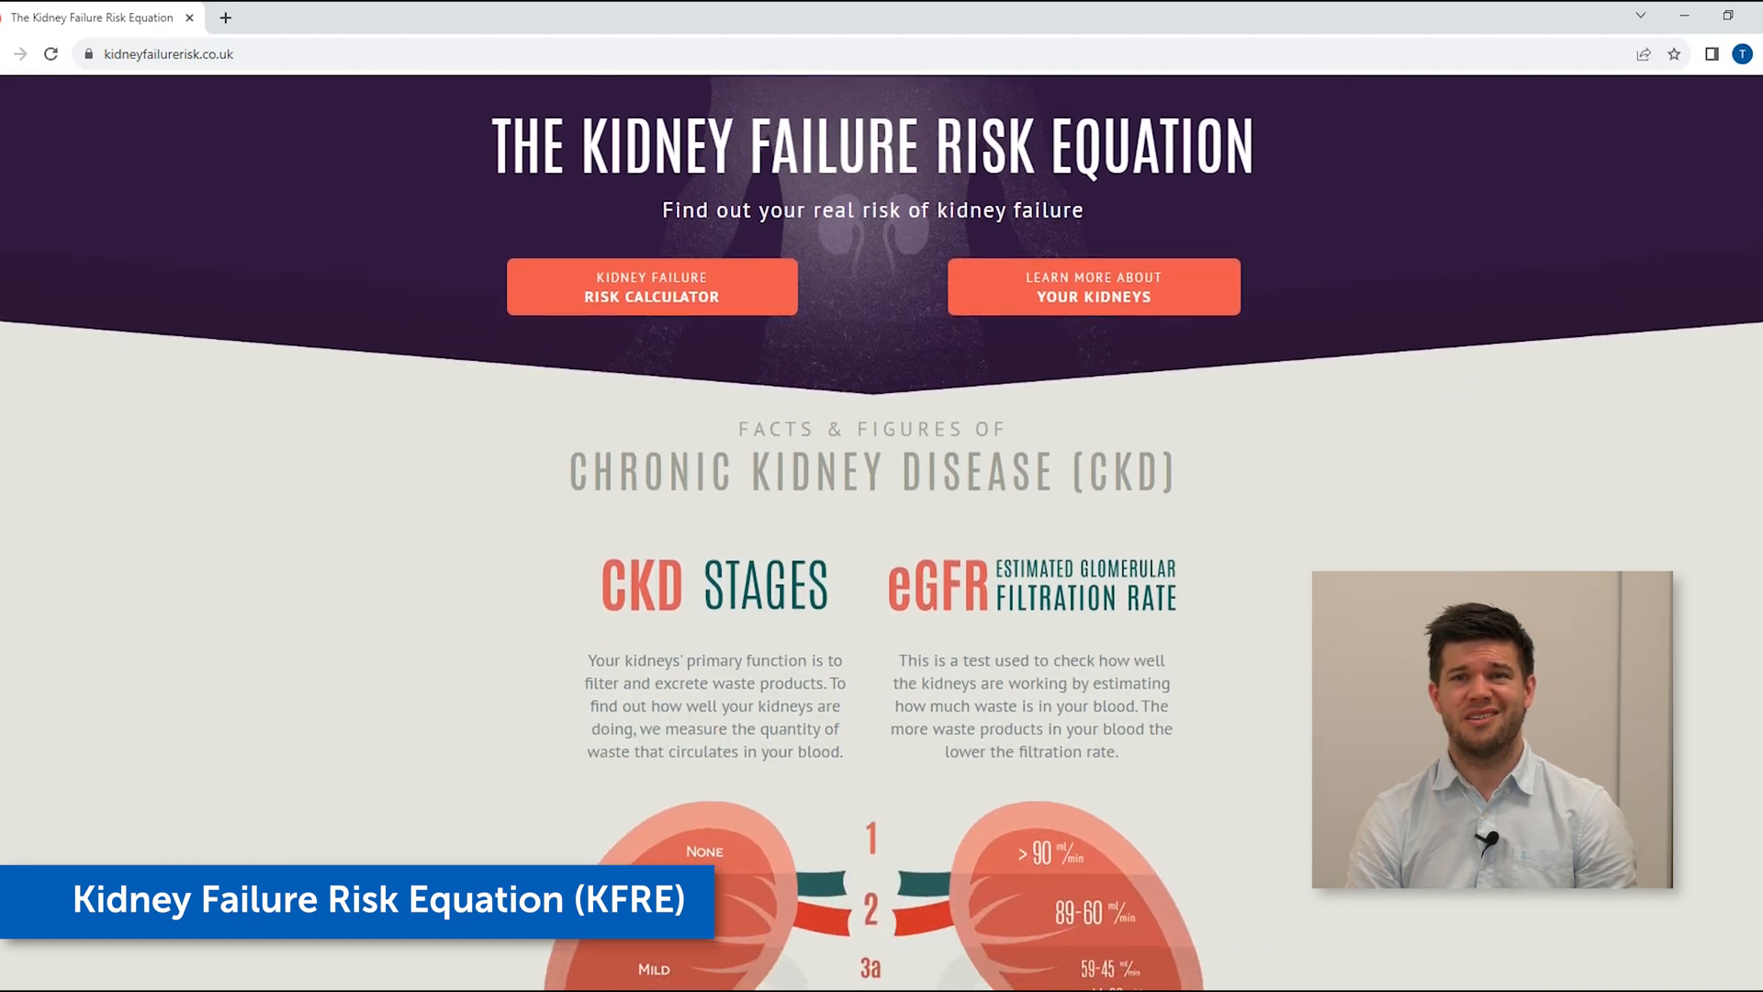
scroll("down", 3)
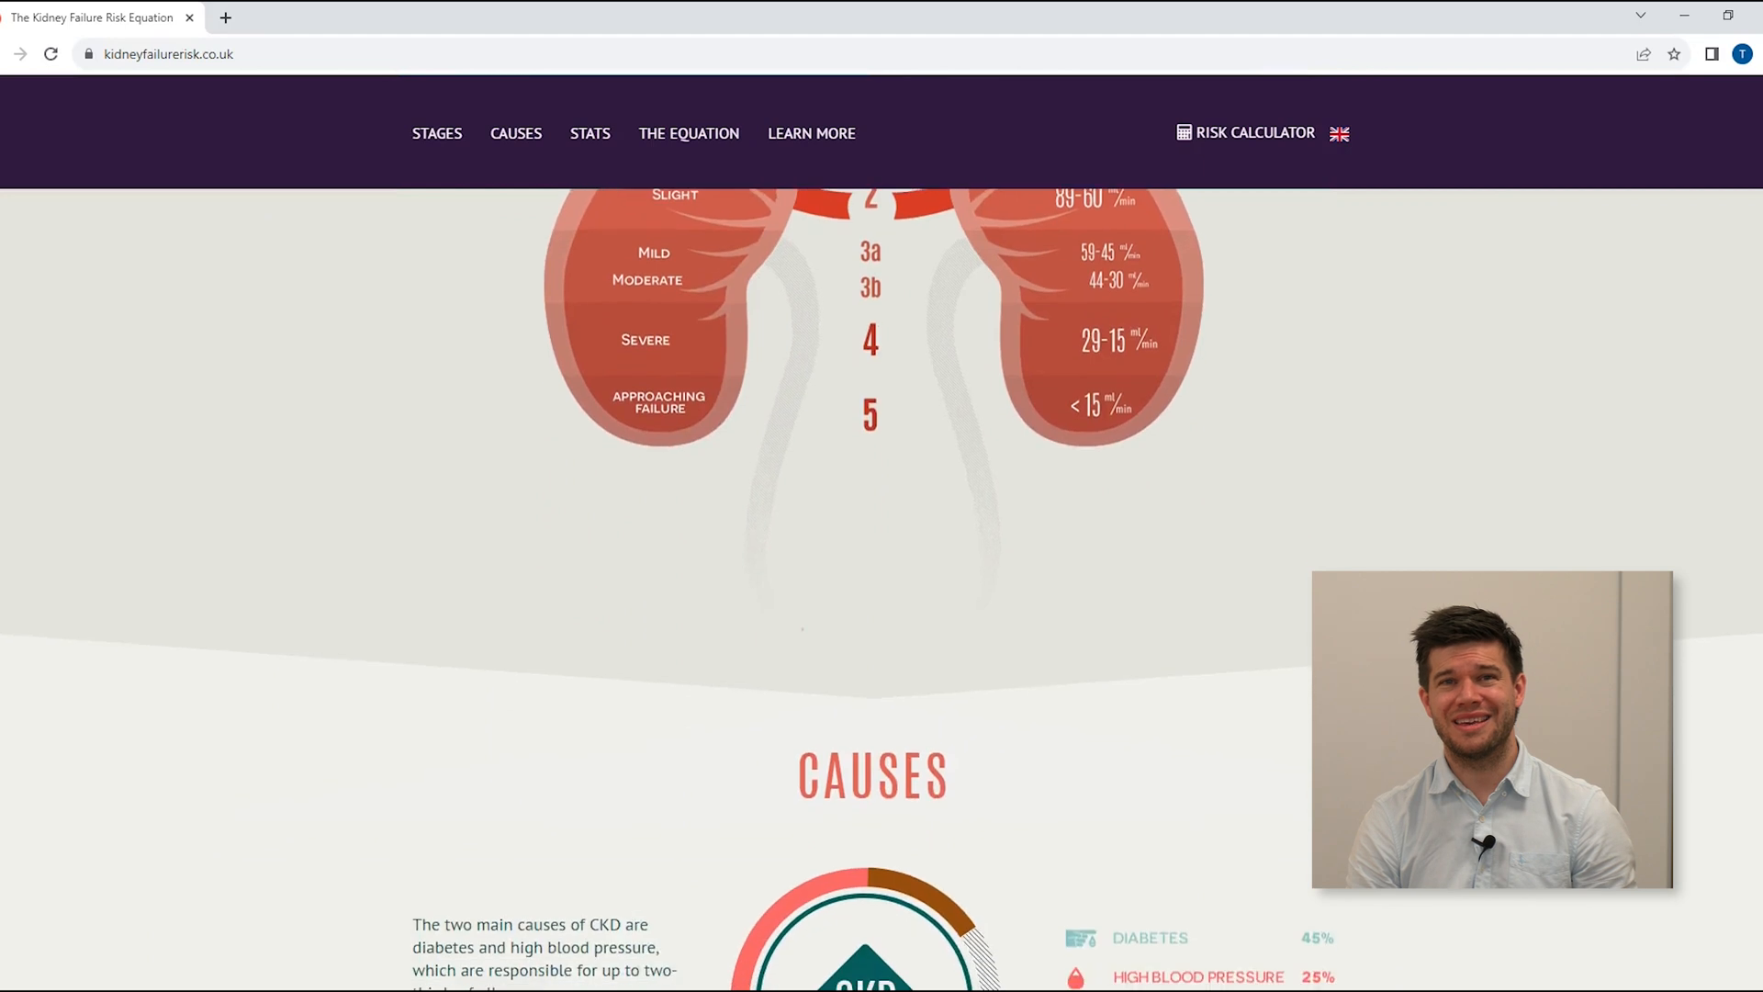
scroll("down", 3)
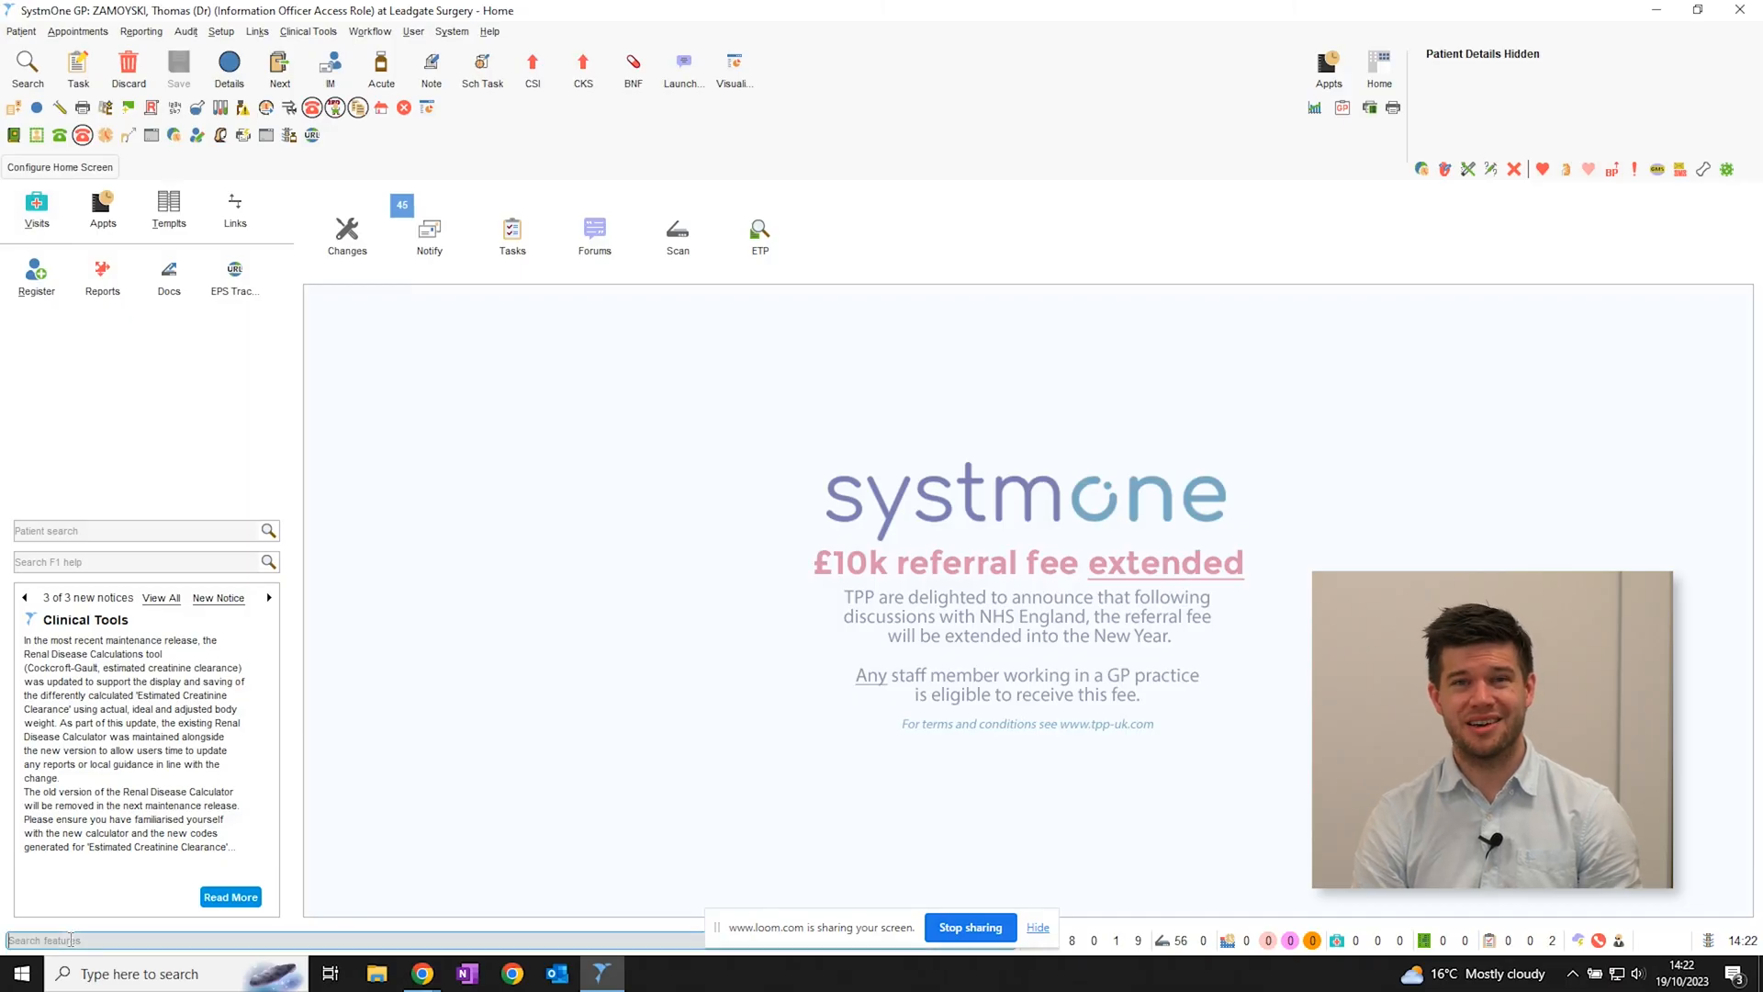
Open the CKD template from Template Master CDRC and launch KFRE, accepting out-of-date ACR and creatinine prompts.
type("template")
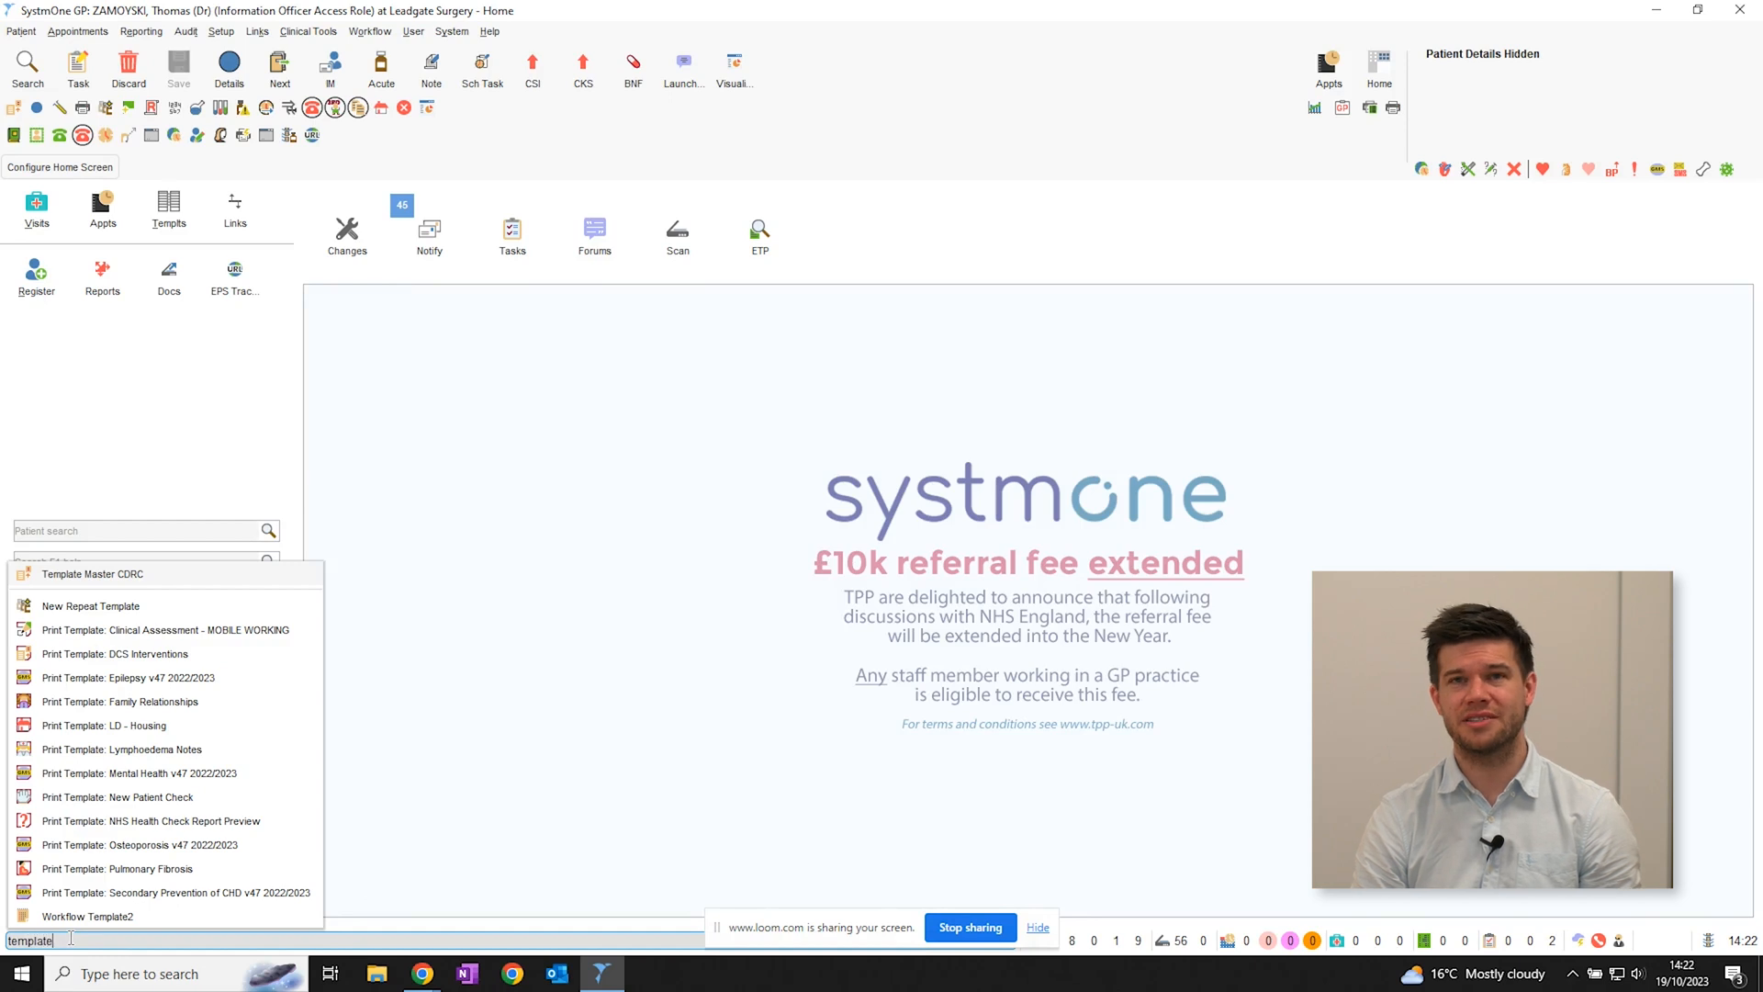
left_click(94, 573)
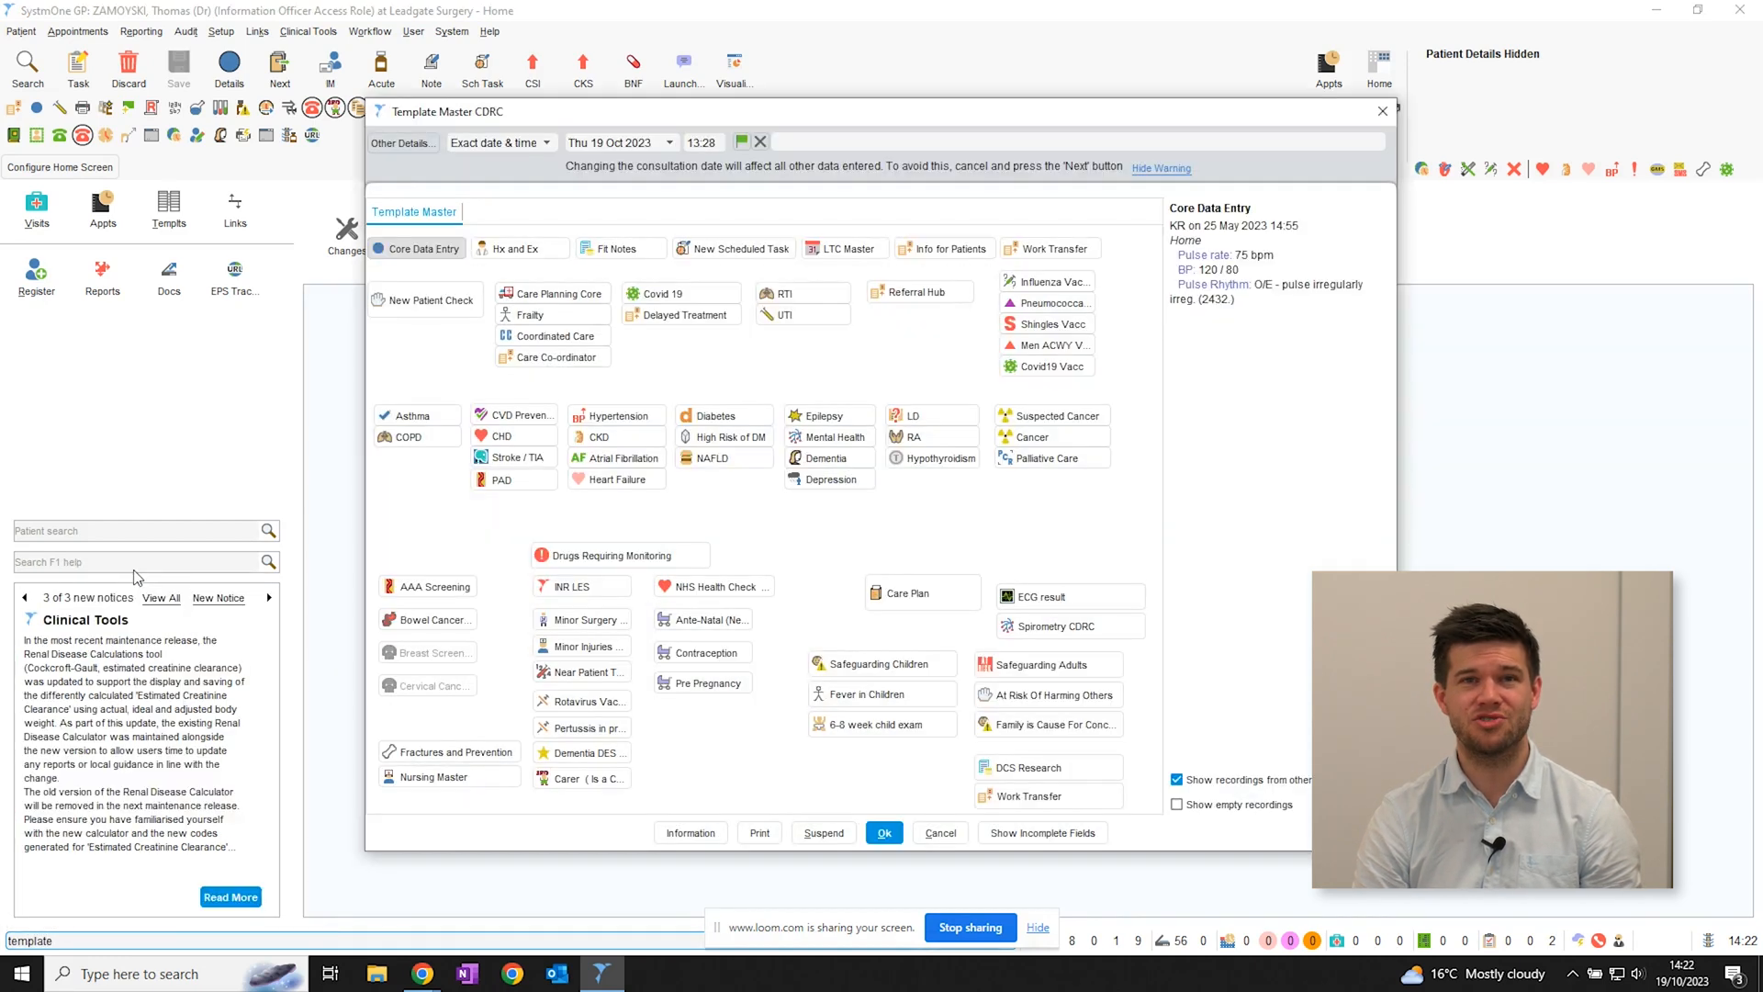
left_click(604, 437)
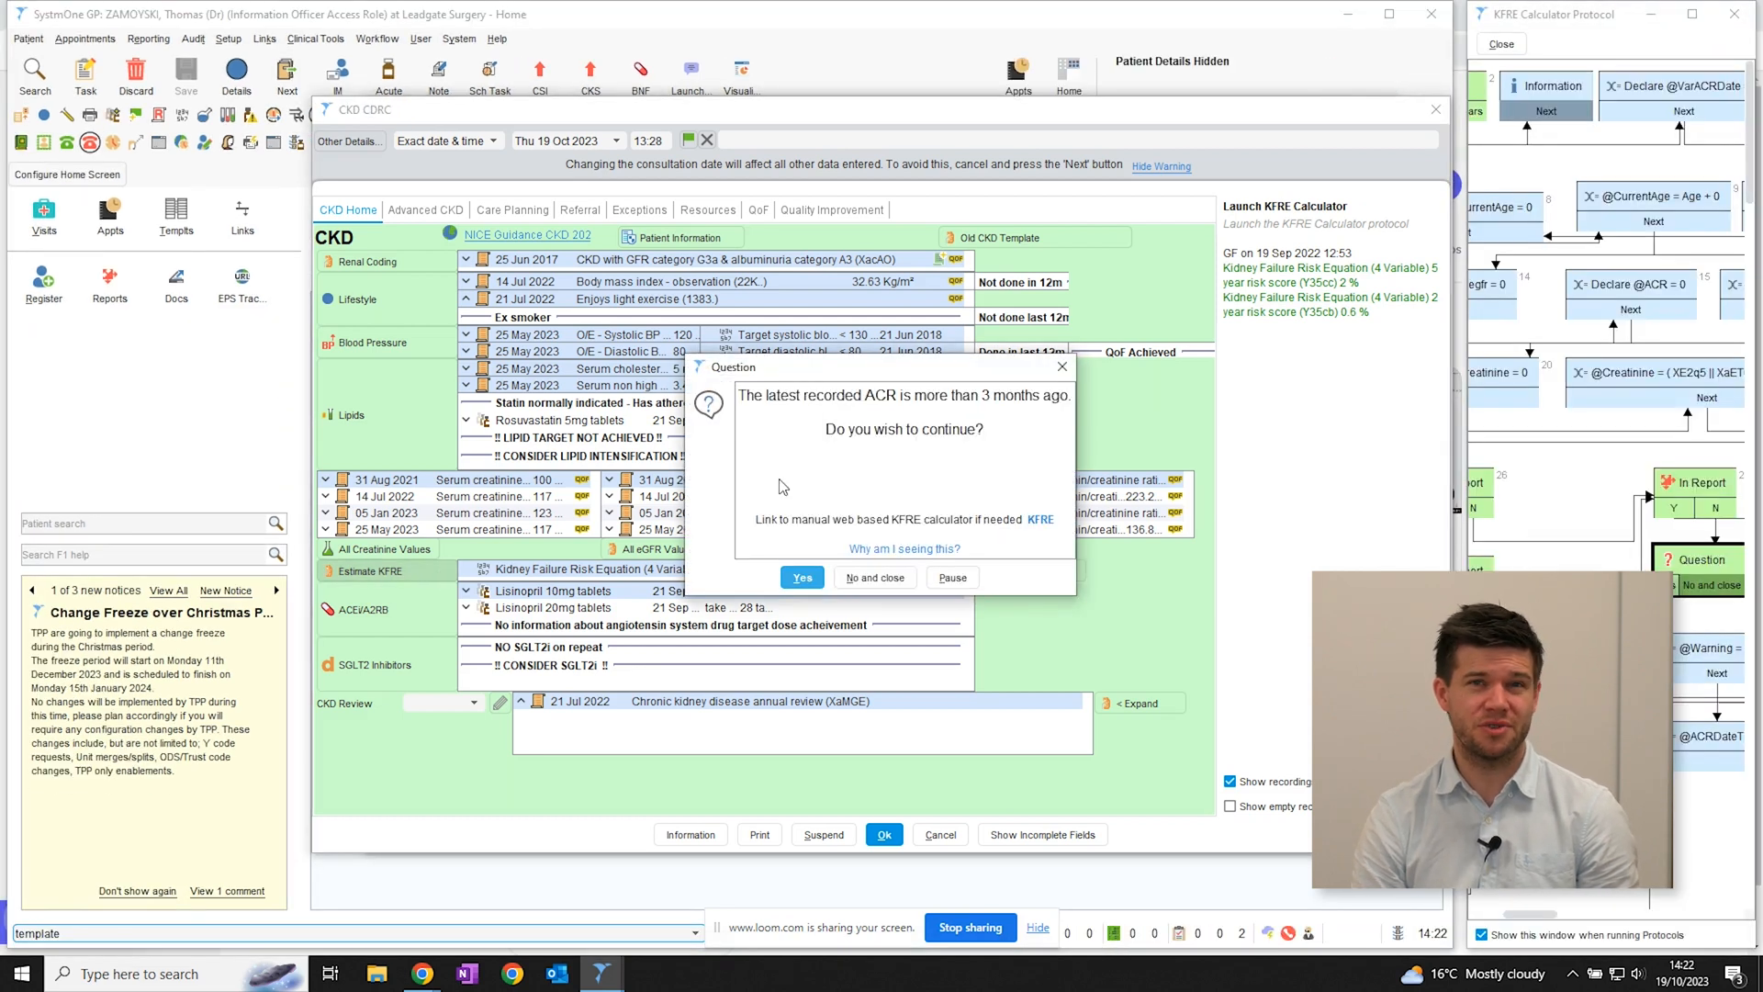
mouse_move(746, 573)
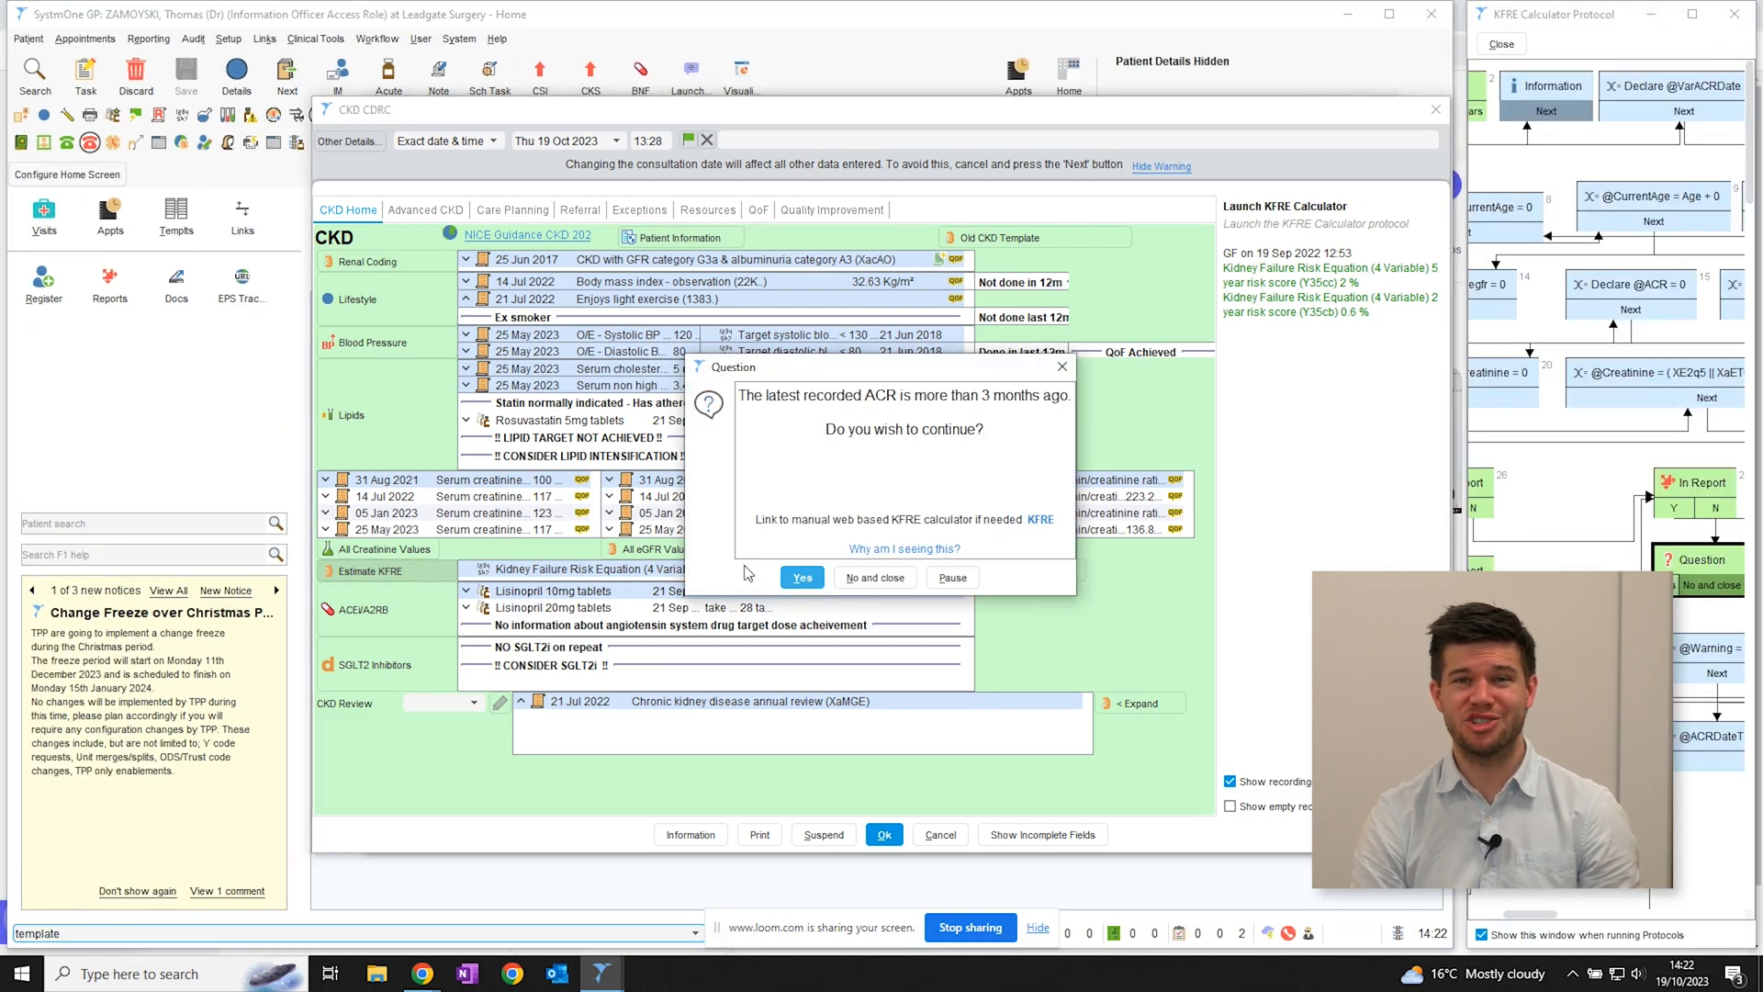
left_click(800, 577)
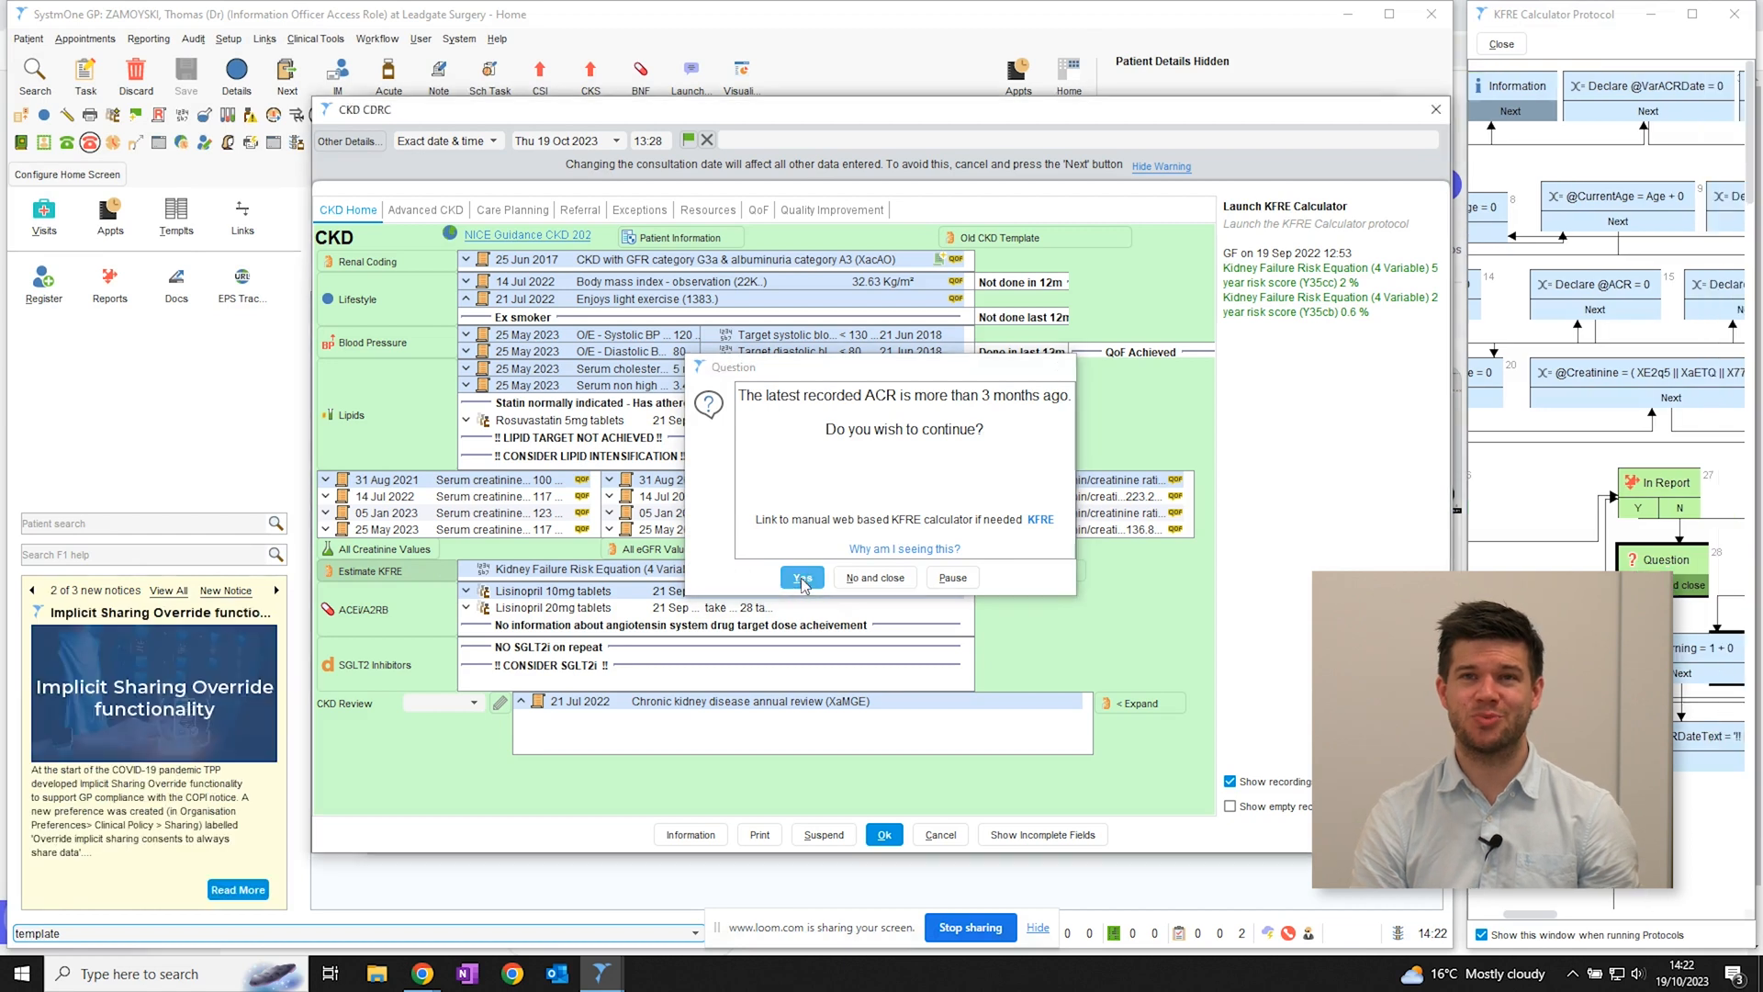
left_click(801, 577)
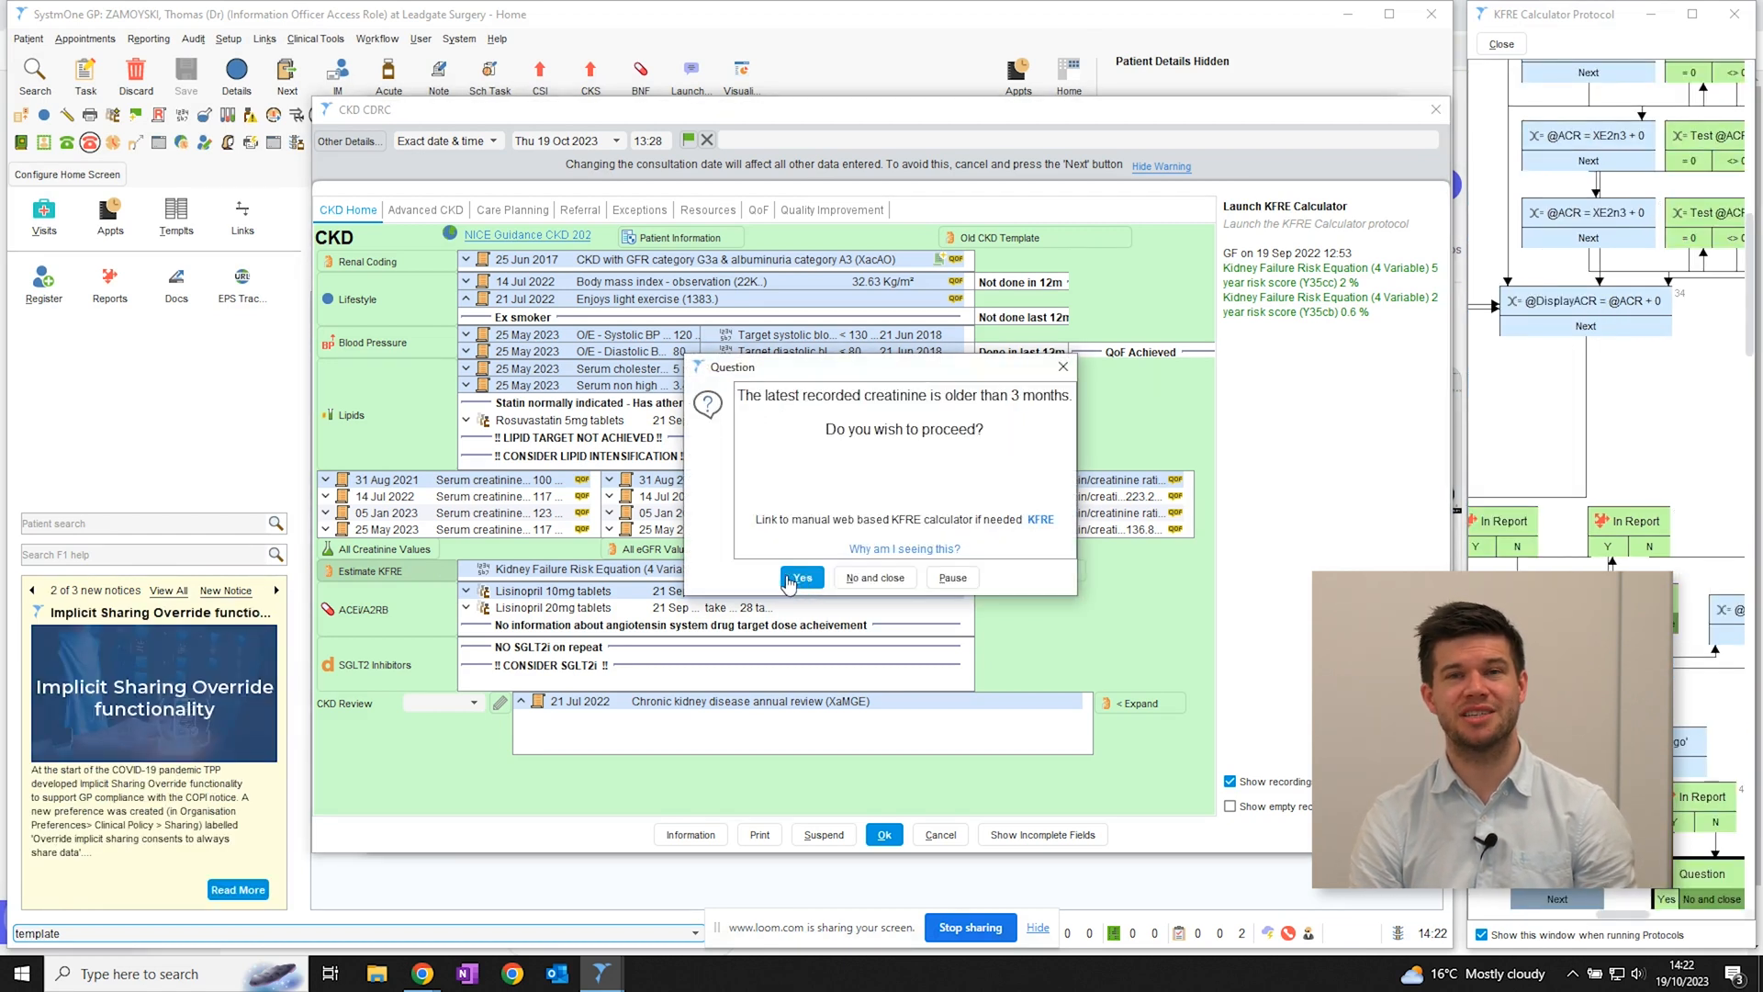
left_click(800, 576)
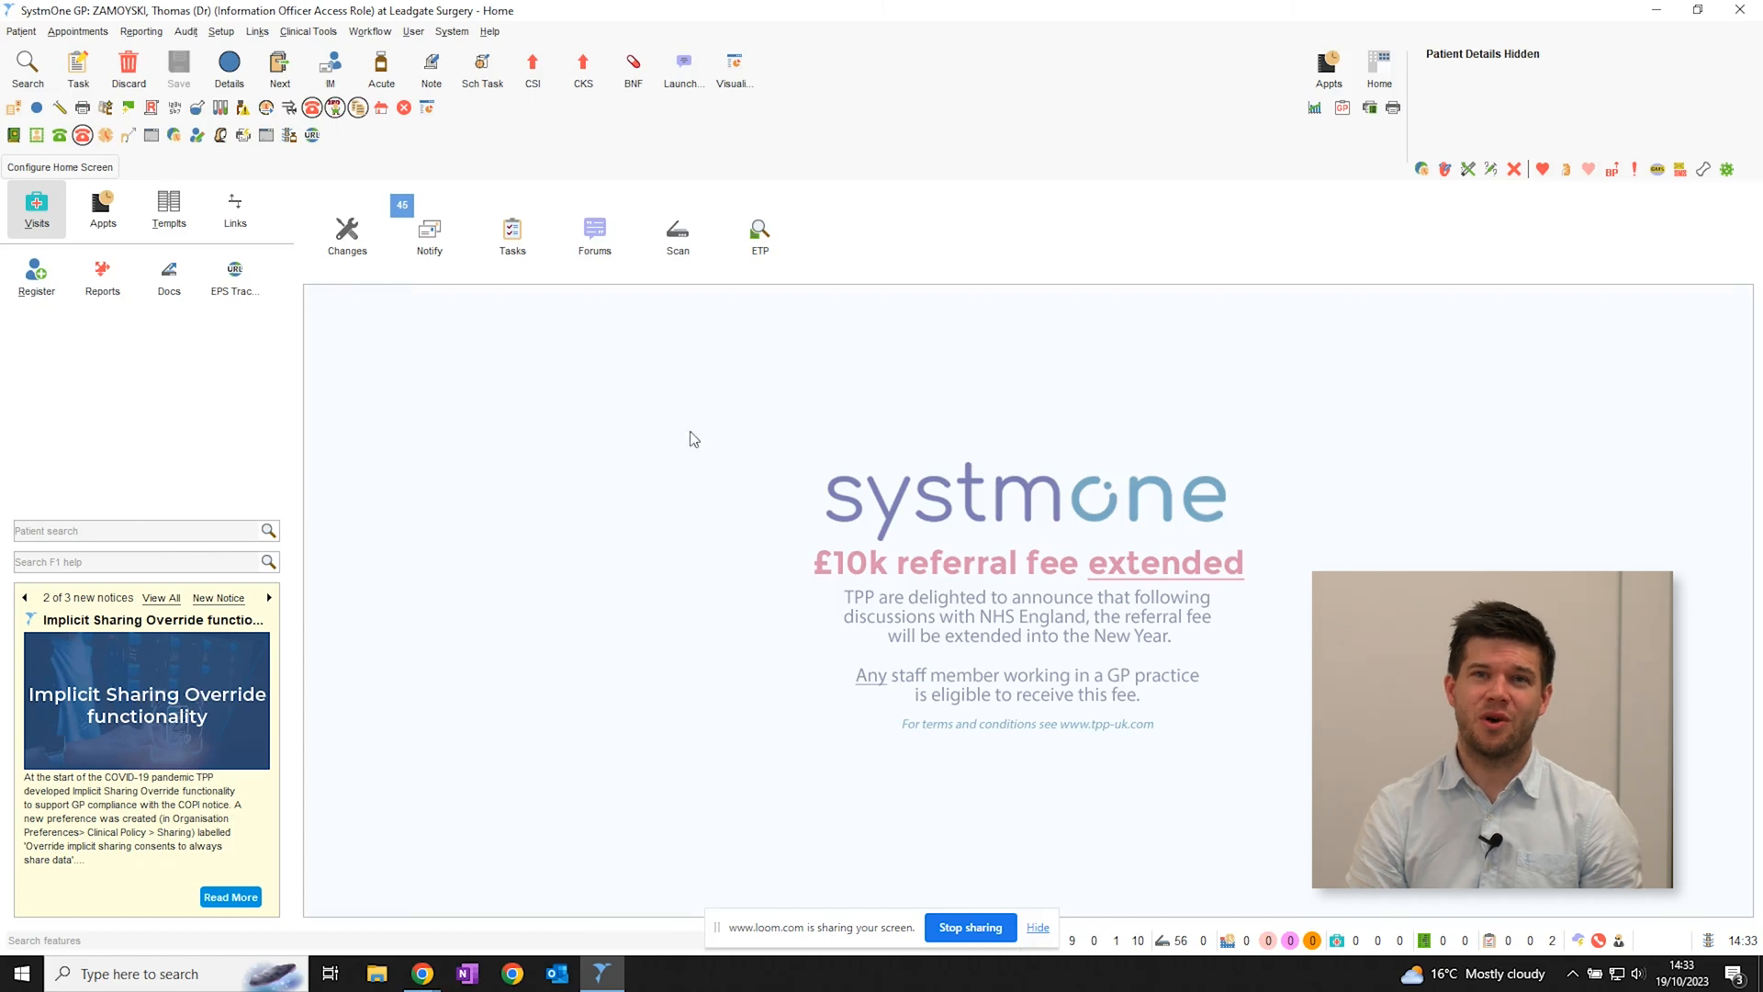
In Clinical Reporting, expand the DCS folder to view the CDRC Quality Renal reports, then close.
left_click(140, 31)
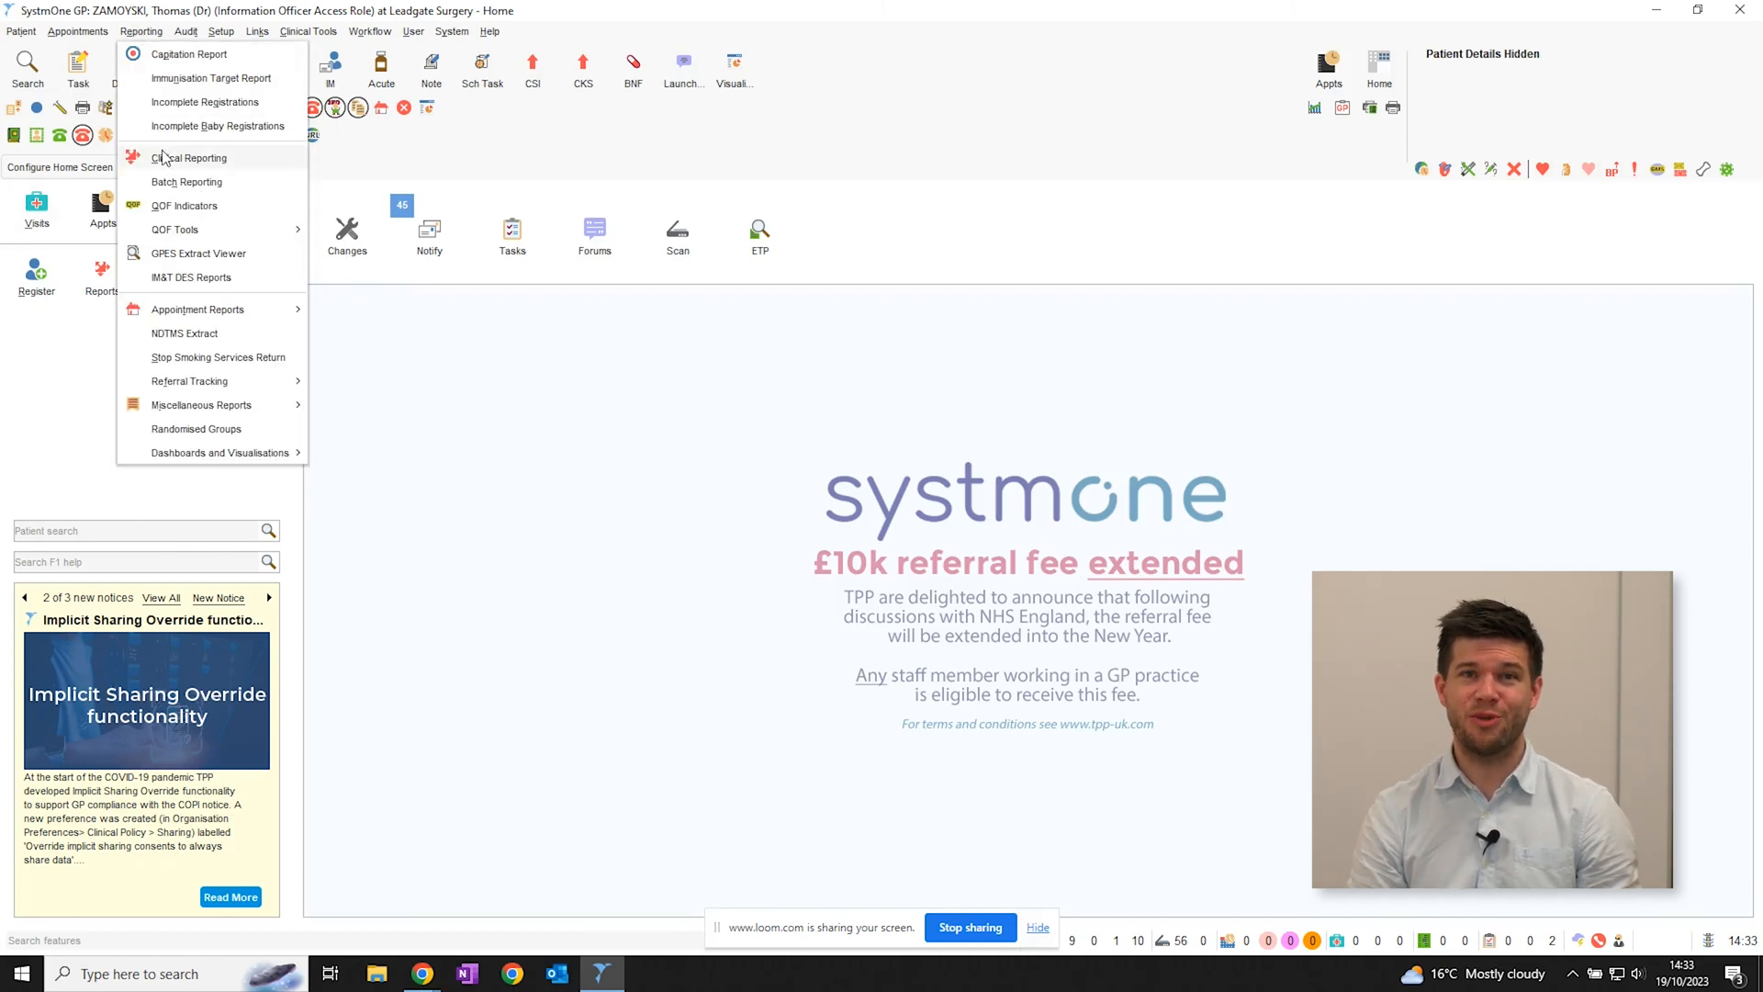
left_click(189, 157)
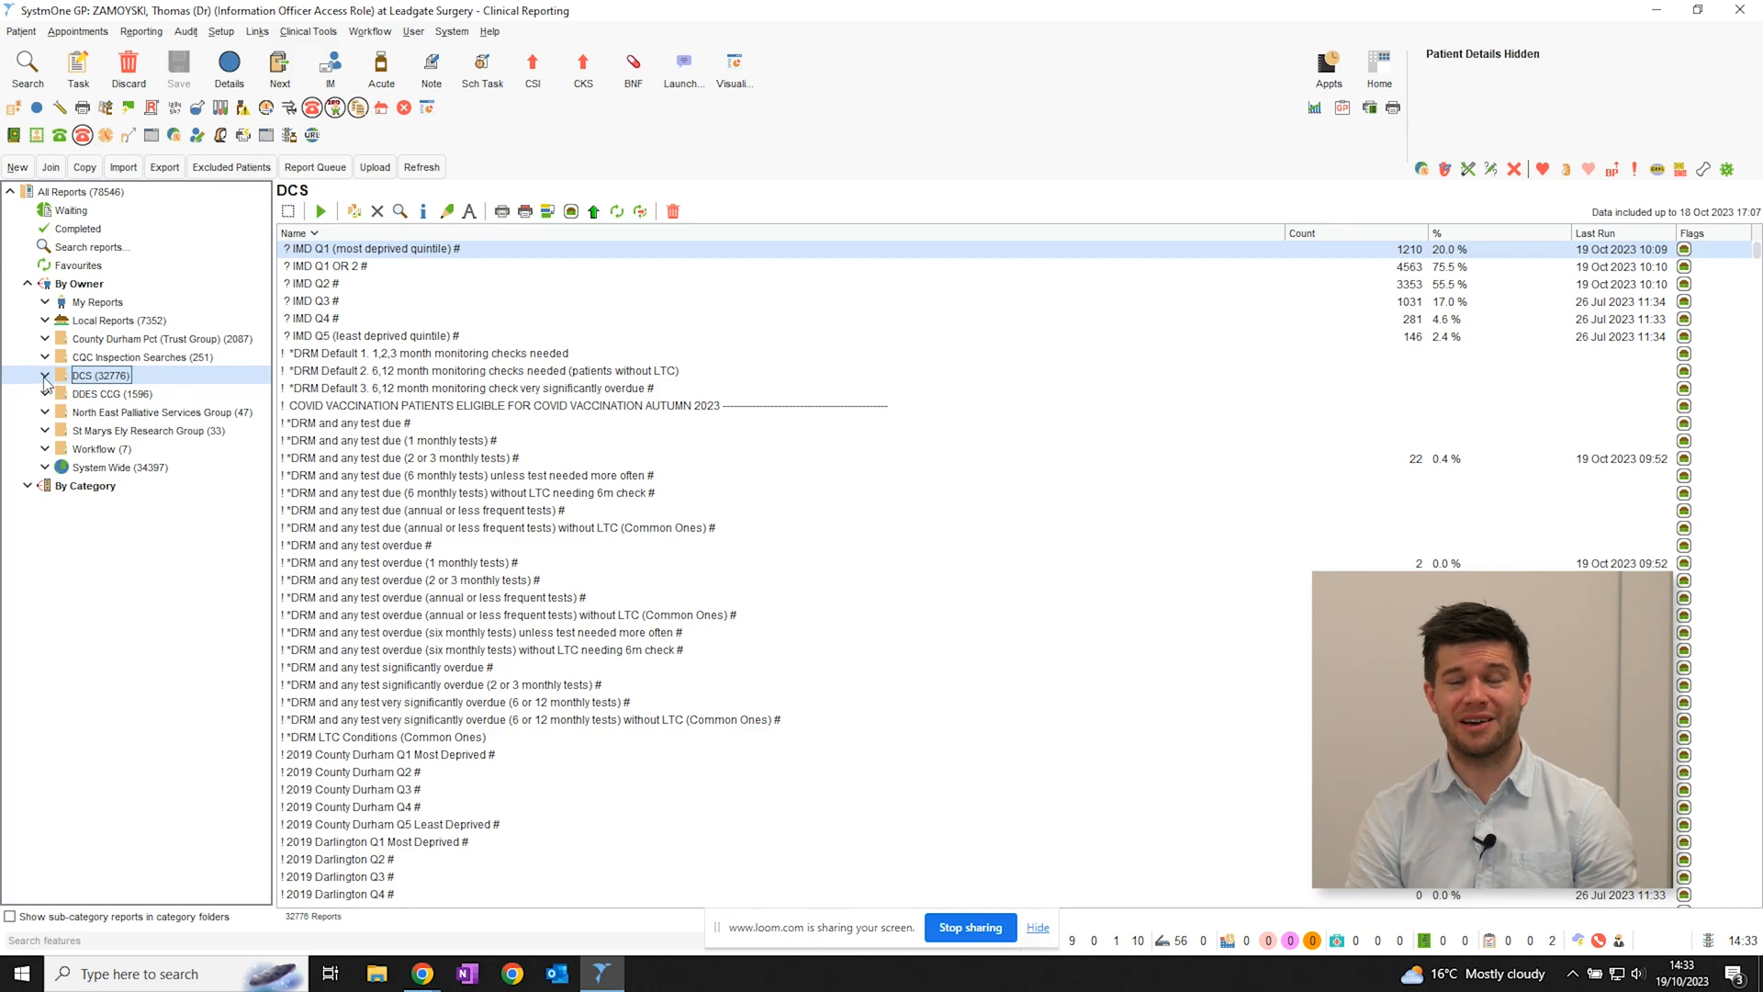
left_click(45, 375)
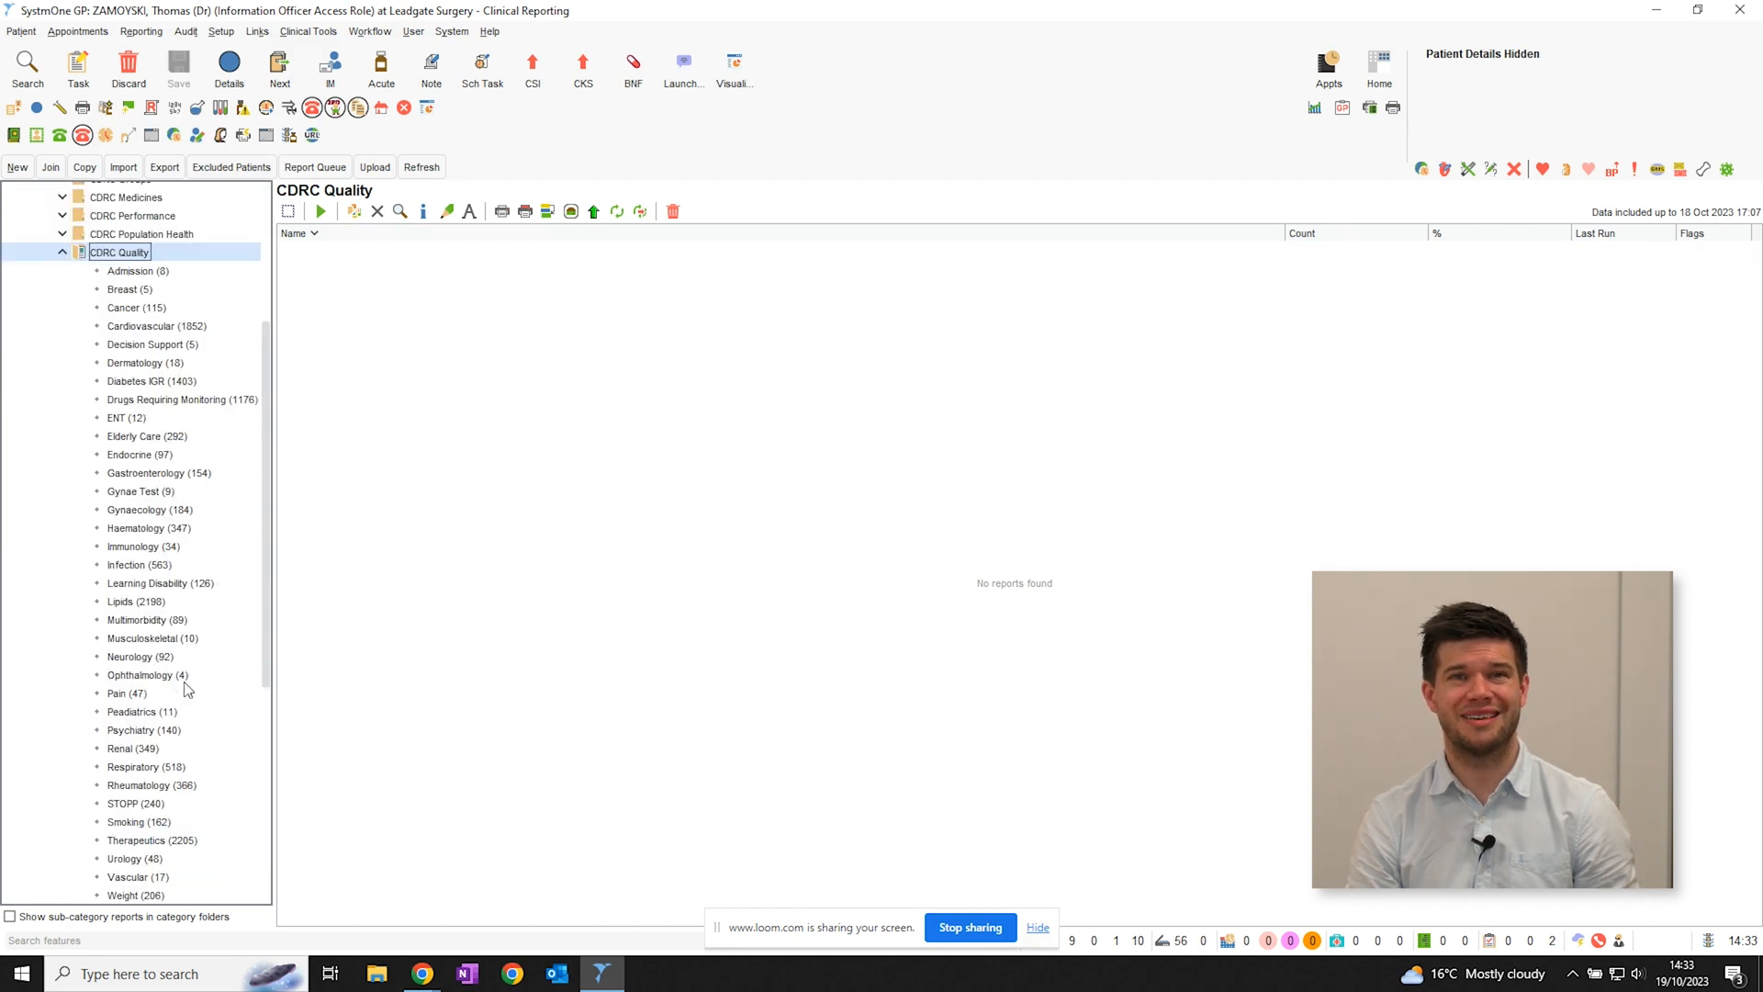
left_click(132, 747)
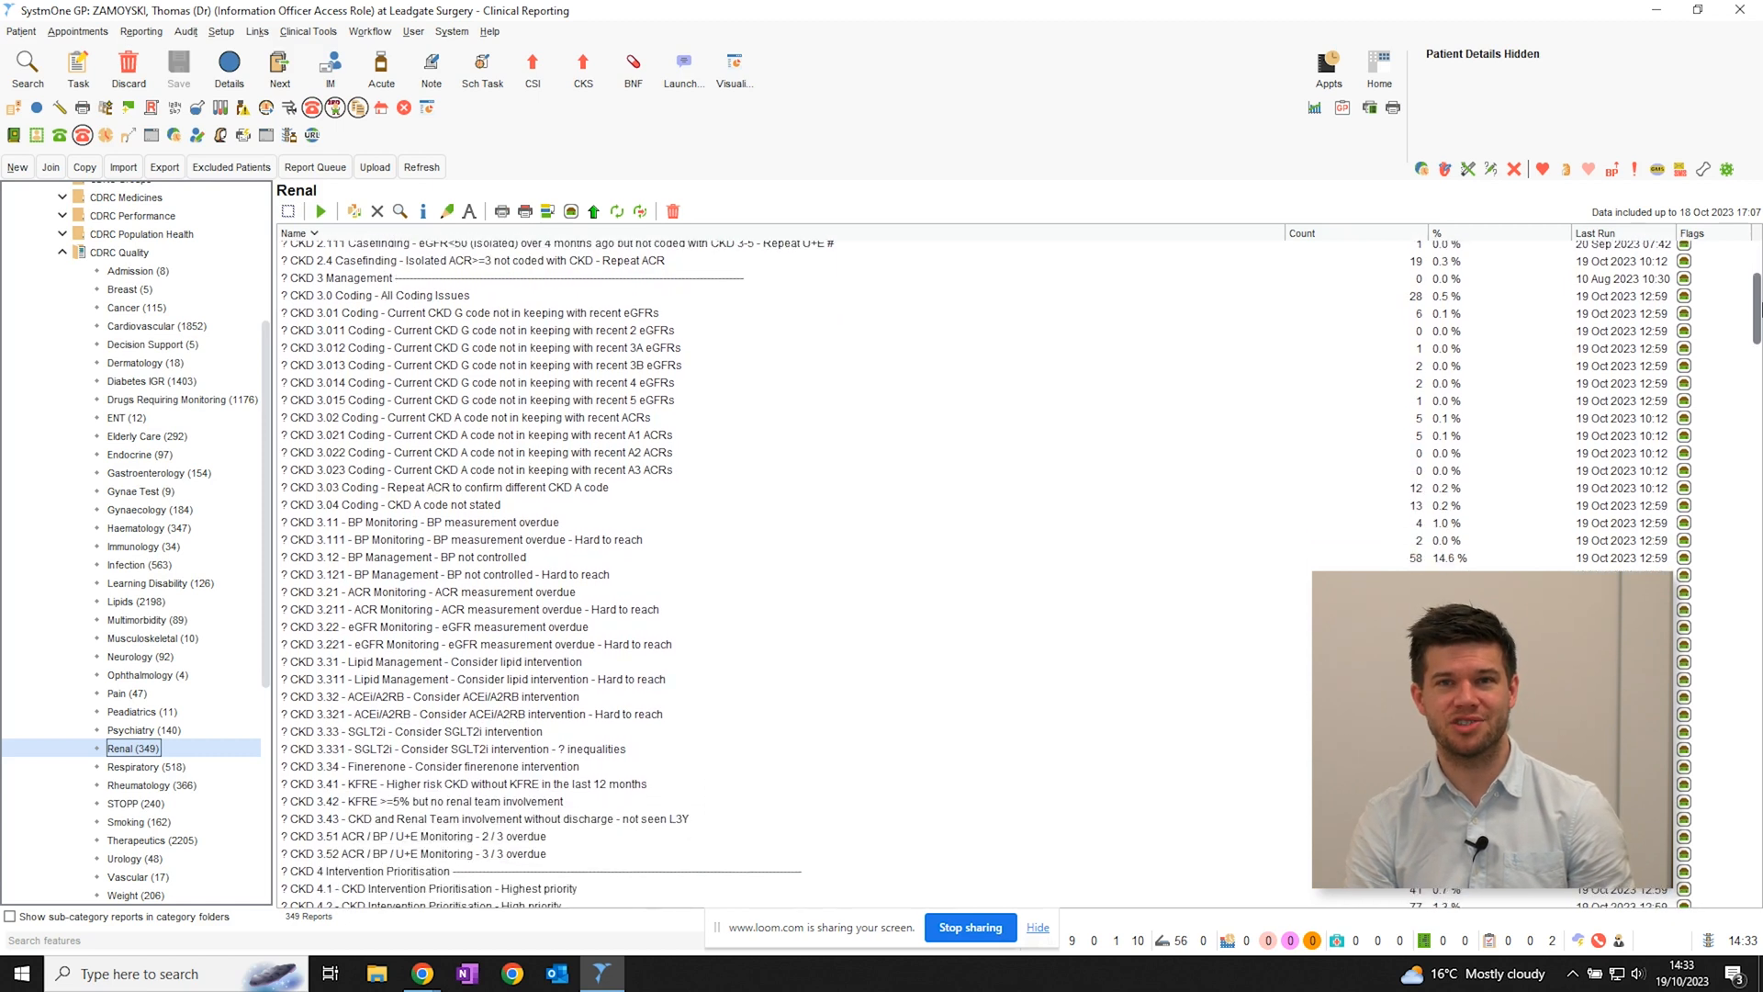
left_click(1378, 67)
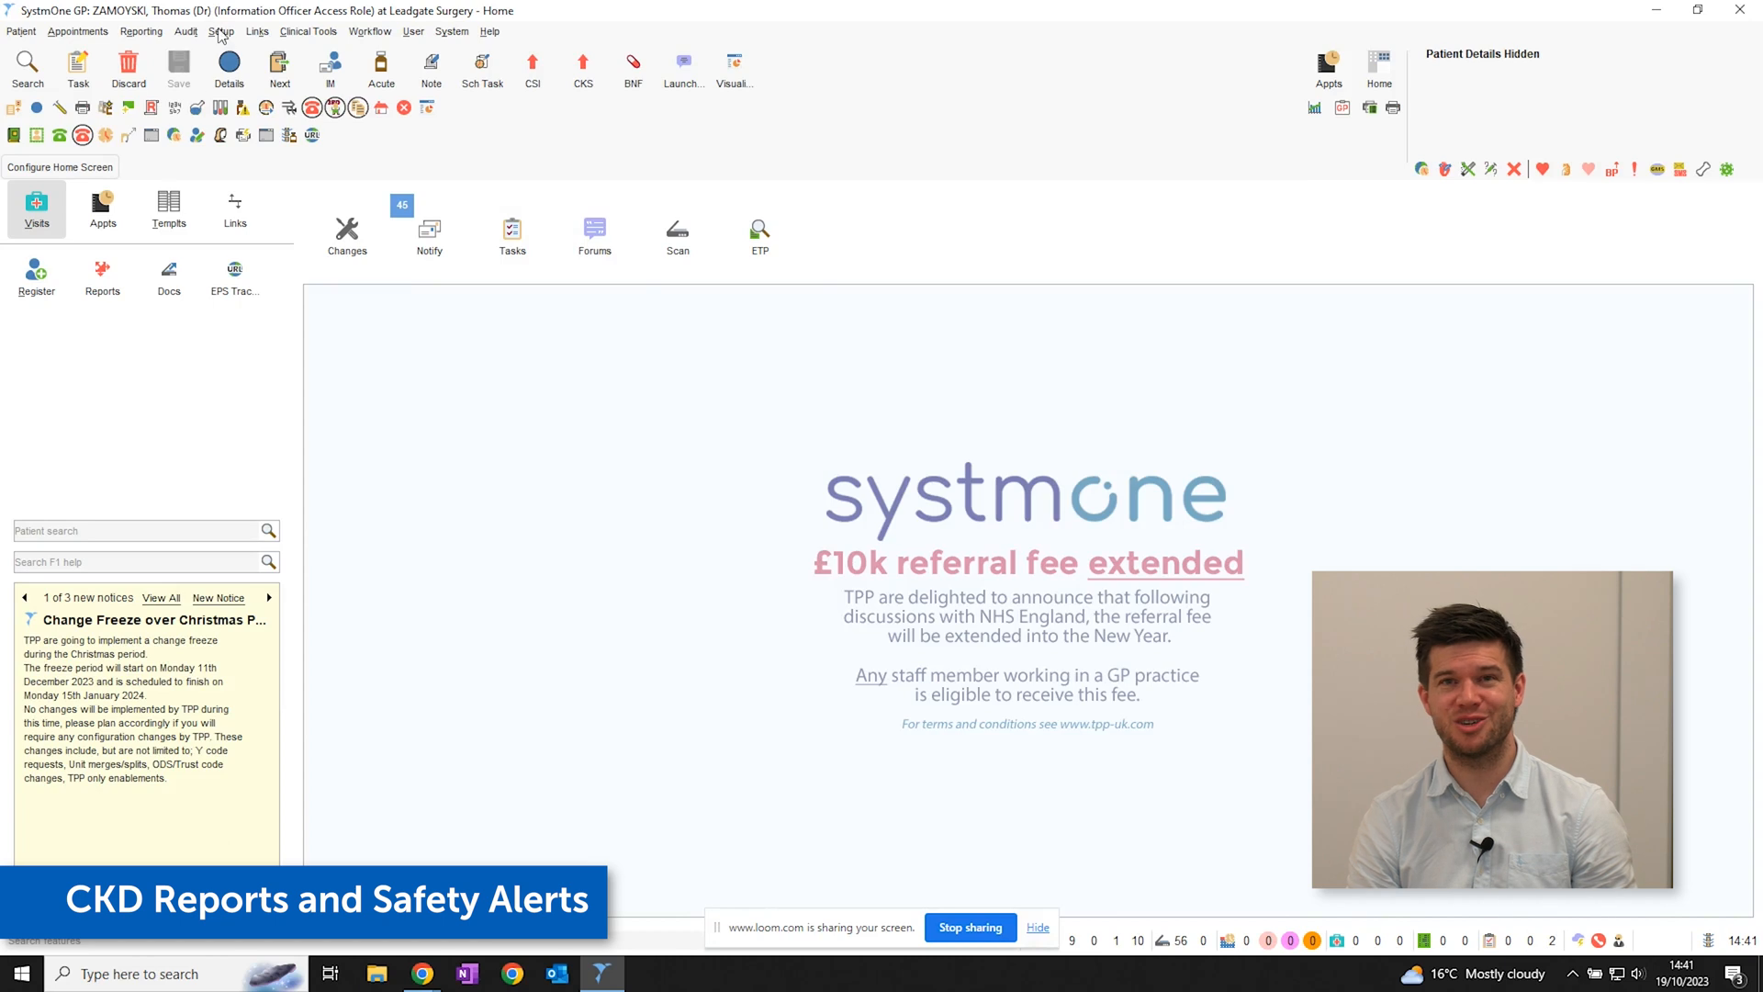
Open the Protocols list and search protocol descriptions for CKD, then for AKI.
left_click(221, 31)
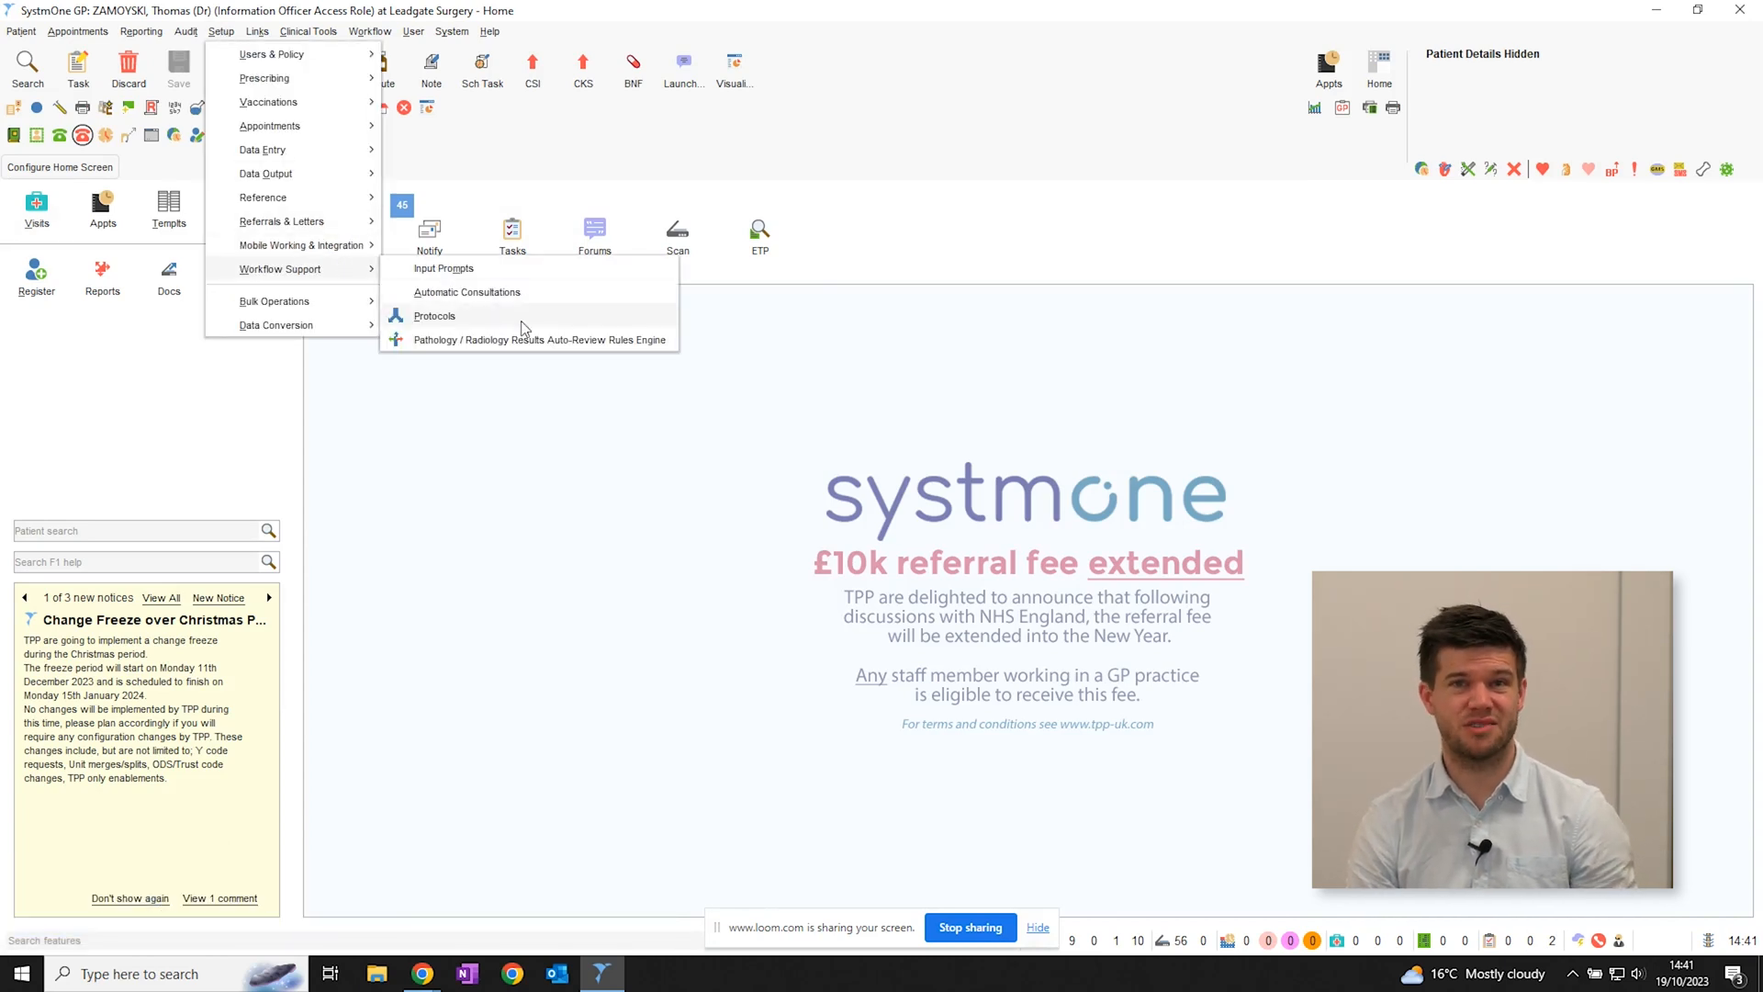
left_click(434, 315)
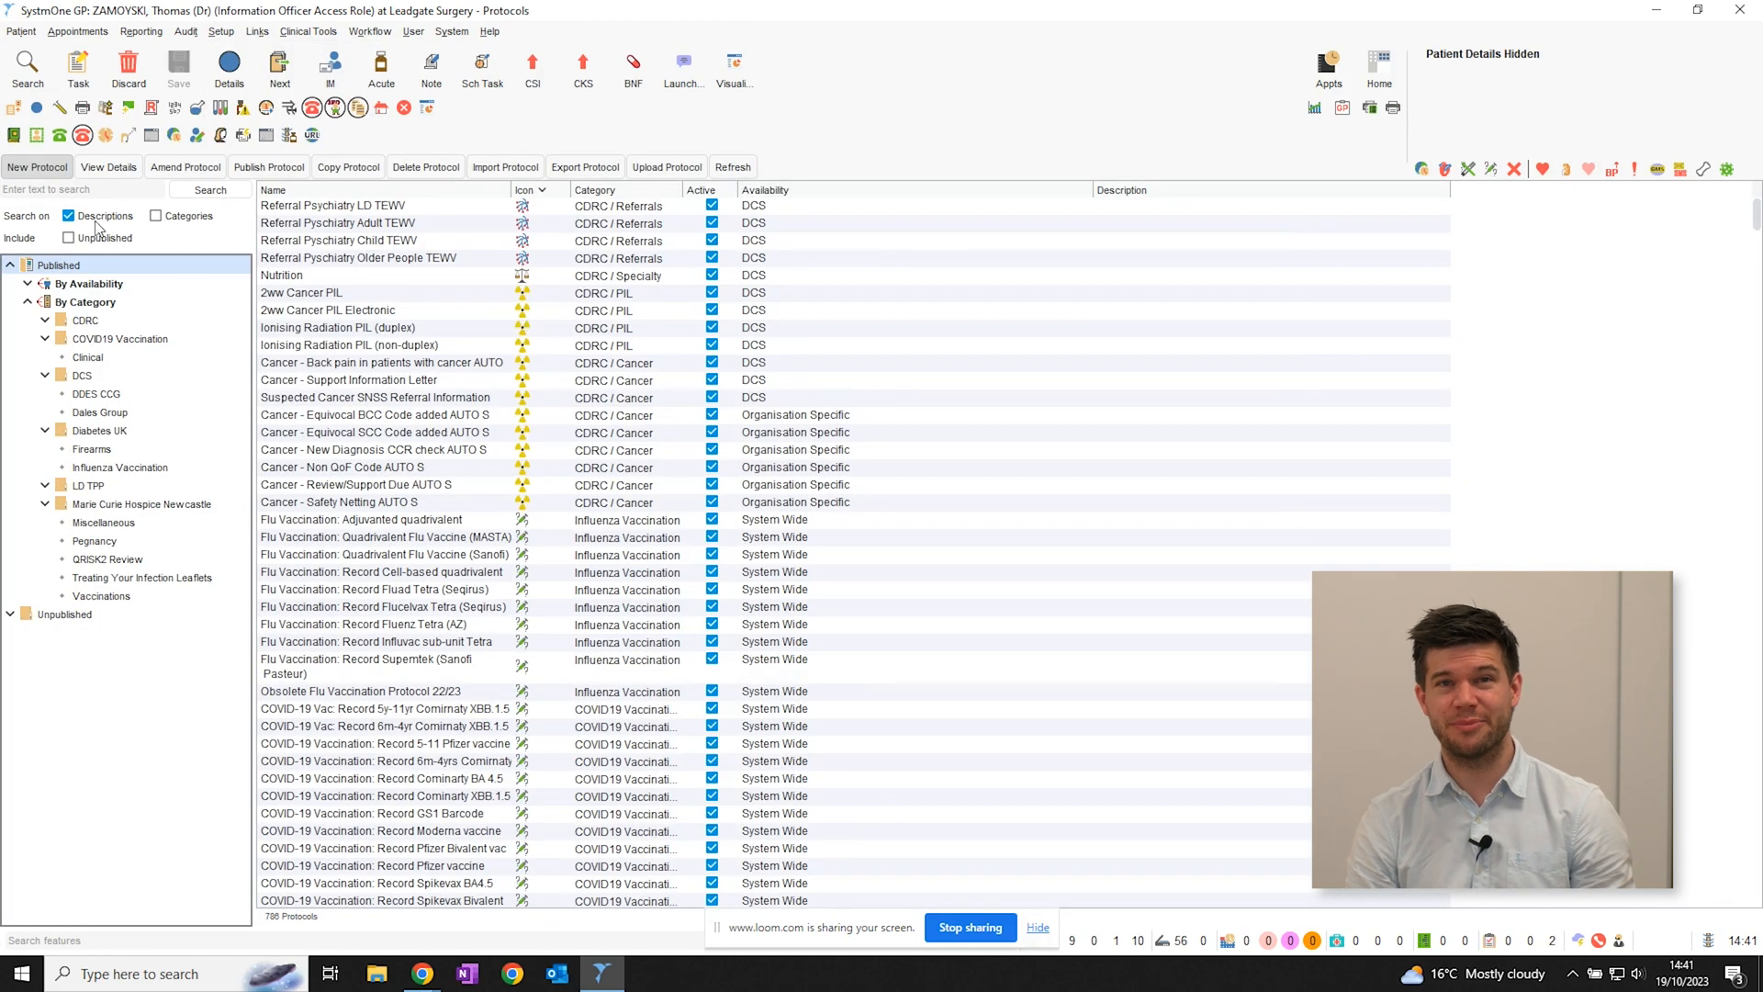
type("CK")
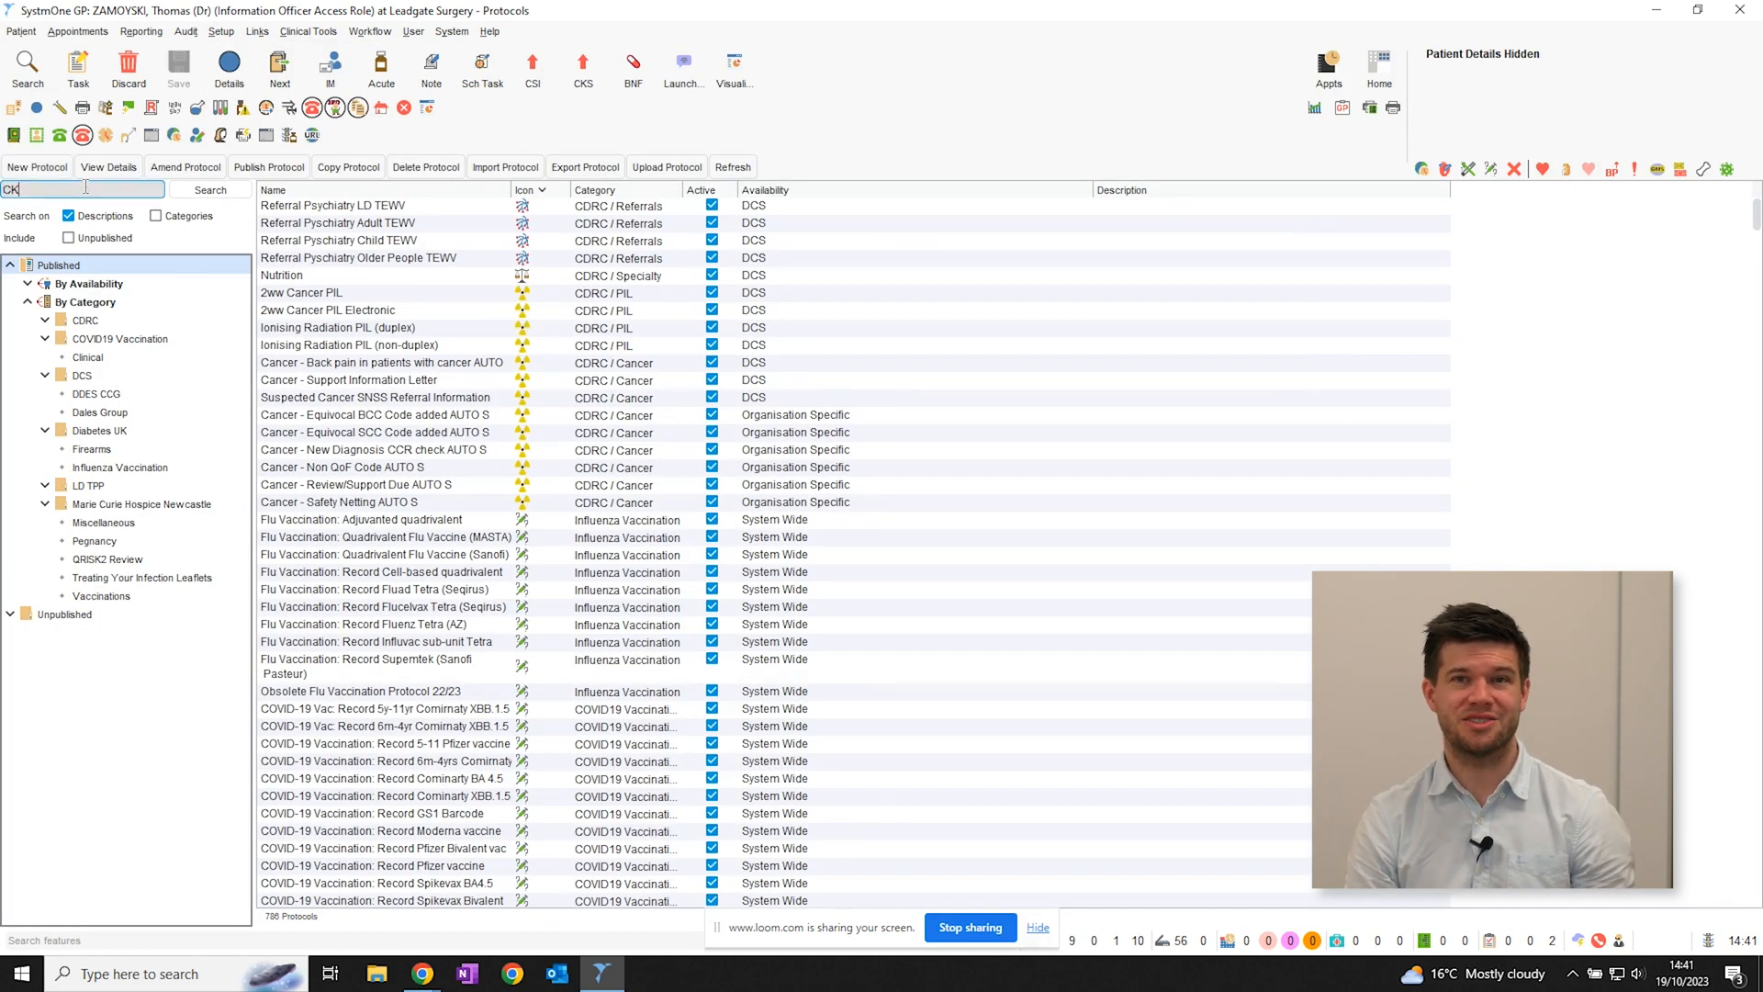
left_click(209, 189)
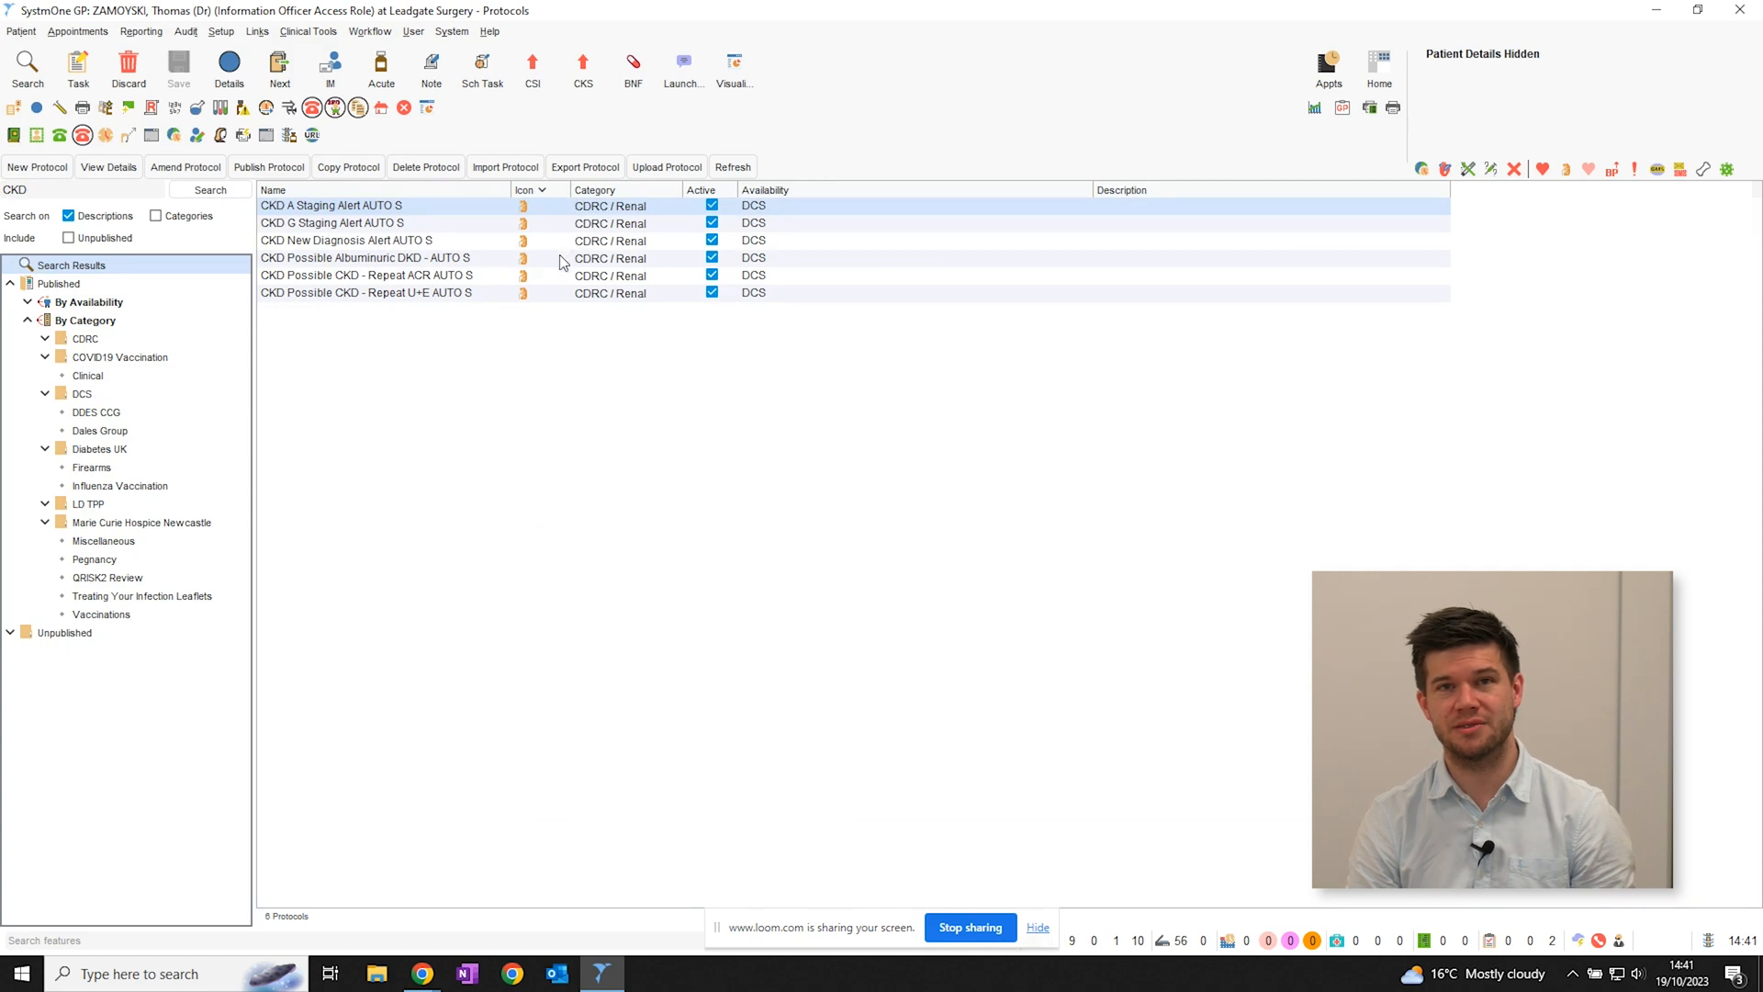
mouse_move(550, 335)
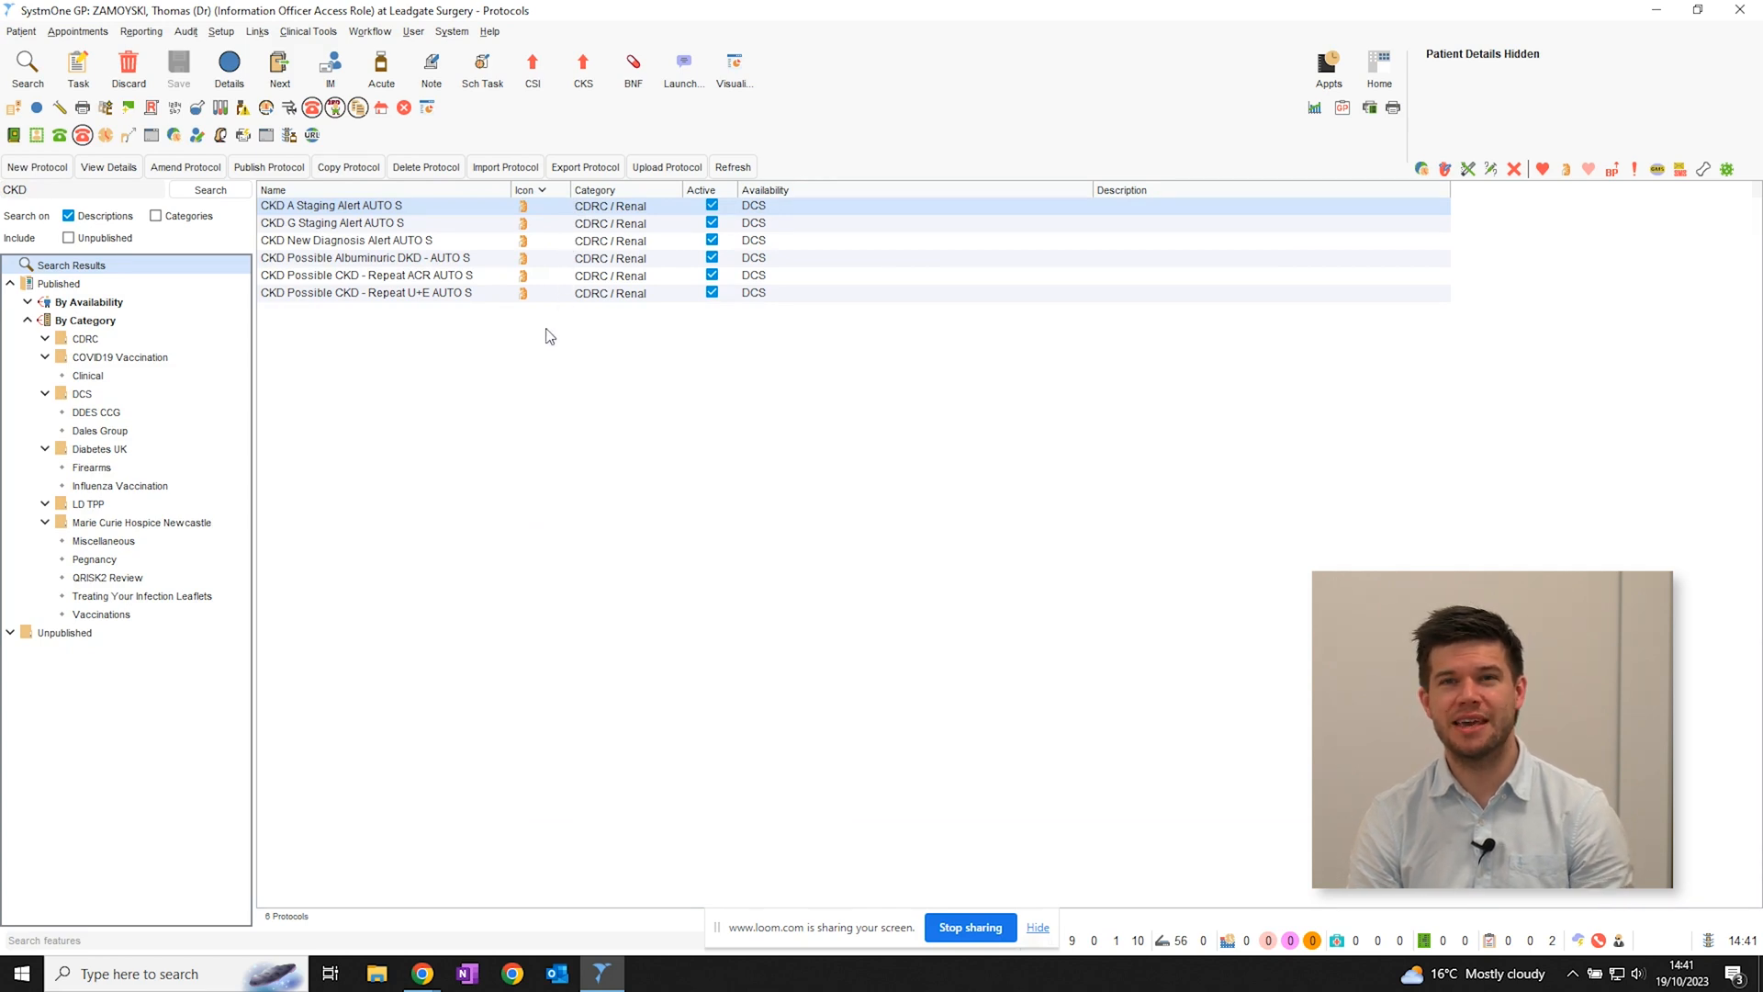
left_click(81, 189)
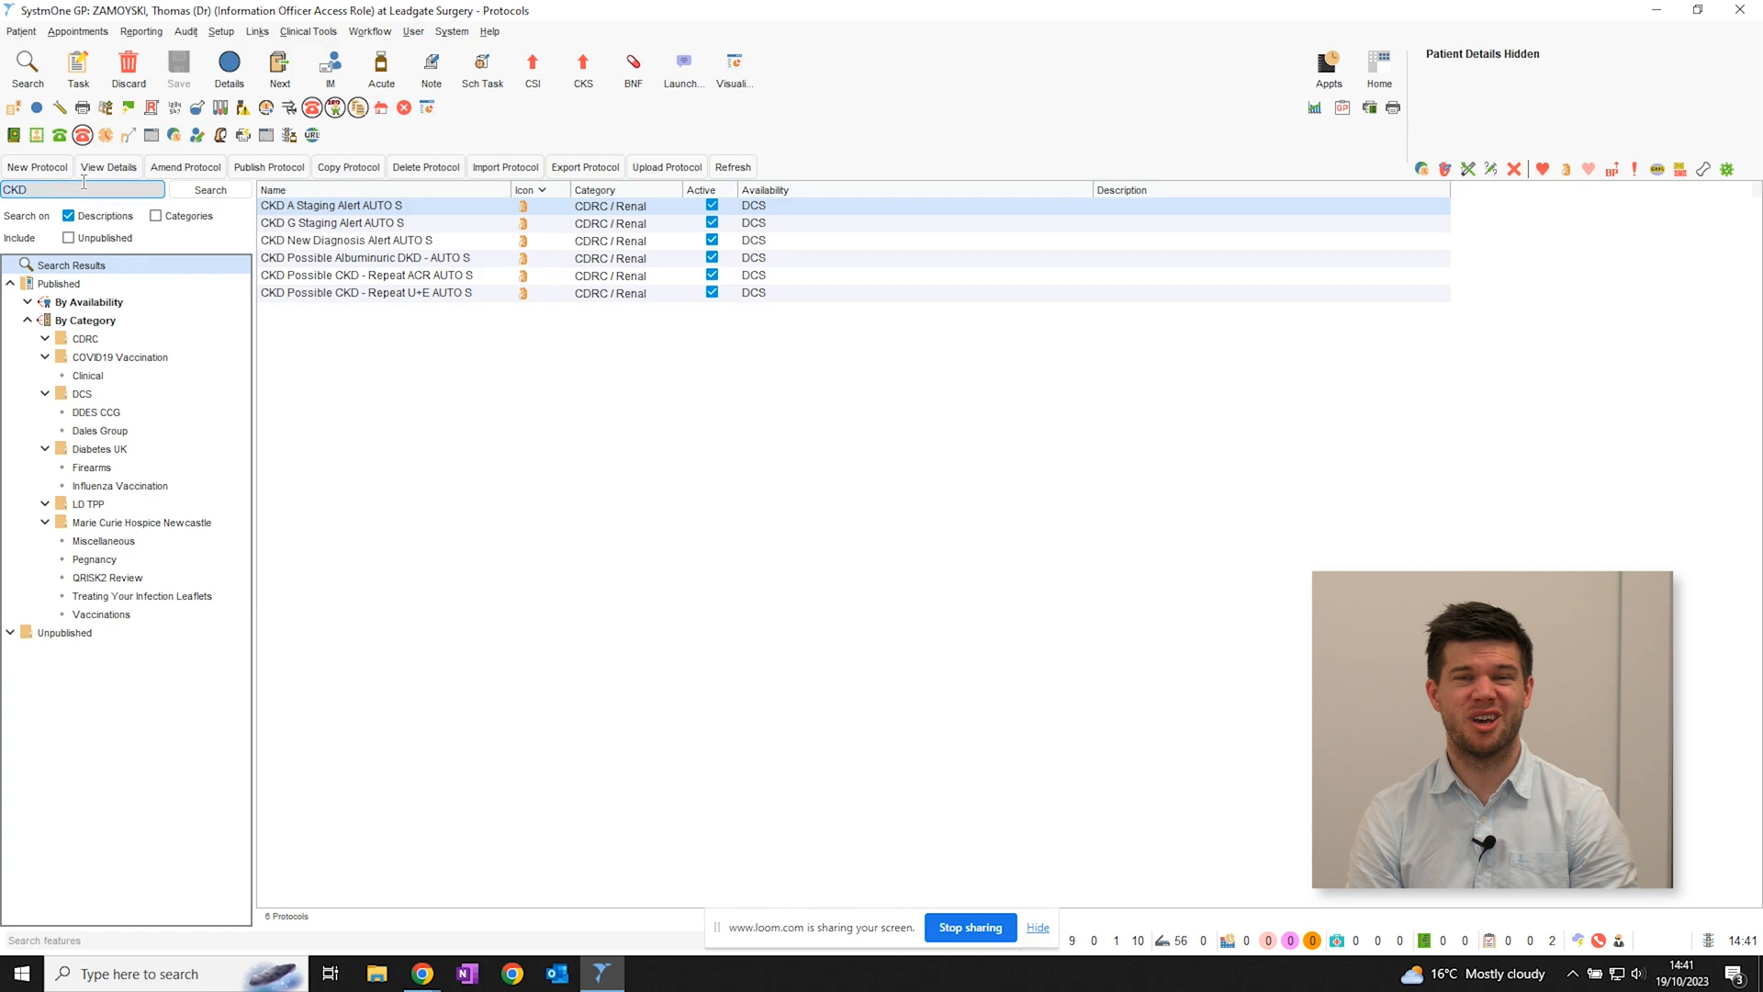
left_click(211, 189)
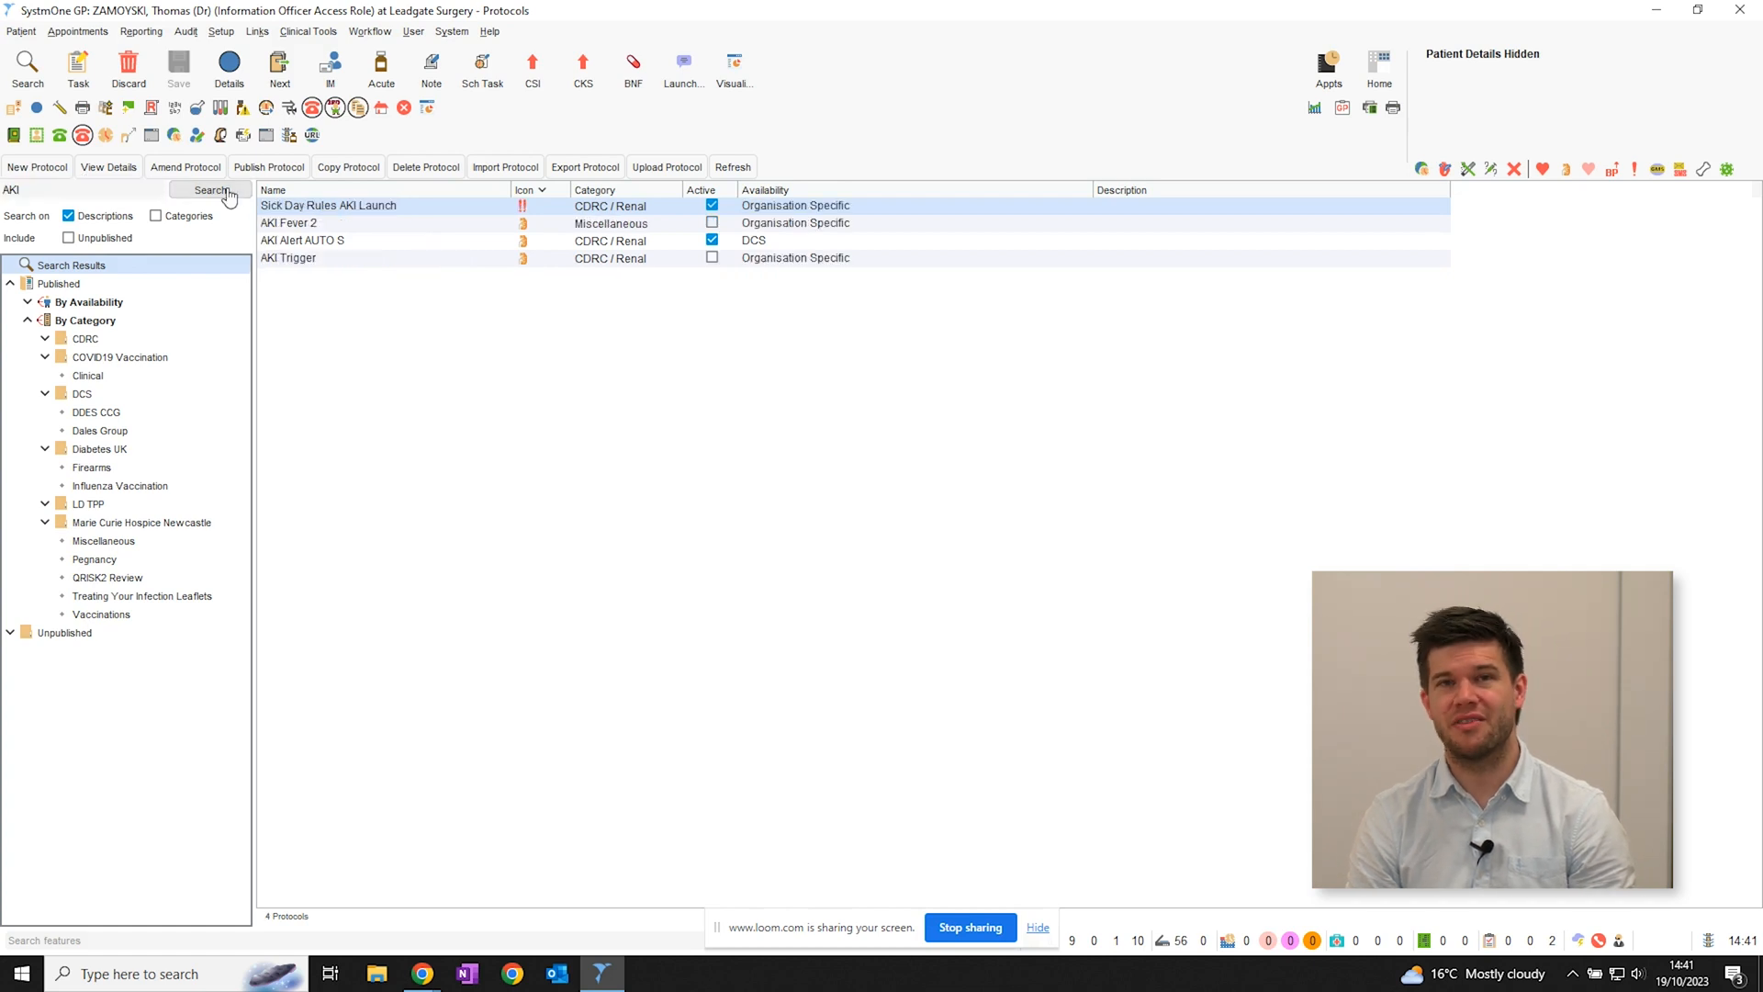